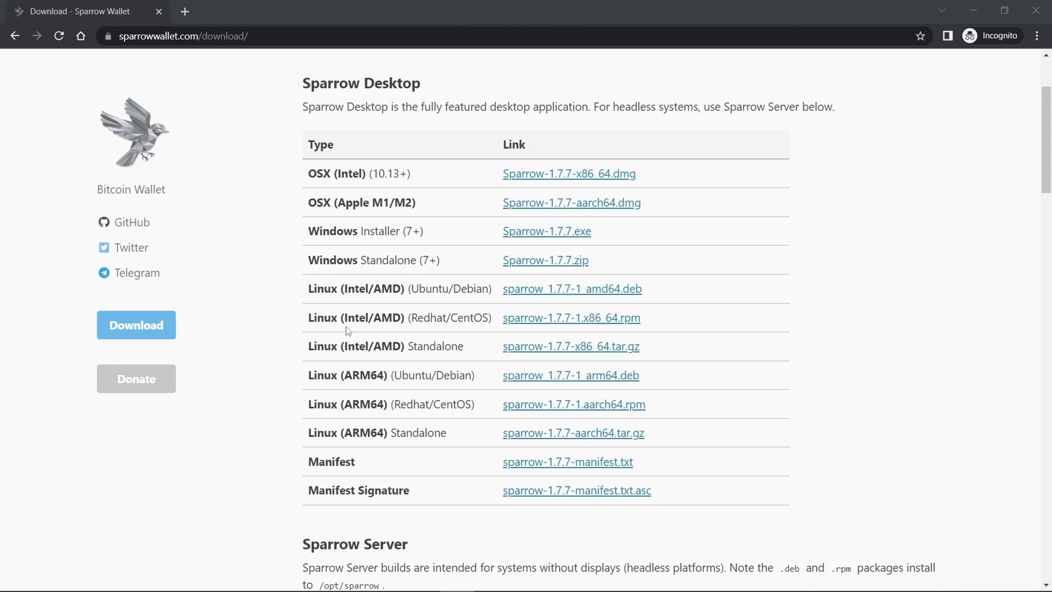
pyautogui.moveTo(311, 340)
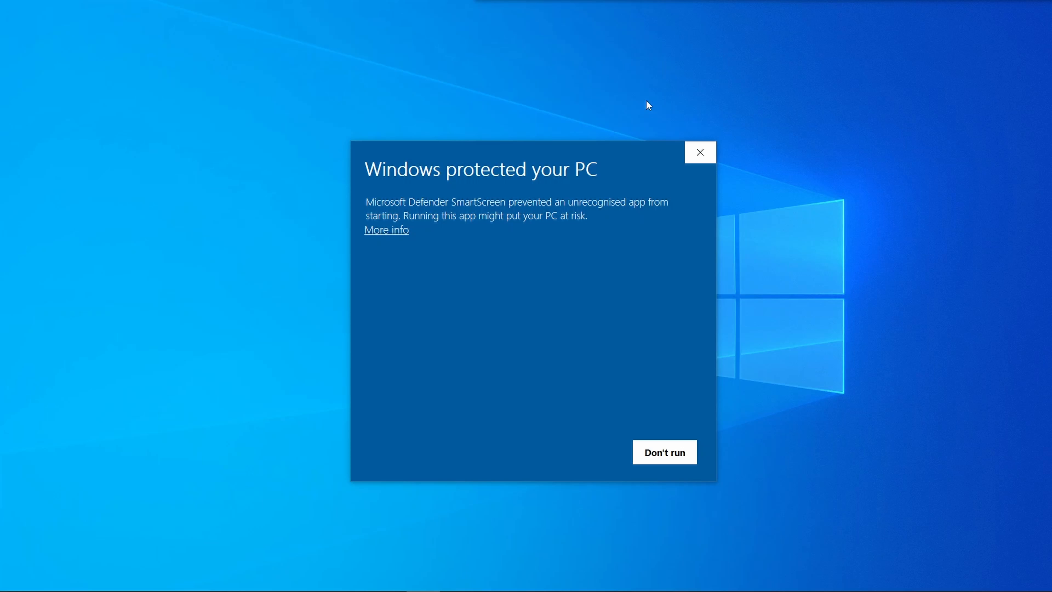
pyautogui.moveTo(431, 194)
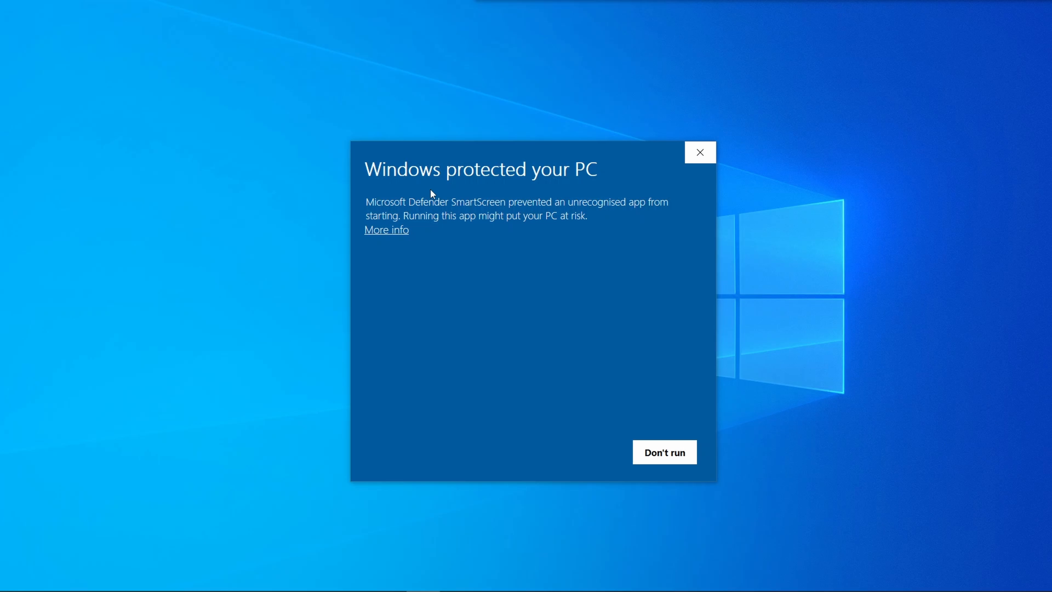
# Bypass the SmartScreen warning via More info and Run anyway to launch Sparrow-1.7.7.exe.
pyautogui.click(386, 230)
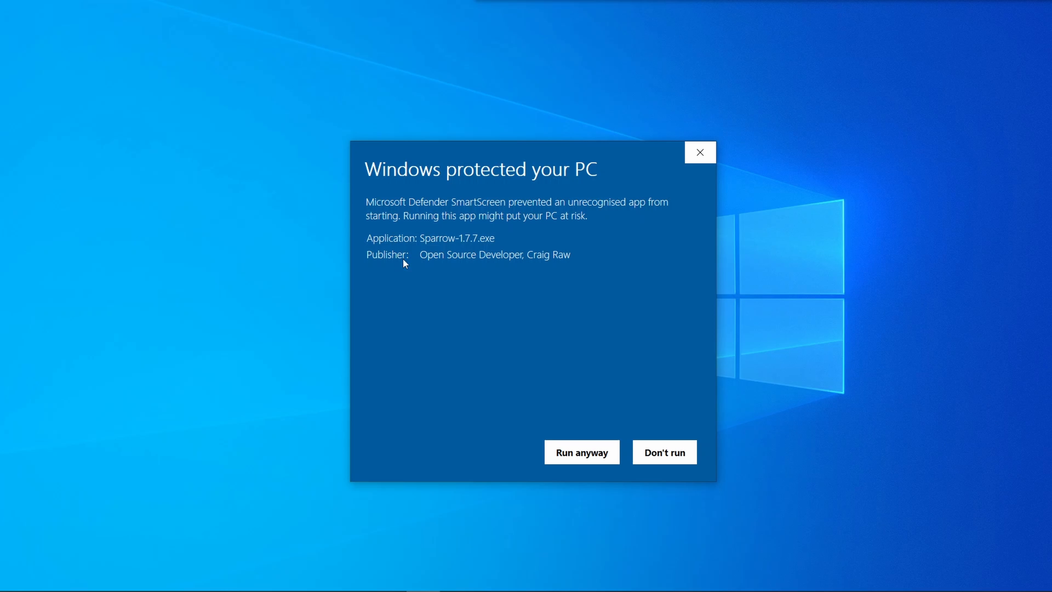
pyautogui.click(581, 451)
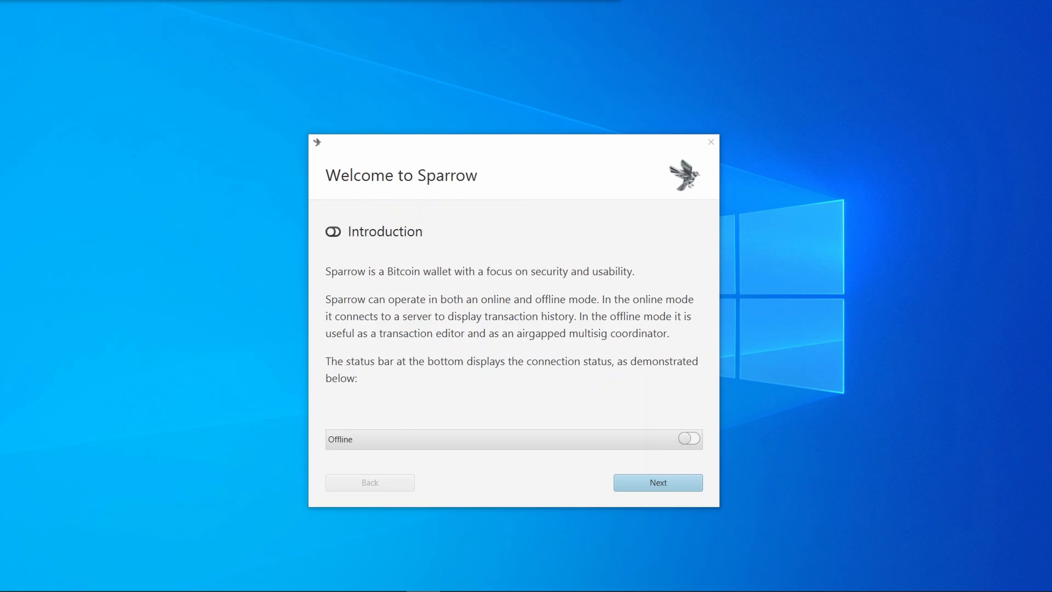
# Advance the welcome tour to the public Electrum server introduction page.
pyautogui.click(657, 481)
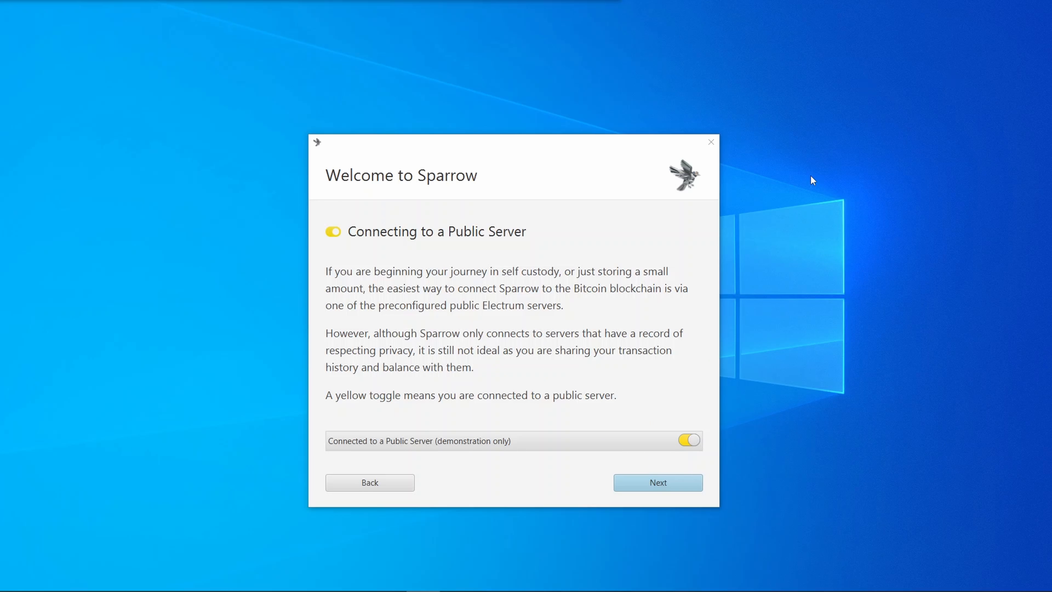
pyautogui.moveTo(581, 322)
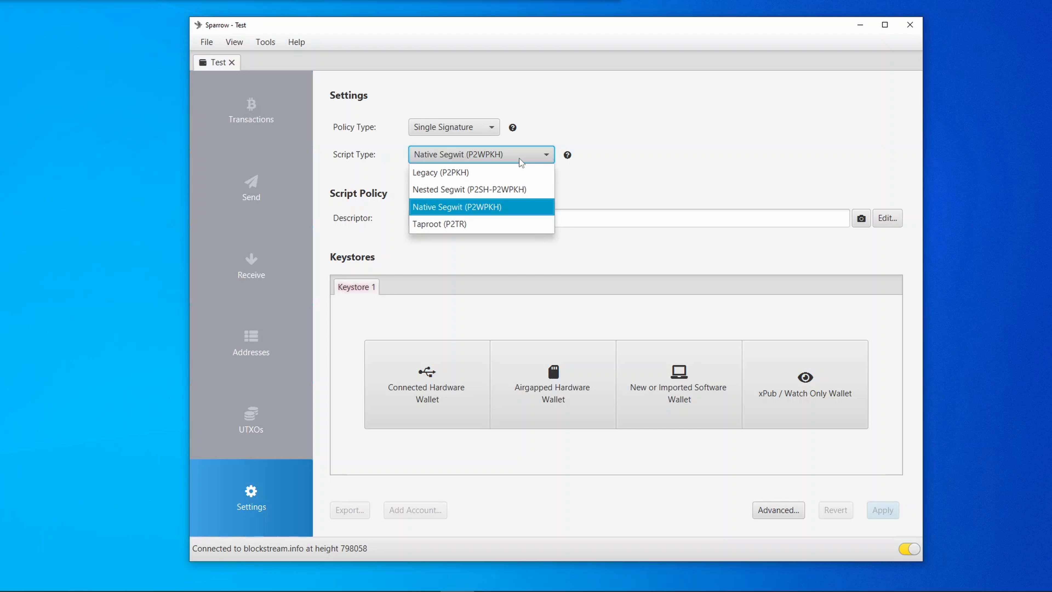
pyautogui.click(457, 206)
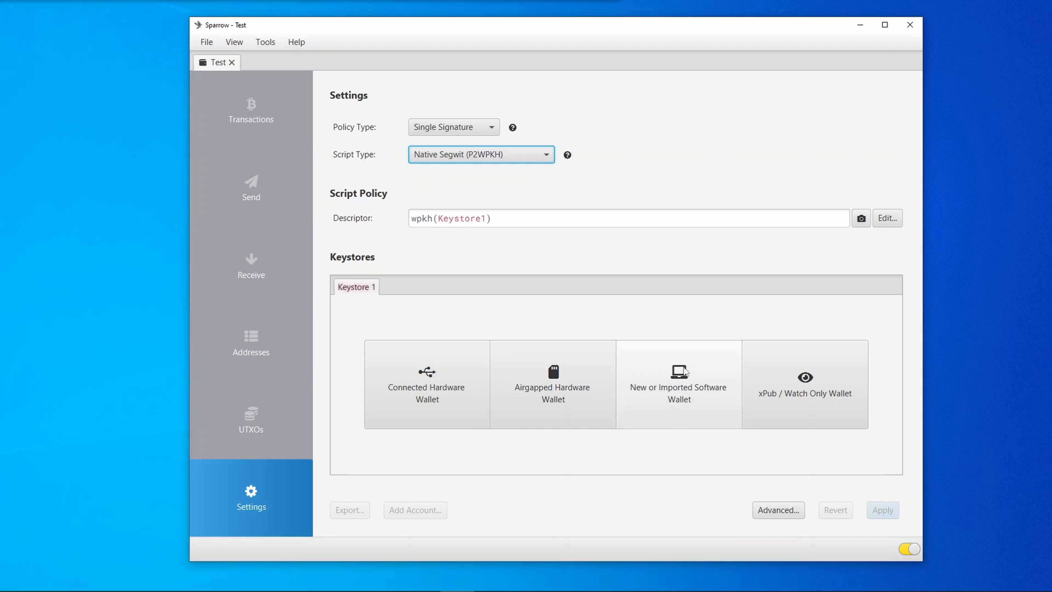
pyautogui.click(678, 383)
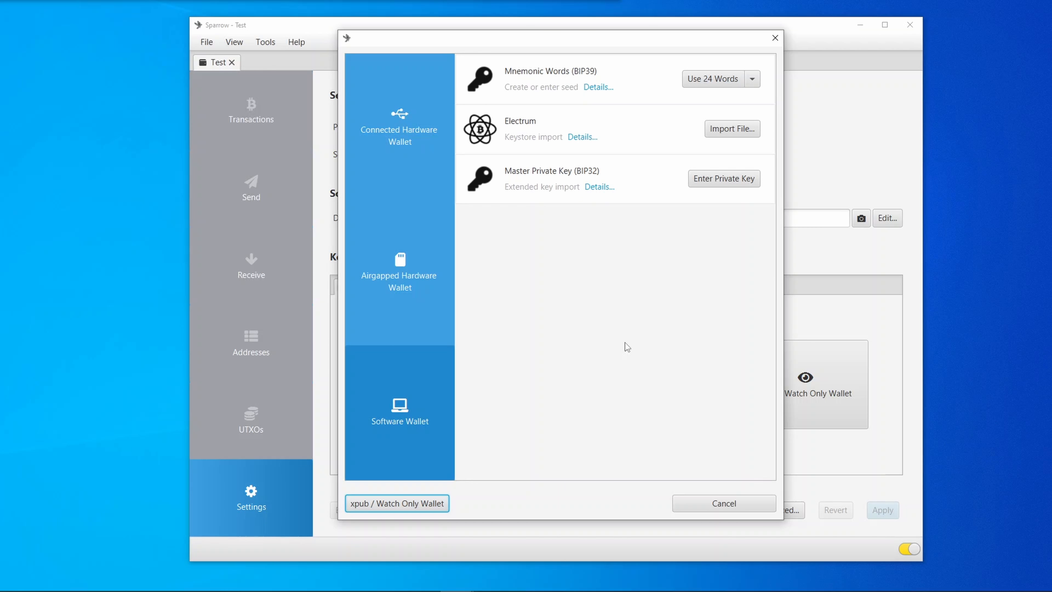
pyautogui.moveTo(723, 80)
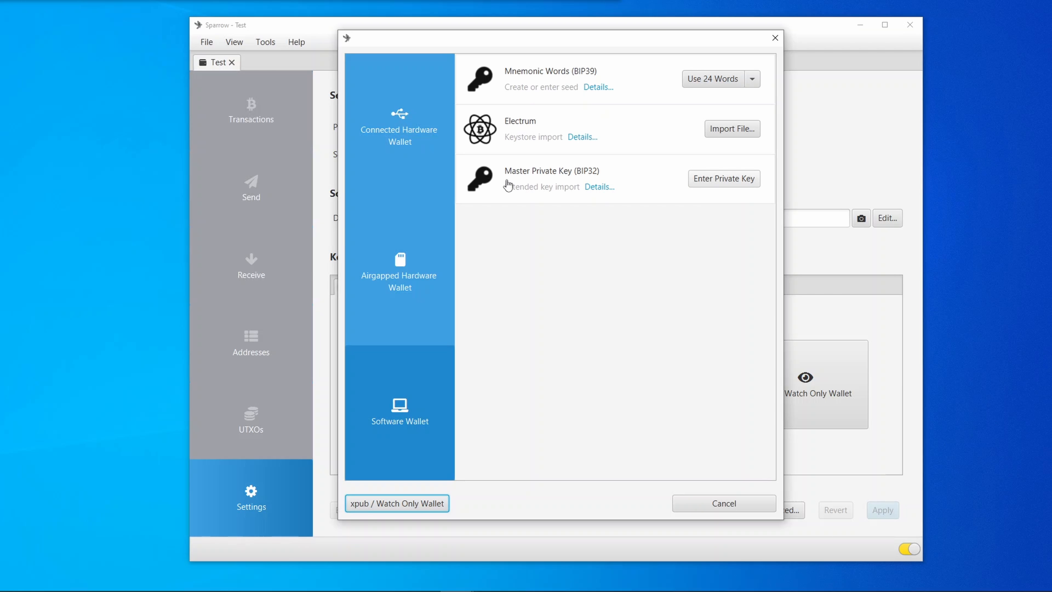
pyautogui.moveTo(550, 187)
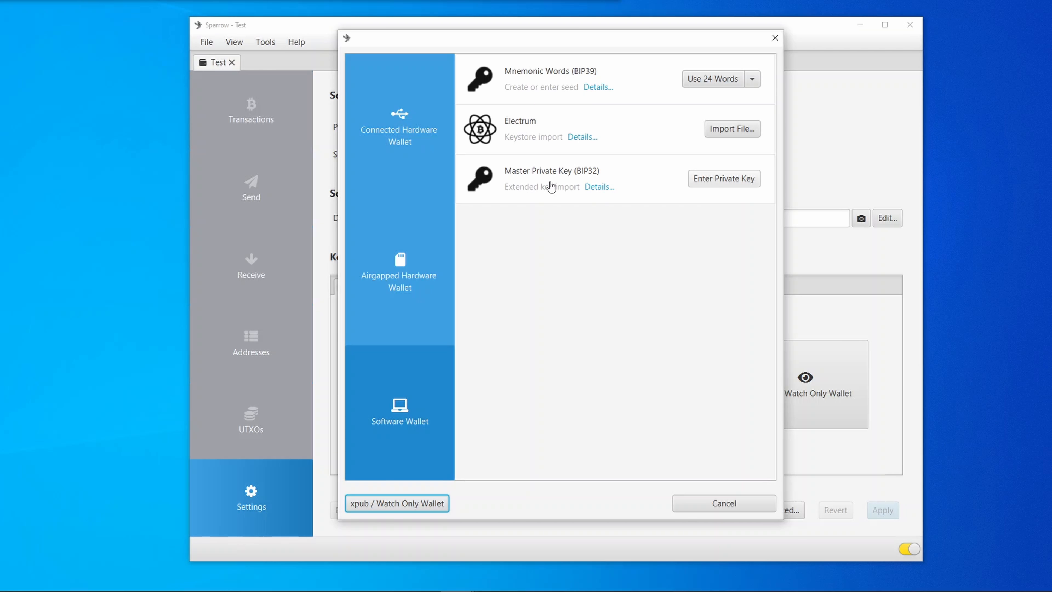
pyautogui.moveTo(397, 504)
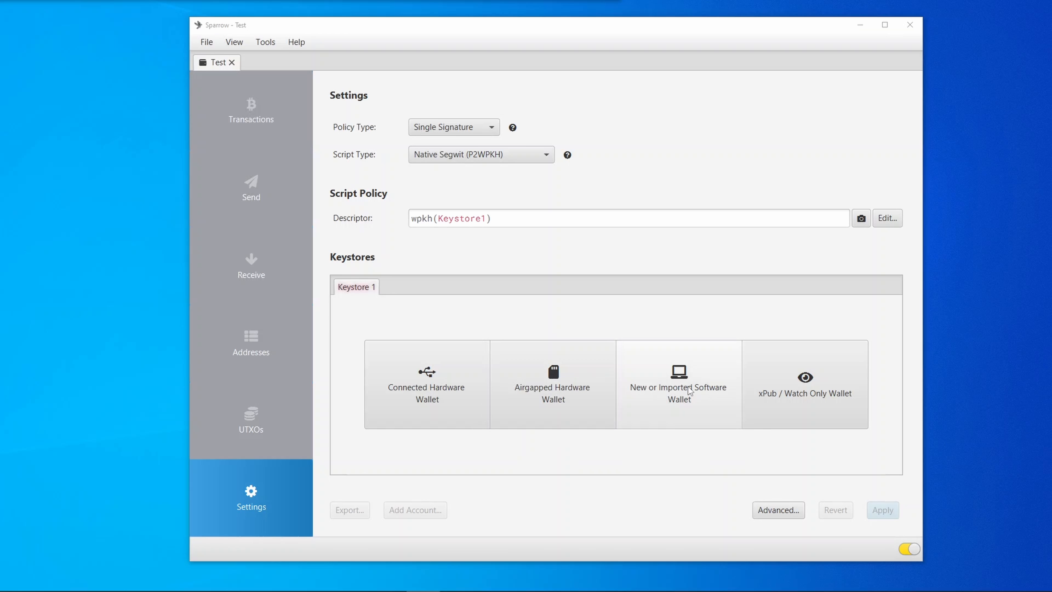
# Start a software wallet keystore and generate a fresh 12-word seed, confirming its backup.
pyautogui.click(678, 385)
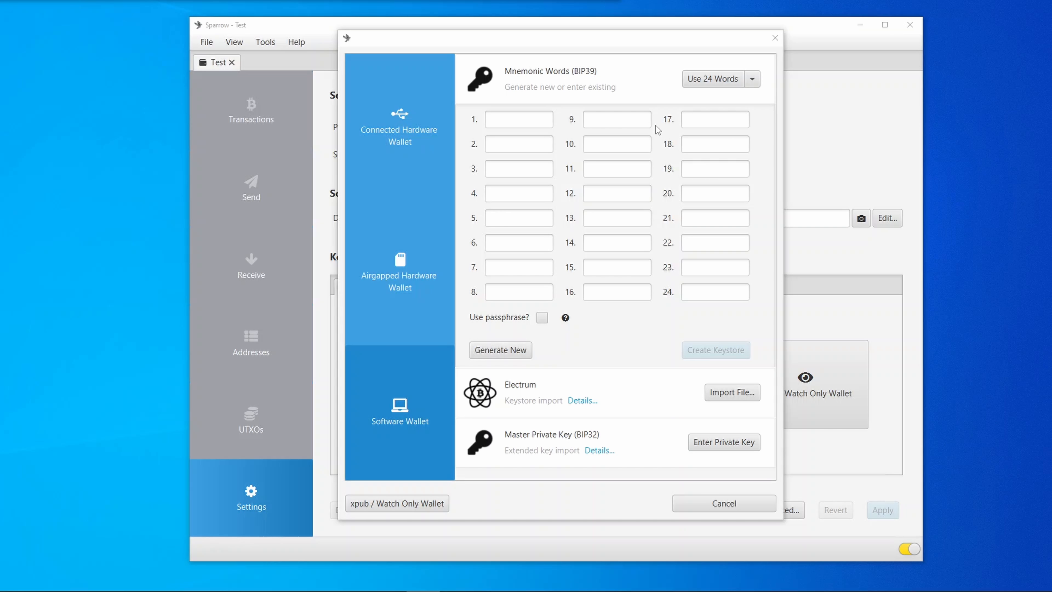
pyautogui.click(752, 79)
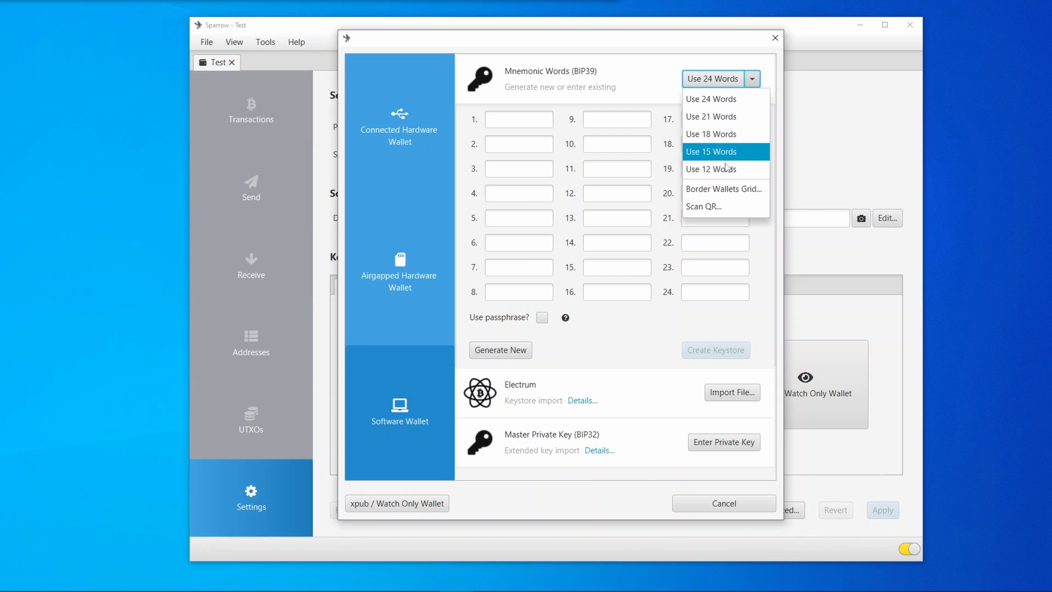
pyautogui.click(711, 168)
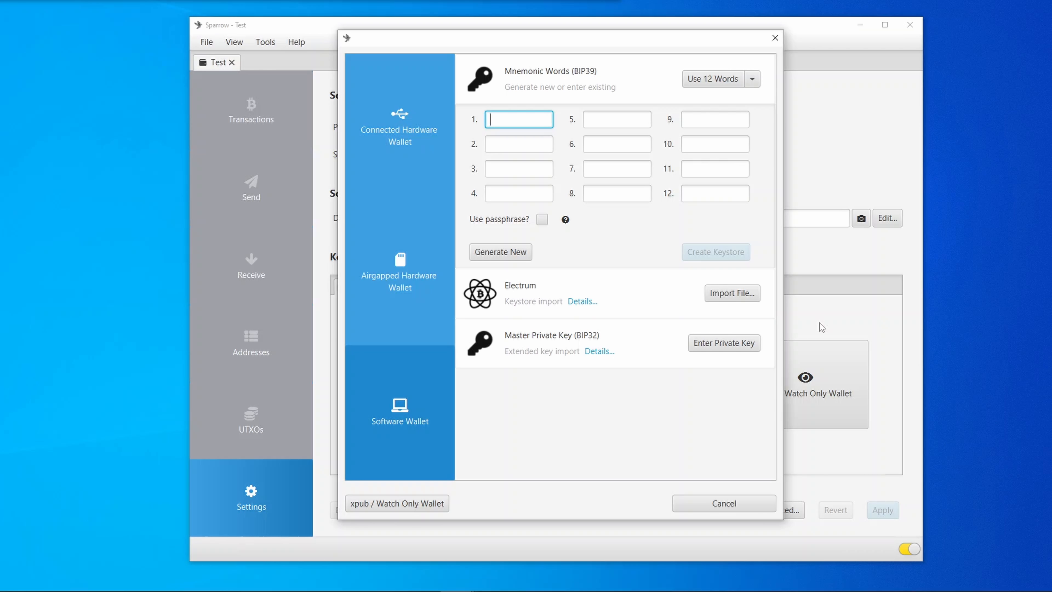
pyautogui.click(500, 252)
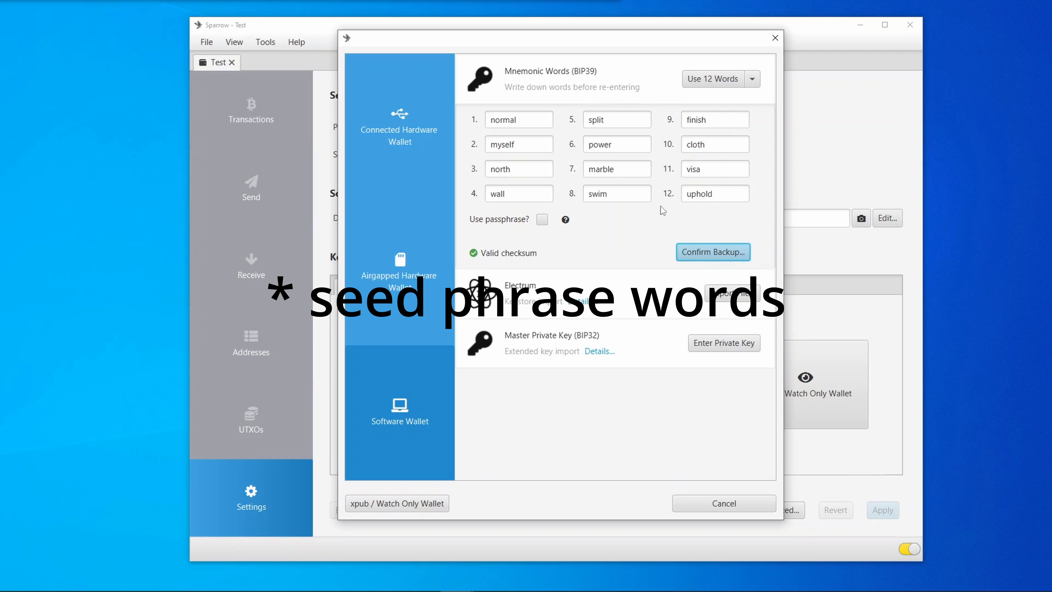
pyautogui.click(712, 251)
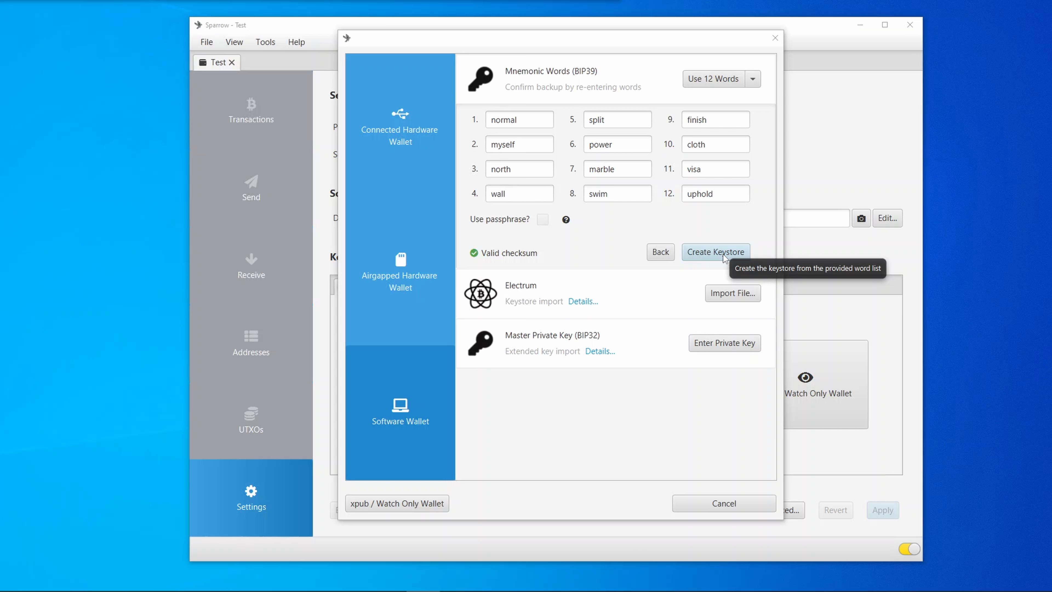
# Create the keystore from the word list and import it into the Test wallet.
pyautogui.click(715, 251)
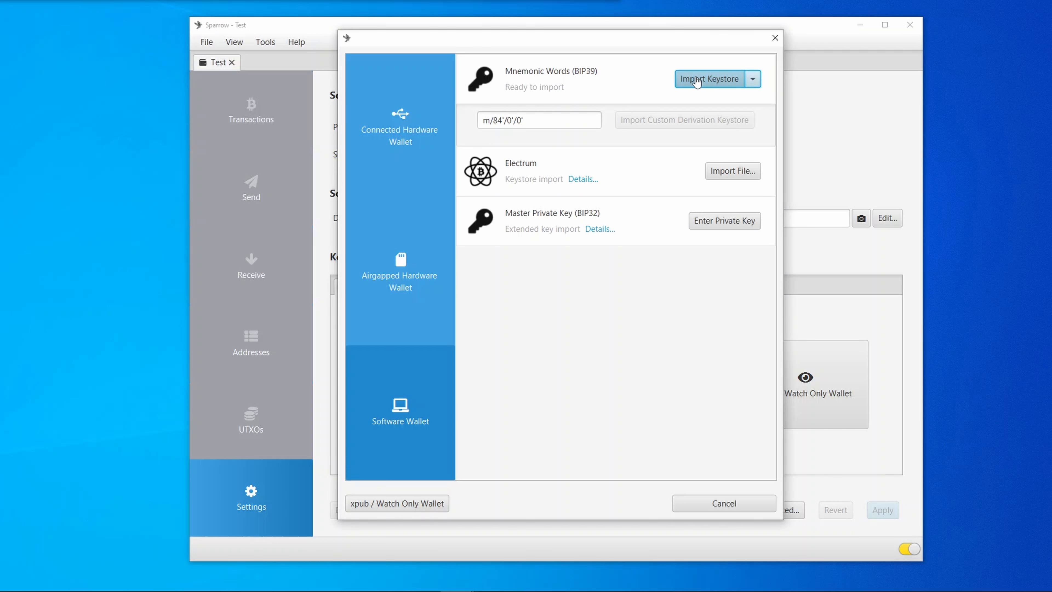
pyautogui.click(709, 79)
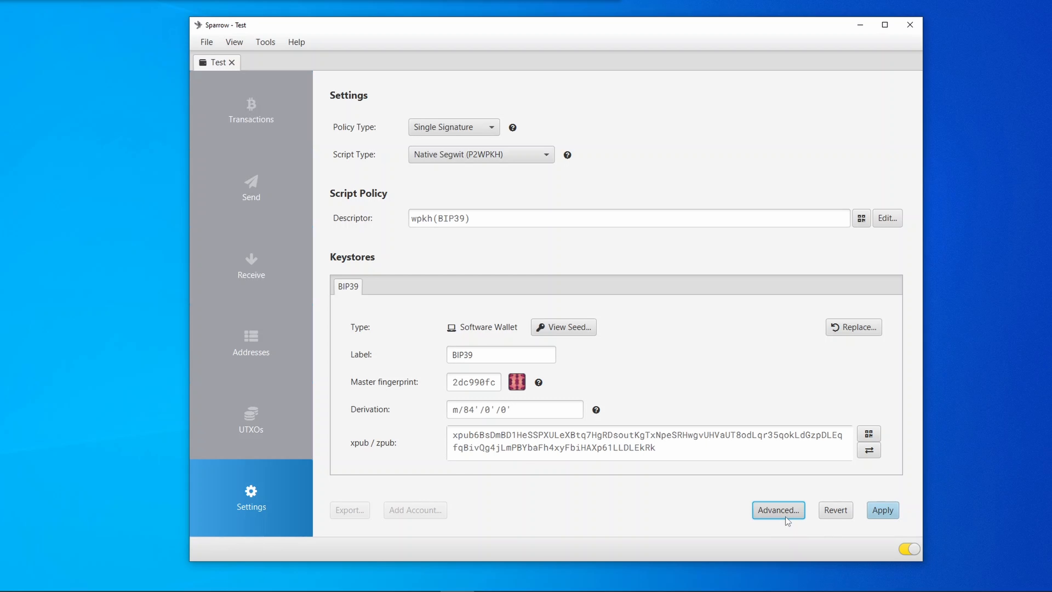
# Apply the new BIP39 keystore so the Test wallet is saved.
pyautogui.click(778, 510)
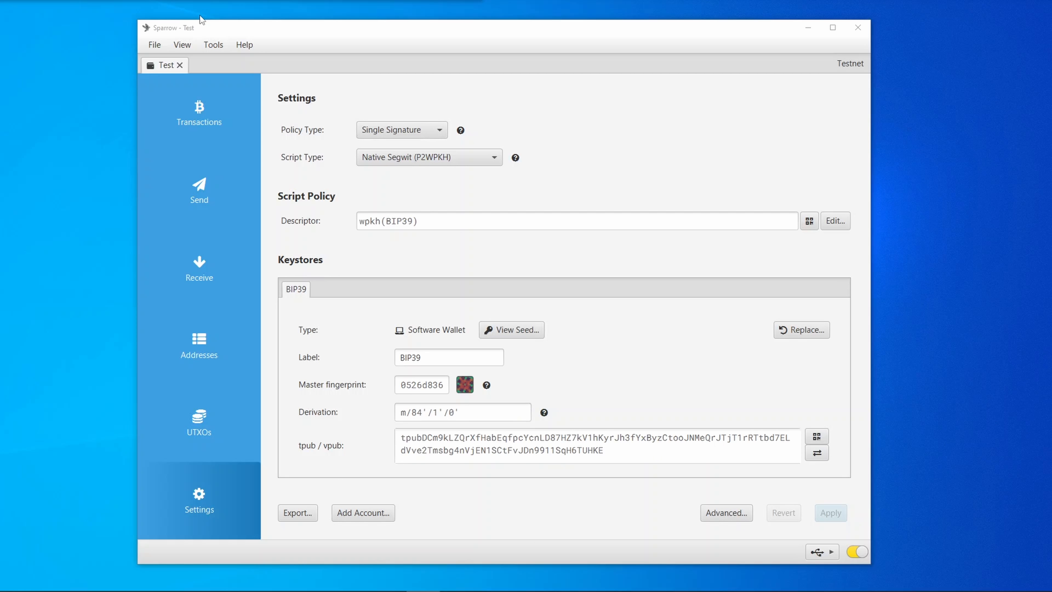
# Show the Test wallet's first testnet receiving address on the Receive view.
pyautogui.click(214, 44)
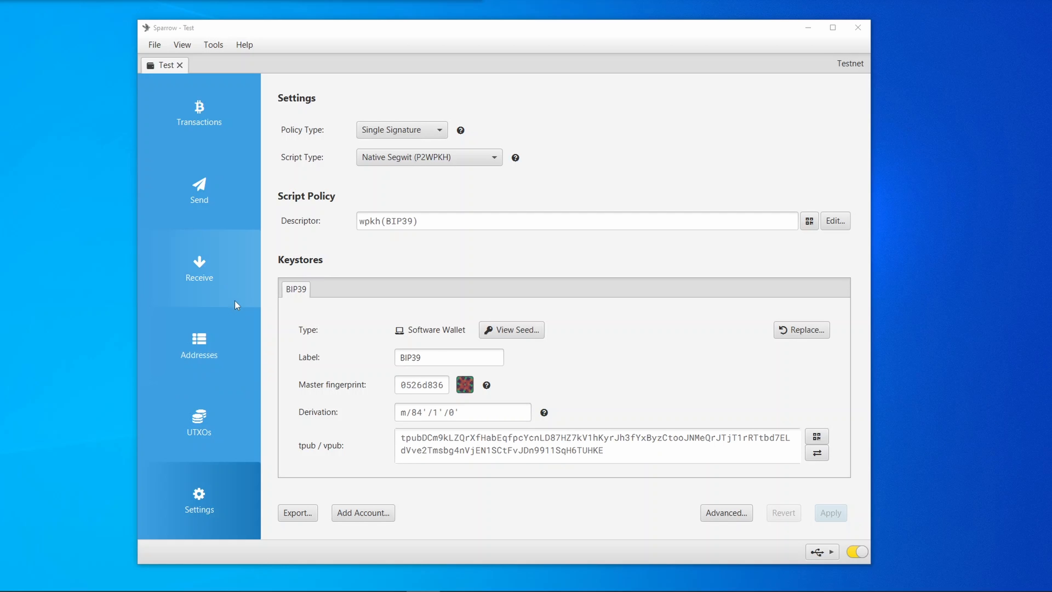
pyautogui.click(199, 262)
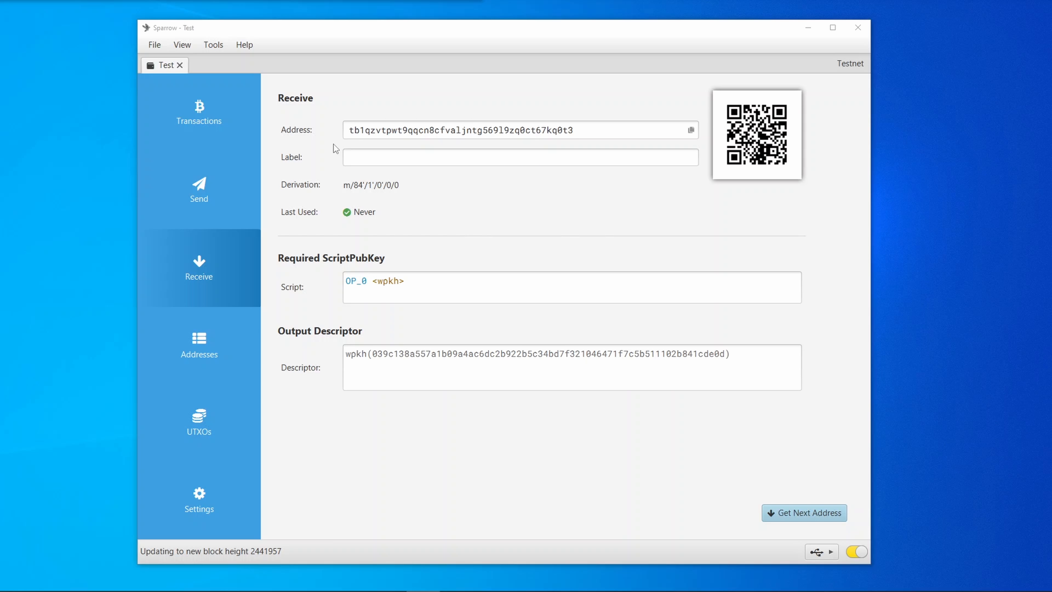
pyautogui.moveTo(377, 134)
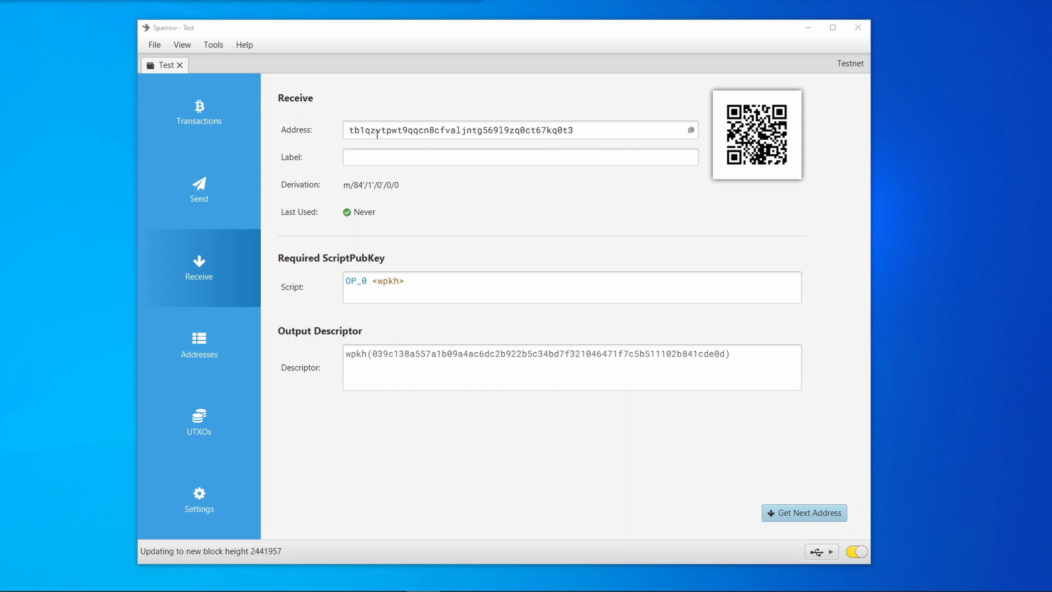
# Navigate the browser to coinfaucet.eu.
pyautogui.click(520, 157)
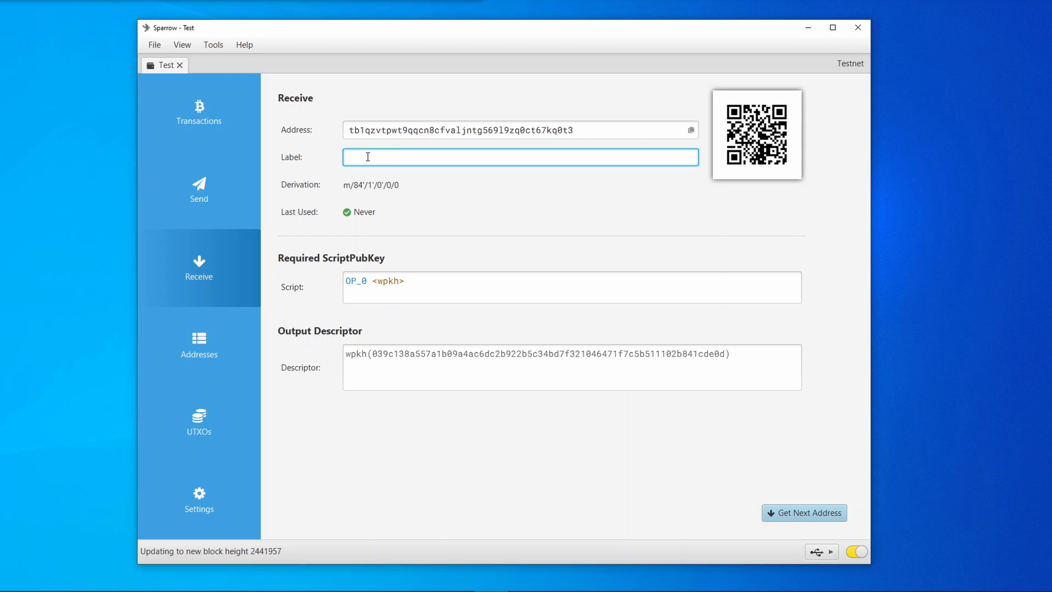
pyautogui.write('coinfaucet.eu/en/')
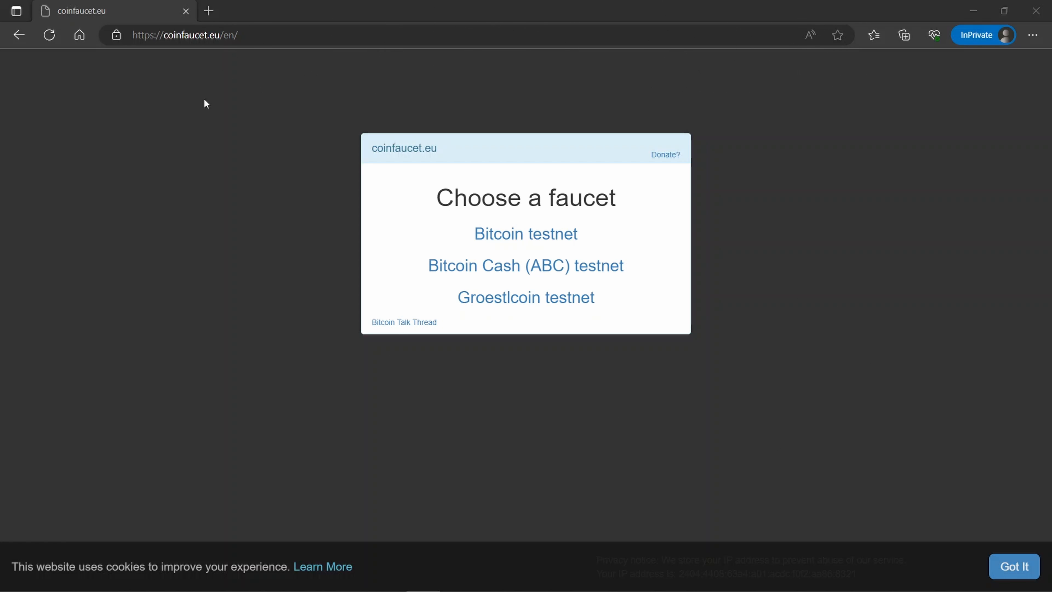
pyautogui.moveTo(526, 234)
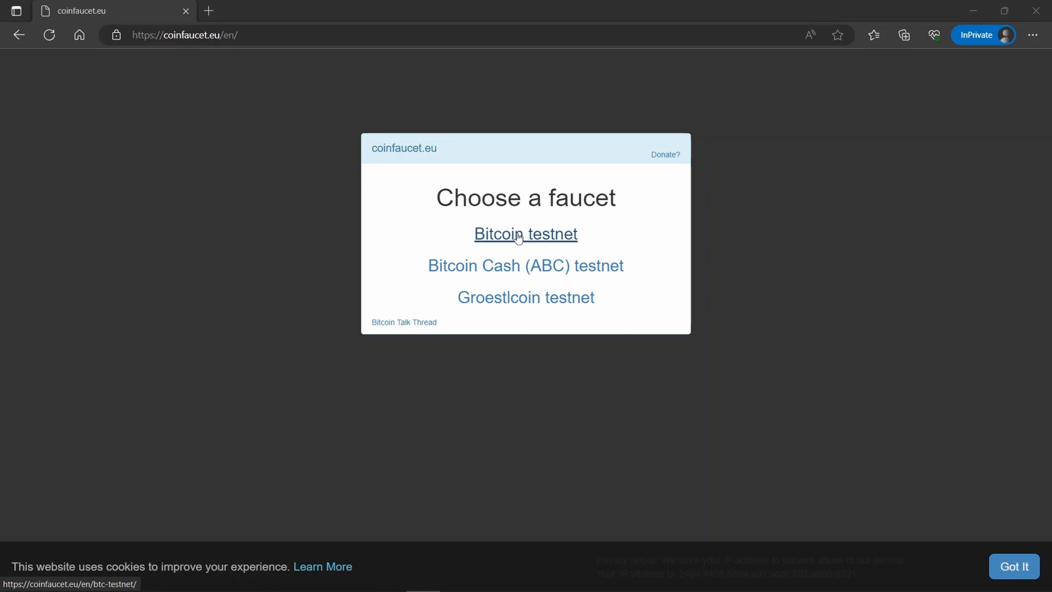
# Request testnet coins from the Bitcoin testnet faucet for address tb1qzvtpwt9qqcn8cfvaljntg569l9zq0ct67kq0t3 and select the return address.
pyautogui.click(525, 234)
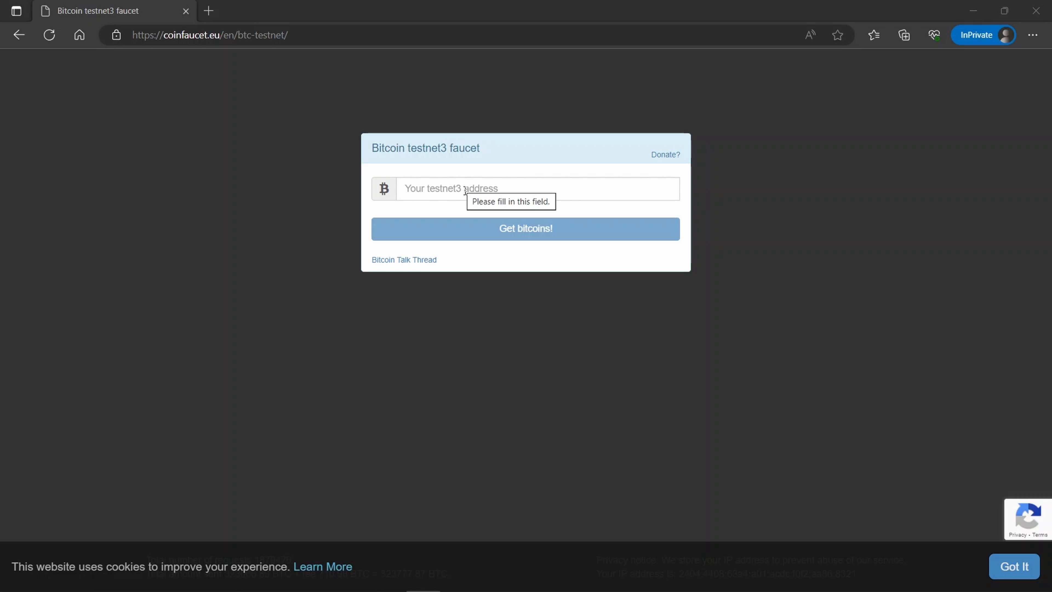
pyautogui.write('tb1qzvtpwt9qqcn8cfvaljntg569l9zq0ct67kq0t3')
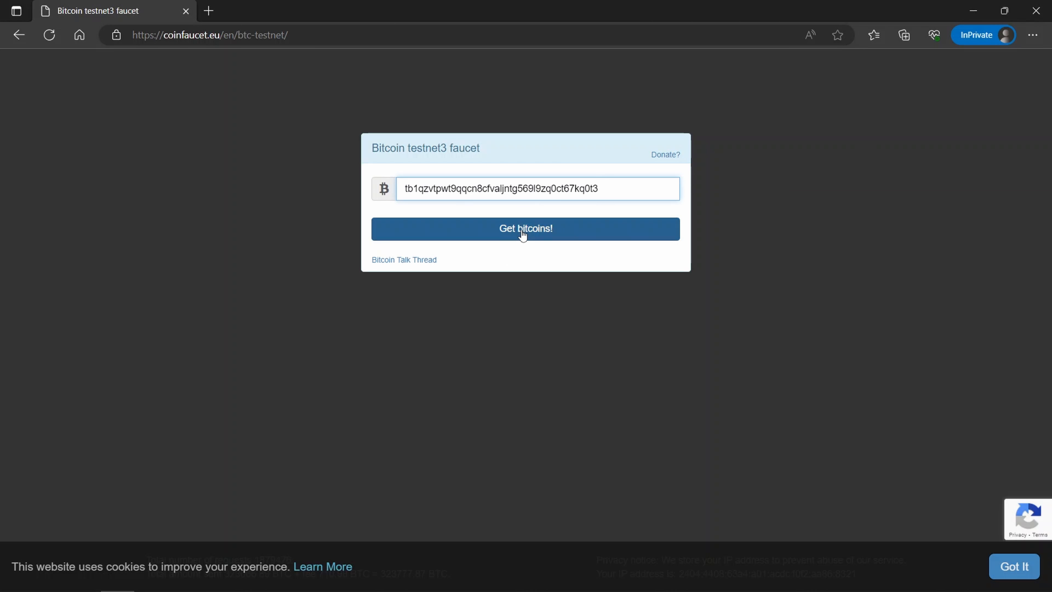
pyautogui.click(526, 228)
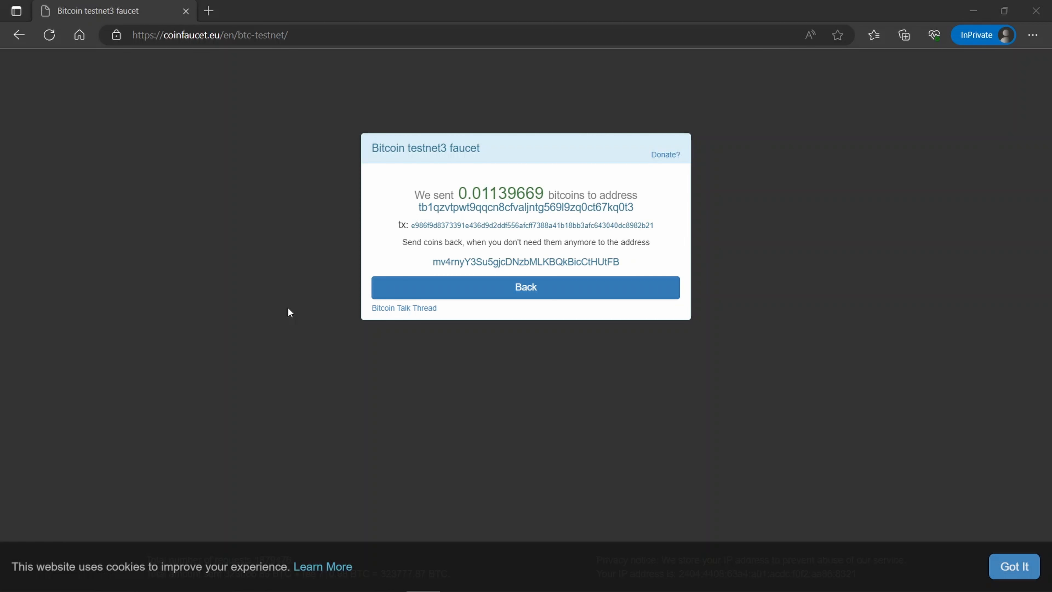
pyautogui.moveTo(461, 262)
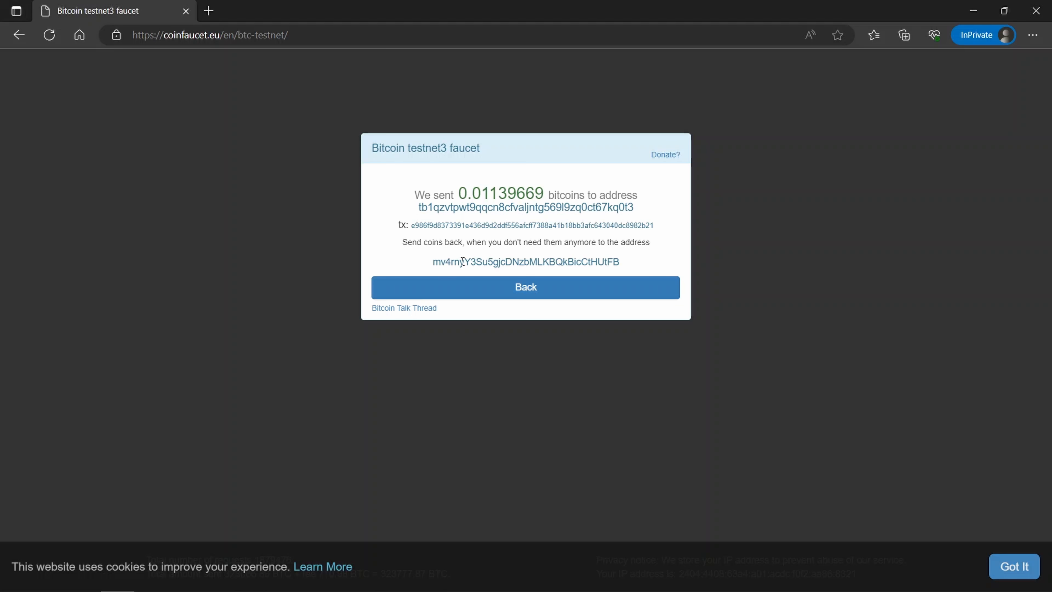
pyautogui.doubleClick(526, 262)
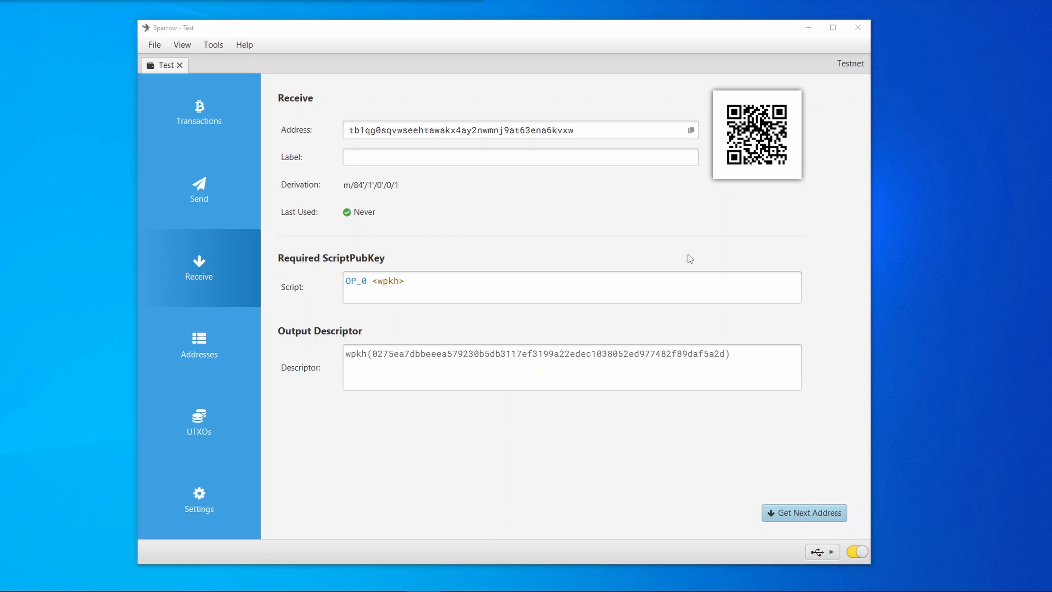
pyautogui.moveTo(679, 257)
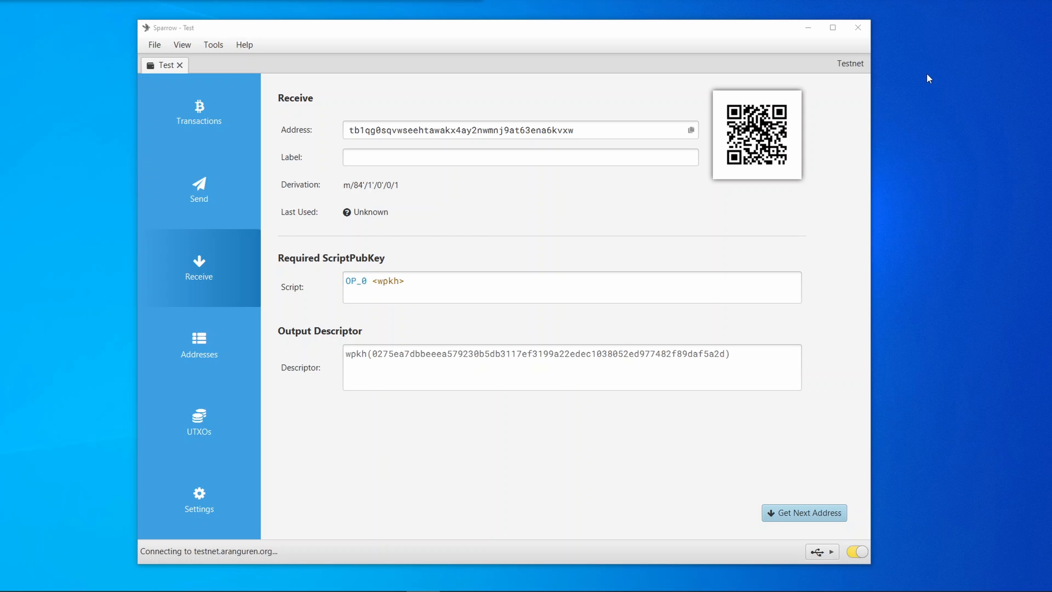
pyautogui.moveTo(863, 173)
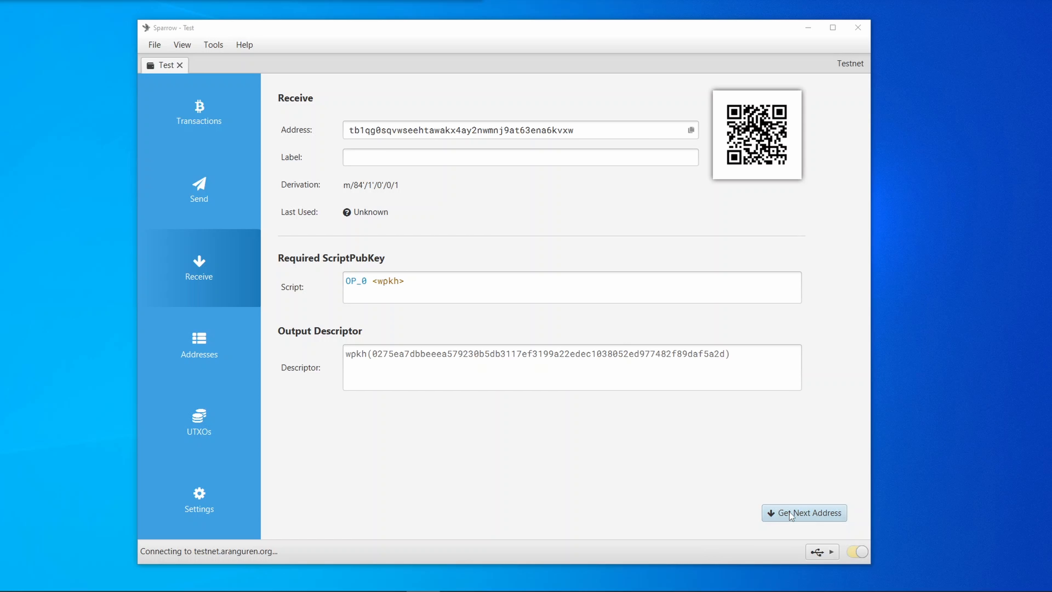
# Generate the next unused receiving address and bring up the File menu.
pyautogui.click(804, 513)
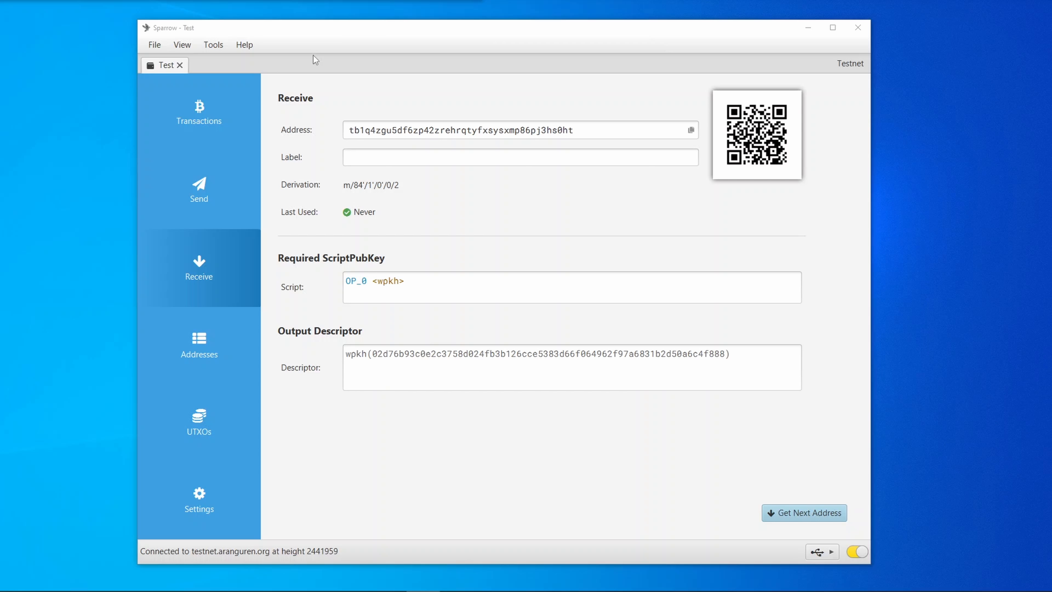
pyautogui.click(154, 45)
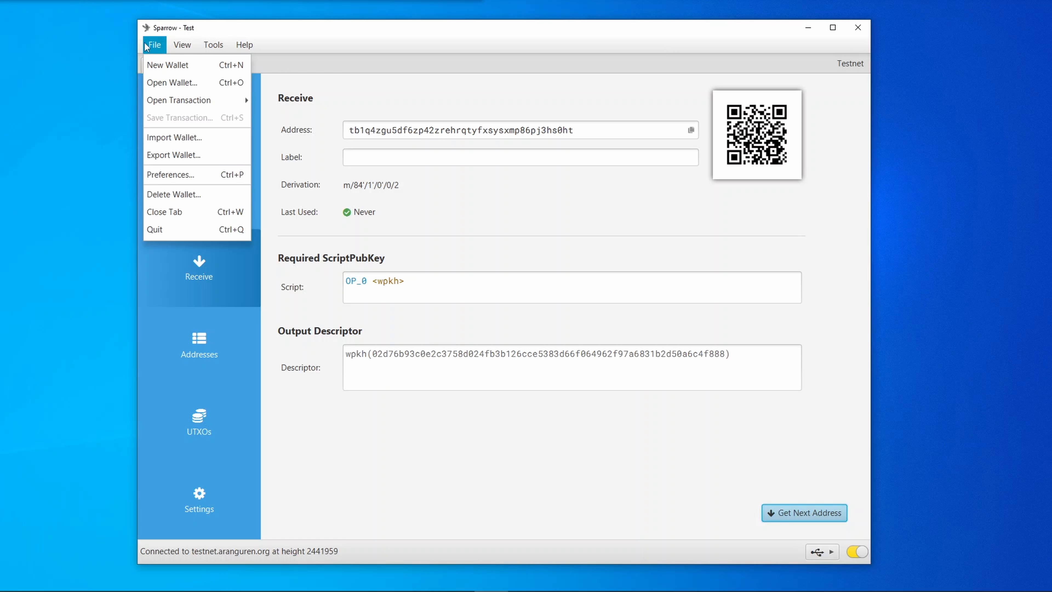
pyautogui.moveTo(179, 82)
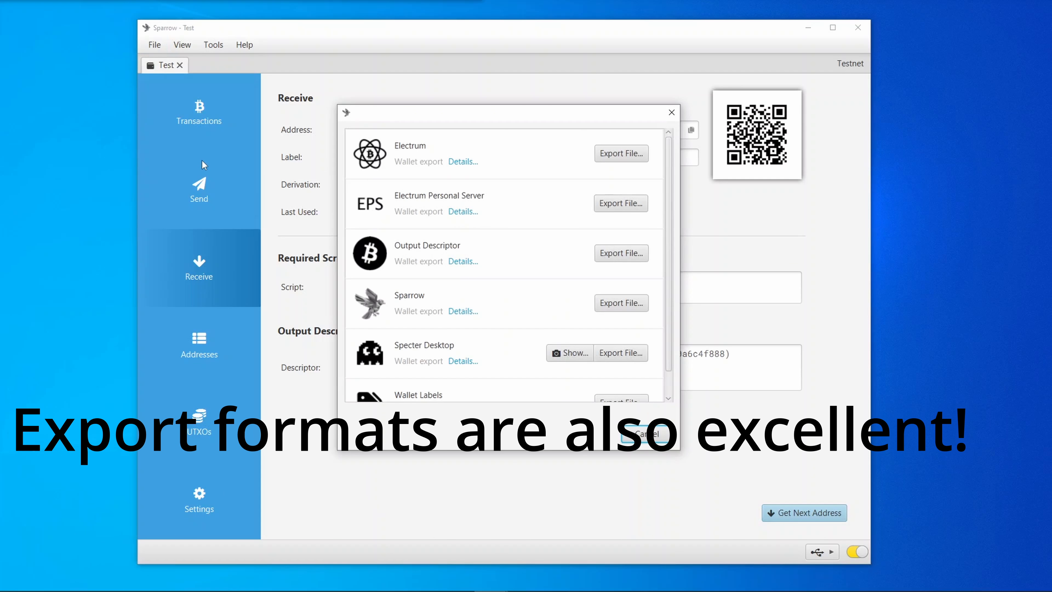
pyautogui.scroll(-3)
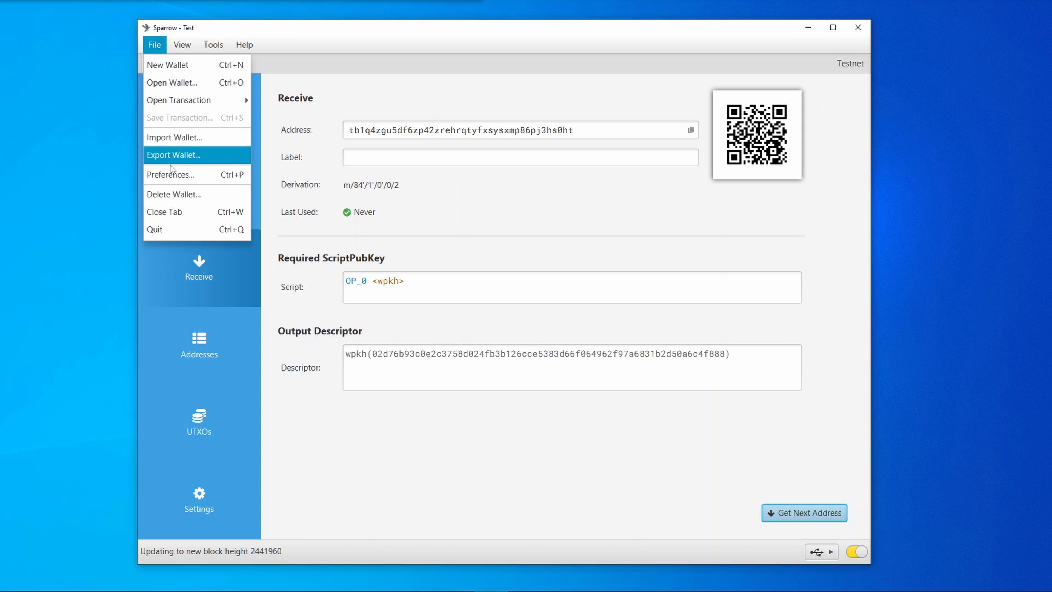
pyautogui.click(171, 174)
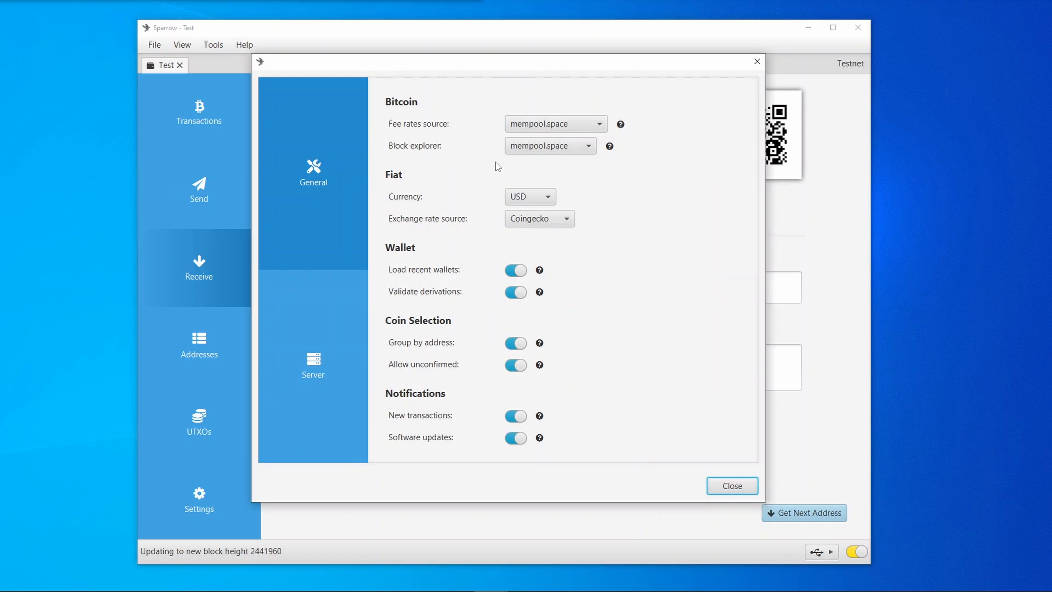
pyautogui.click(313, 364)
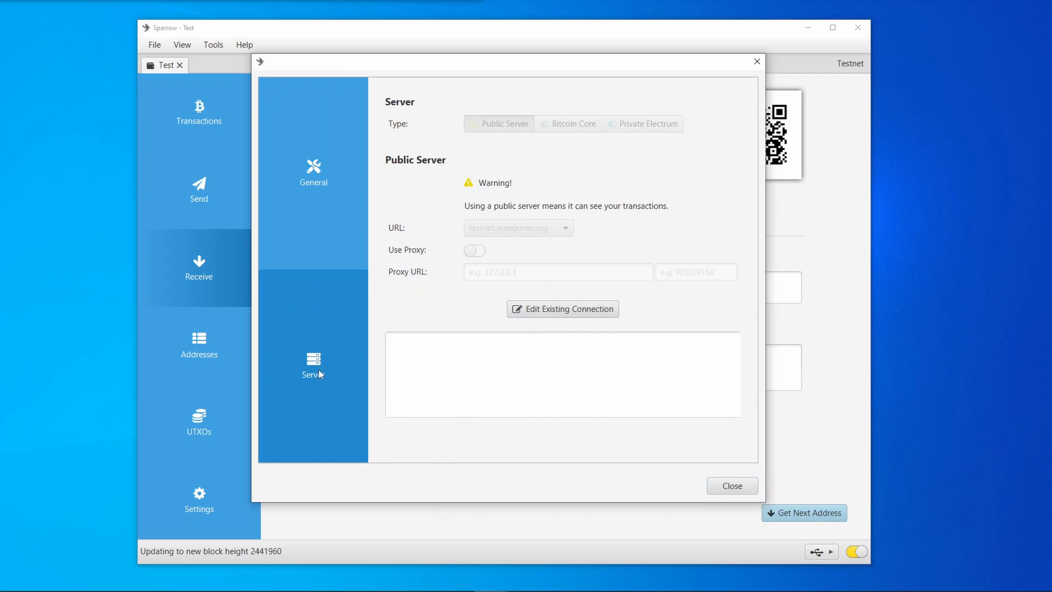
pyautogui.click(154, 45)
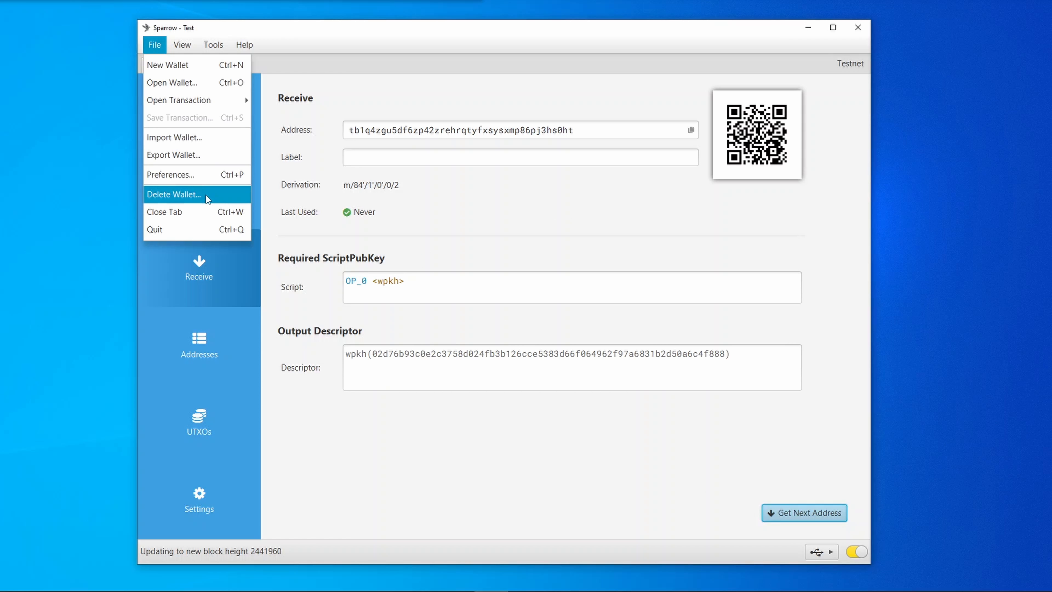
pyautogui.moveTo(198, 175)
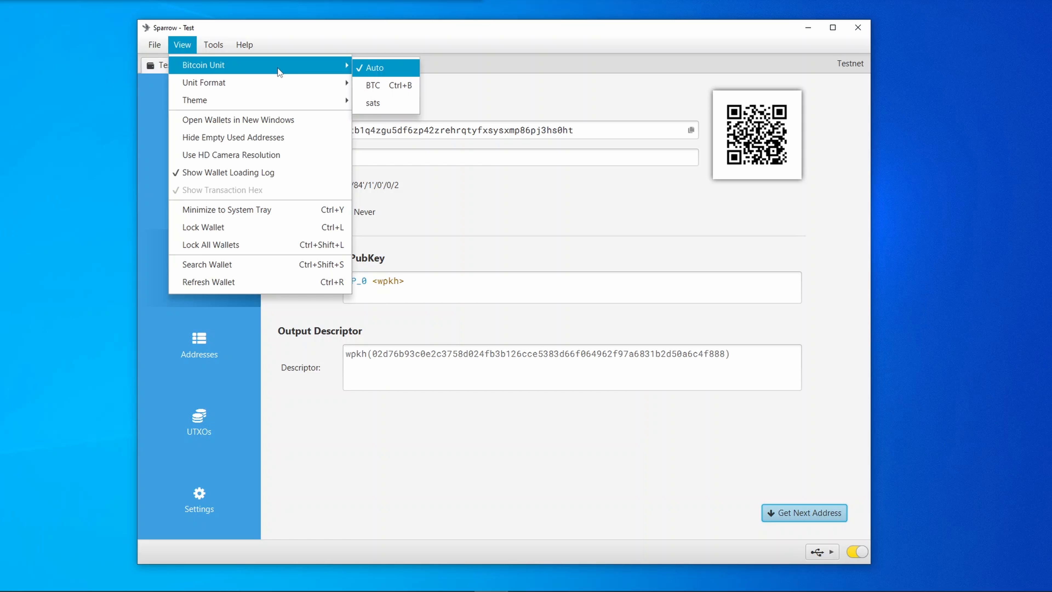
pyautogui.moveTo(386, 85)
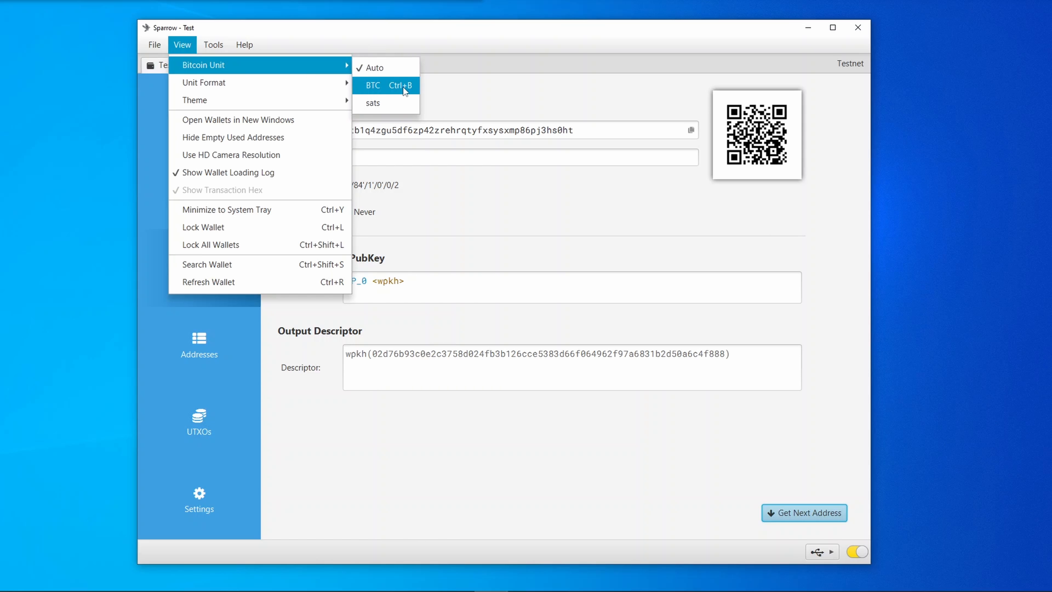
pyautogui.moveTo(375, 67)
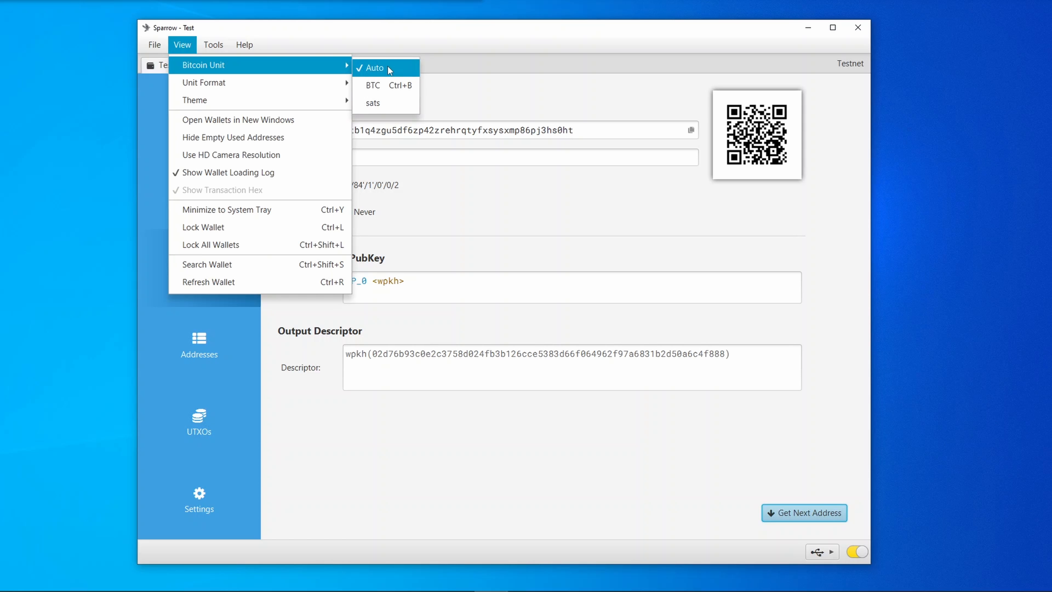
pyautogui.moveTo(204, 83)
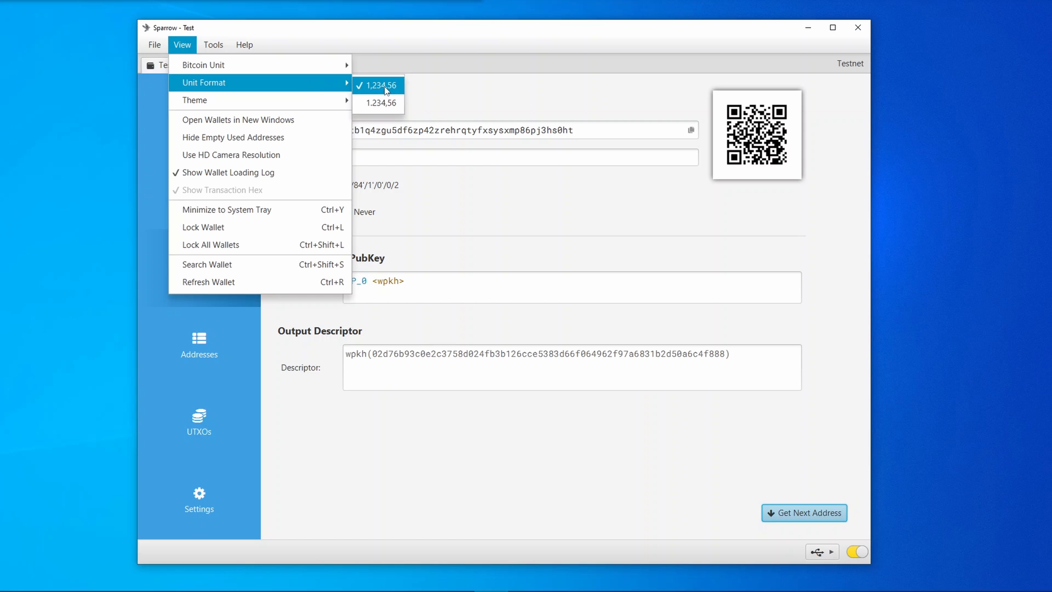
pyautogui.moveTo(388, 103)
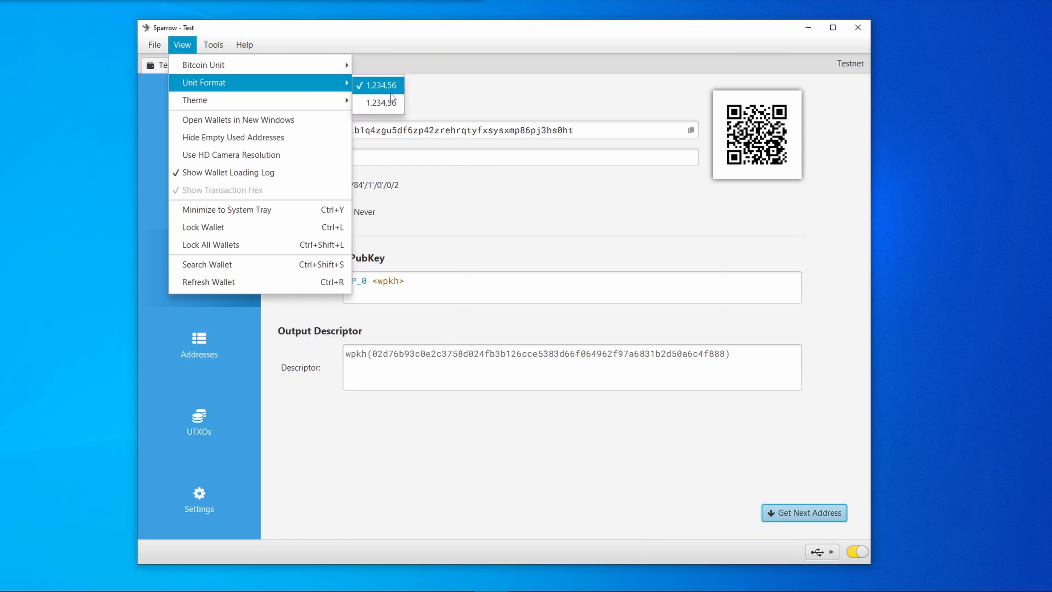
pyautogui.moveTo(194, 100)
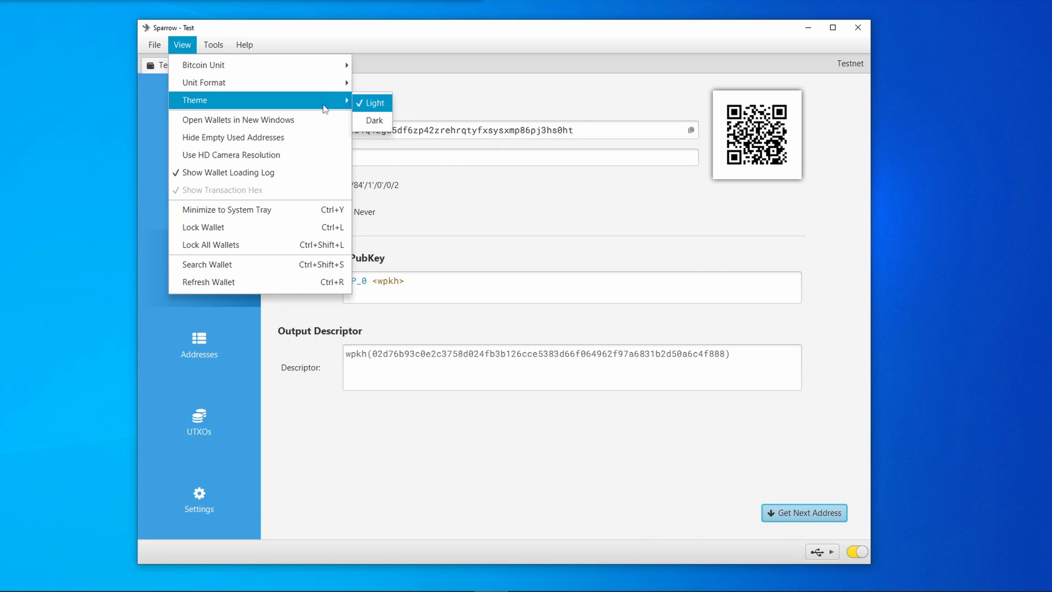
pyautogui.moveTo(237, 119)
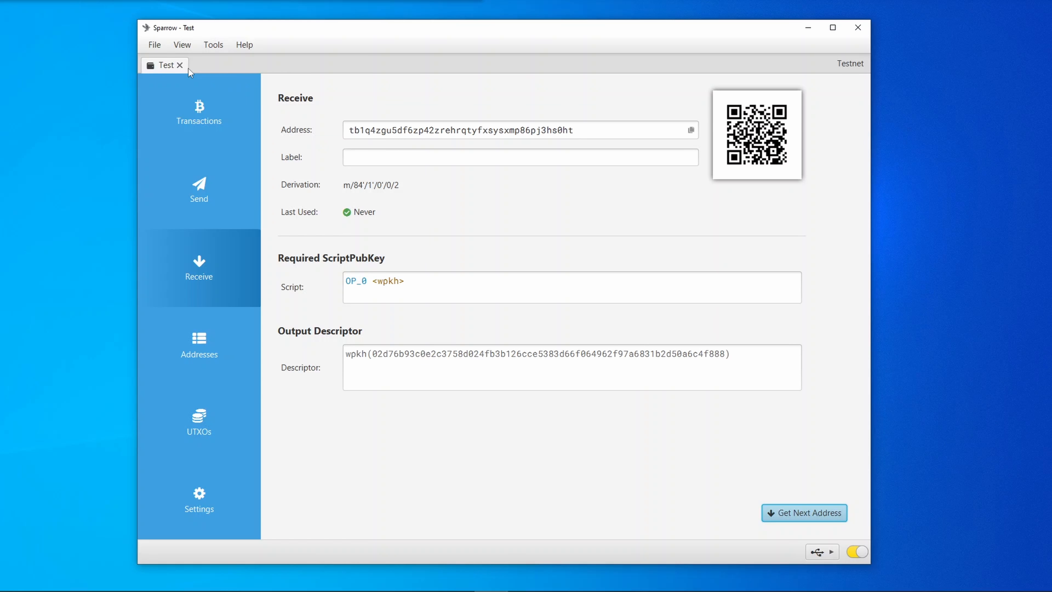
pyautogui.click(182, 45)
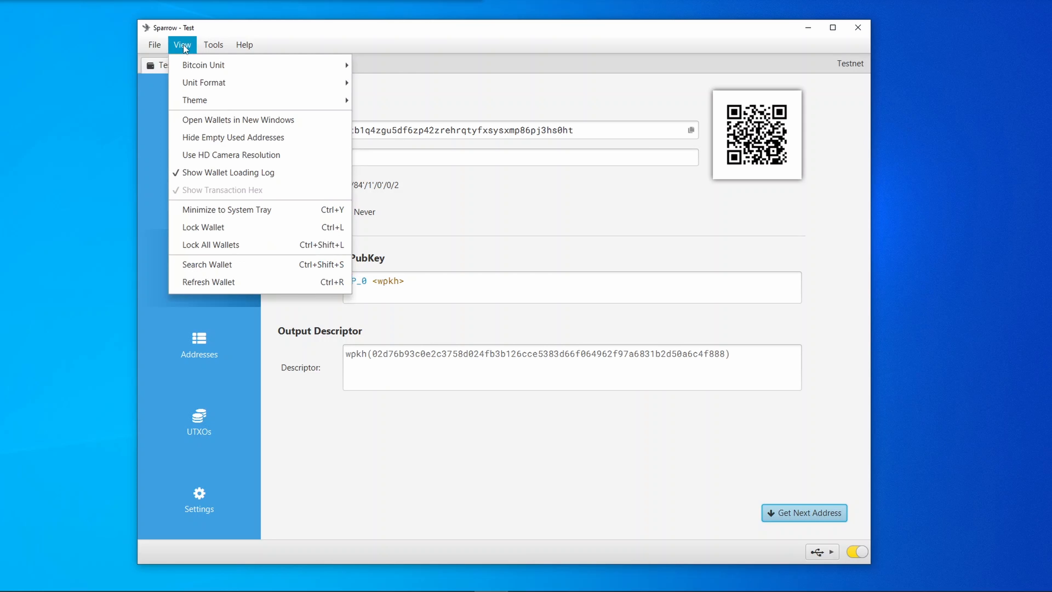
pyautogui.moveTo(232, 137)
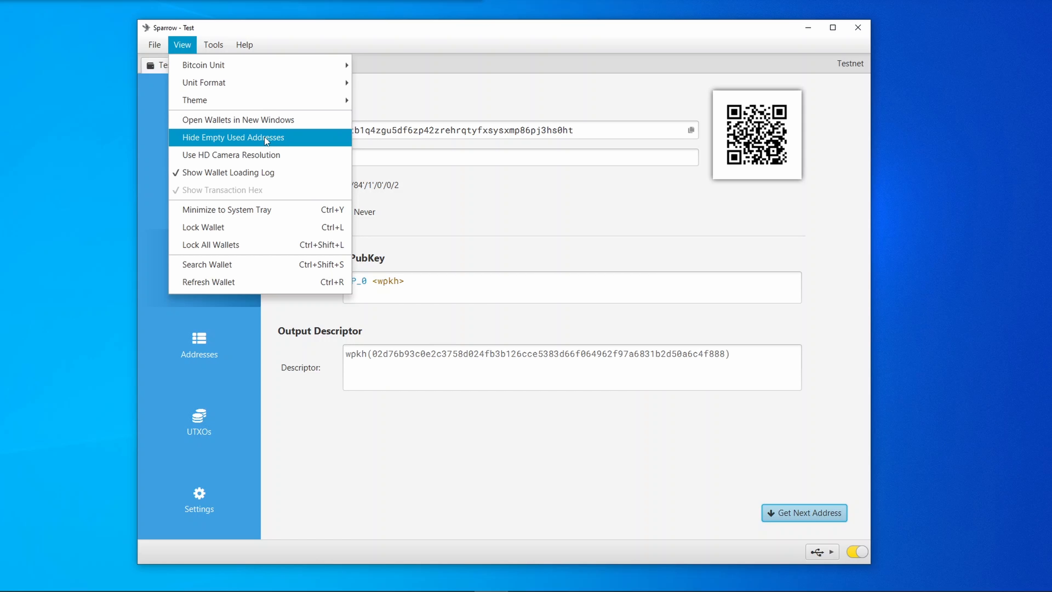
pyautogui.moveTo(231, 155)
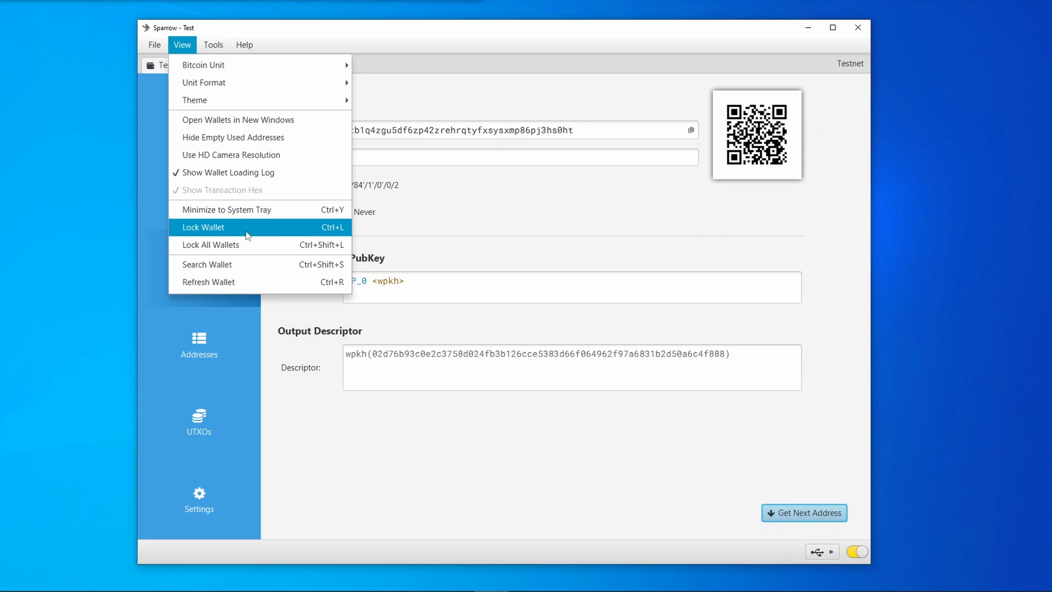
pyautogui.moveTo(262, 227)
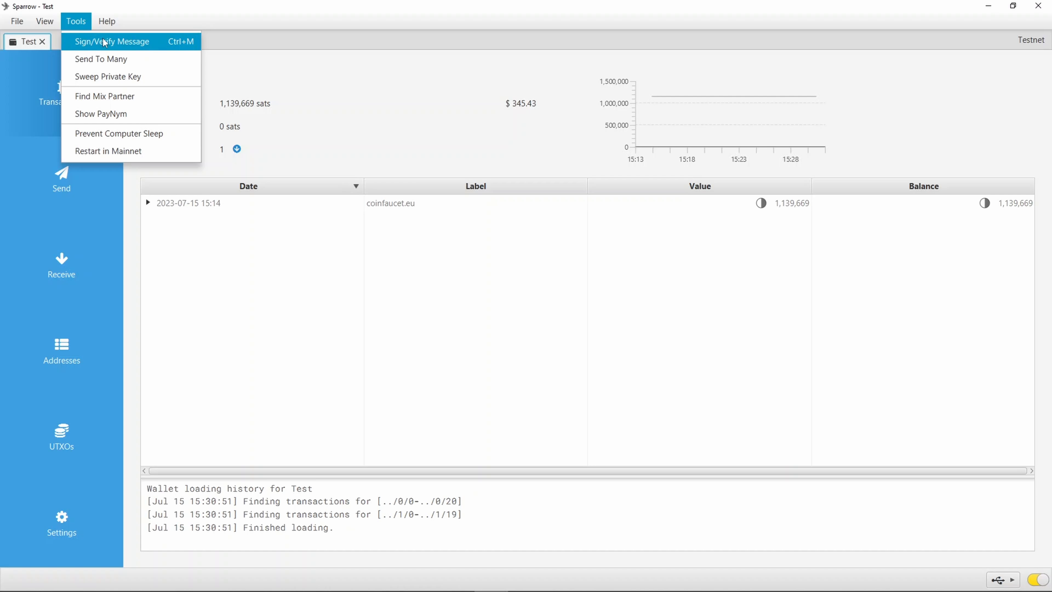
pyautogui.moveTo(147, 45)
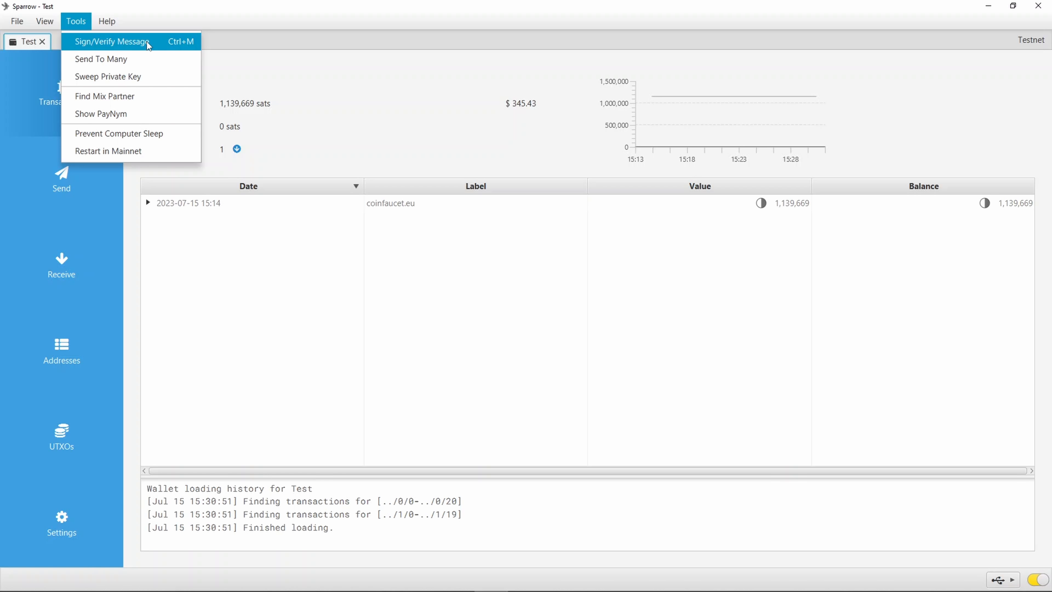
pyautogui.moveTo(102, 59)
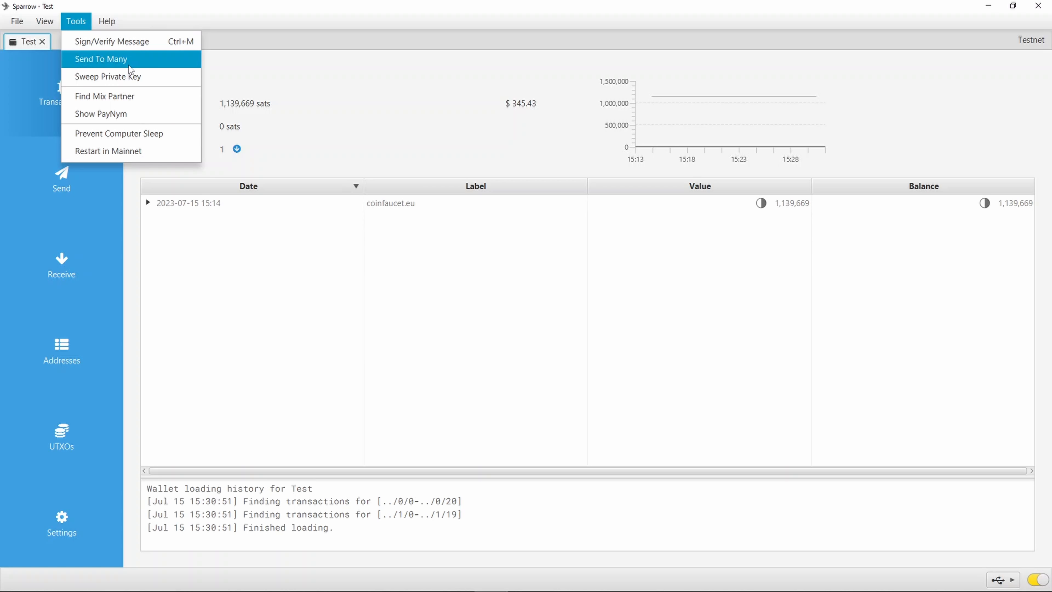
pyautogui.moveTo(129, 64)
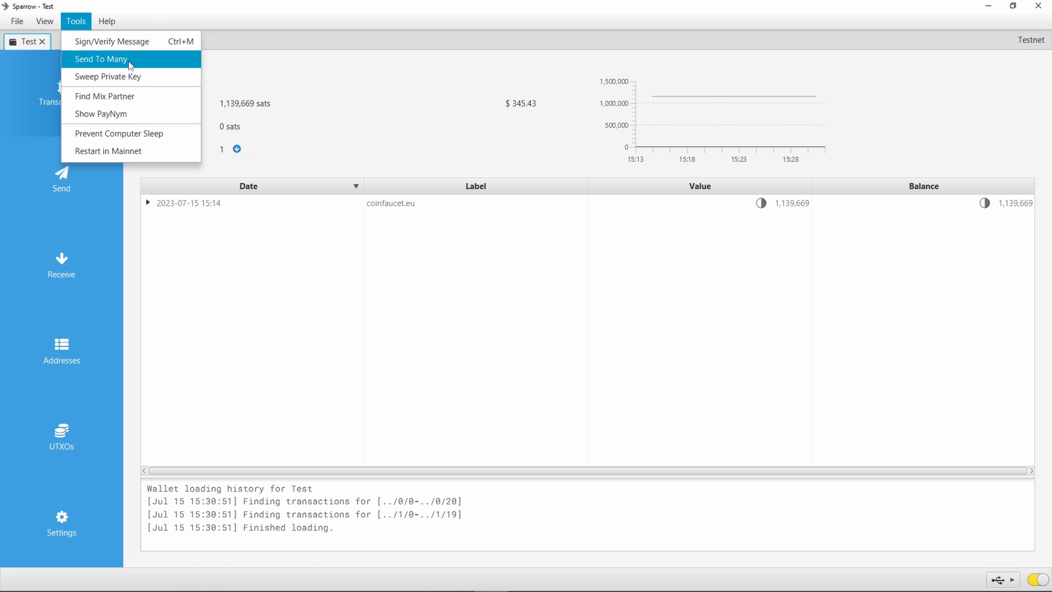
pyautogui.moveTo(122, 96)
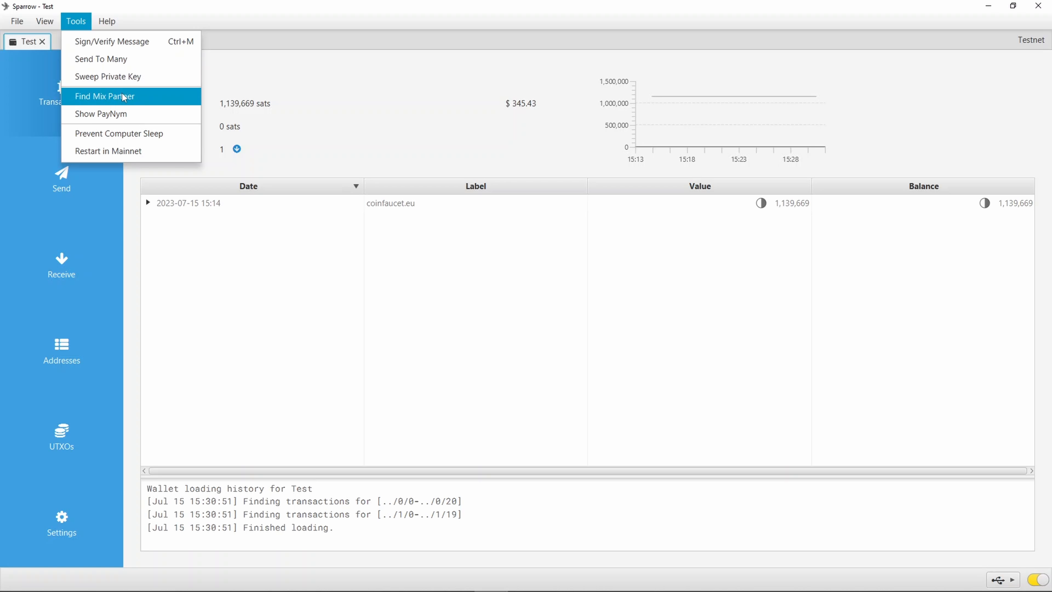
pyautogui.moveTo(147, 102)
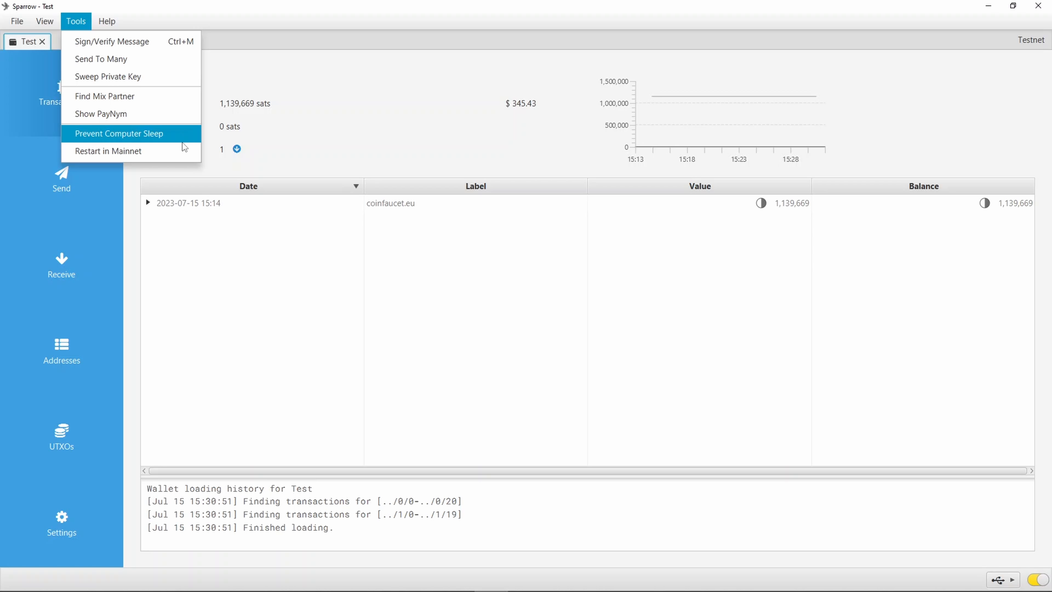
pyautogui.moveTo(179, 141)
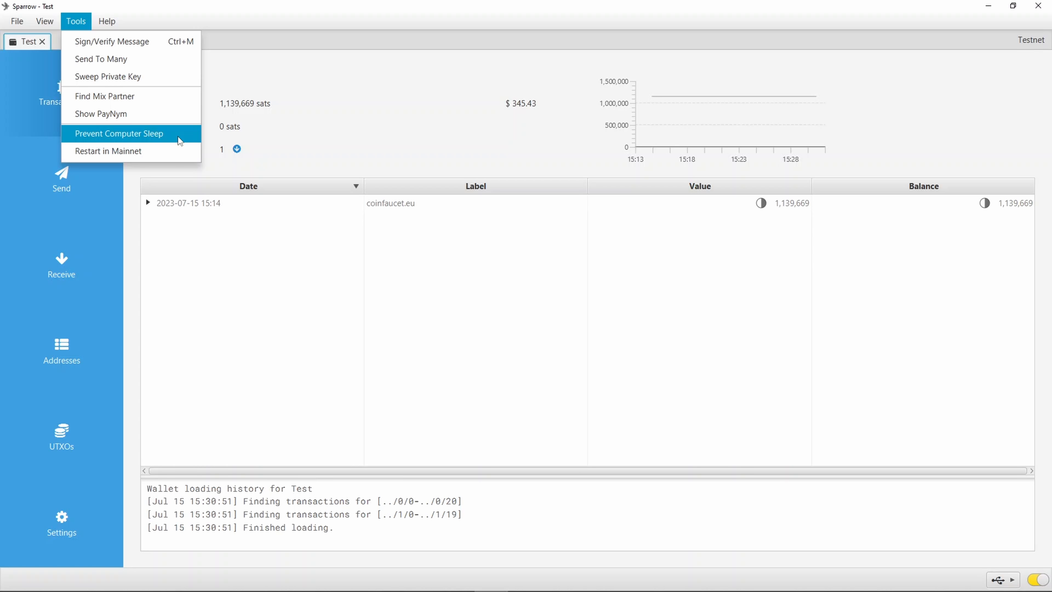
pyautogui.moveTo(139, 151)
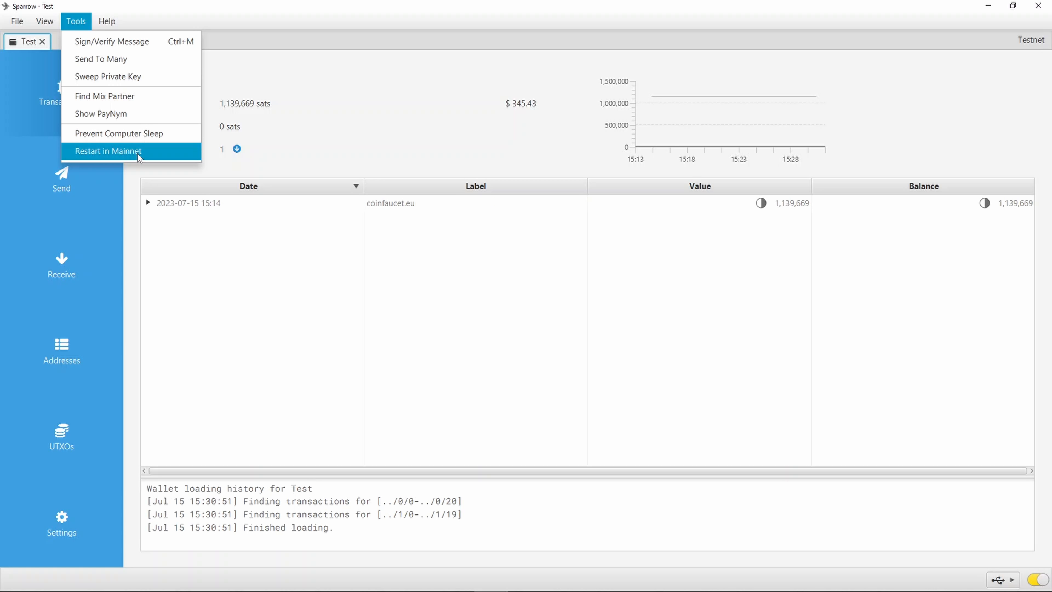
# Show the Test wallet's transaction overview with its 1,139,669 sat balance.
pyautogui.click(106, 21)
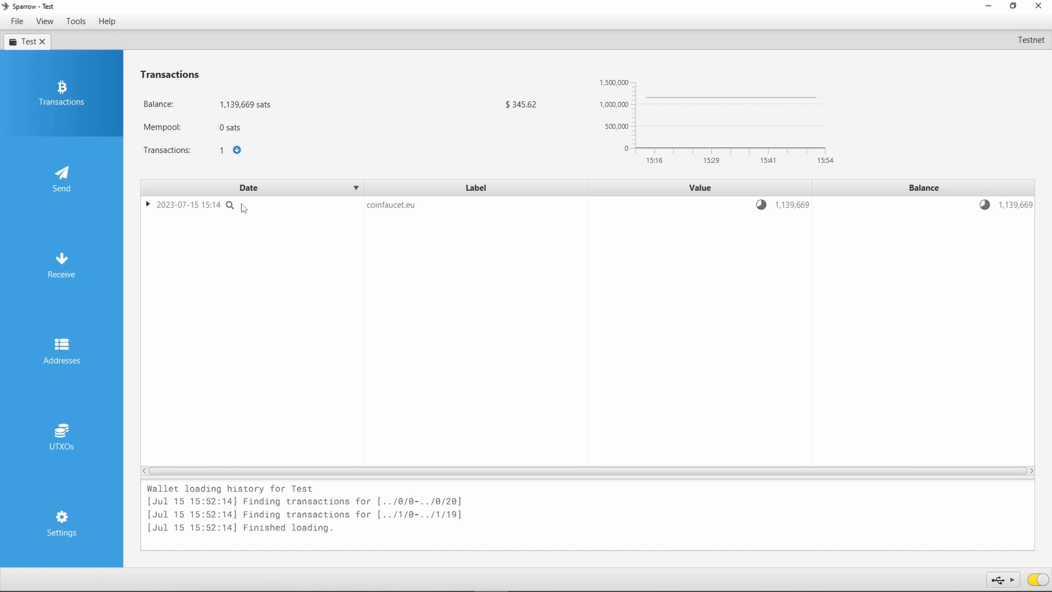
# Expand the coinfaucet.eu transaction and spend its 1,139,669 sats output in a new payment.
pyautogui.click(148, 205)
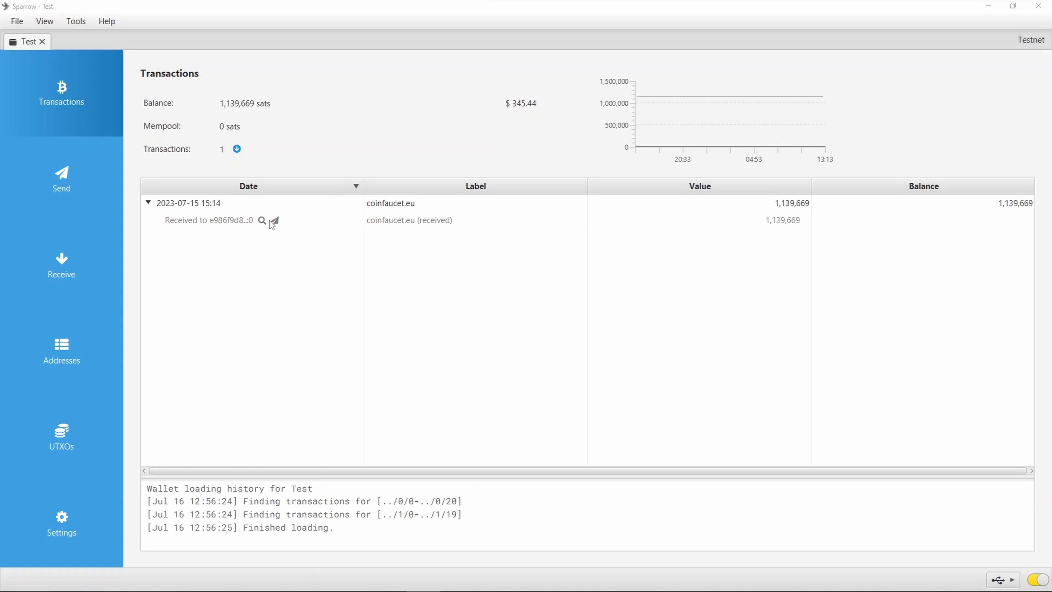
pyautogui.click(262, 221)
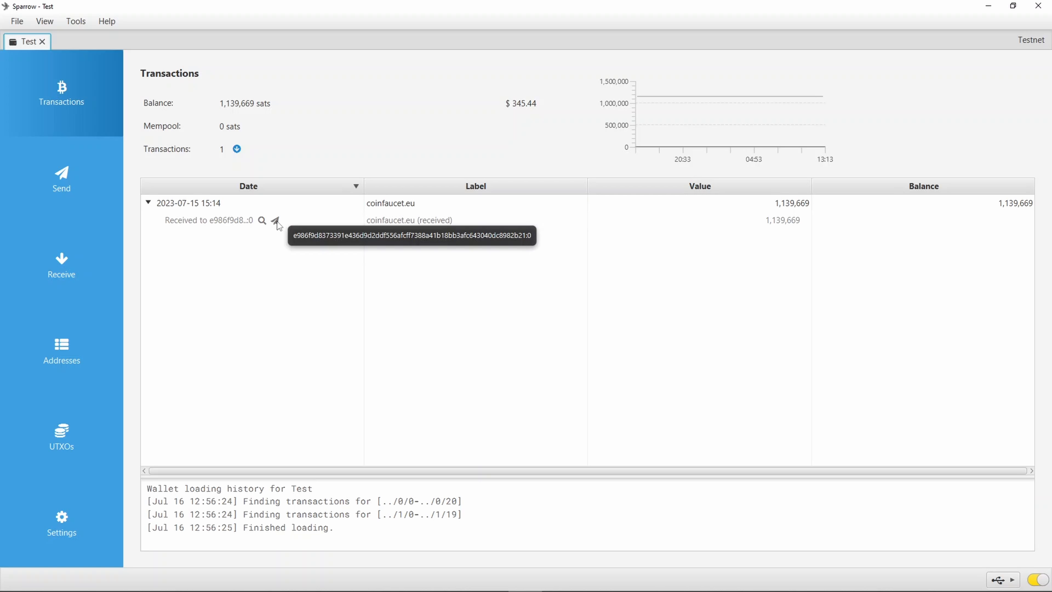
pyautogui.click(61, 177)
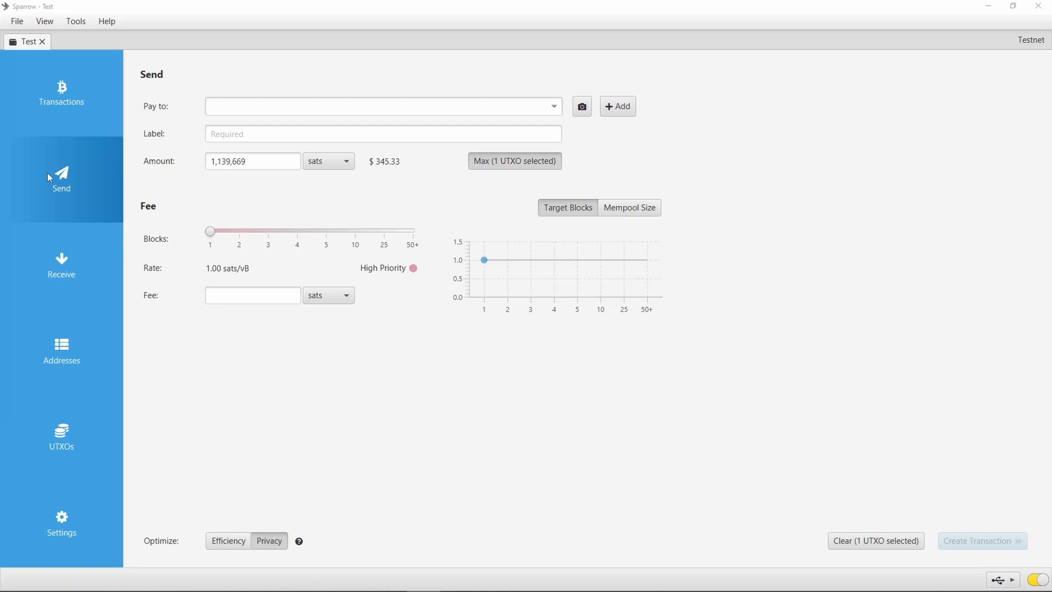
pyautogui.moveTo(225, 96)
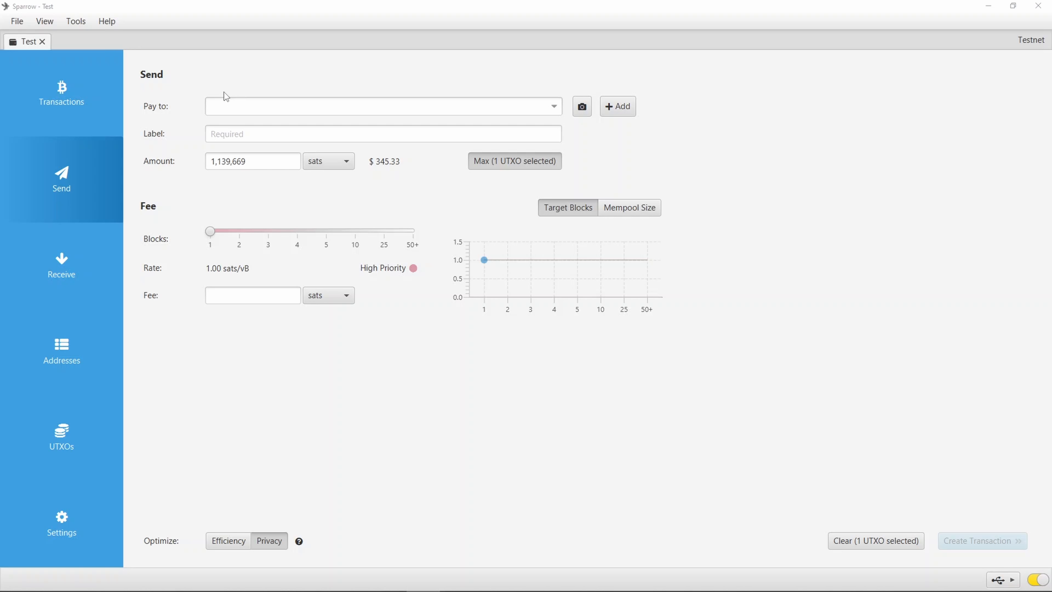
pyautogui.click(383, 106)
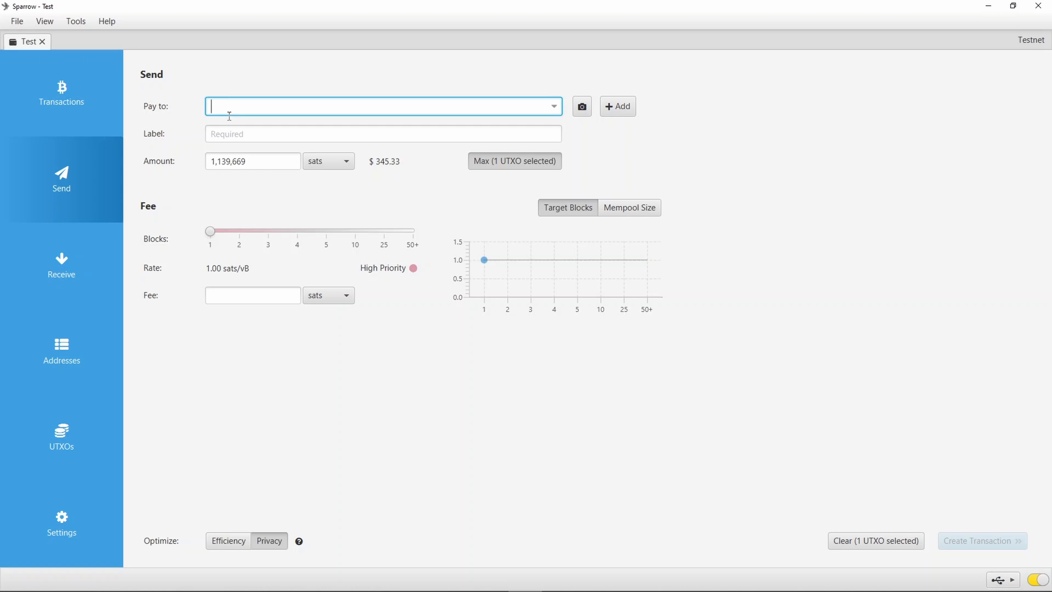
pyautogui.moveTo(616, 106)
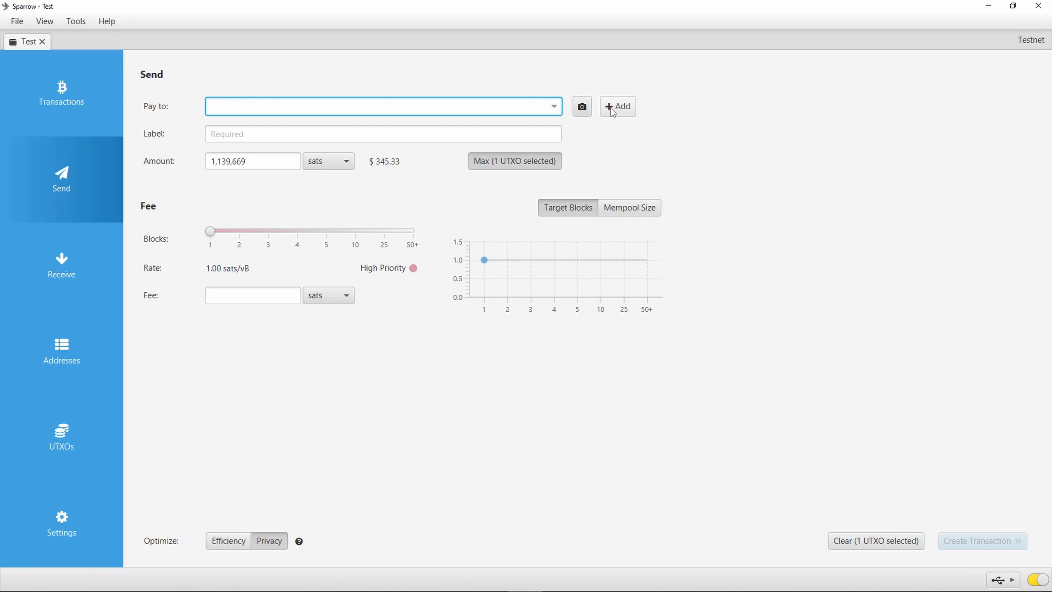
pyautogui.click(617, 106)
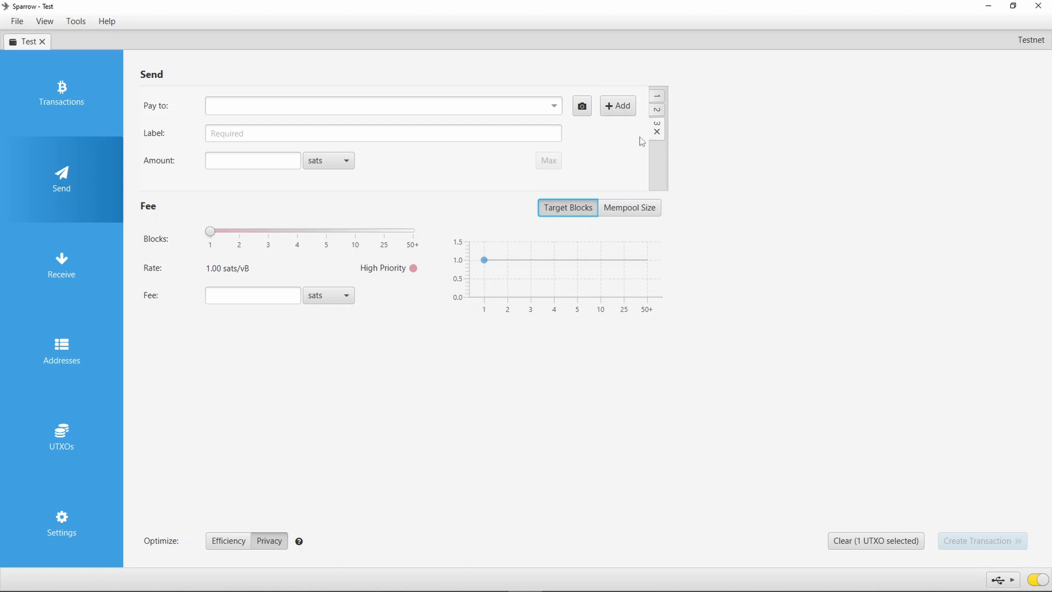
pyautogui.click(548, 161)
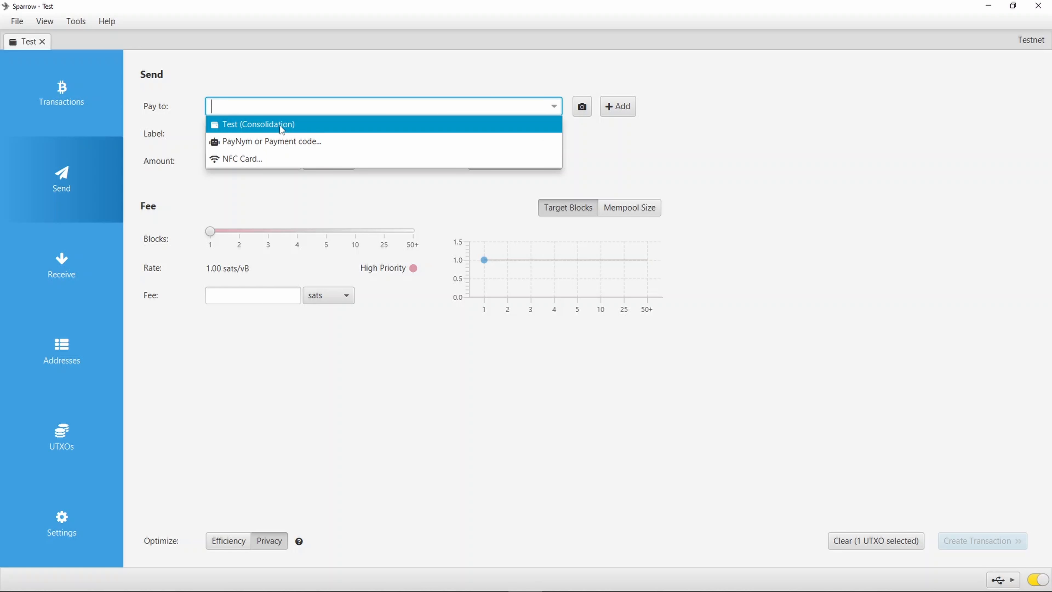
pyautogui.moveTo(305, 141)
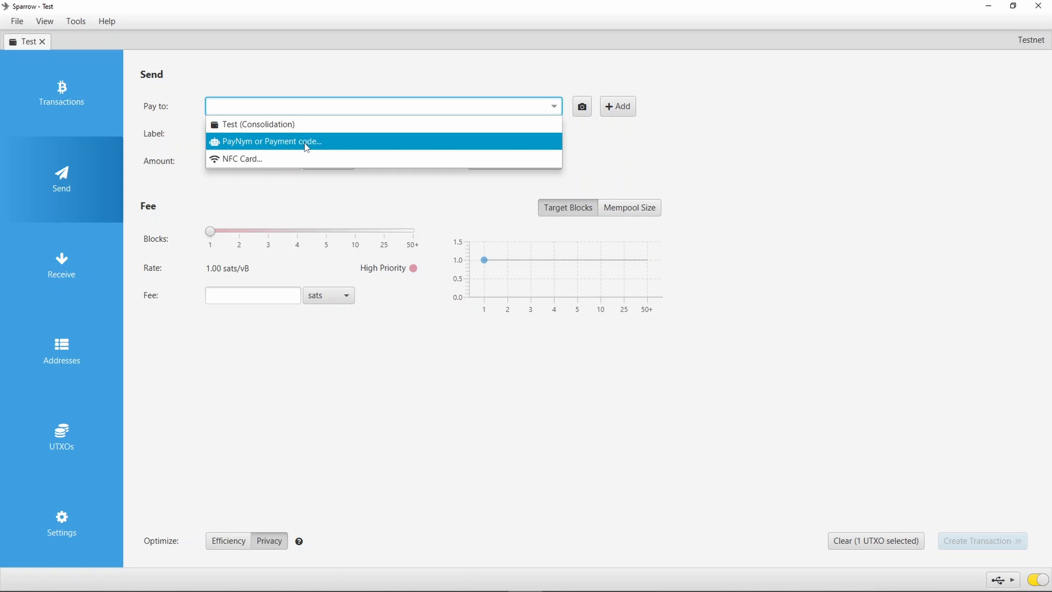
pyautogui.moveTo(287, 161)
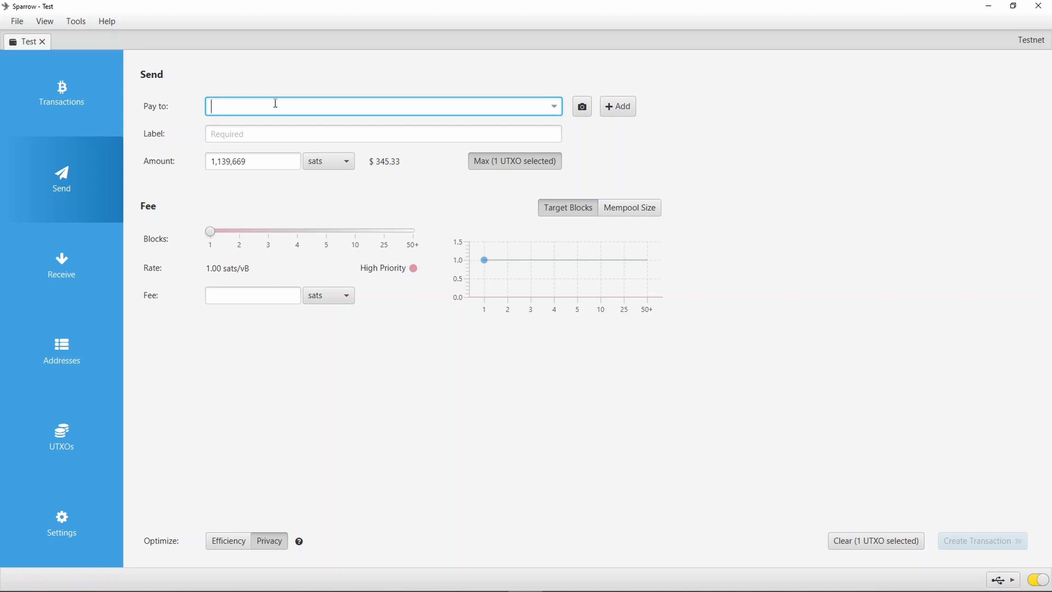
# Pay 1000 sats to mv4rnyY3Su5gjcDNzbMLKBQkBicCtHUtFB with the label Coin Faucet.
pyautogui.write('mv4rnyY3Su5gjcDNzbMLKBQkBicCtHUtFB')
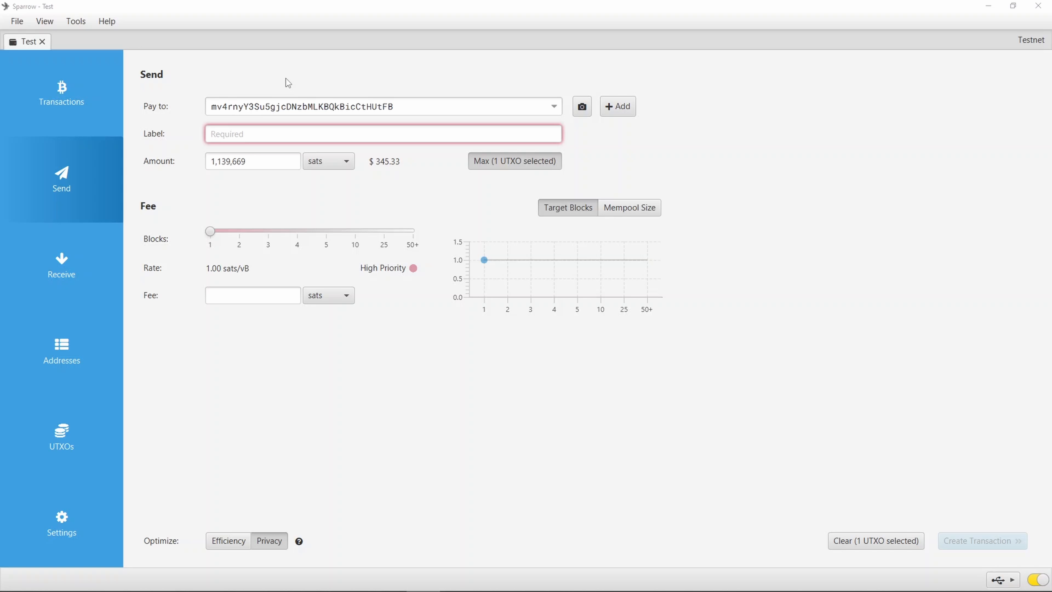
pyautogui.moveTo(275, 84)
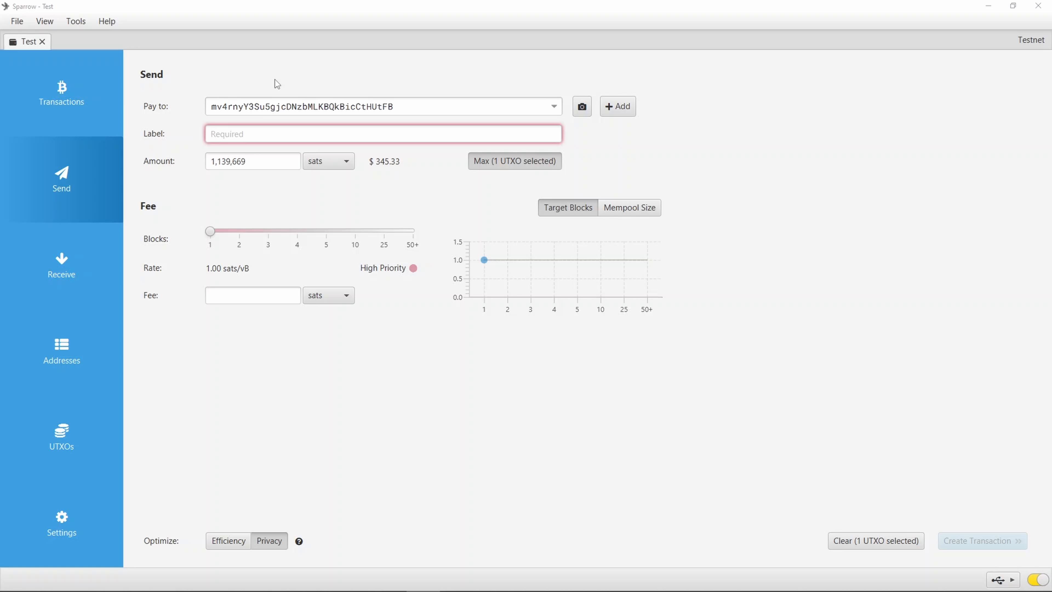
pyautogui.moveTo(179, 134)
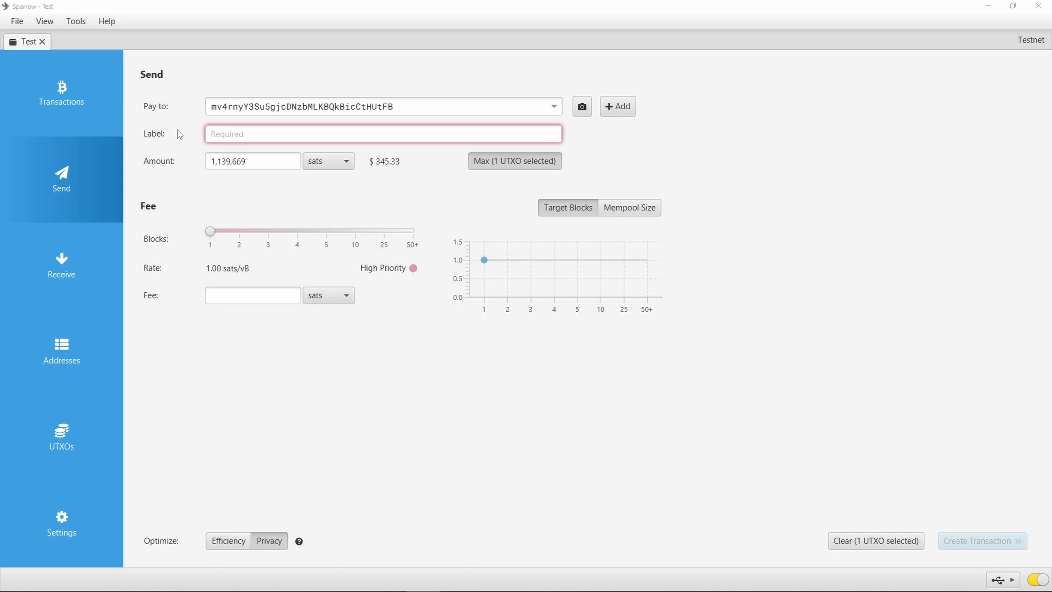
pyautogui.moveTo(177, 128)
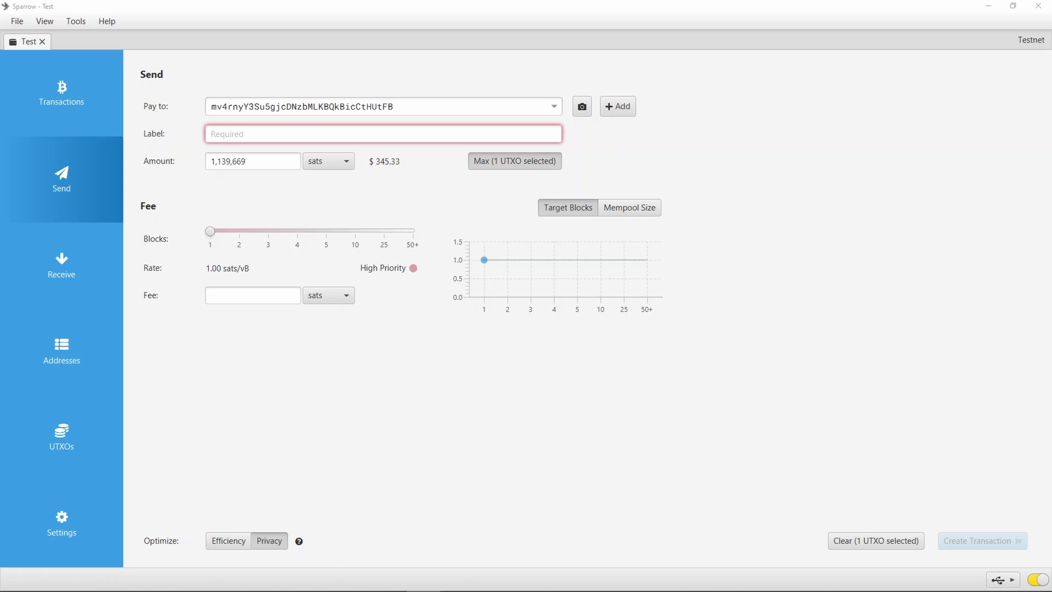
pyautogui.write('C')
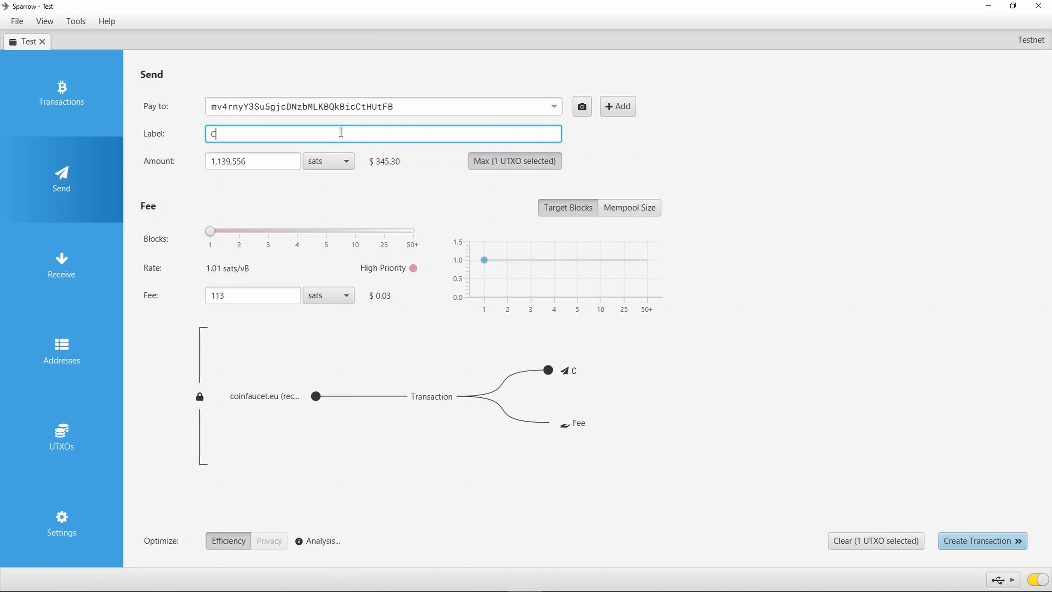
pyautogui.write('oin Faucet')
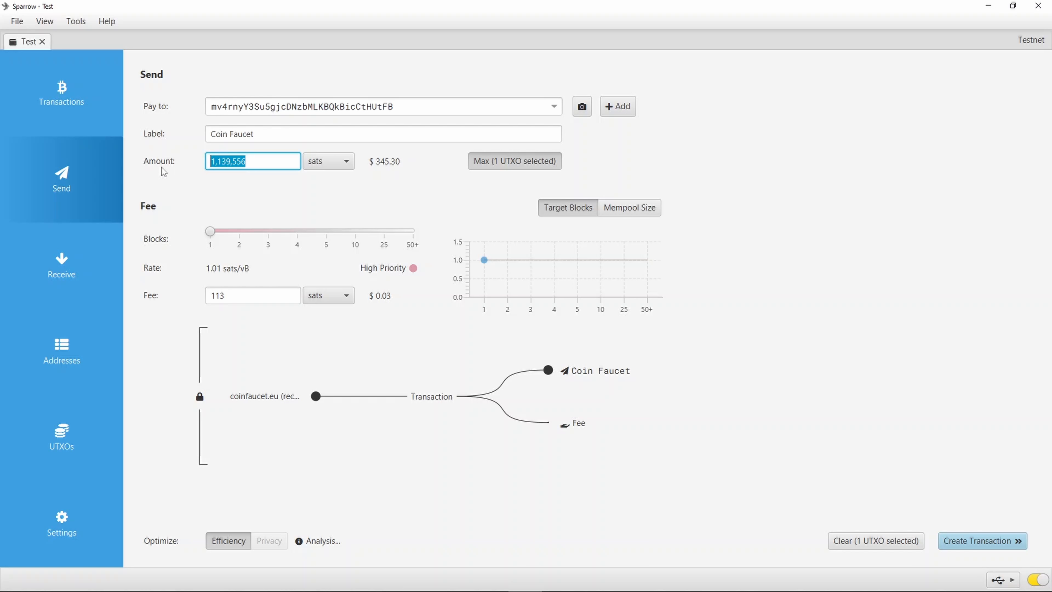
pyautogui.write('1000')
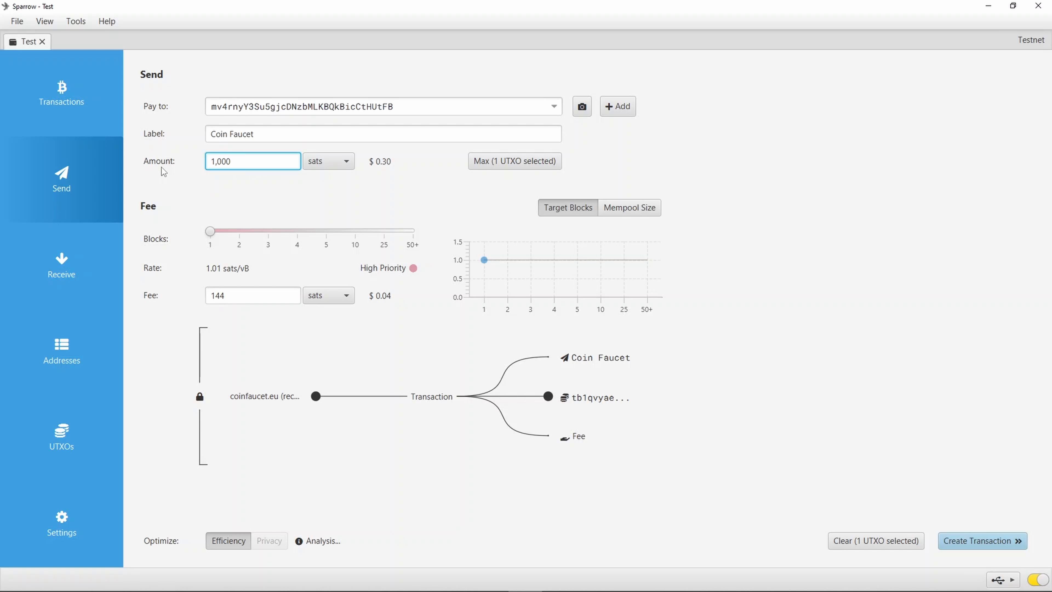
pyautogui.click(329, 161)
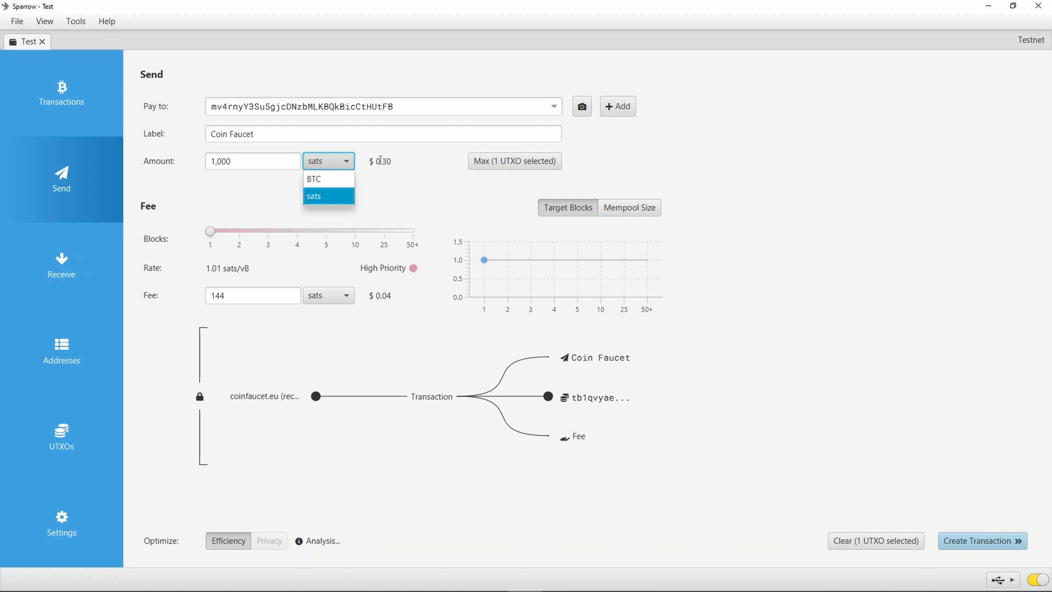
pyautogui.click(314, 196)
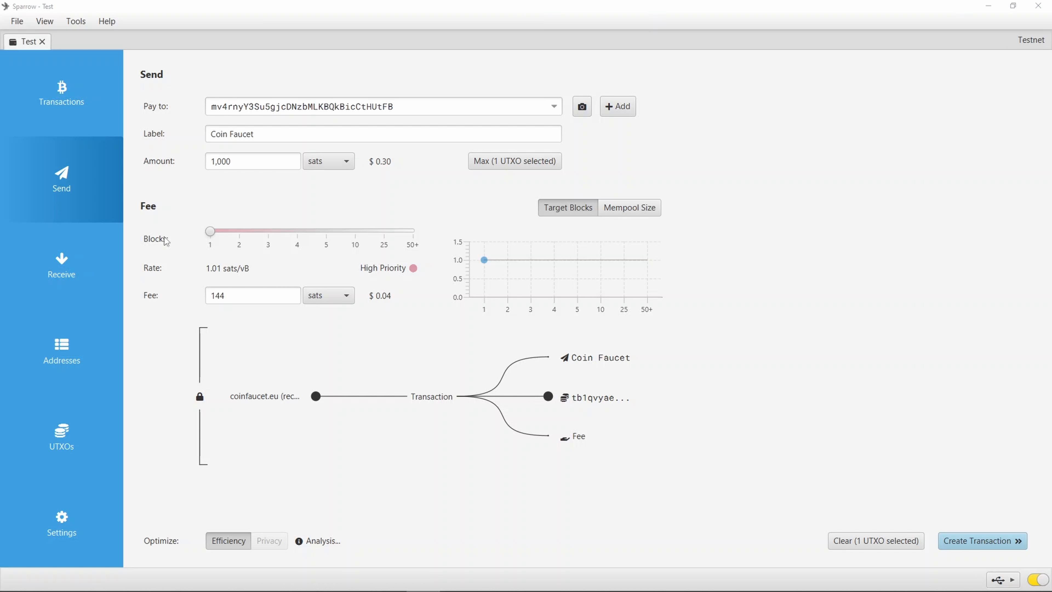
# Drag the Blocks slider through 2- and 3-block confirmation targets.
pyautogui.moveTo(209, 231); pyautogui.dragTo(229, 231)
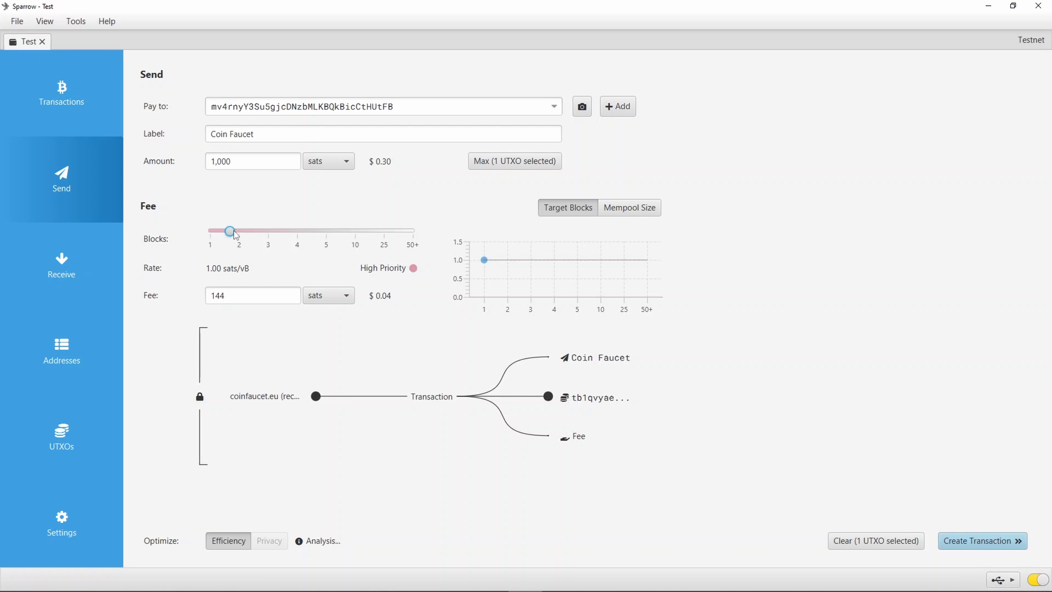
pyautogui.moveTo(230, 231); pyautogui.dragTo(268, 232)
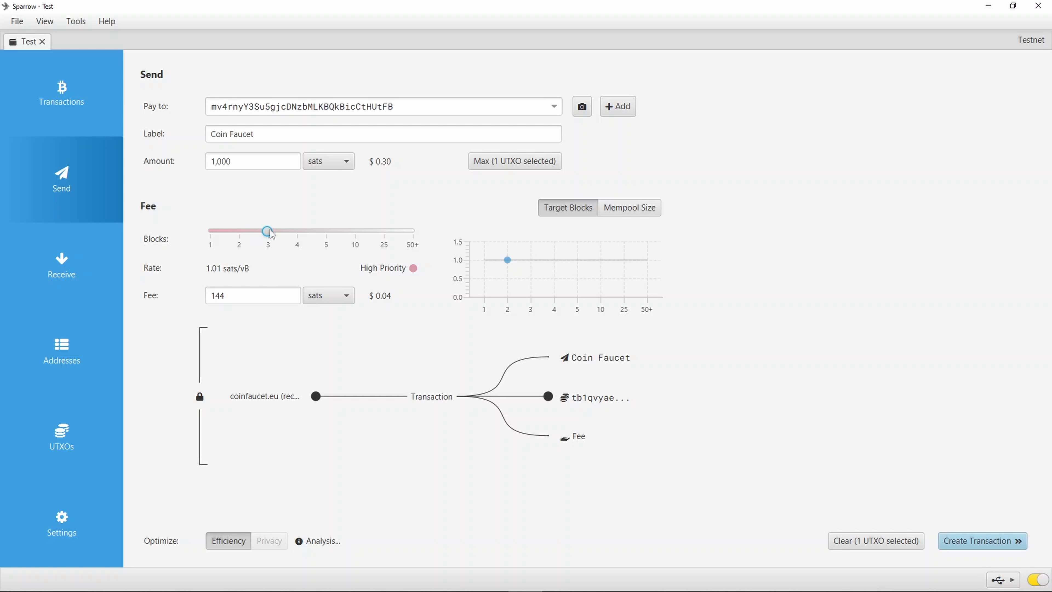
pyautogui.moveTo(267, 231); pyautogui.dragTo(269, 231)
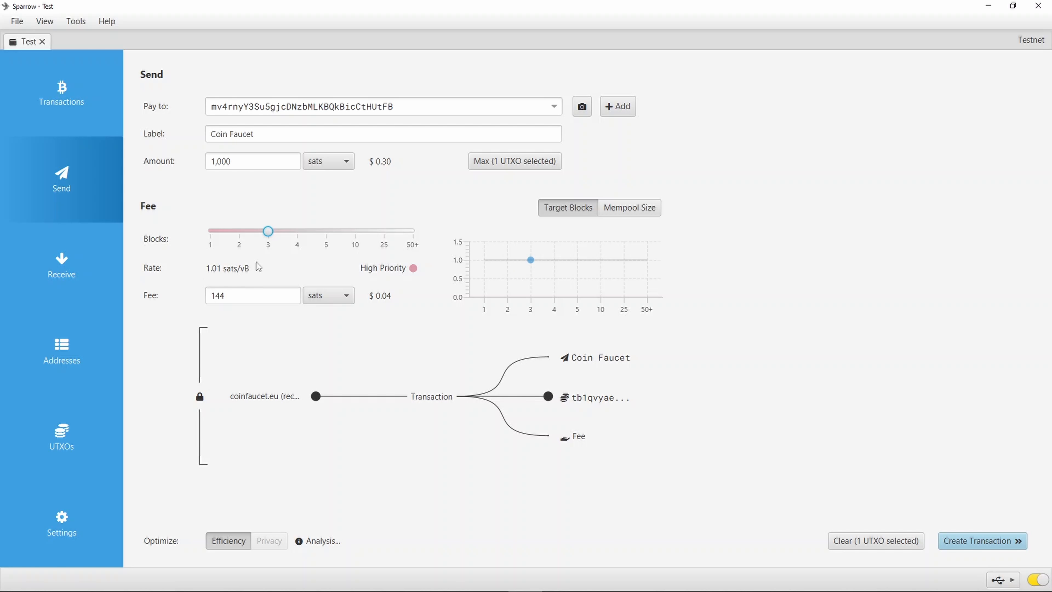
pyautogui.moveTo(268, 232)
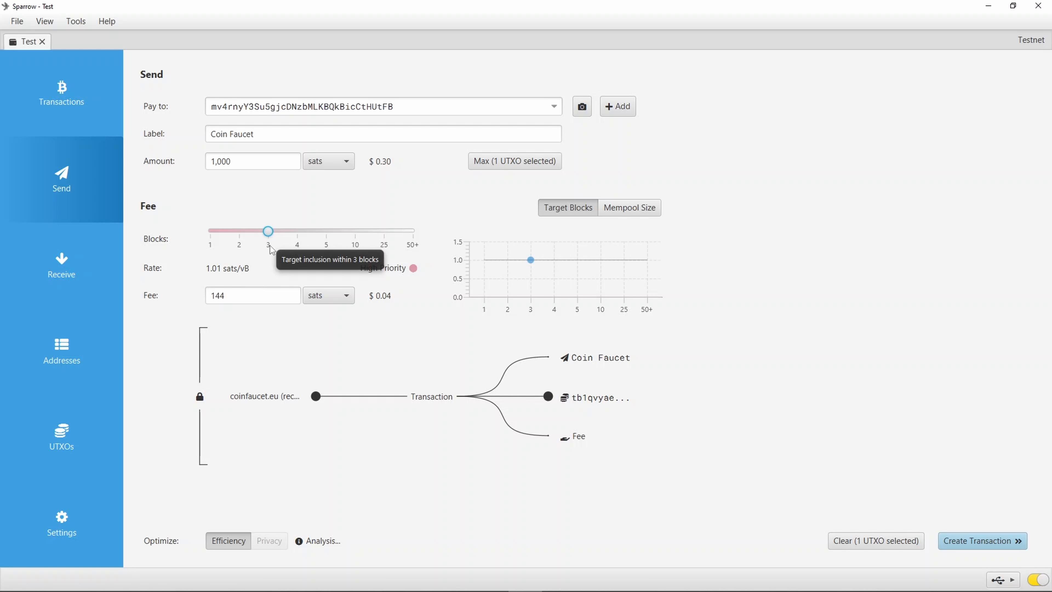
pyautogui.moveTo(206, 280)
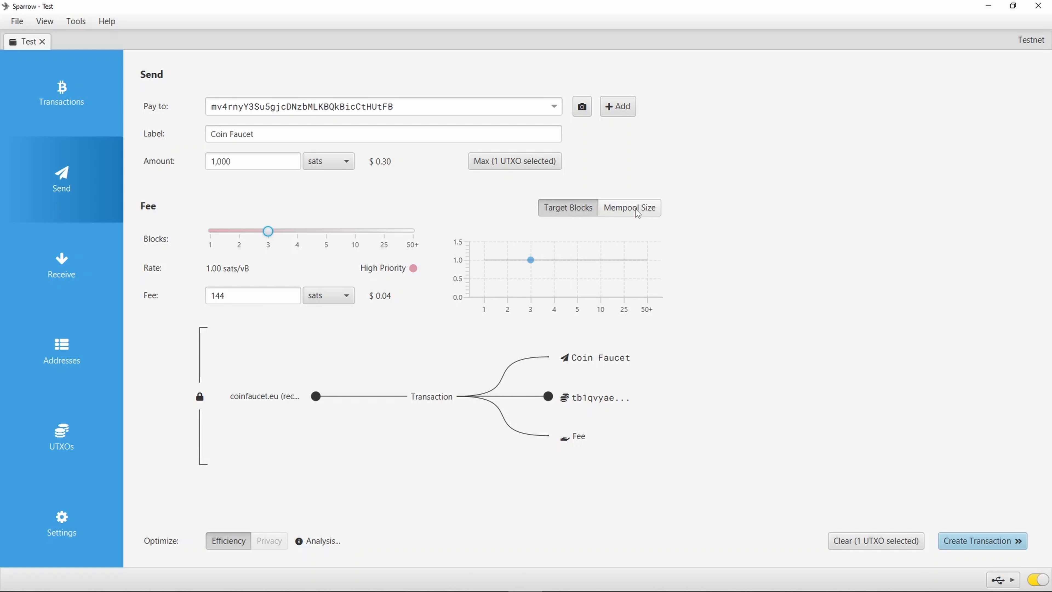
# Try the Mempool Size and Target Blocks toggles, then drop to the 50+ block target with a 1 sat fee.
pyautogui.click(629, 207)
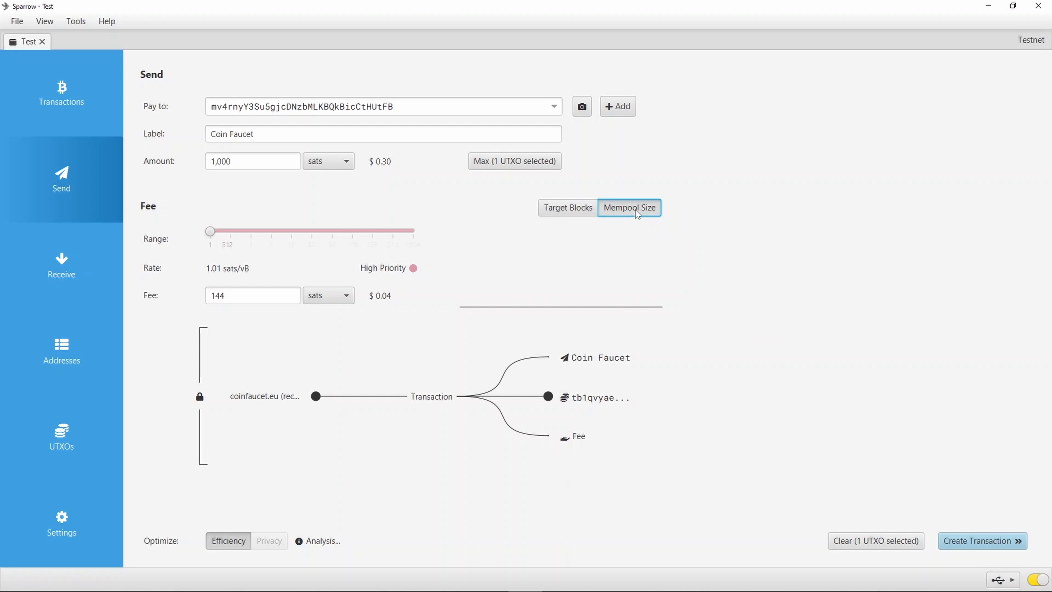
pyautogui.click(629, 207)
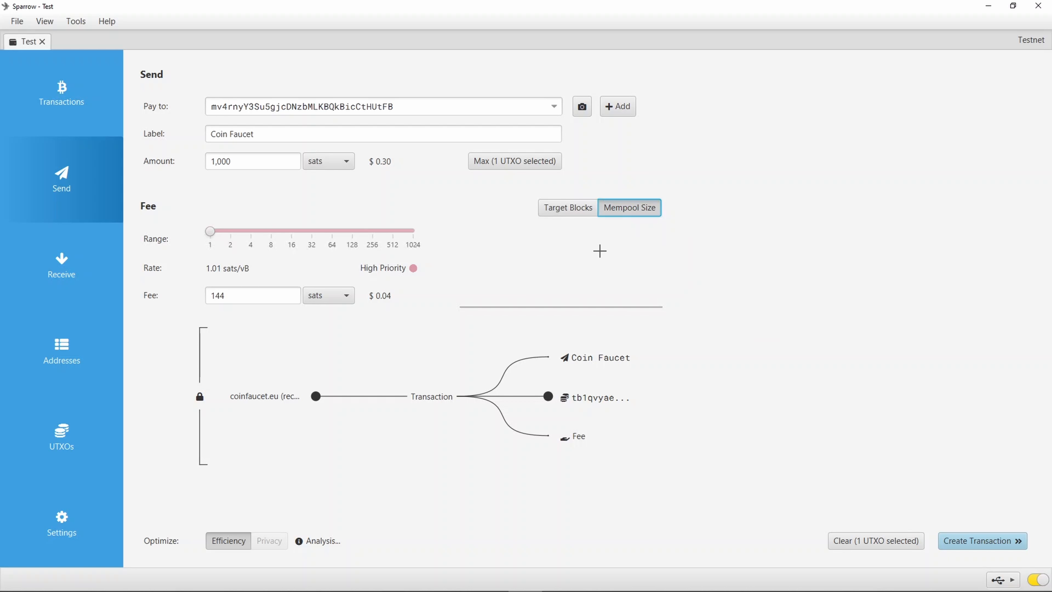
pyautogui.click(567, 207)
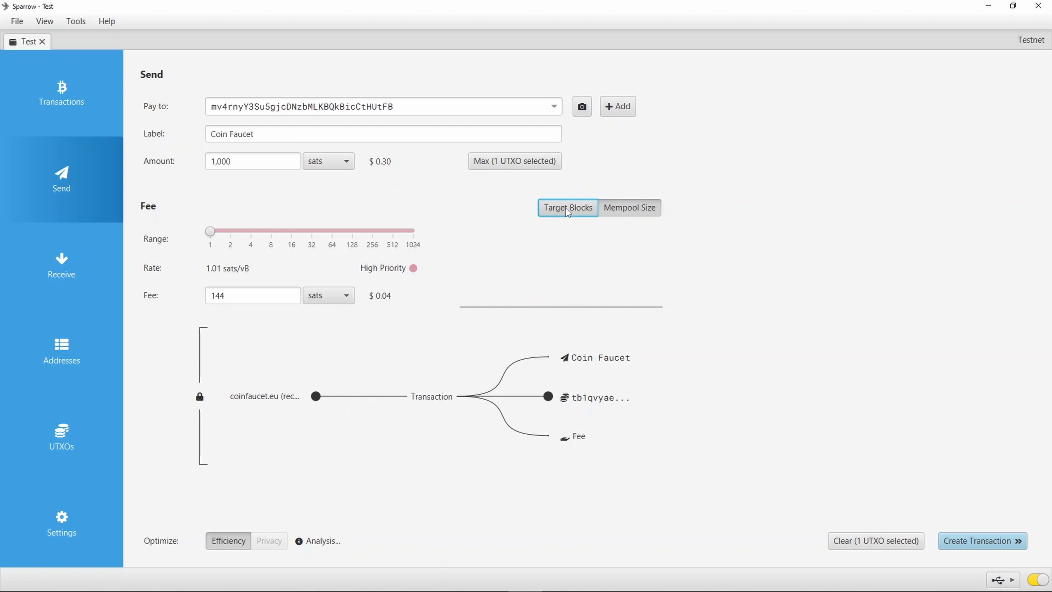
pyautogui.click(567, 207)
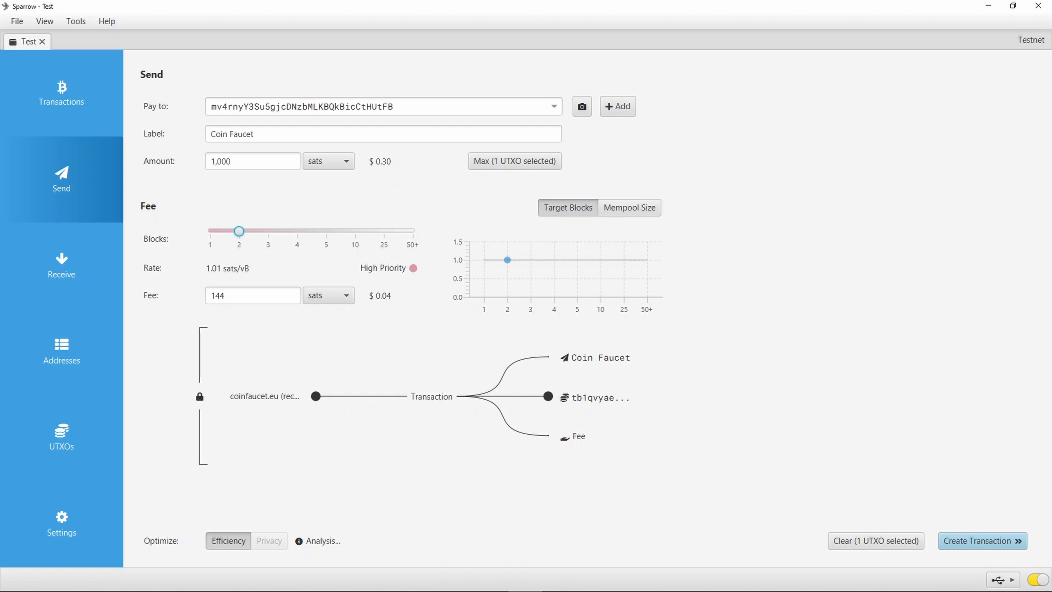
pyautogui.click(252, 296)
pyautogui.write('1')
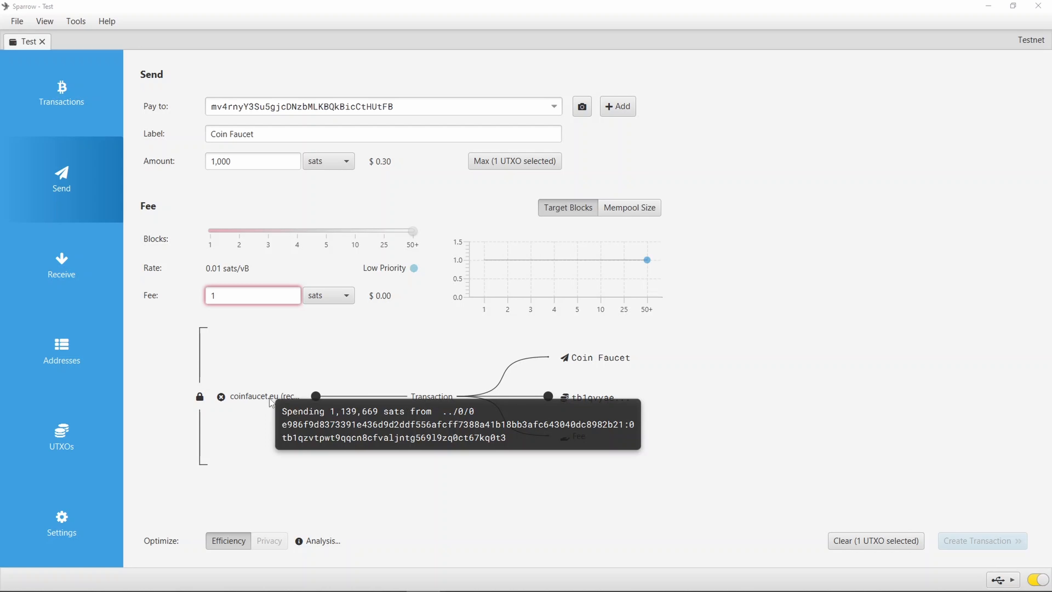
pyautogui.moveTo(599, 362)
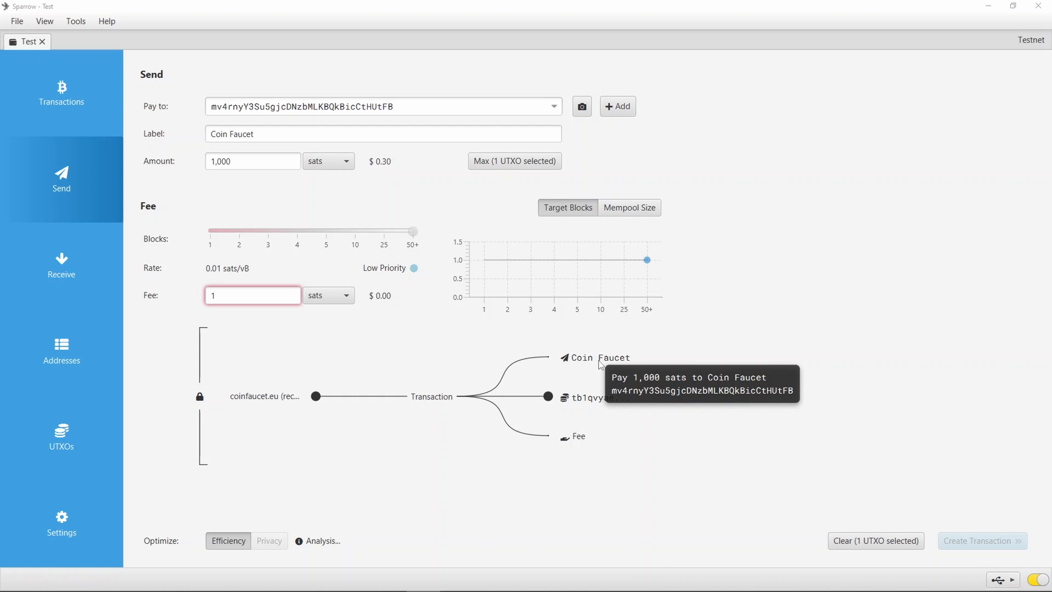
pyautogui.moveTo(590, 384)
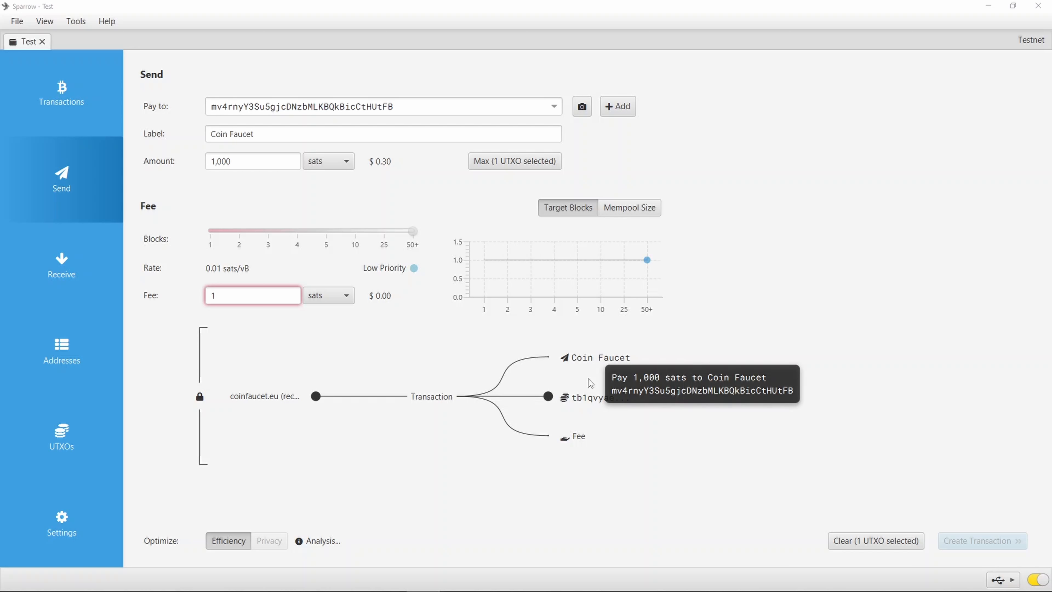
pyautogui.moveTo(589, 402)
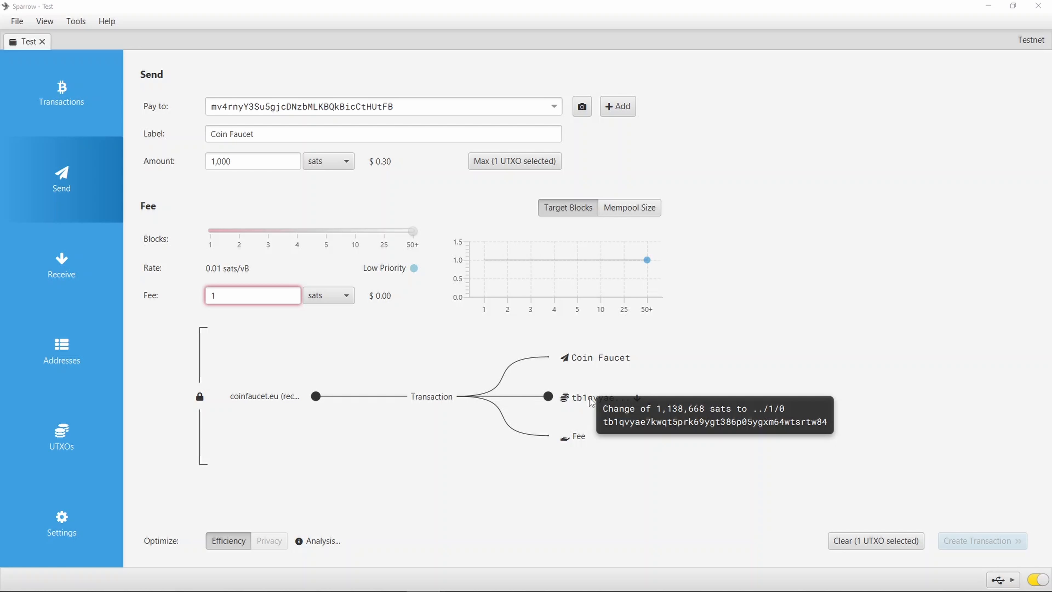
pyautogui.moveTo(572, 442)
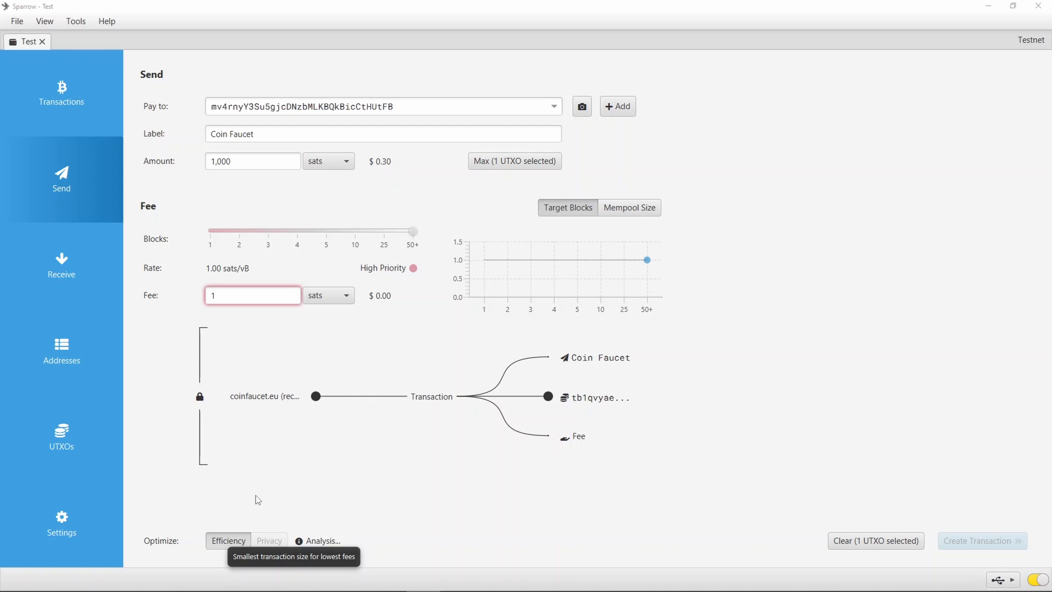
pyautogui.moveTo(660, 248)
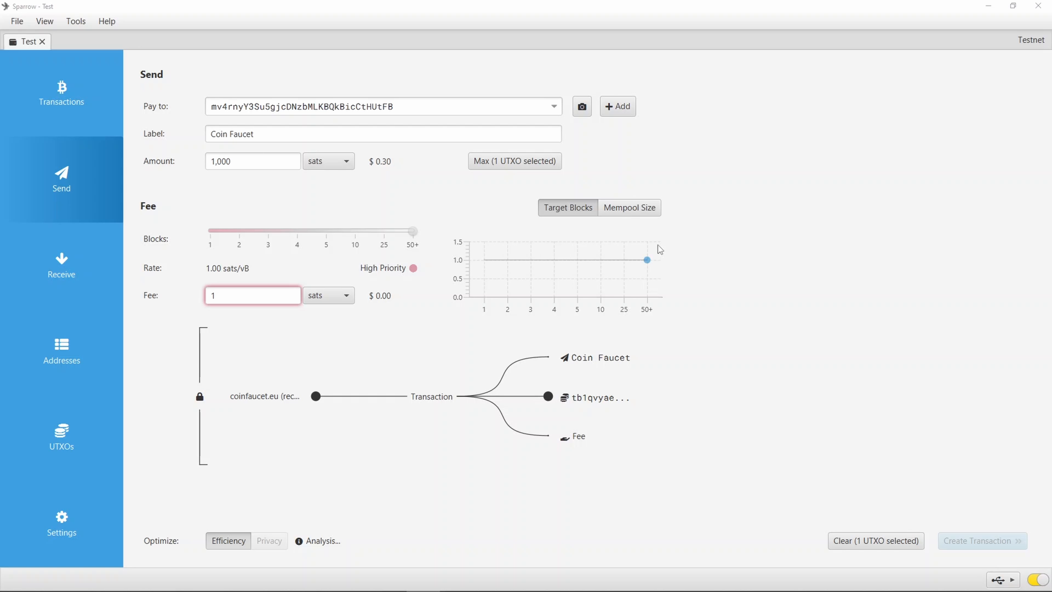
pyautogui.moveTo(452, 72)
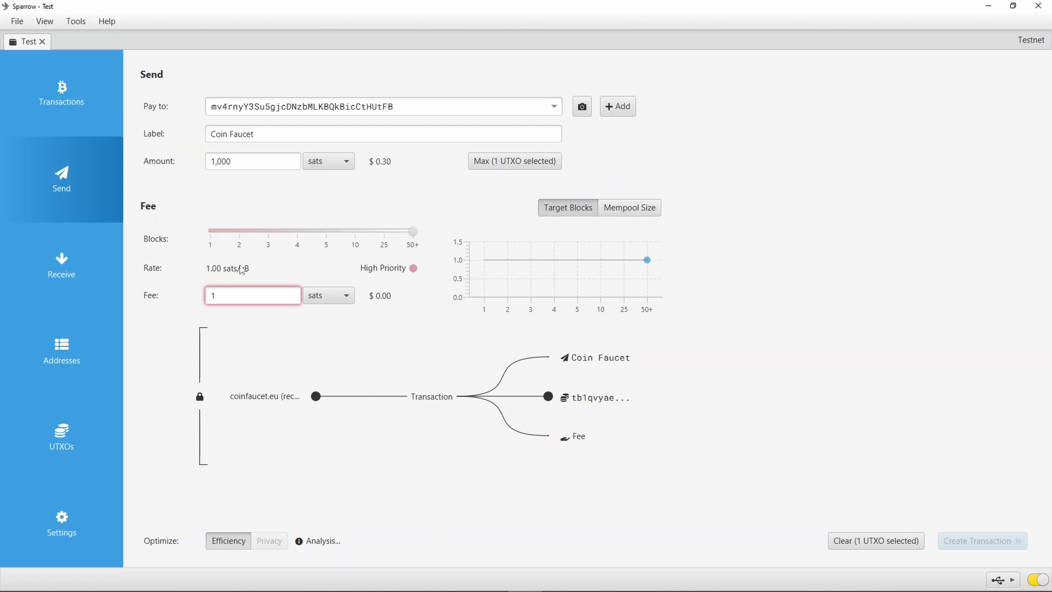
pyautogui.moveTo(316, 145)
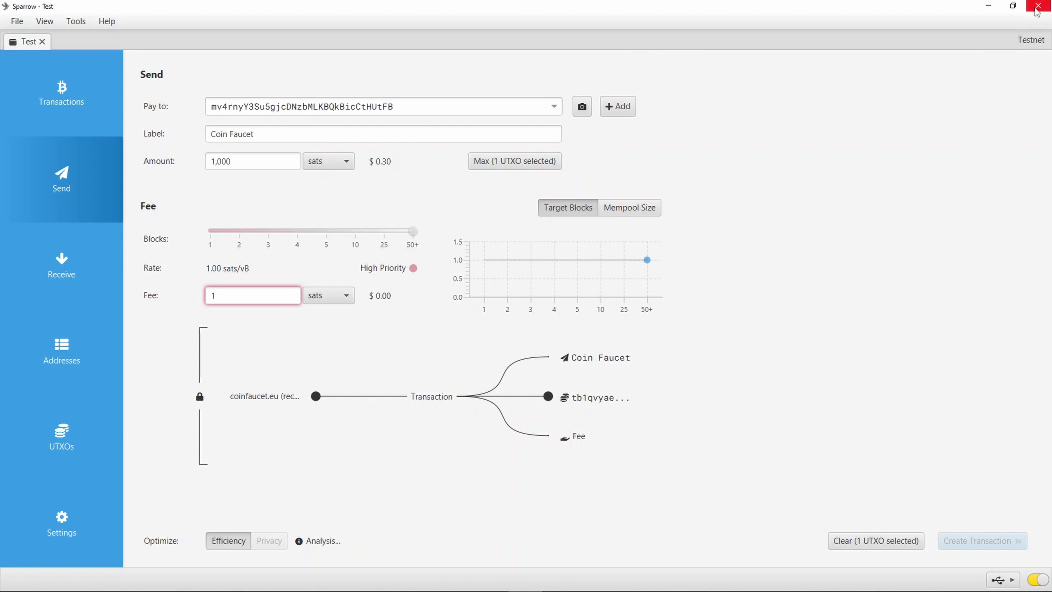
pyautogui.moveTo(1039, 8)
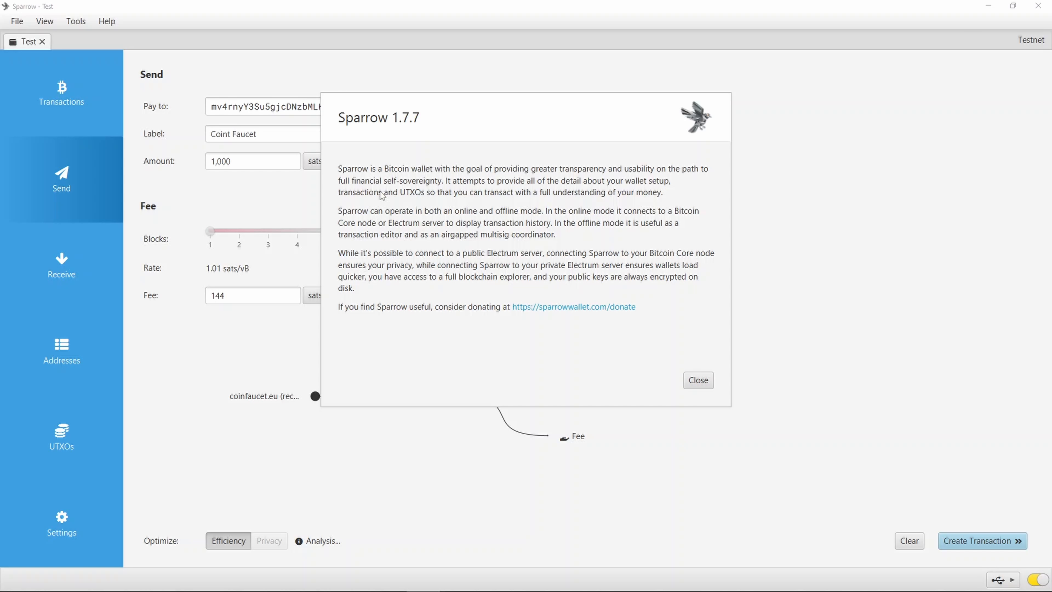
pyautogui.moveTo(407, 137)
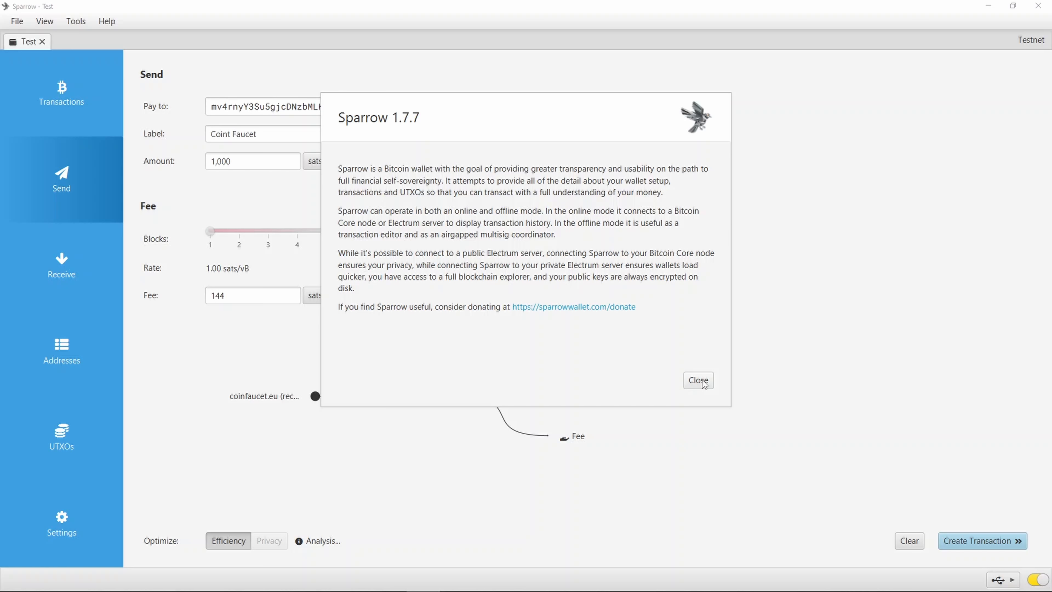
# Dismiss the About Sparrow 1.7.7 dialog and set the fee back to 144 sats.
pyautogui.click(698, 380)
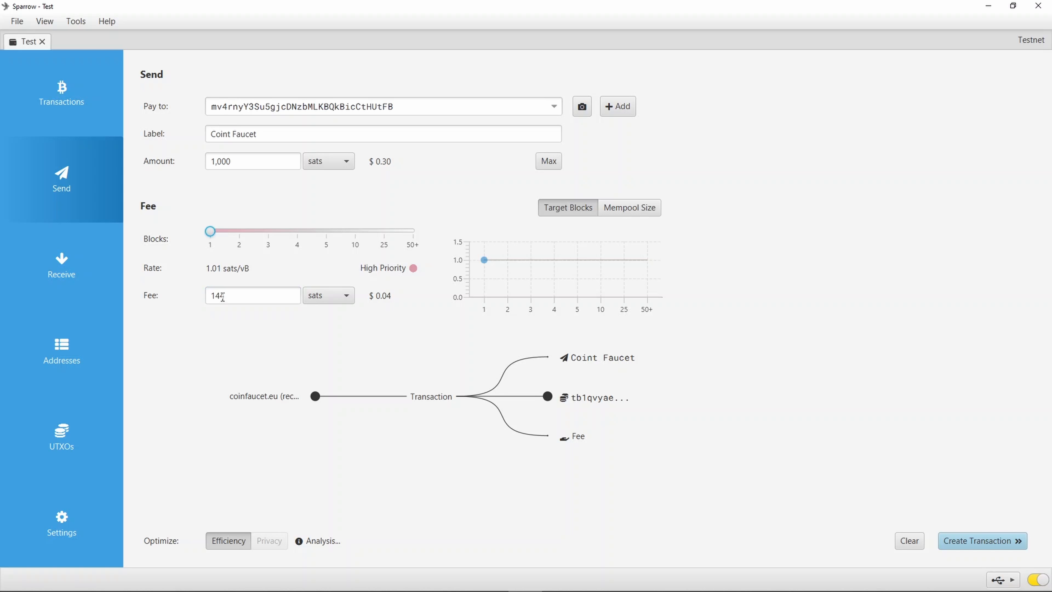
pyautogui.click(254, 296)
pyautogui.write('143')
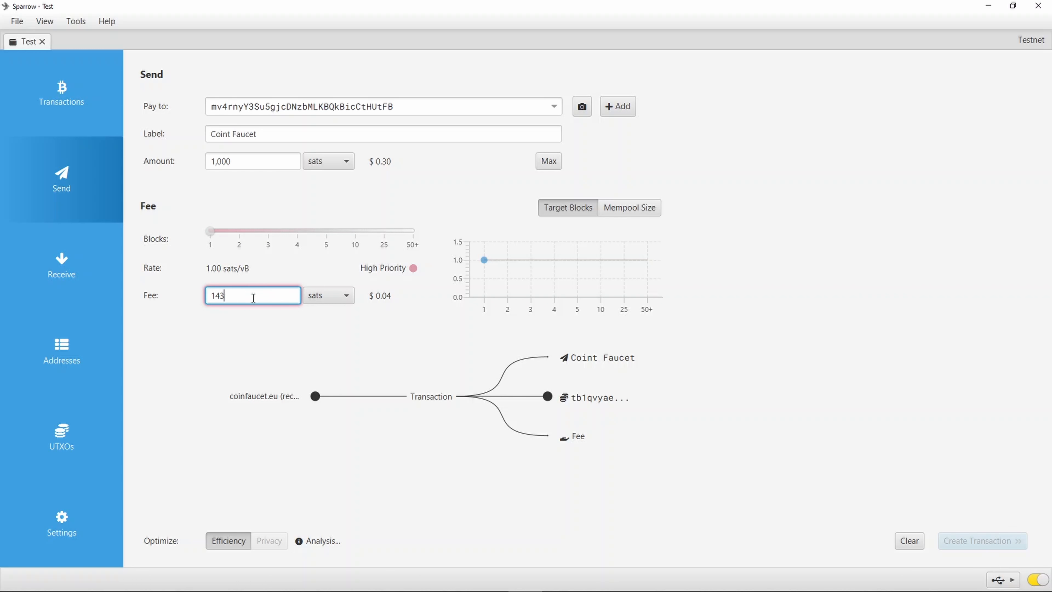
pyautogui.write('144')
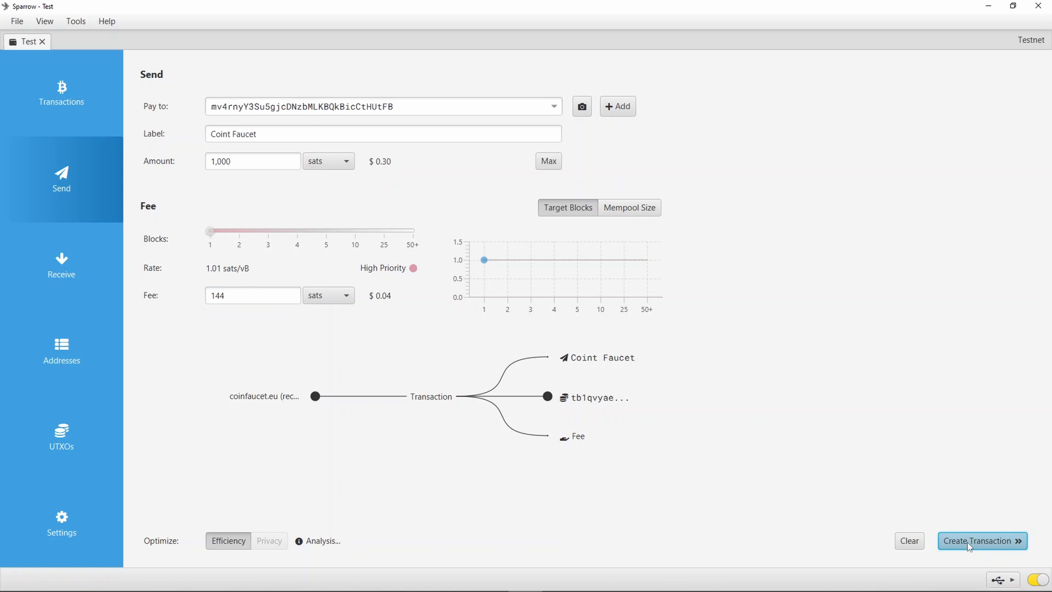
# Create the 1,000 sat Coint Faucet transaction, check its Detail view, and finalize it for signing.
pyautogui.click(981, 540)
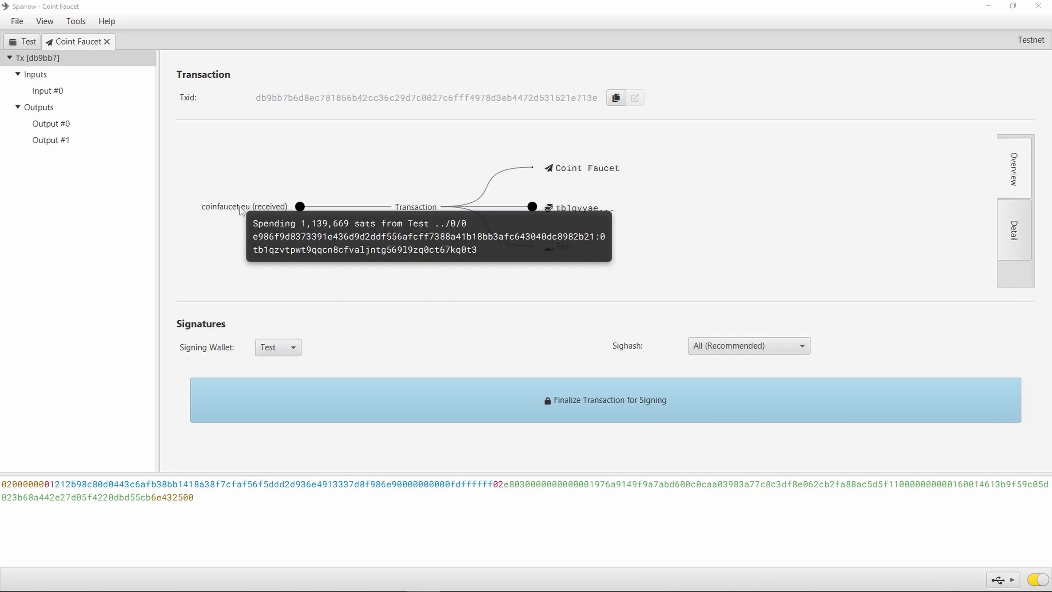
pyautogui.moveTo(595, 158)
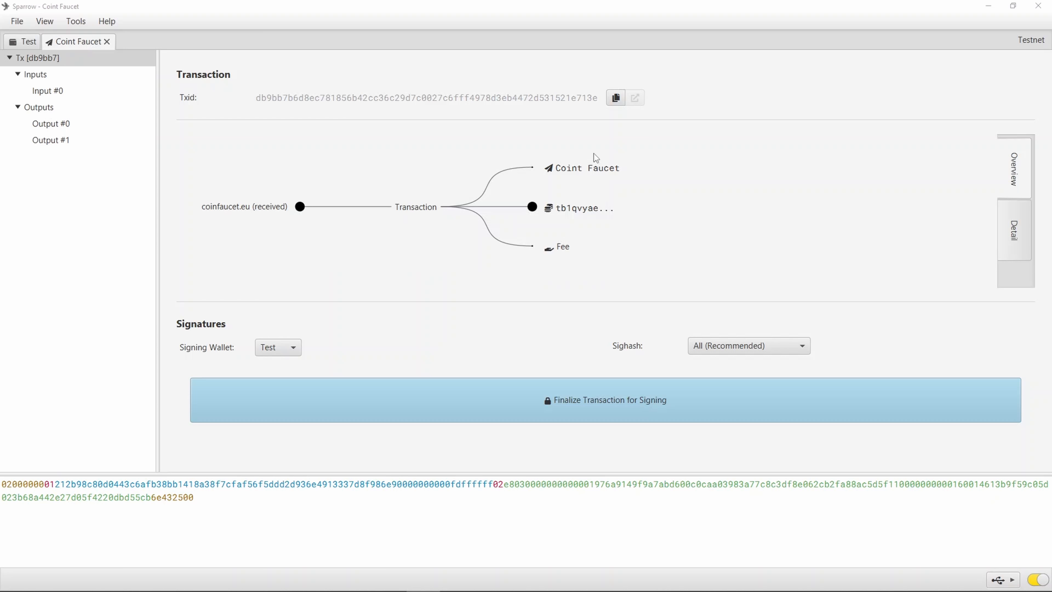
pyautogui.moveTo(879, 258)
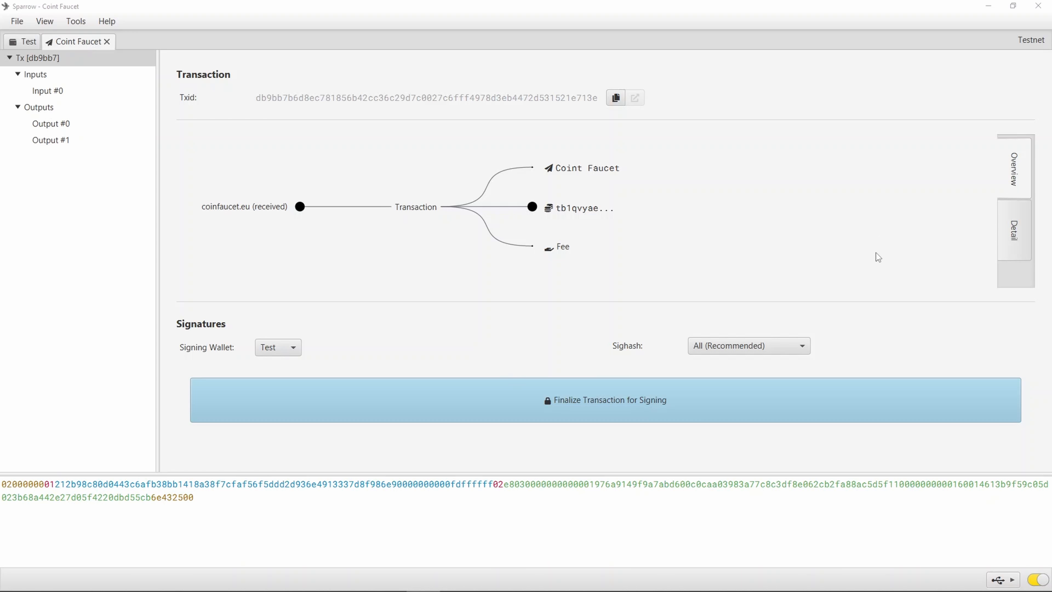
pyautogui.click(1015, 230)
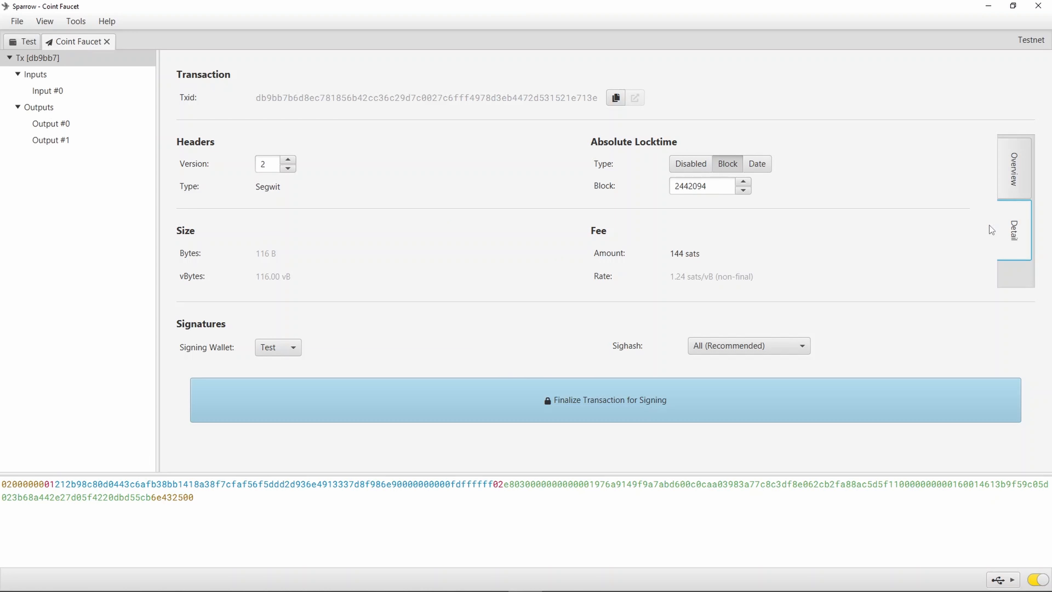
pyautogui.moveTo(957, 160)
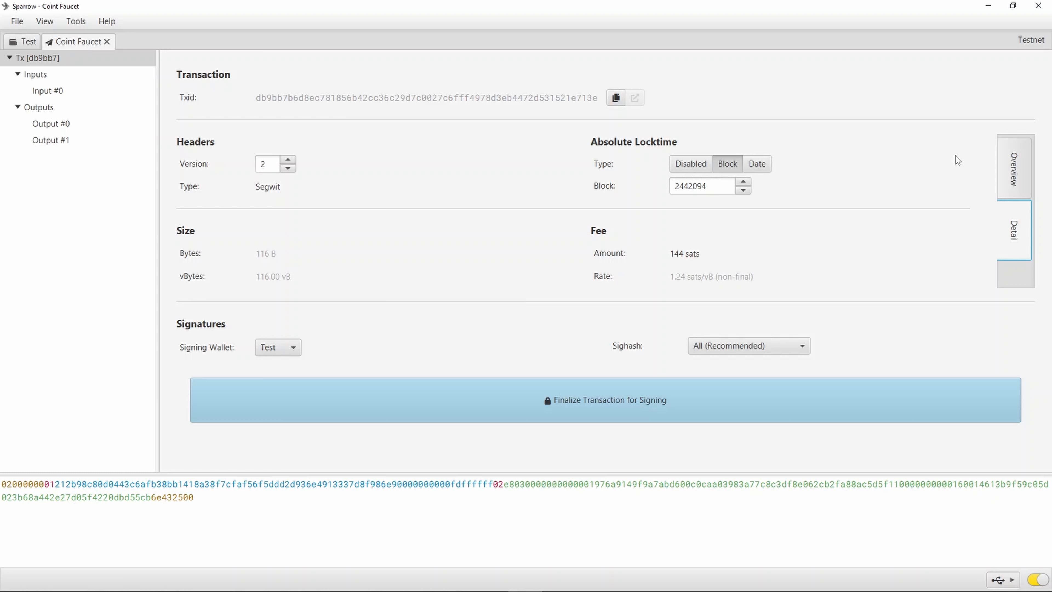
pyautogui.click(1014, 168)
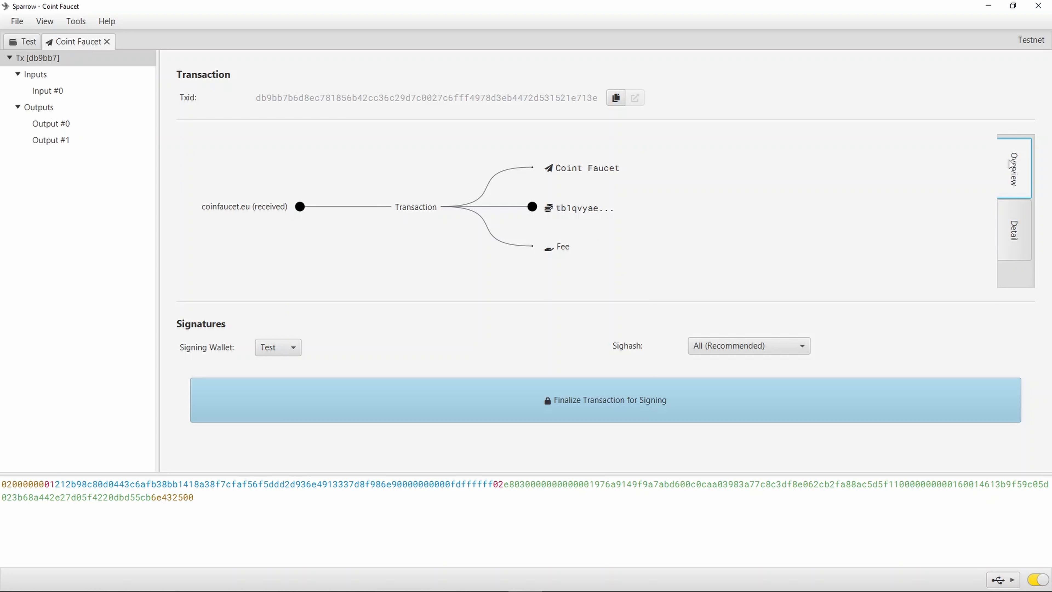
pyautogui.click(604, 400)
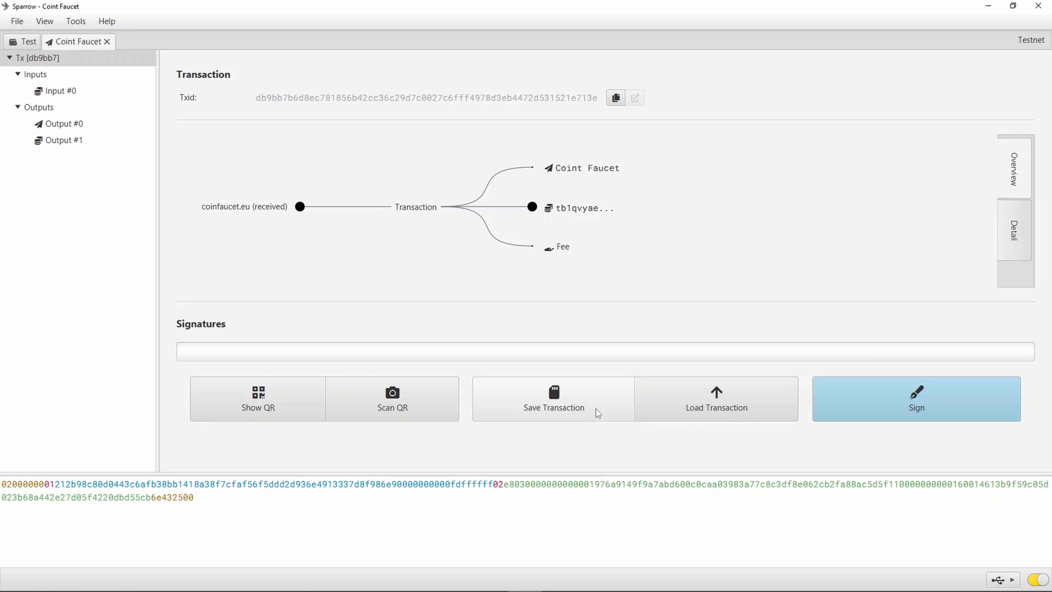
pyautogui.moveTo(611, 412)
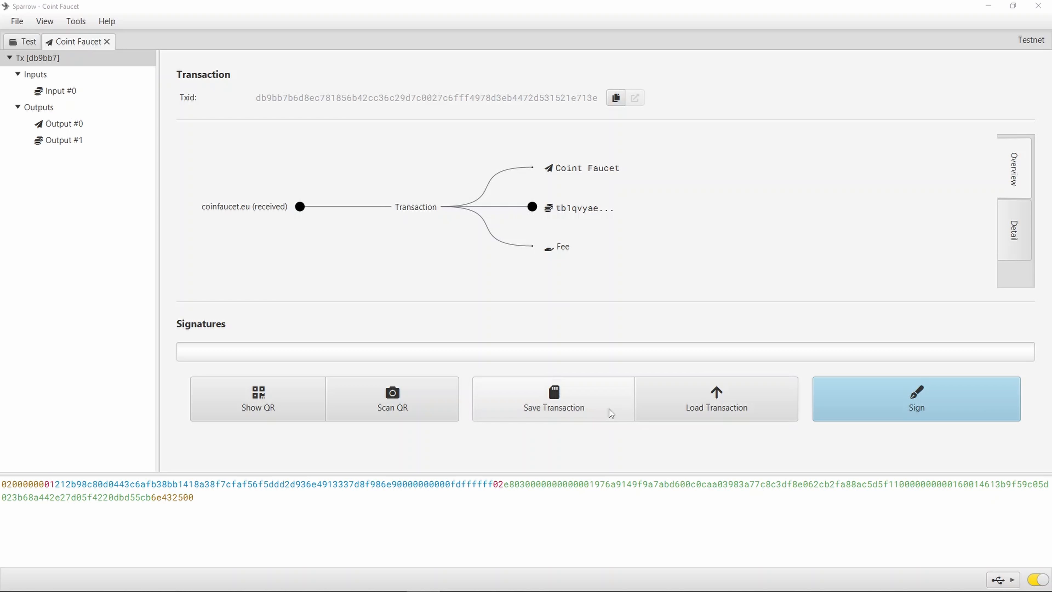
pyautogui.moveTo(587, 404)
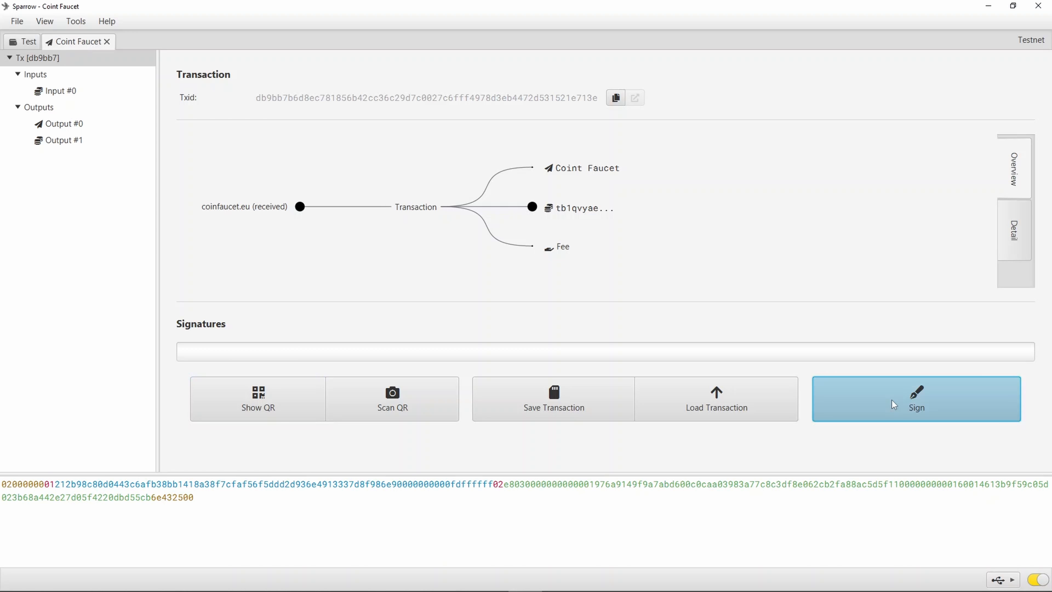
# Sign with the Test wallet and broadcast, leaving an unconfirmed −1,144 sat history entry.
pyautogui.click(915, 398)
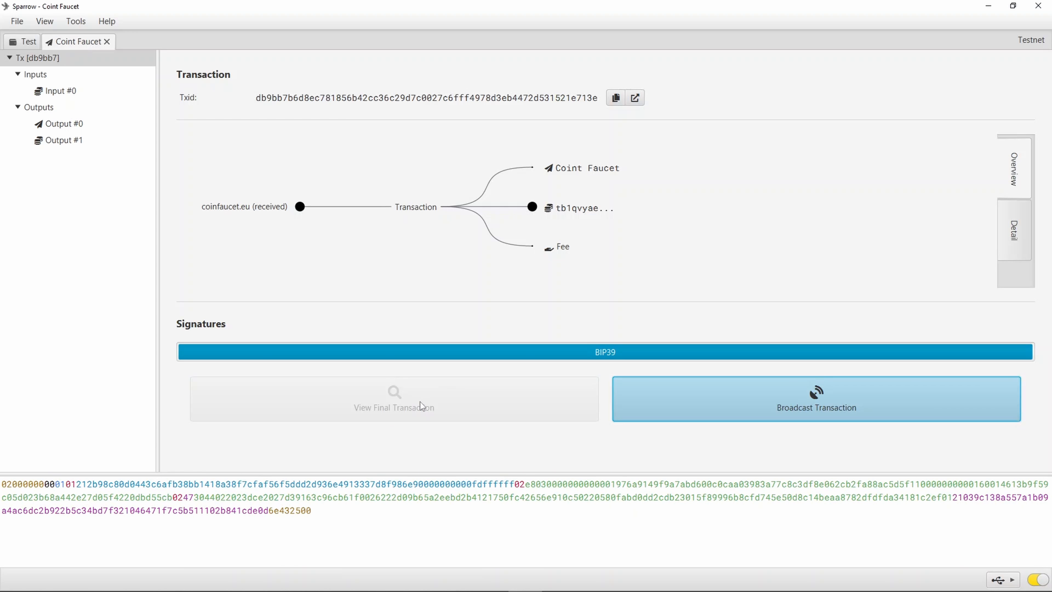
pyautogui.moveTo(231, 529)
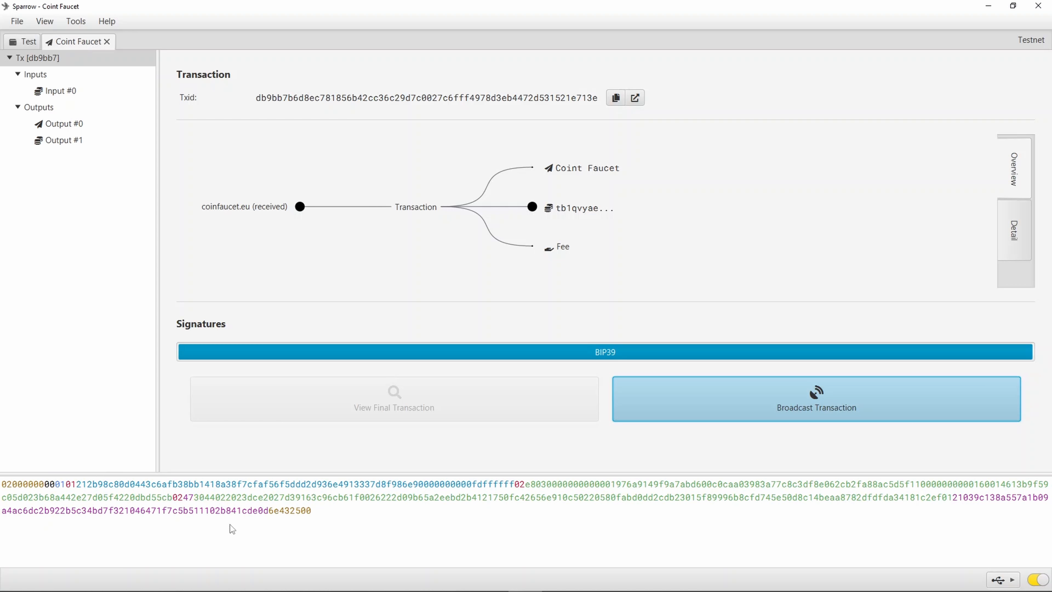
pyautogui.click(816, 399)
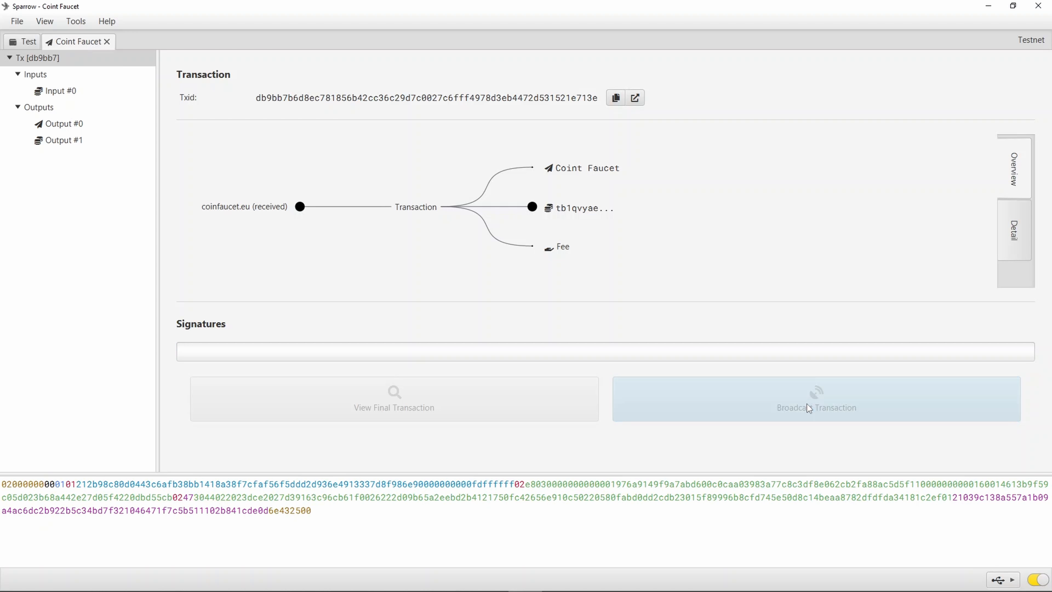
pyautogui.click(816, 398)
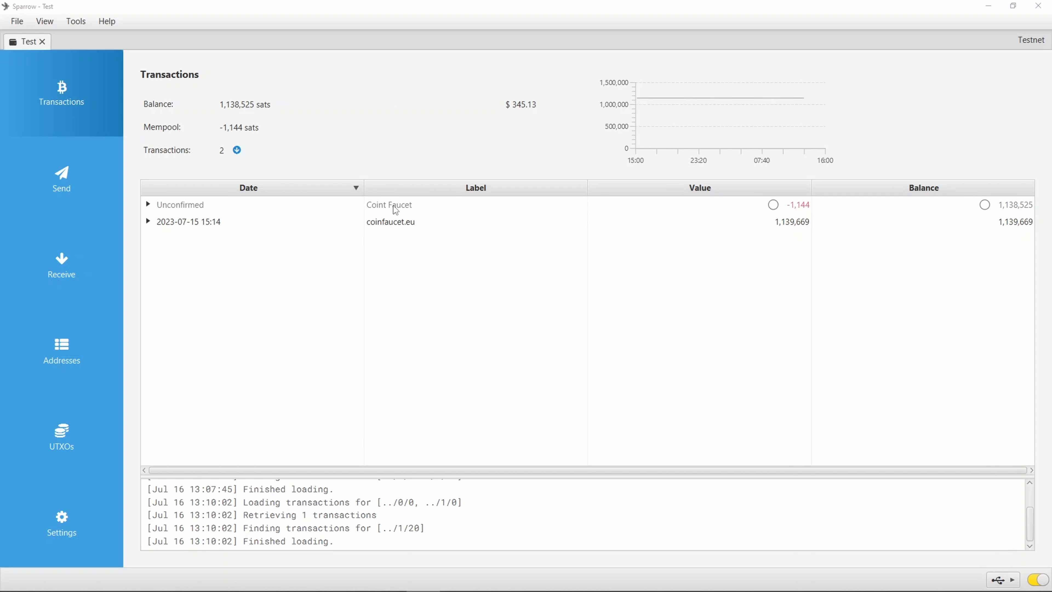
# Expand the unconfirmed row and choose Increase Fee (RBF) from its context menu.
pyautogui.click(147, 204)
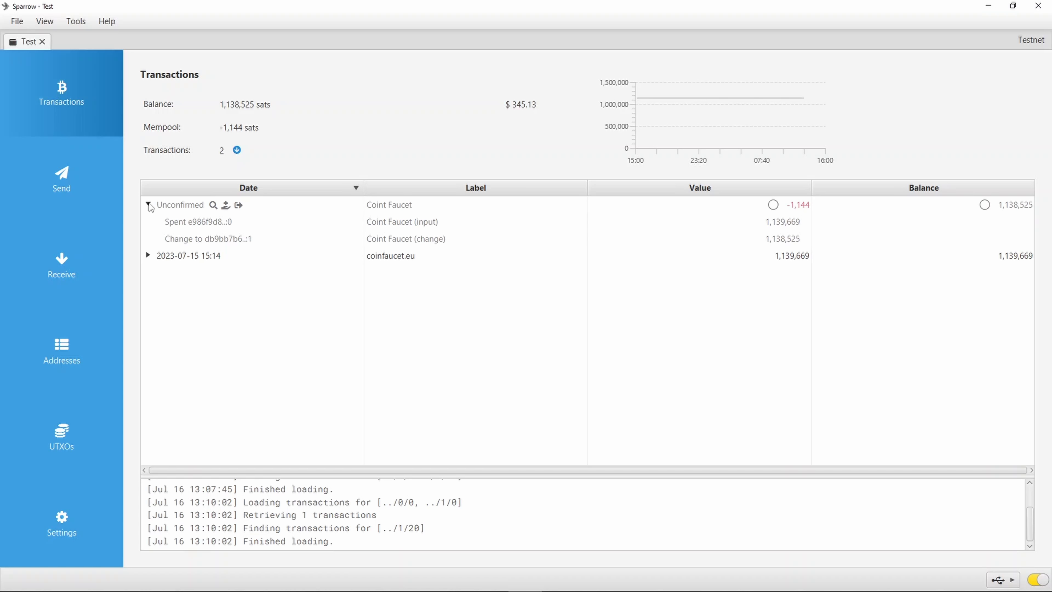
pyautogui.rightClick(180, 205)
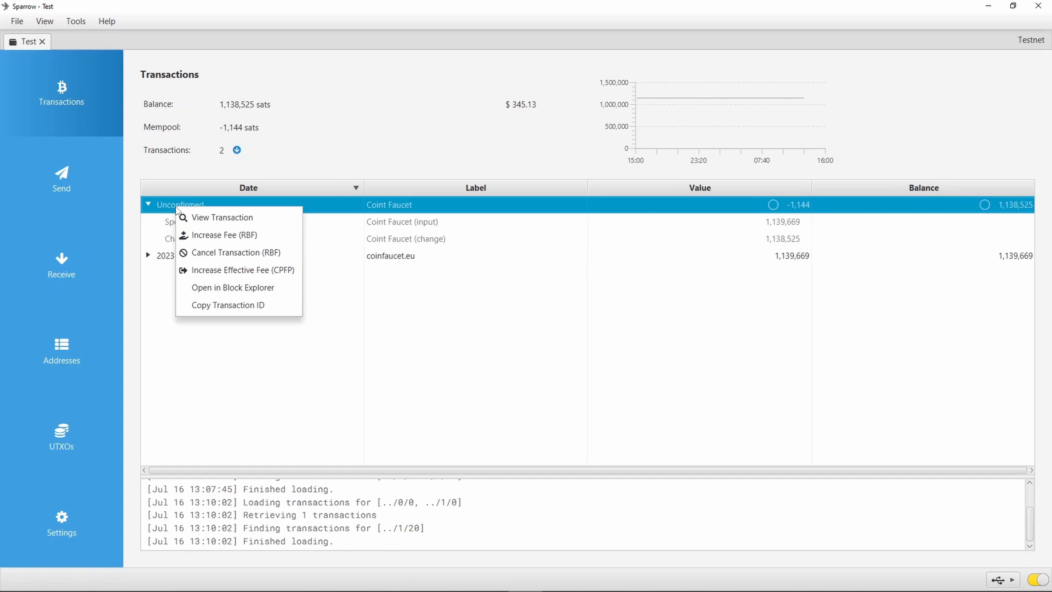
pyautogui.moveTo(222, 217)
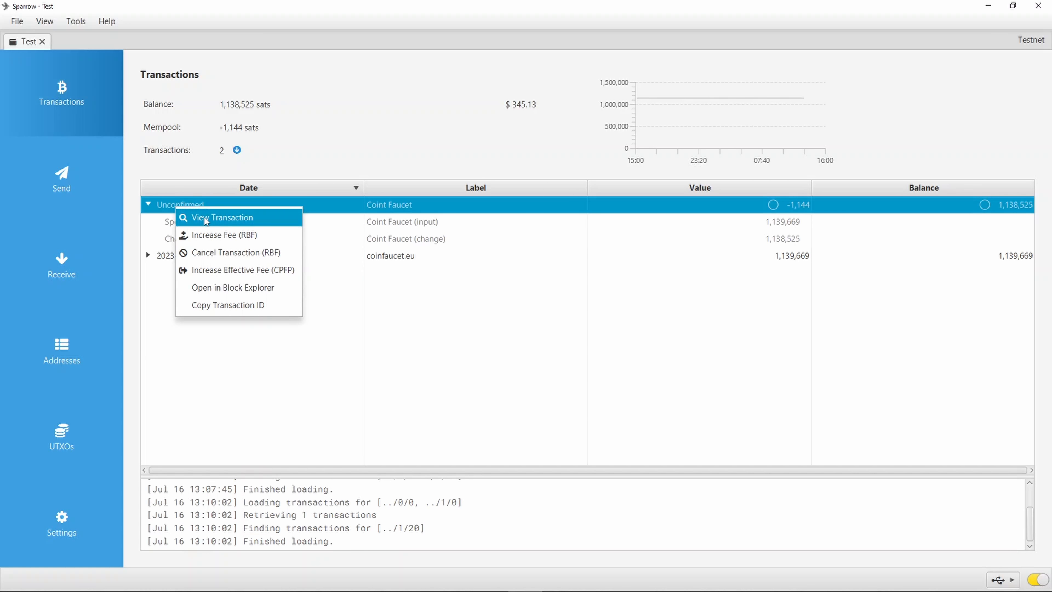
pyautogui.click(224, 218)
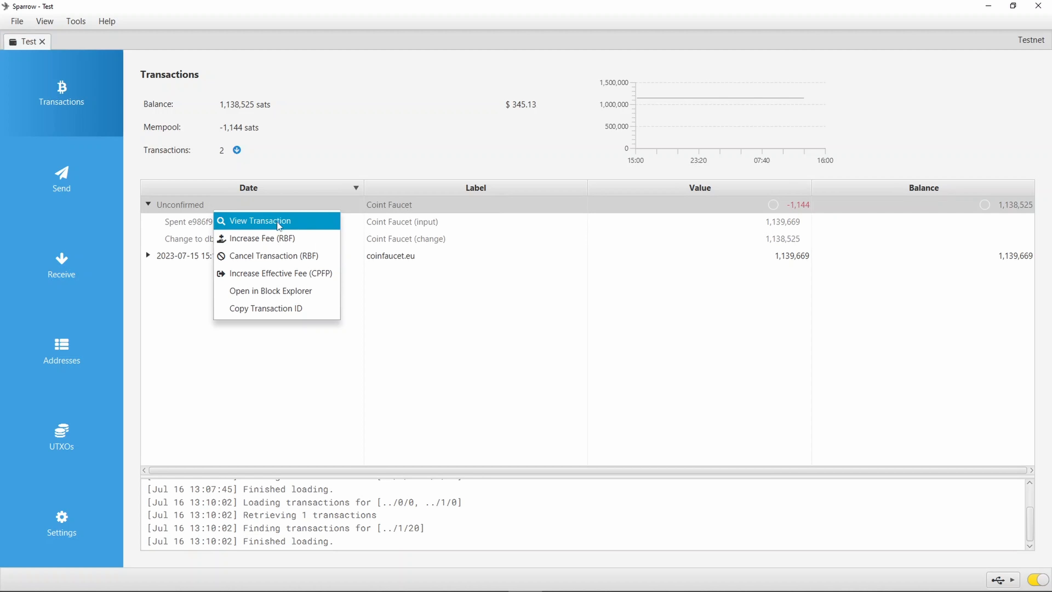
pyautogui.moveTo(258, 240)
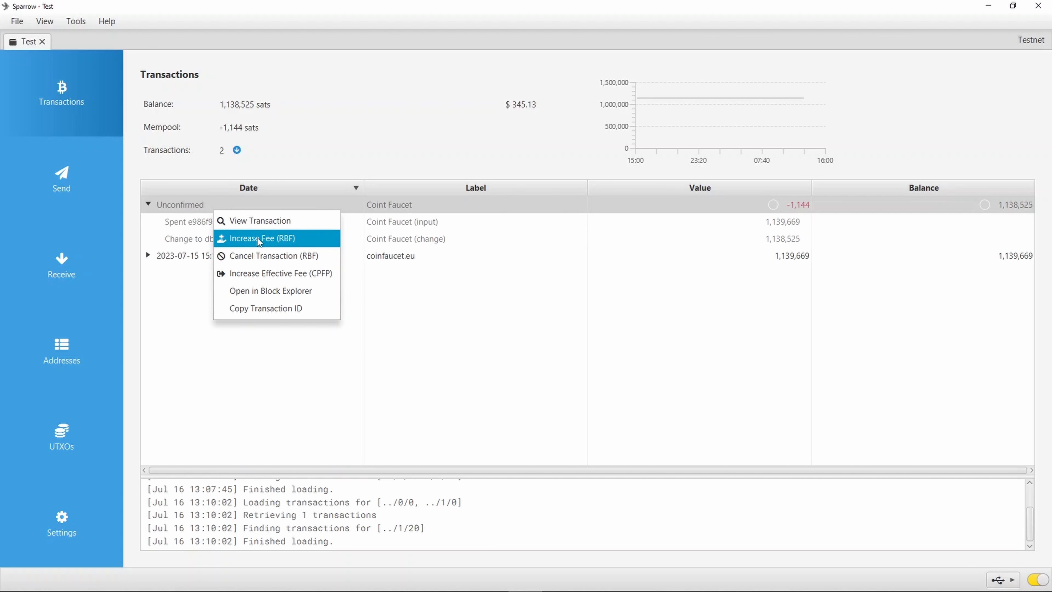
pyautogui.moveTo(272, 256)
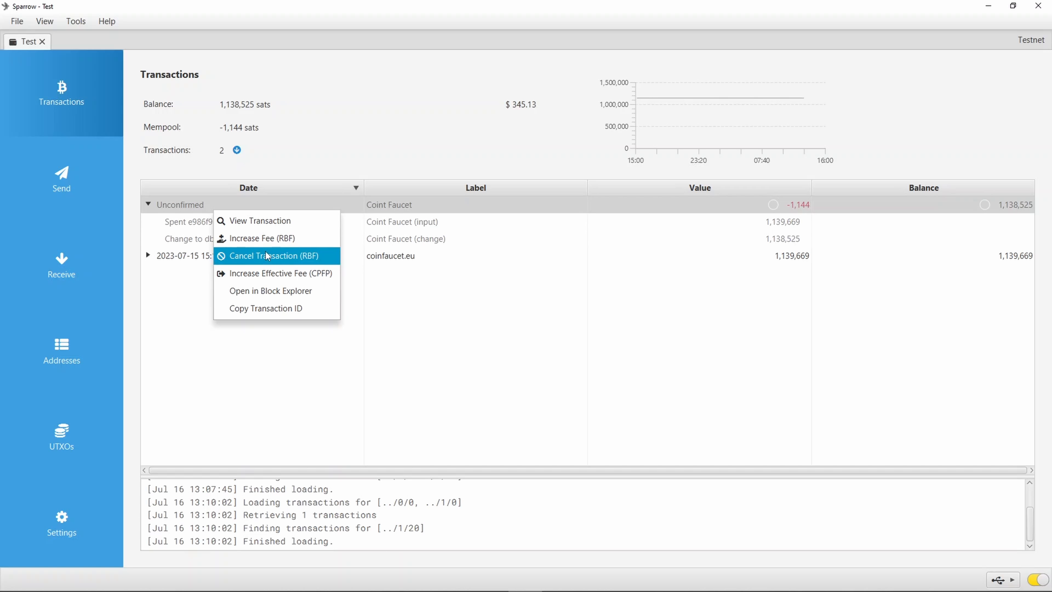
pyautogui.moveTo(275, 273)
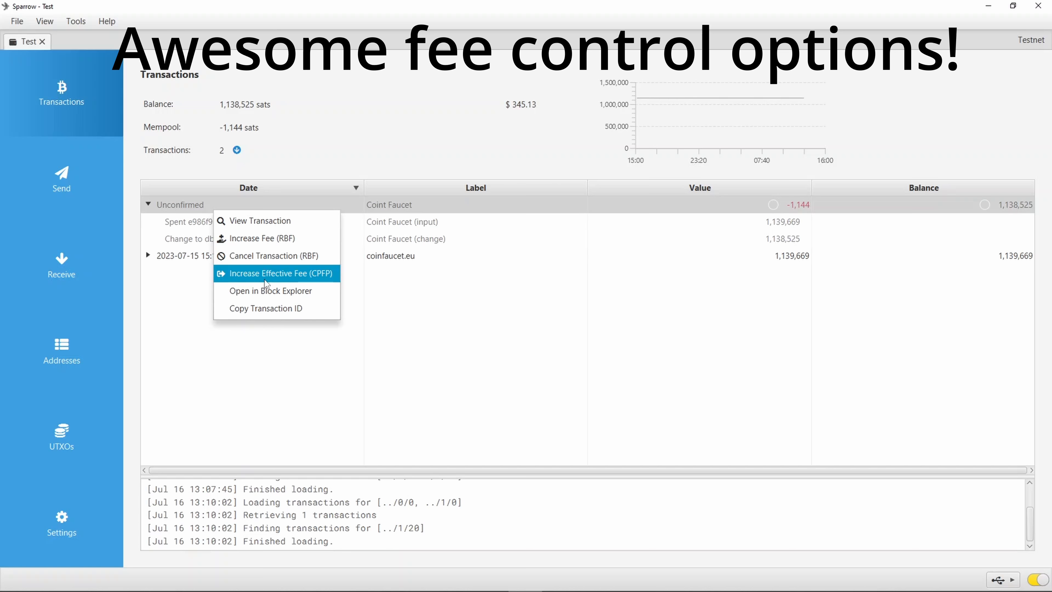
pyautogui.moveTo(260, 239)
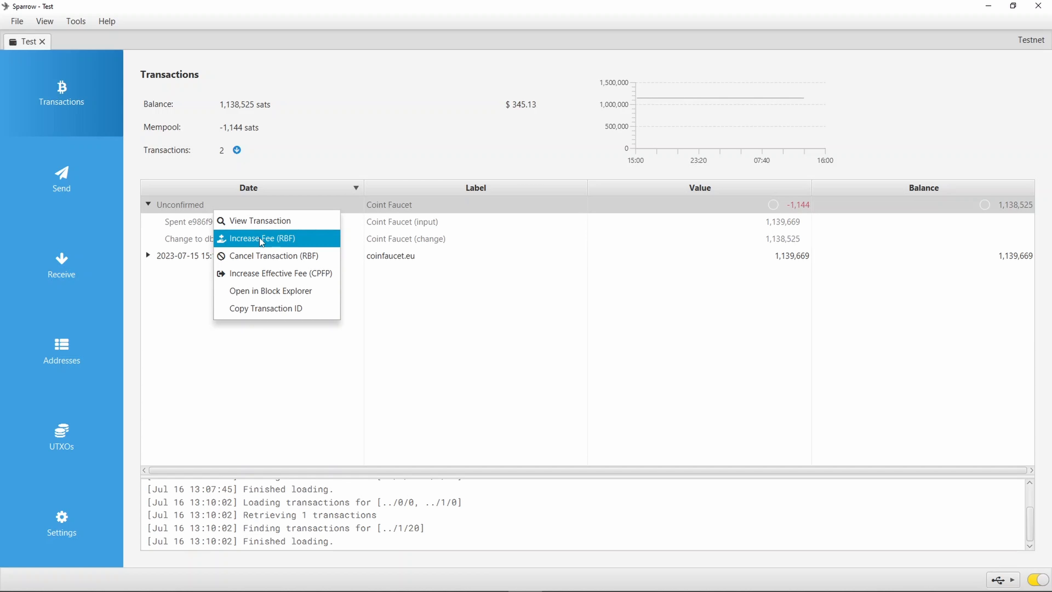
pyautogui.click(263, 239)
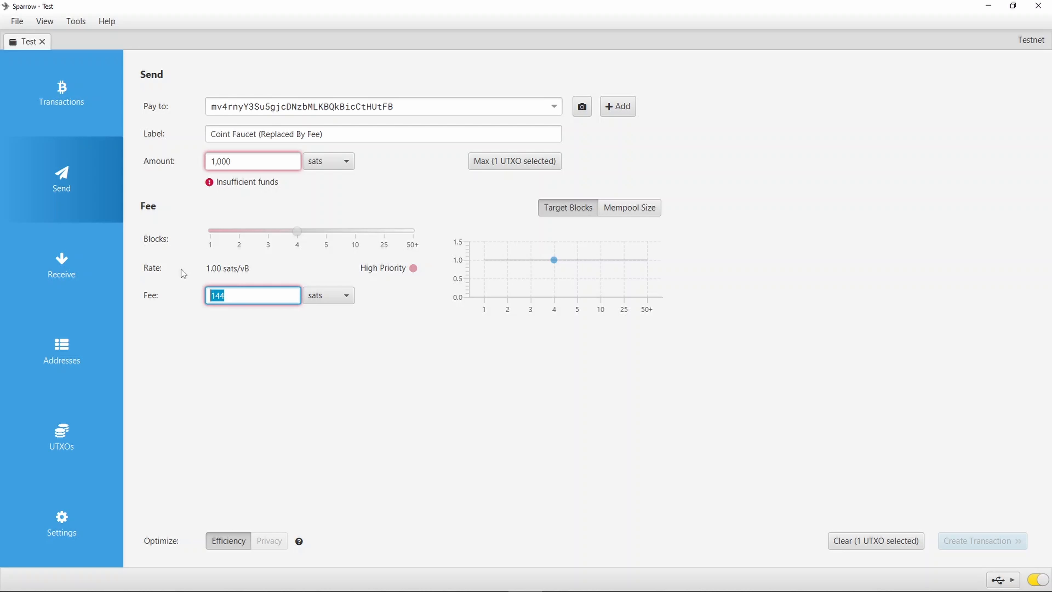
# Adjust the RBF draft's block target between 1 and 3, settling on next-block confirmation for the 1,000 sat payment.
pyautogui.write('288')
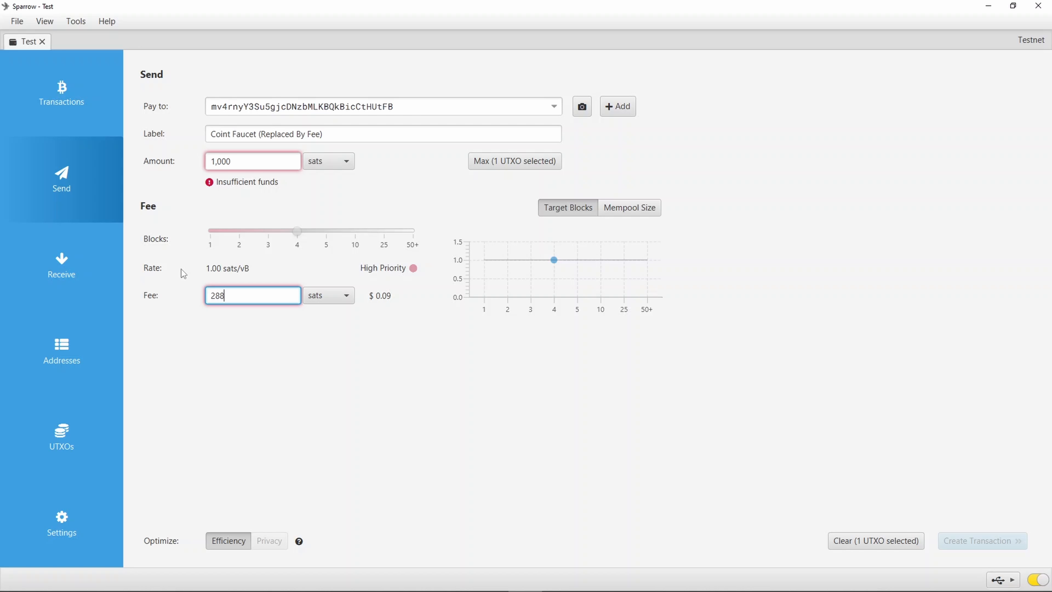
pyautogui.moveTo(297, 231); pyautogui.dragTo(209, 231)
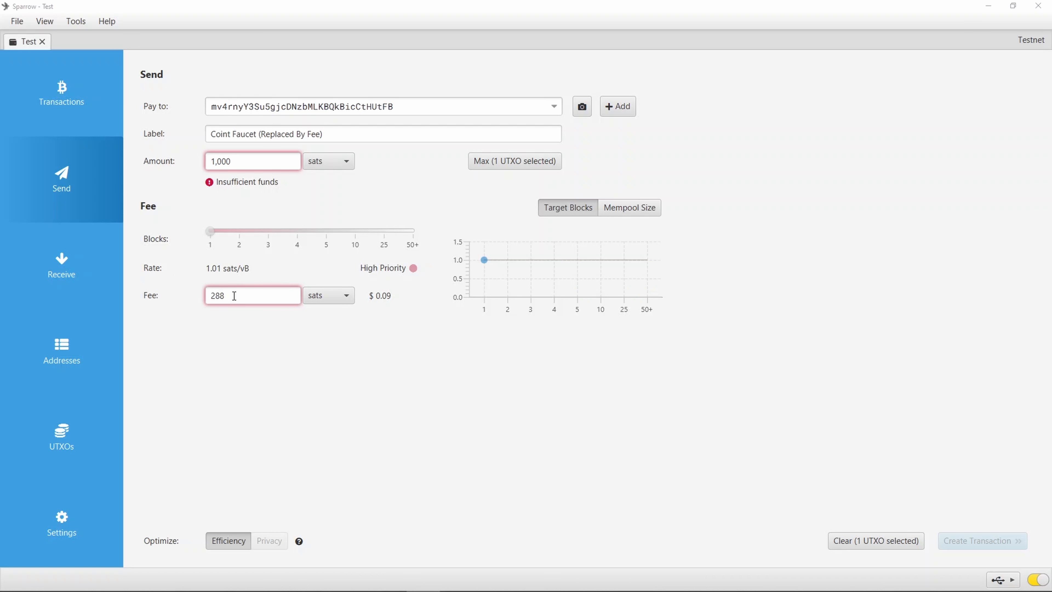
pyautogui.moveTo(207, 284)
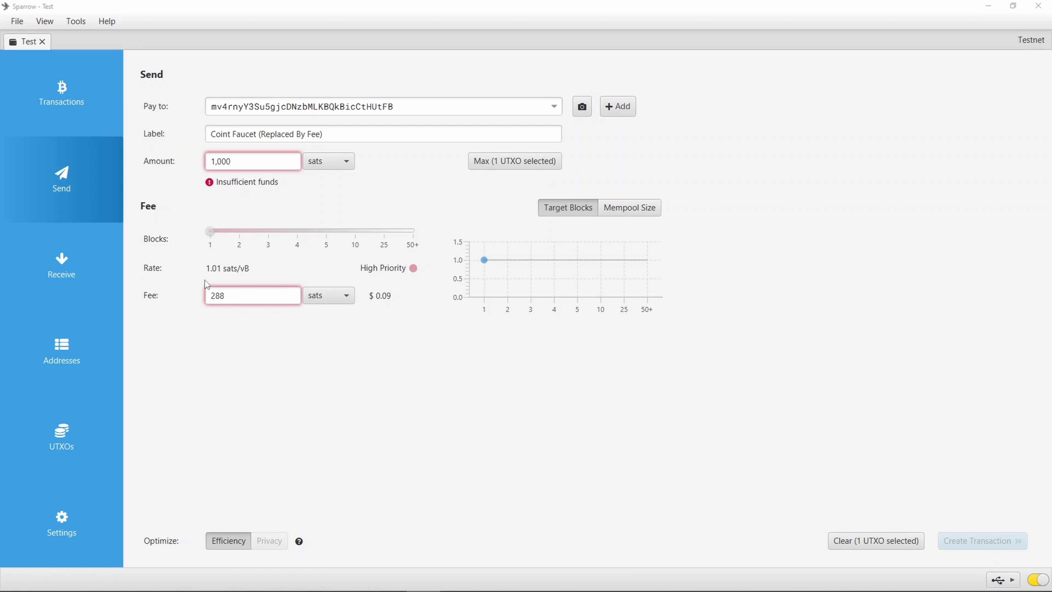
pyautogui.moveTo(208, 231); pyautogui.dragTo(225, 231)
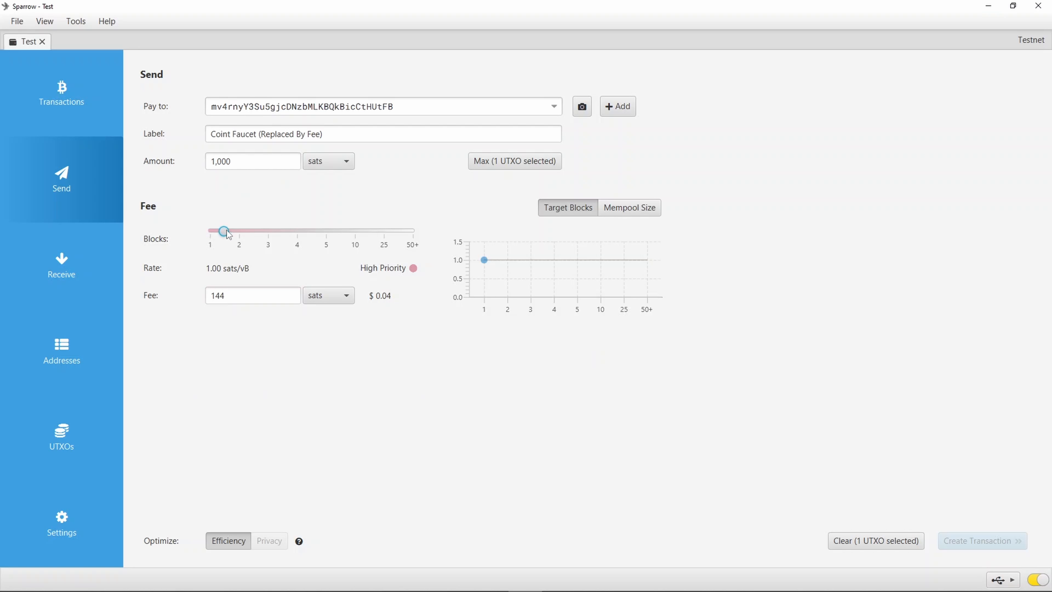
pyautogui.moveTo(225, 231); pyautogui.dragTo(268, 231)
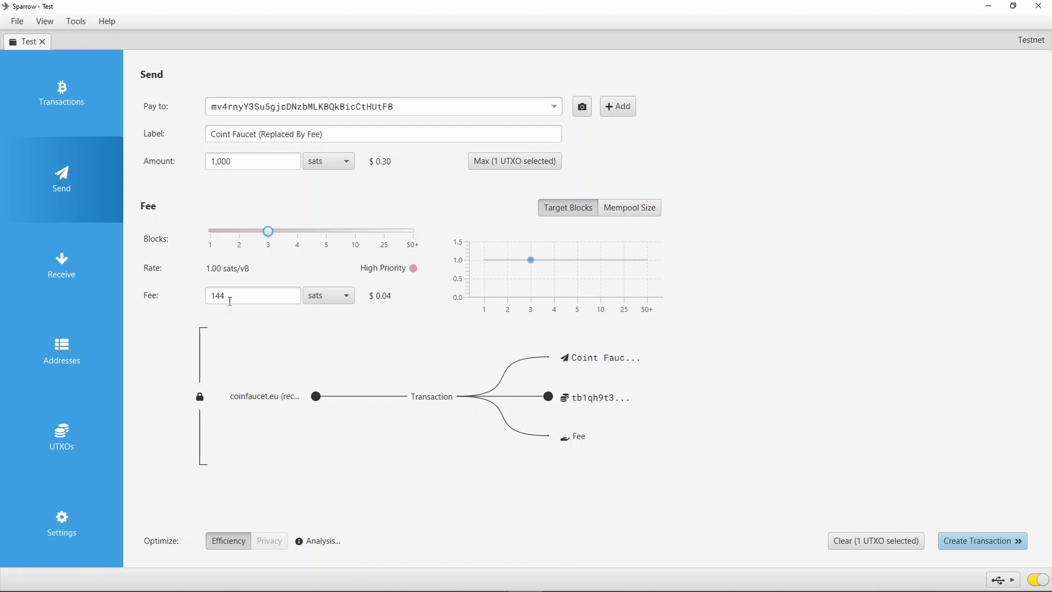
pyautogui.write('1,000')
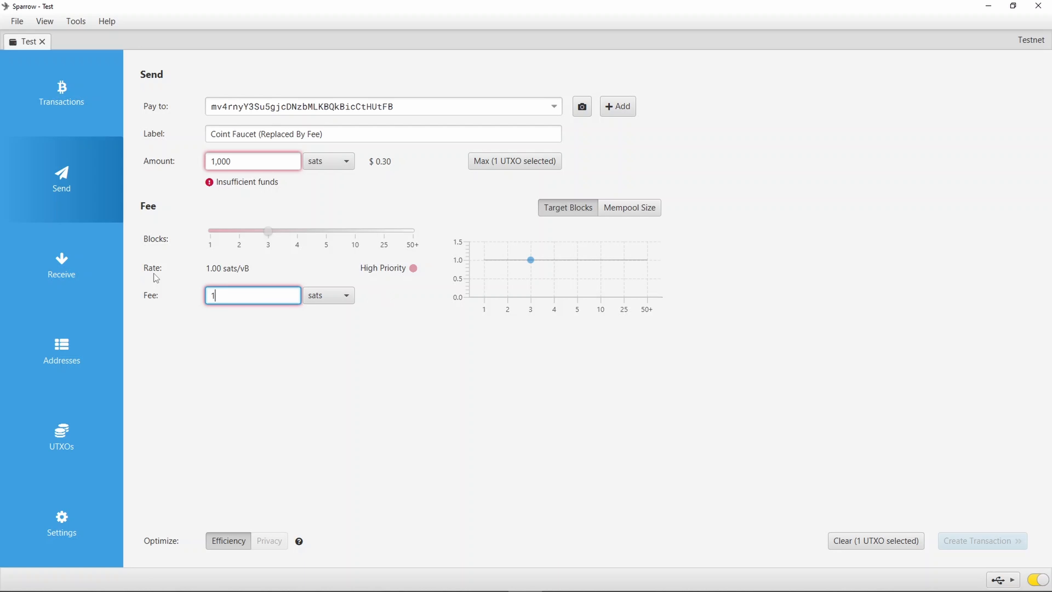
pyautogui.write('44')
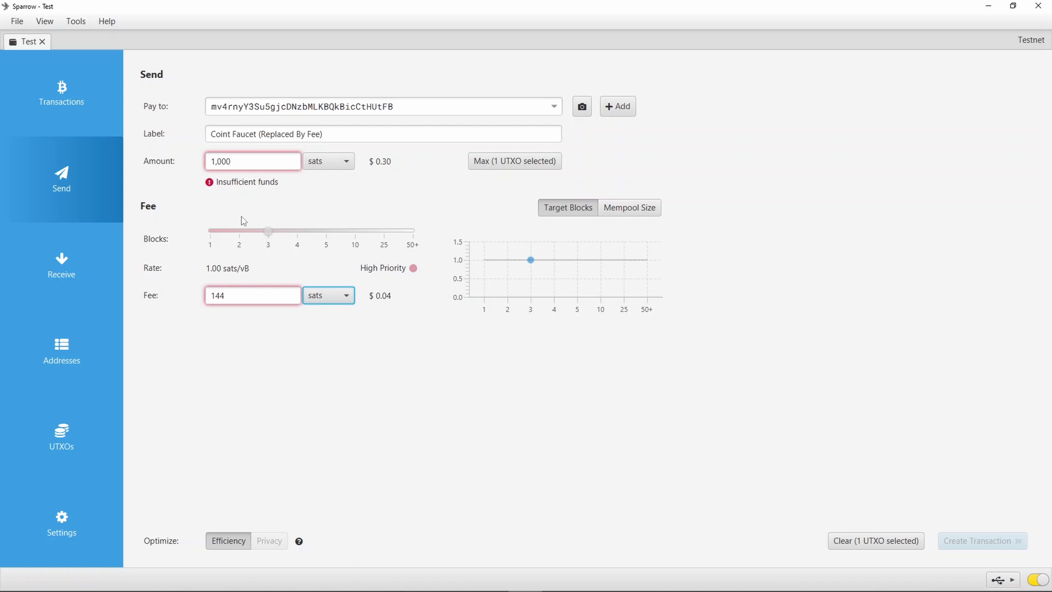
pyautogui.moveTo(254, 250)
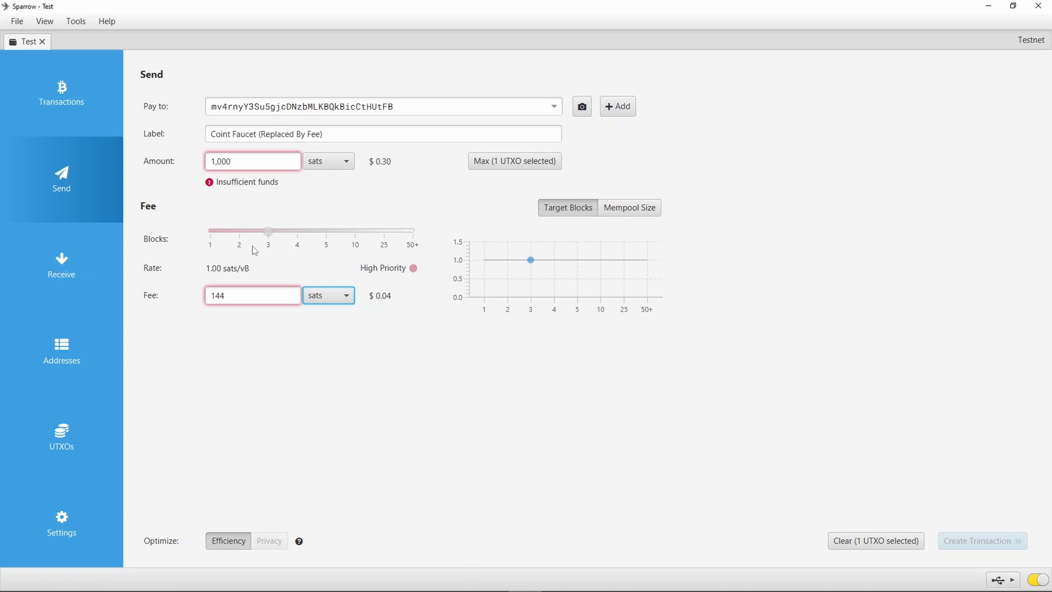
pyautogui.moveTo(269, 231); pyautogui.dragTo(235, 231)
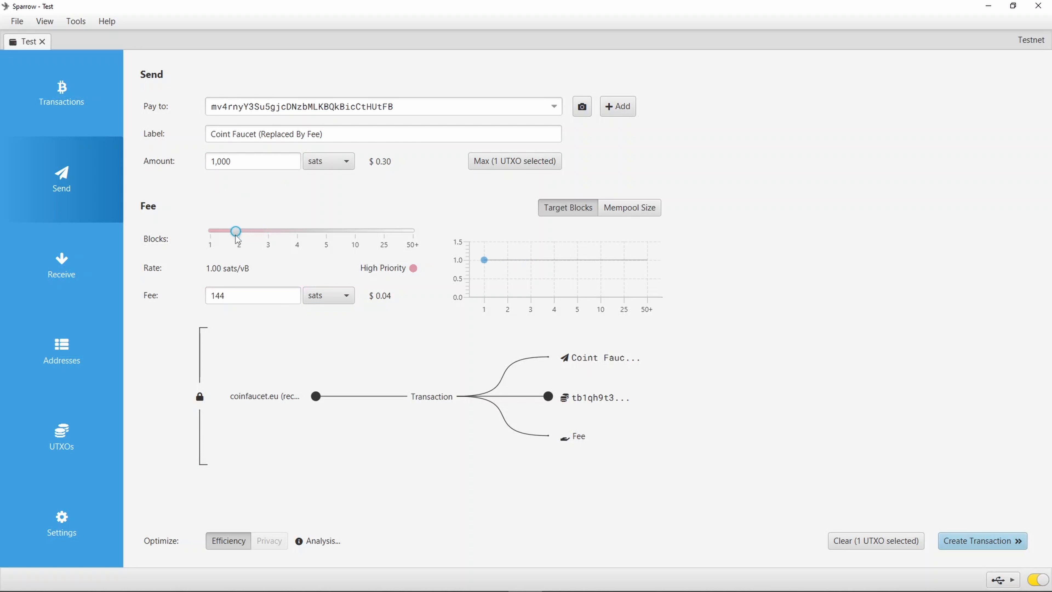
pyautogui.moveTo(236, 231); pyautogui.dragTo(210, 231)
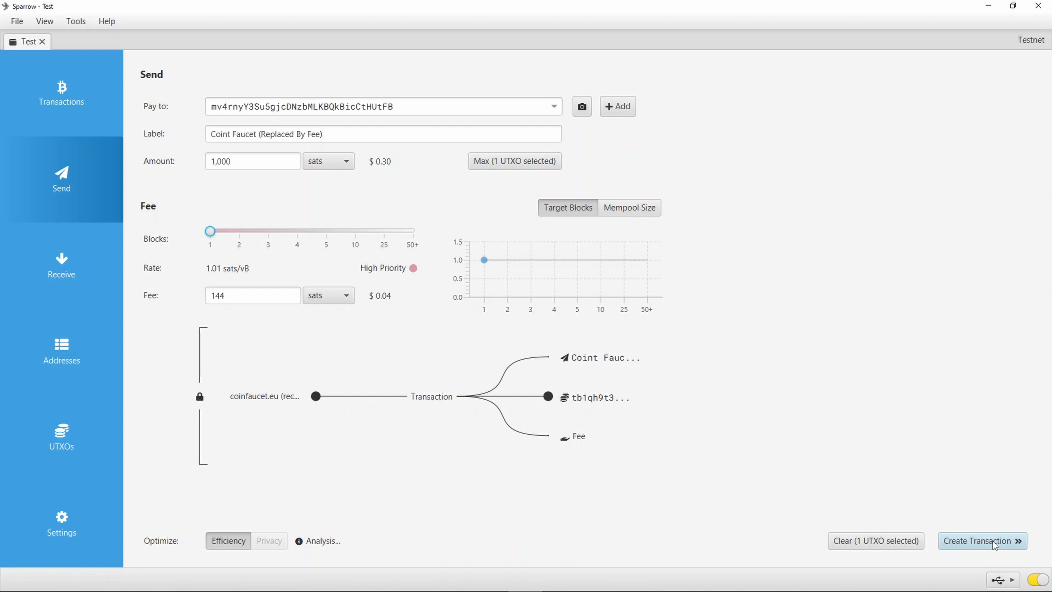
# Create, sign and broadcast the replaced-by-fee transaction, which fails with a server error.
pyautogui.click(982, 541)
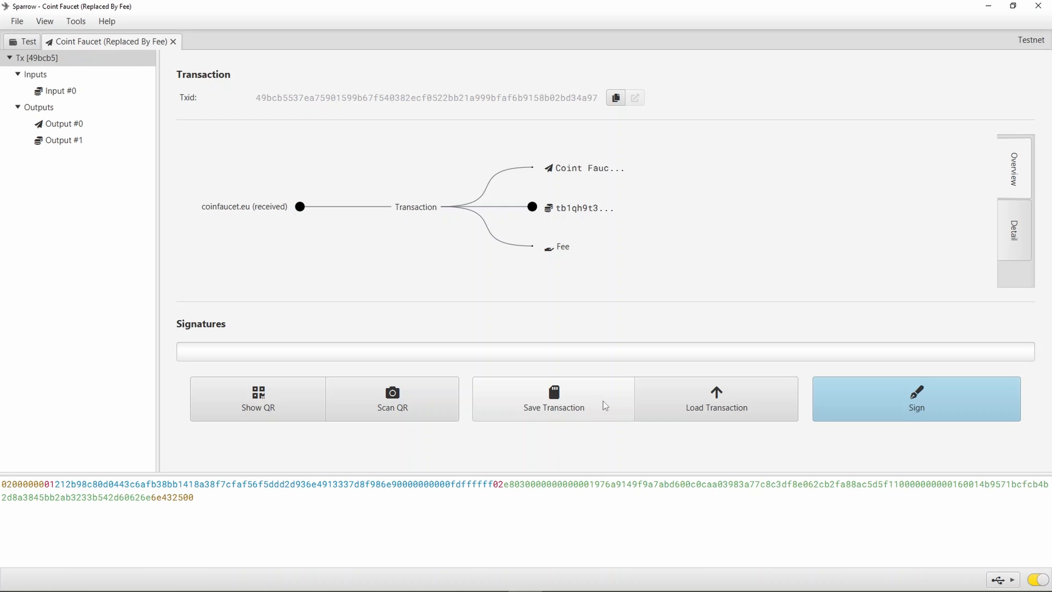
pyautogui.click(915, 397)
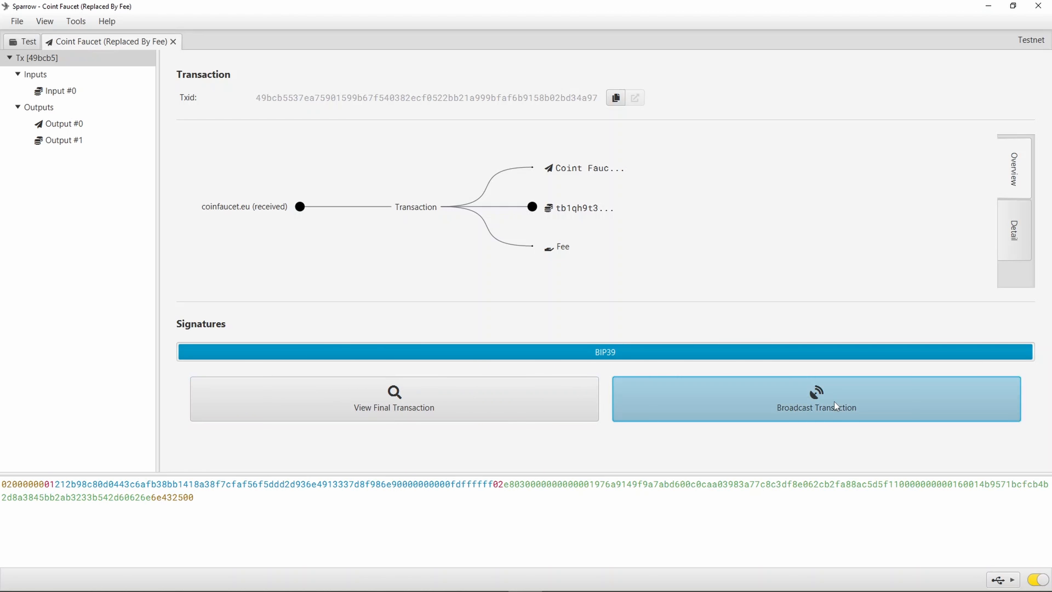
pyautogui.click(816, 399)
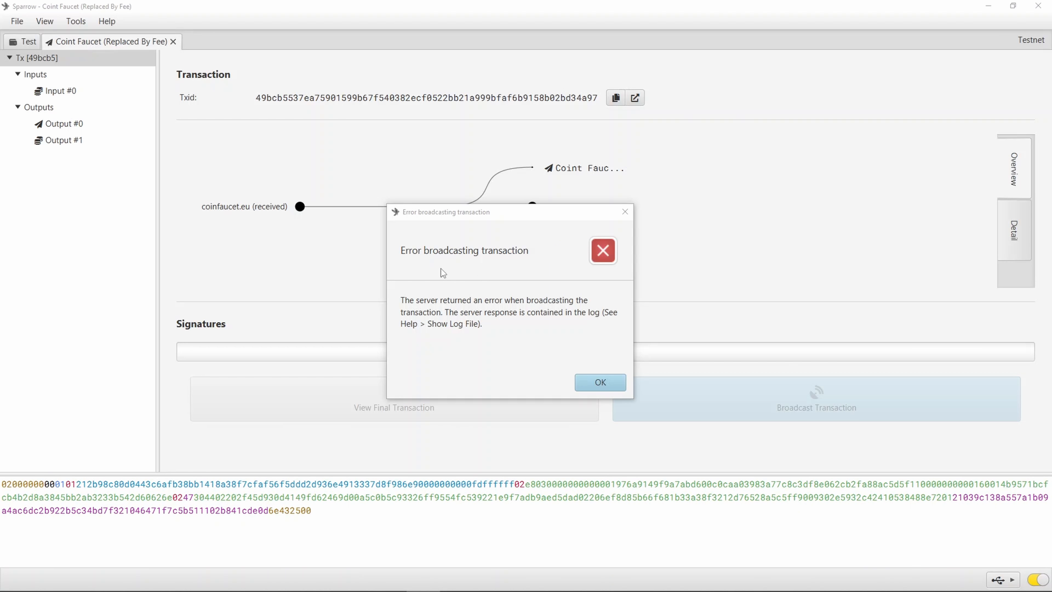
pyautogui.moveTo(480, 367)
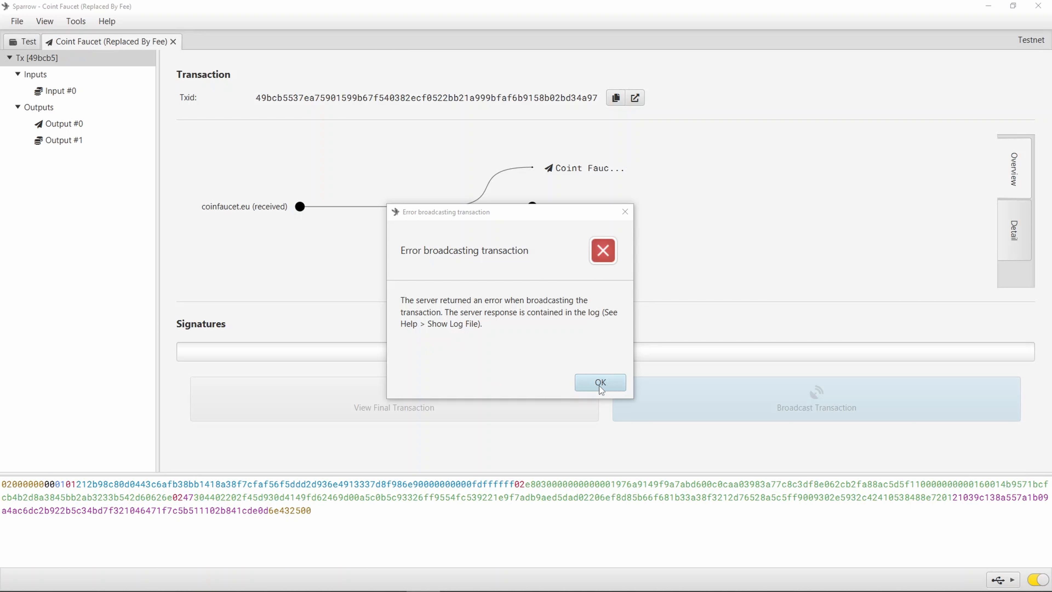
# Dismiss the error and create a 1,000 sat Increase Effective Fee (CPFP) child payment.
pyautogui.click(600, 382)
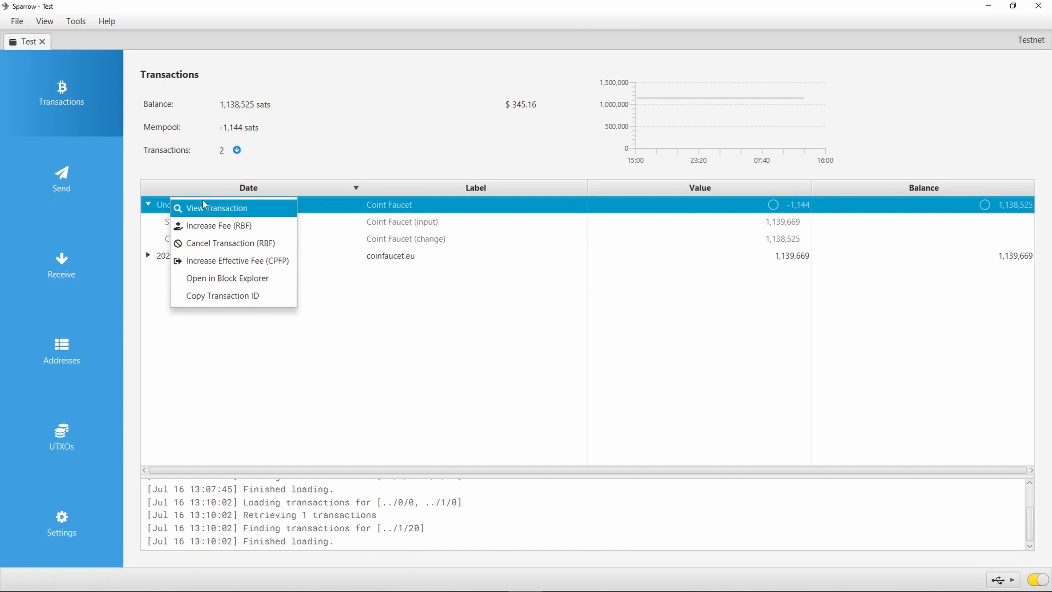
pyautogui.click(236, 260)
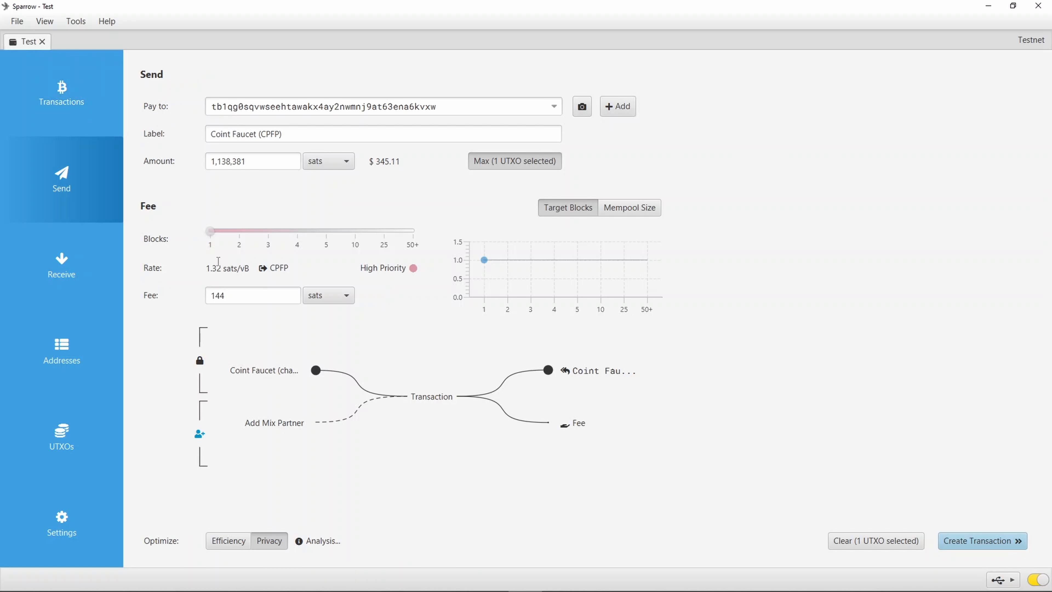
pyautogui.moveTo(210, 230); pyautogui.dragTo(210, 230)
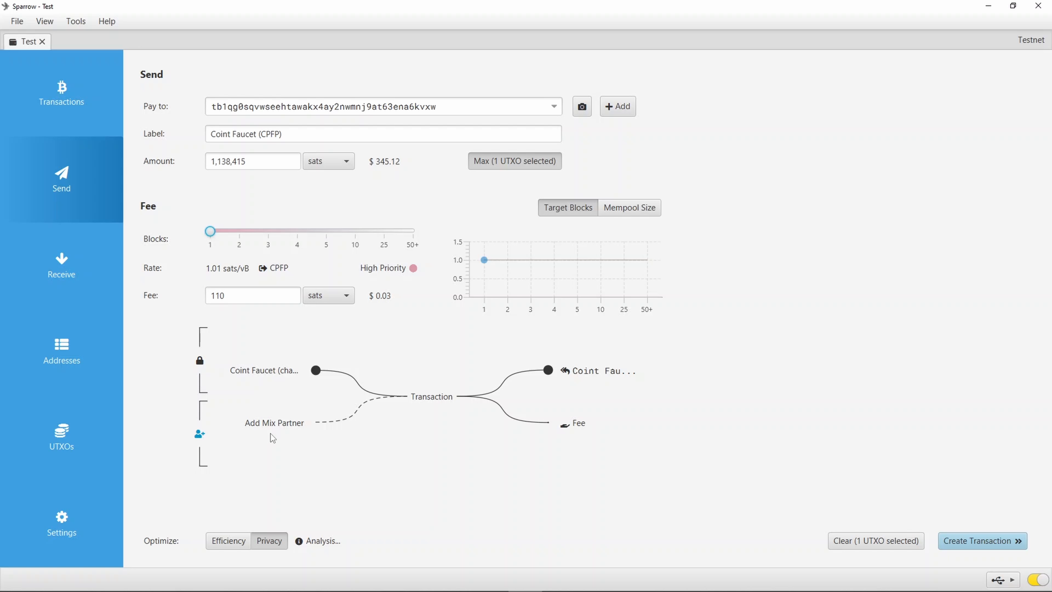
pyautogui.moveTo(975, 371)
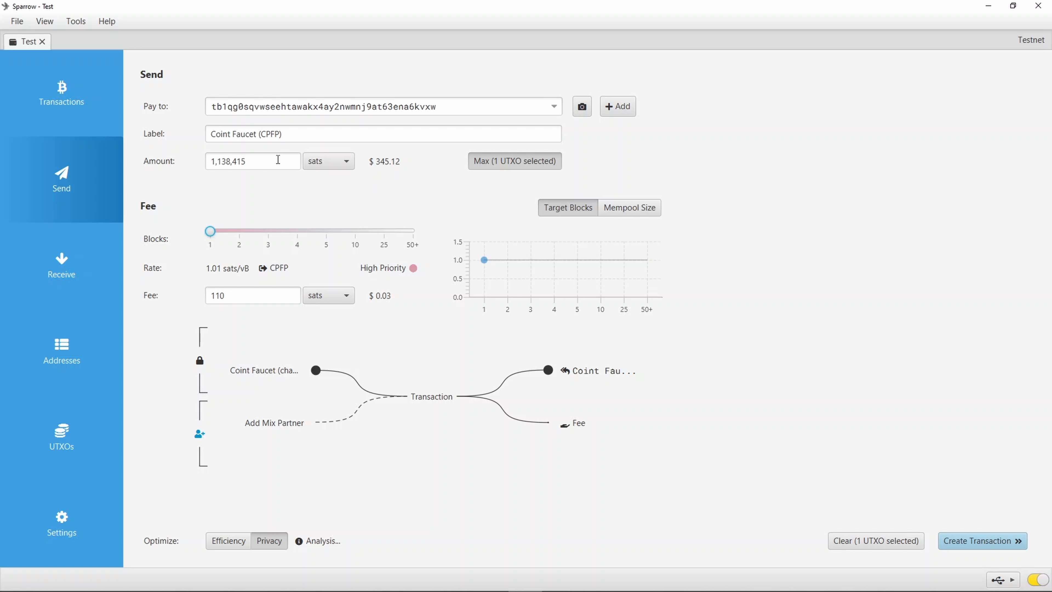
pyautogui.write('1,000')
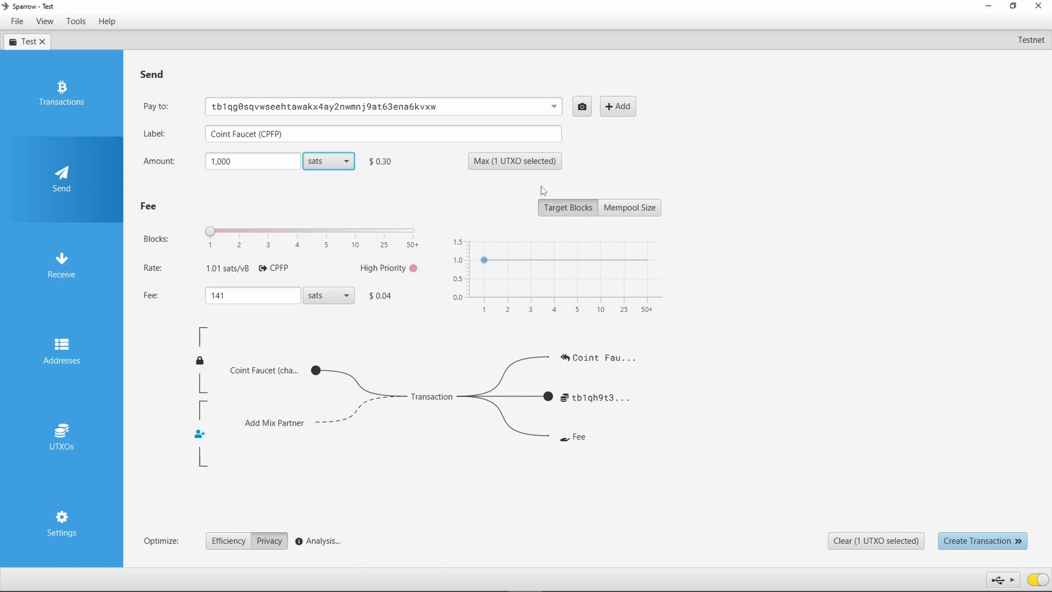
pyautogui.click(981, 540)
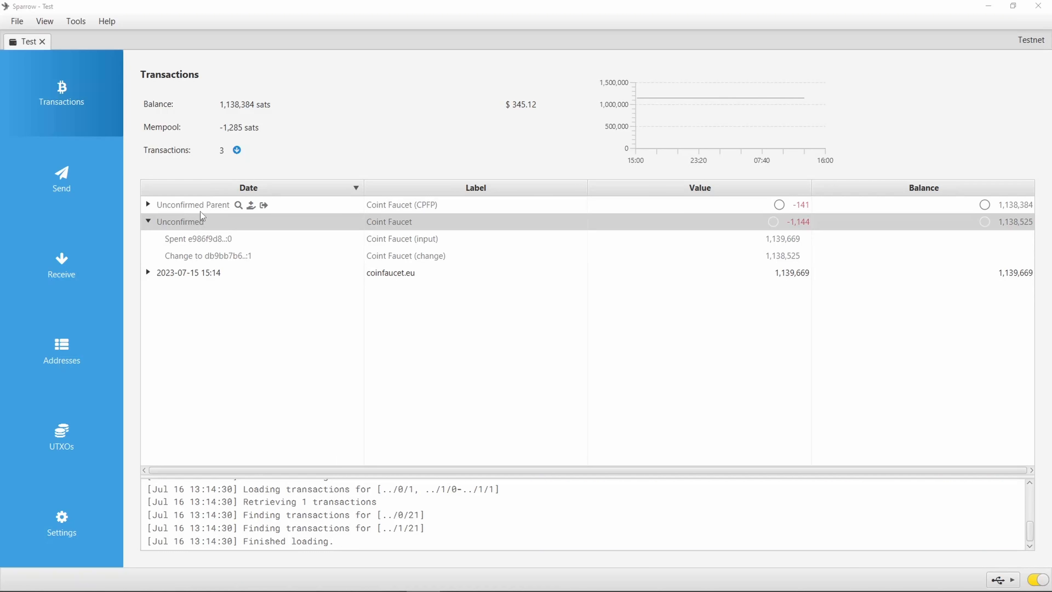
# Expand the Unconfirmed Parent entry and review the Coint Faucet (CPFP) payment's actions in history.
pyautogui.click(148, 204)
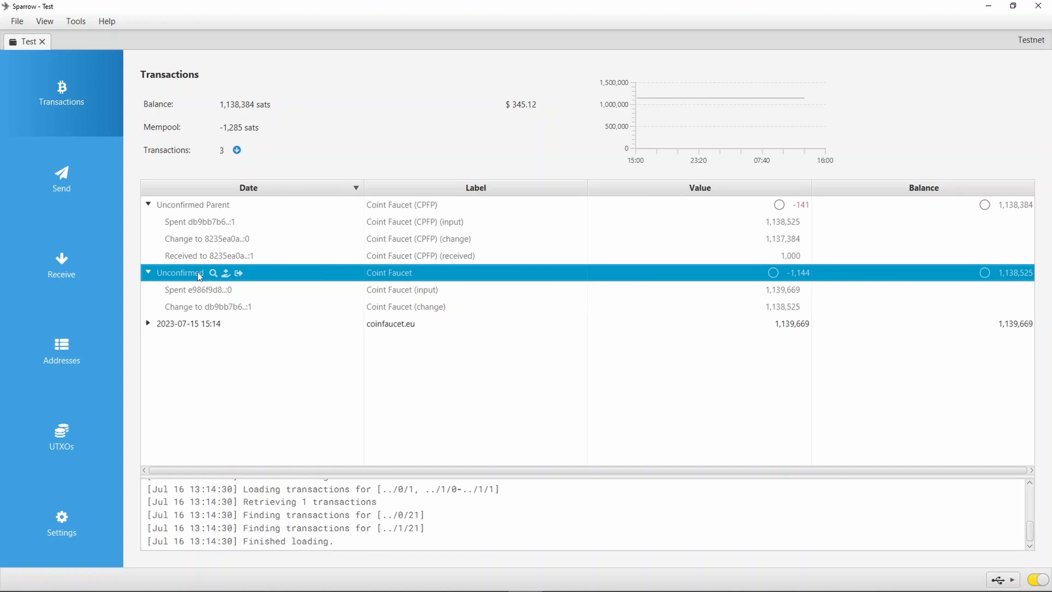
pyautogui.rightClick(198, 273)
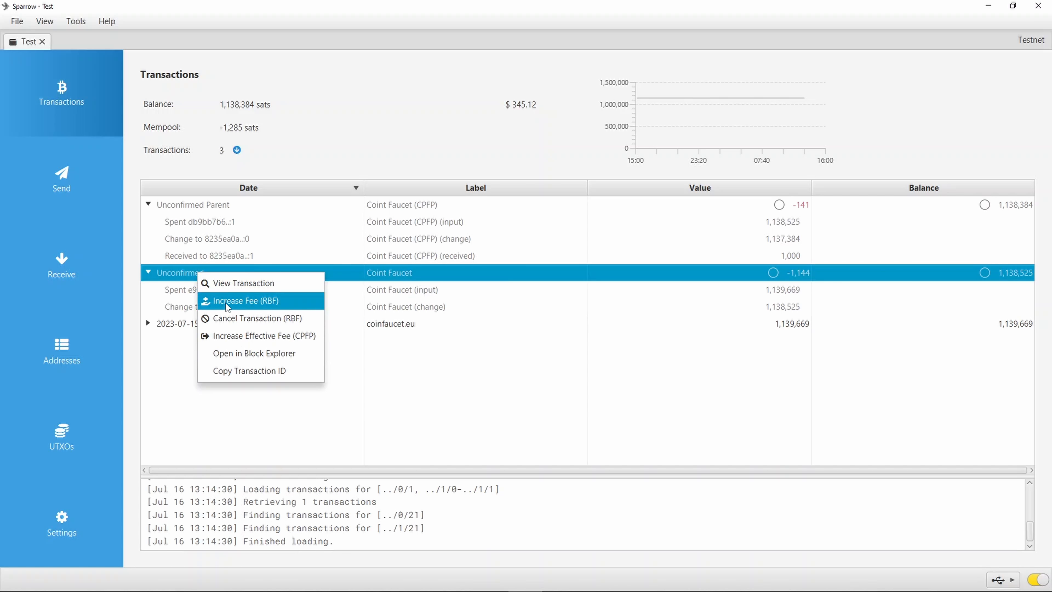
pyautogui.click(225, 421)
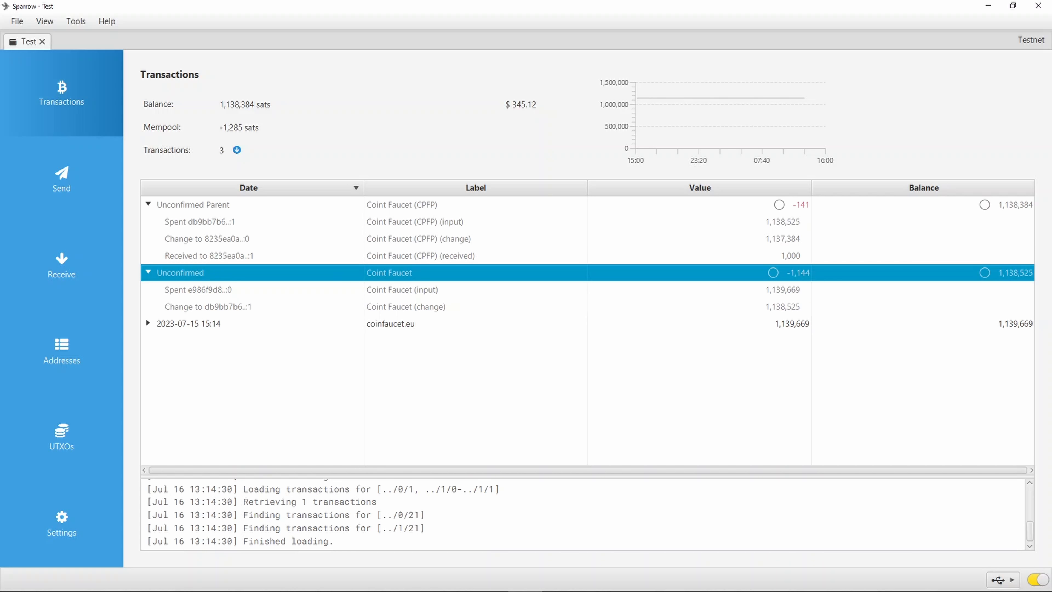
pyautogui.moveTo(198, 290)
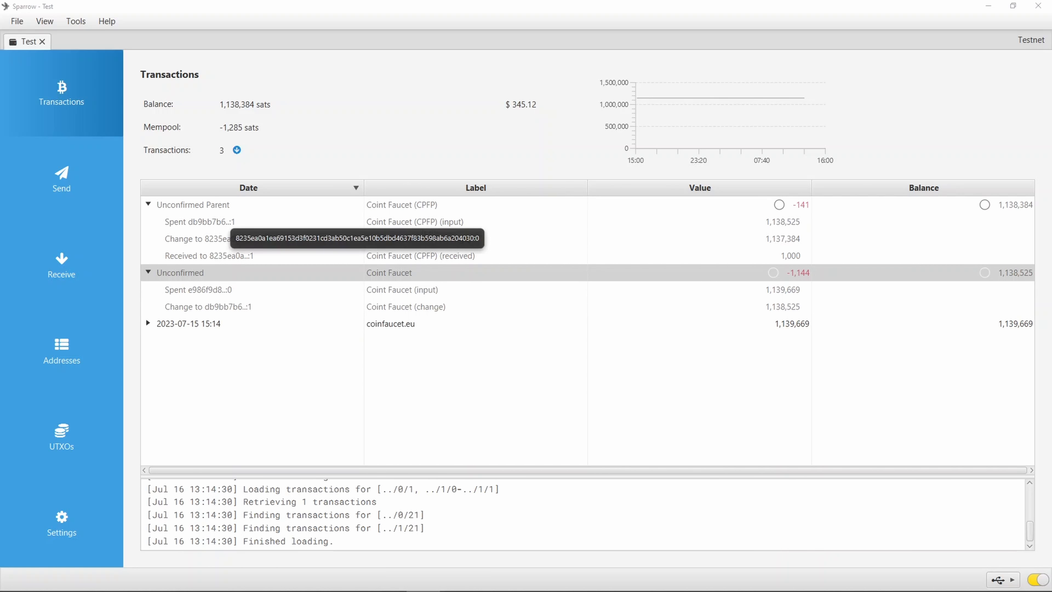
# View UTXOs, glance at Addresses, and return to select the 1,137,384 sat change output.
pyautogui.click(61, 436)
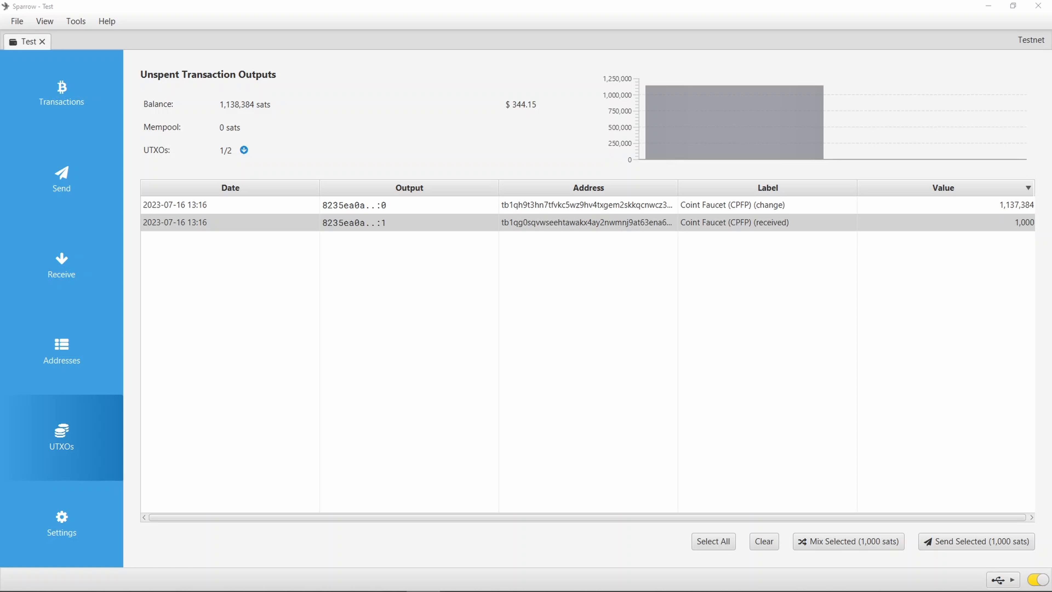
pyautogui.click(60, 352)
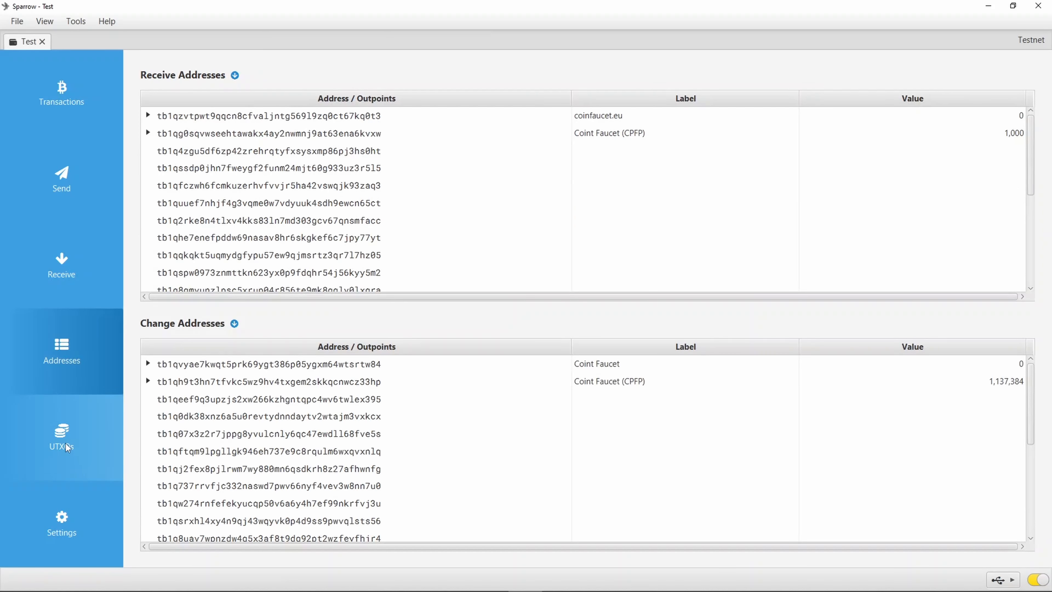
pyautogui.click(61, 436)
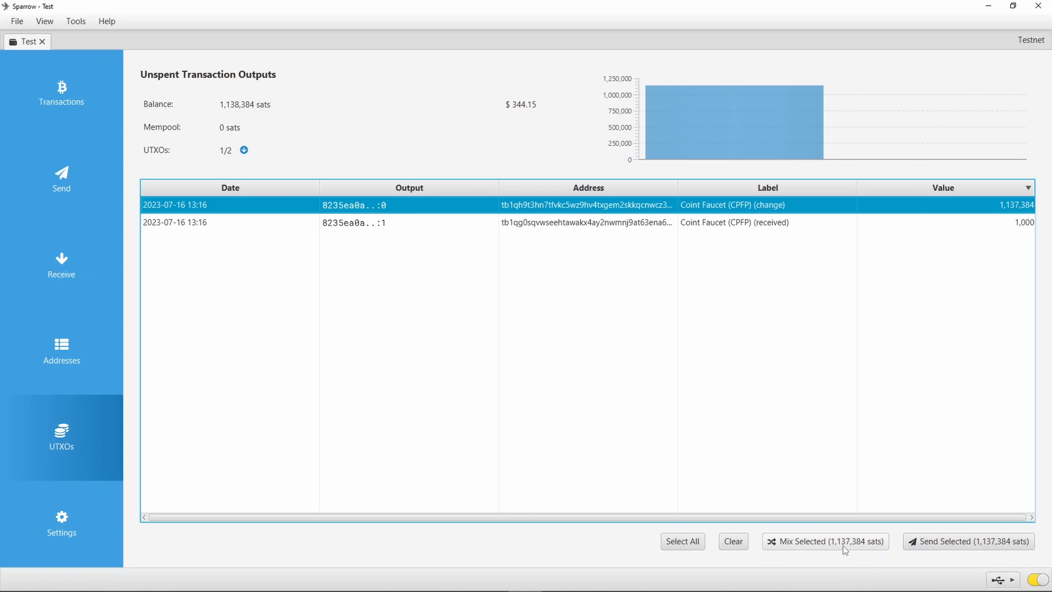
# Start Mix Selected, keep default Whirlpool settings, and choose the 100,000 sats pool with 11 premix outputs.
pyautogui.click(825, 541)
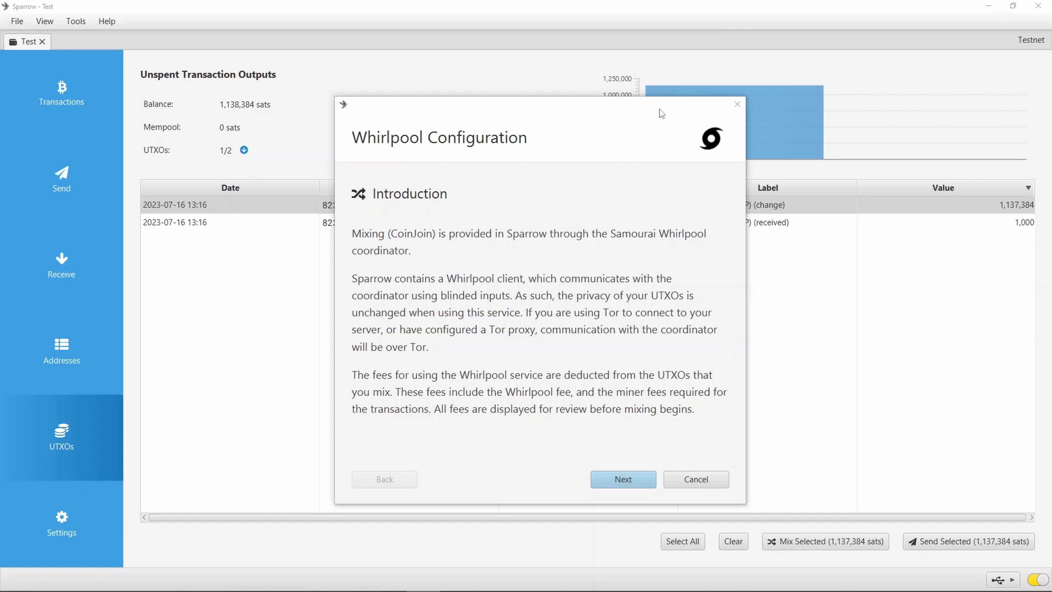
pyautogui.moveTo(498, 474)
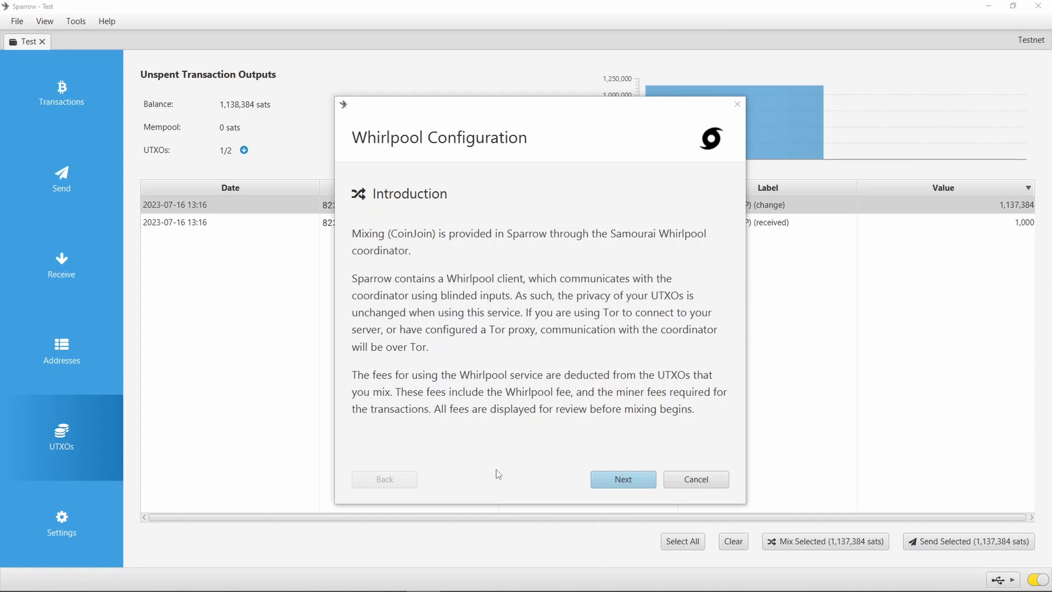
pyautogui.click(622, 479)
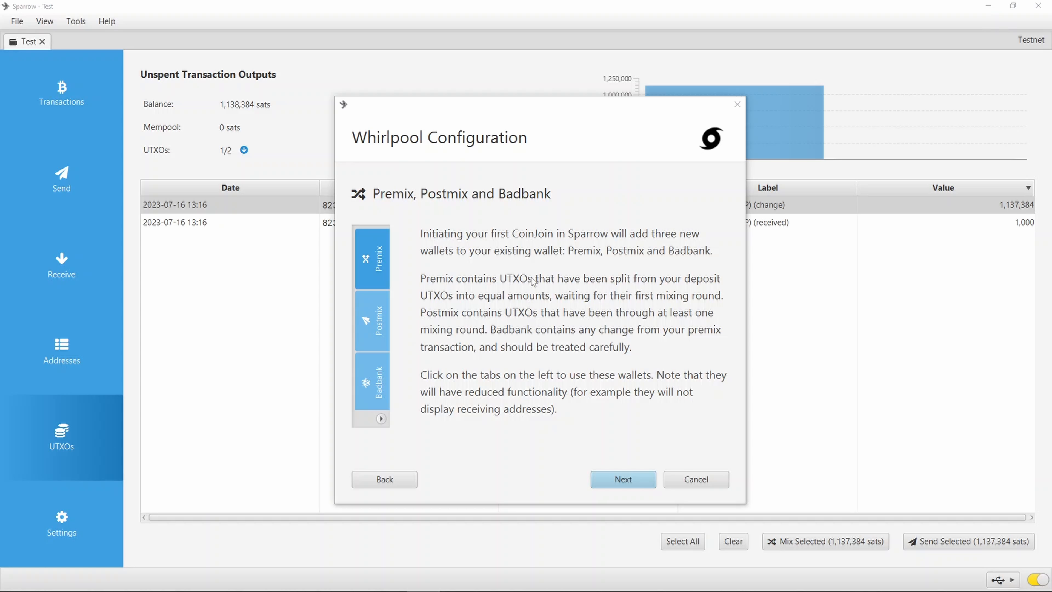
pyautogui.moveTo(392, 254)
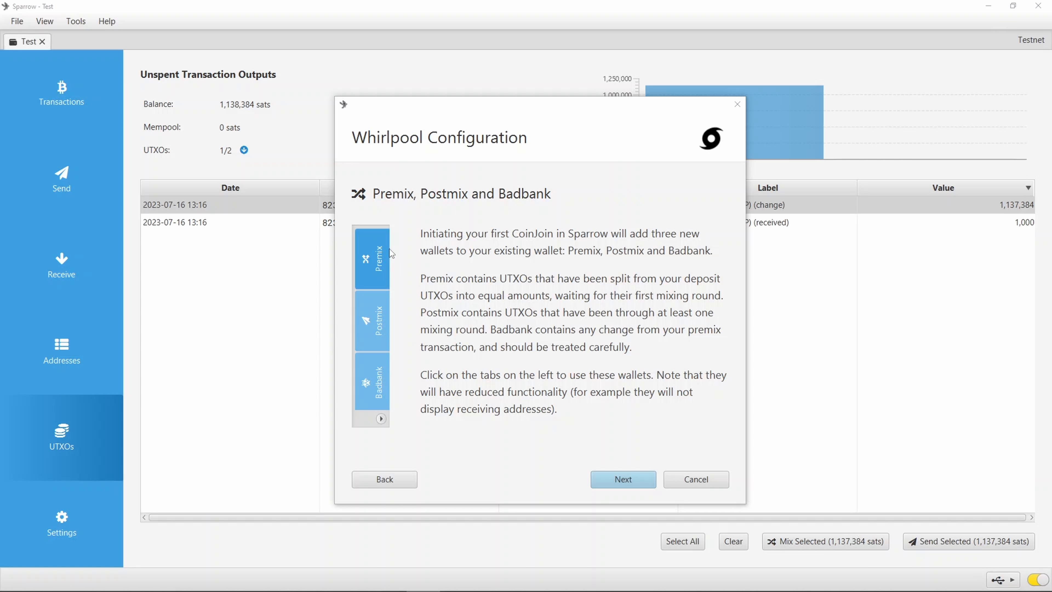
pyautogui.moveTo(571, 412)
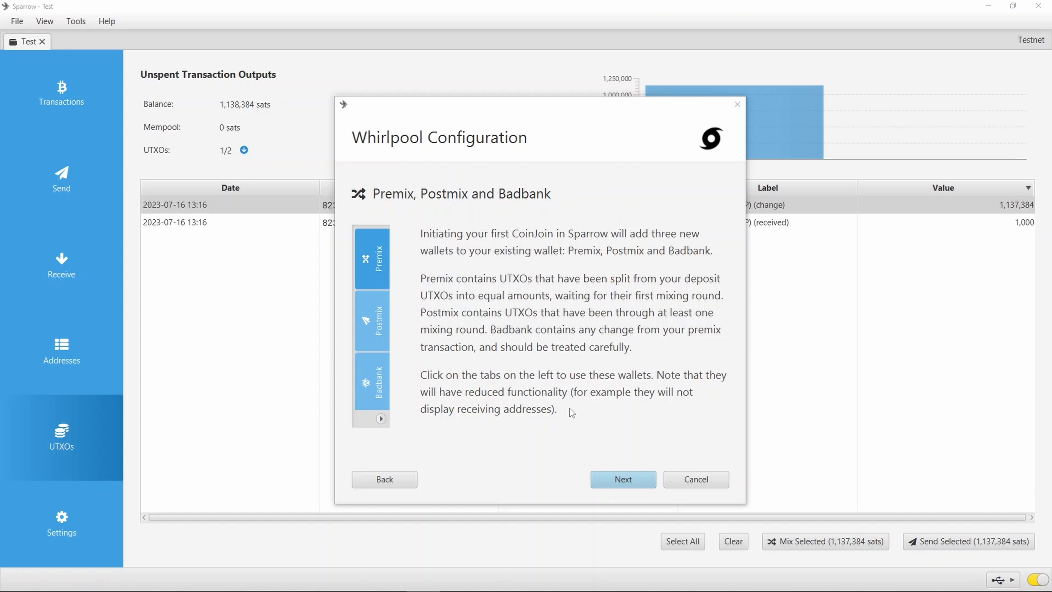
pyautogui.click(622, 479)
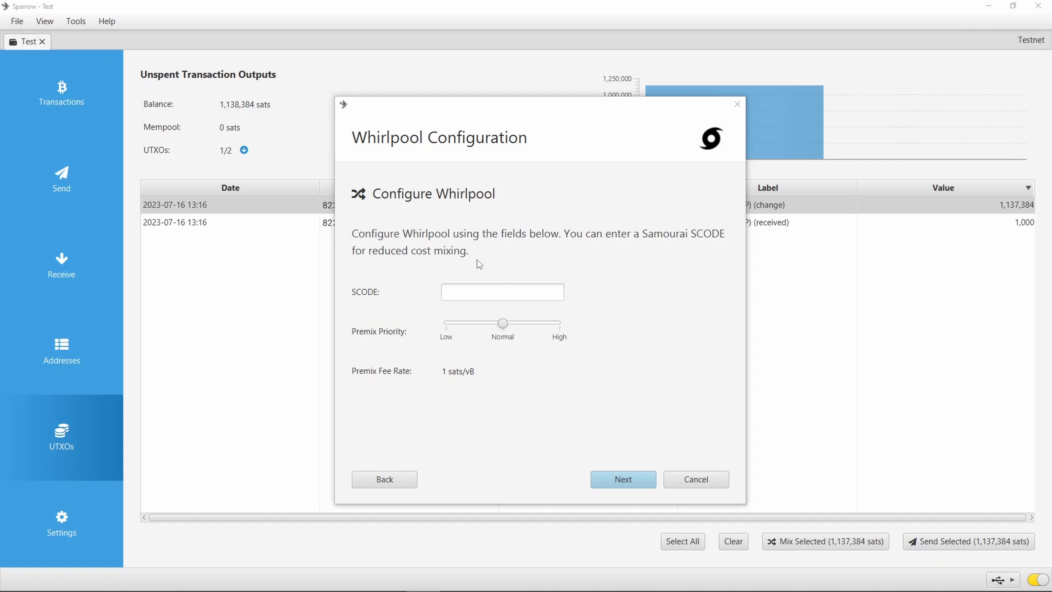
pyautogui.moveTo(606, 461)
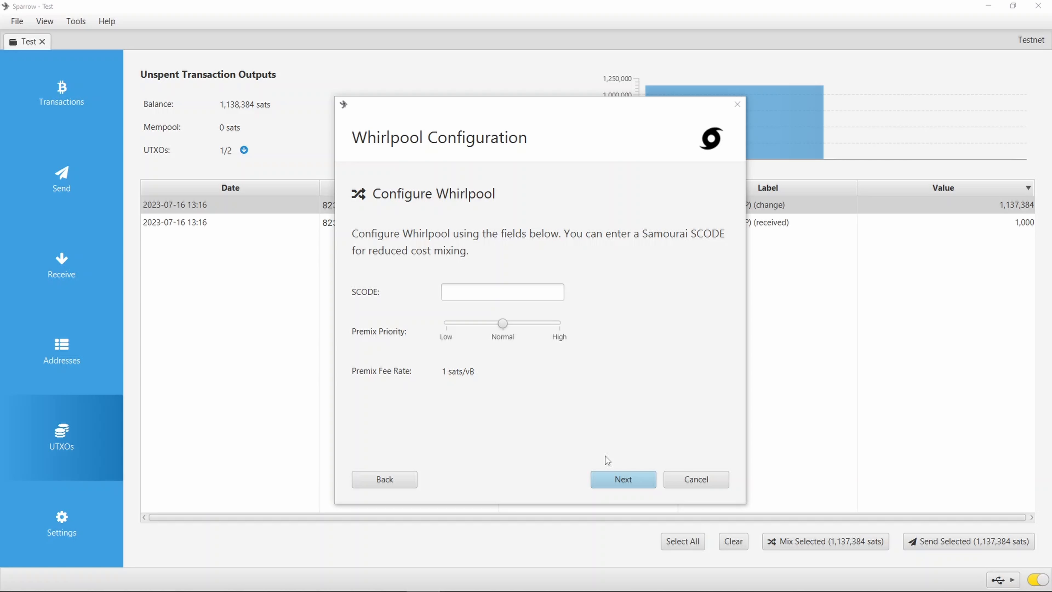
pyautogui.click(622, 479)
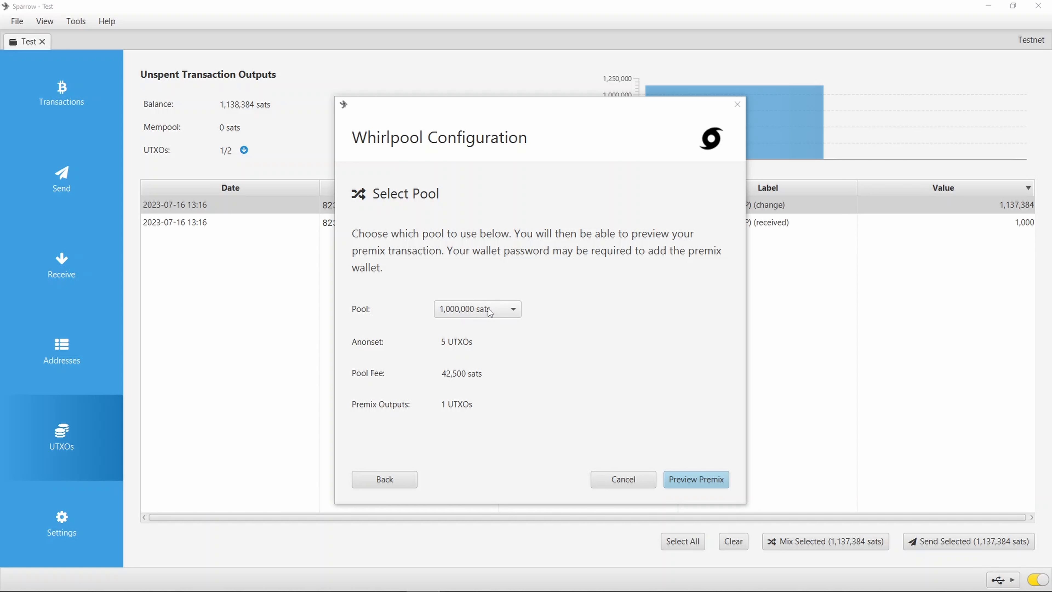
pyautogui.moveTo(476, 308)
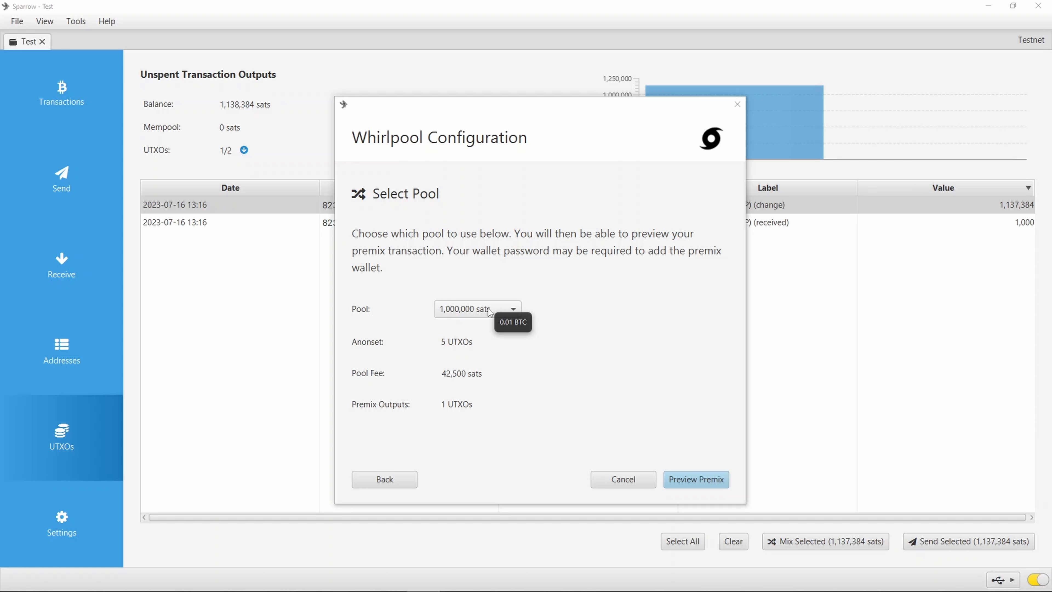
pyautogui.click(478, 308)
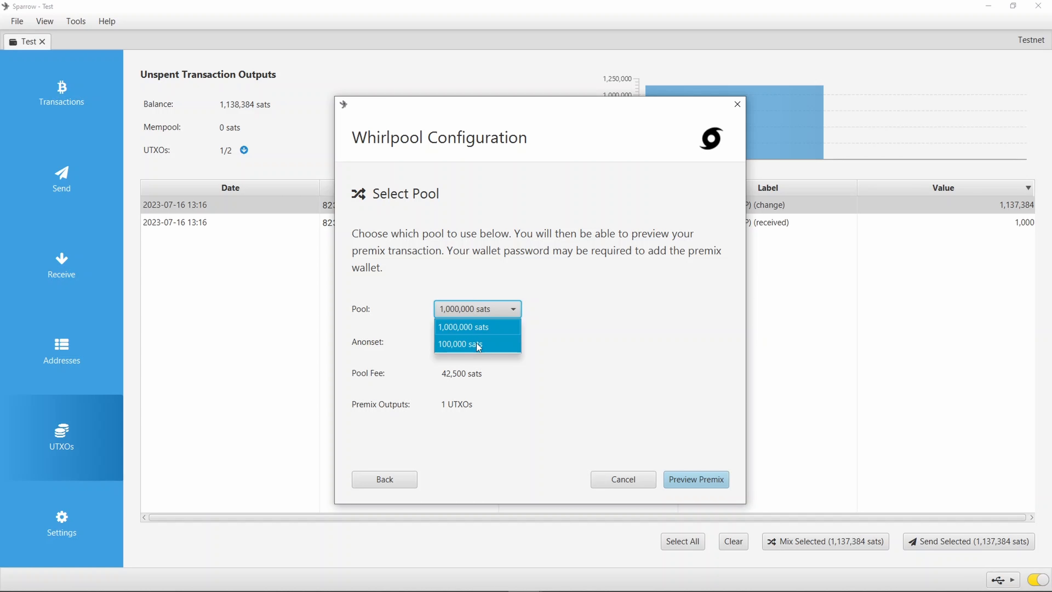
pyautogui.click(460, 344)
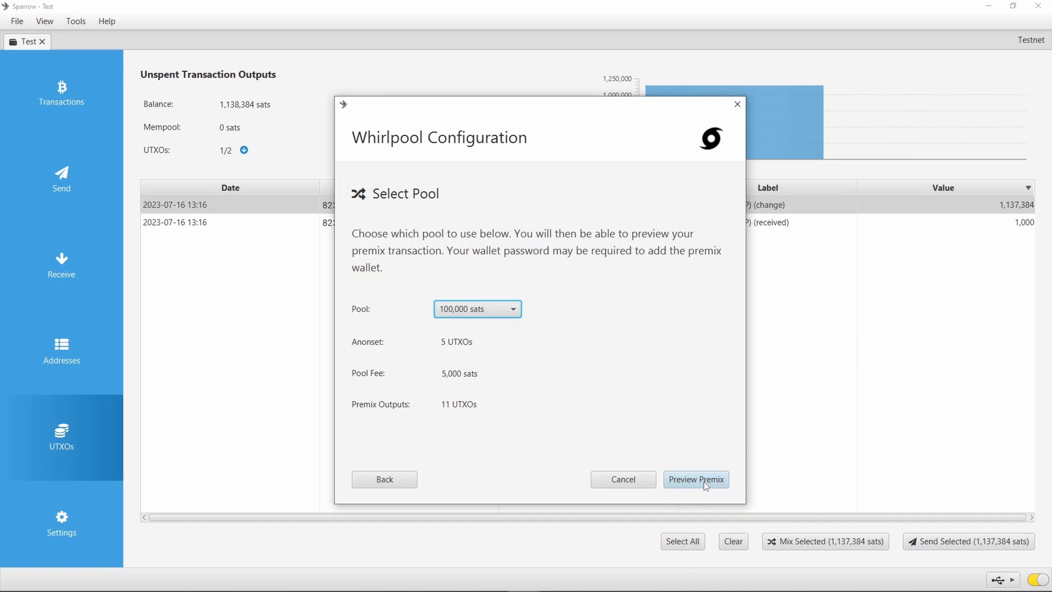
# Broadcast the premix and confirm Premix received 1,103,322 unconfirmed sats in 100,302 sat outputs.
pyautogui.click(697, 479)
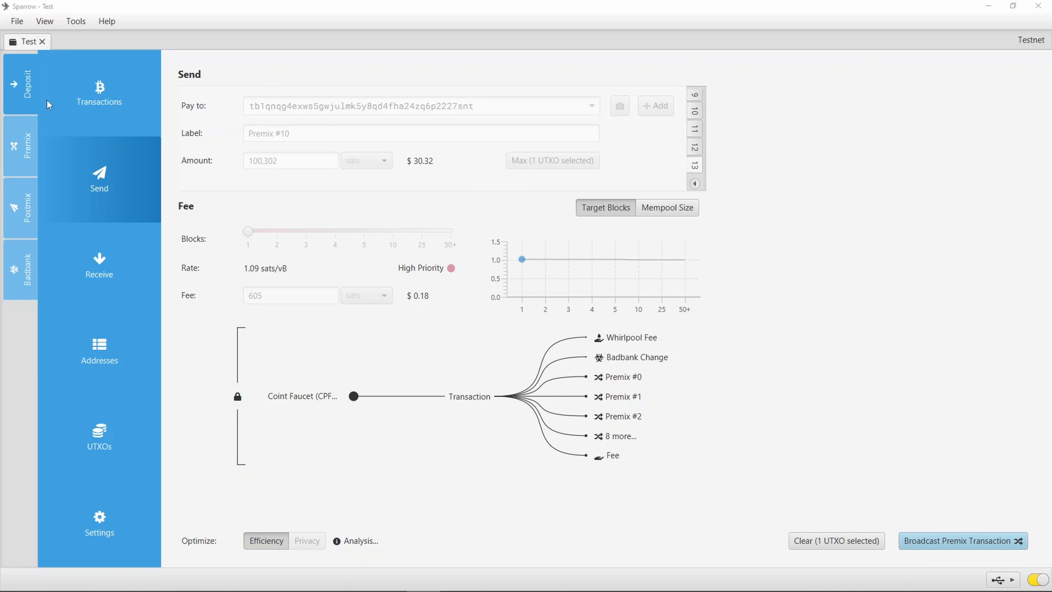
pyautogui.moveTo(268, 410)
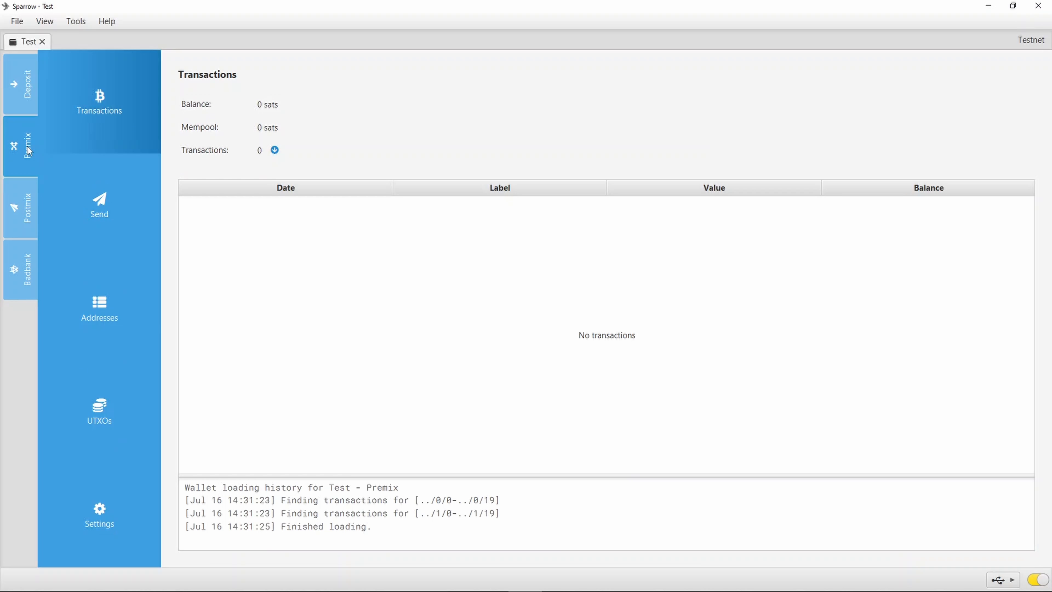
pyautogui.click(20, 208)
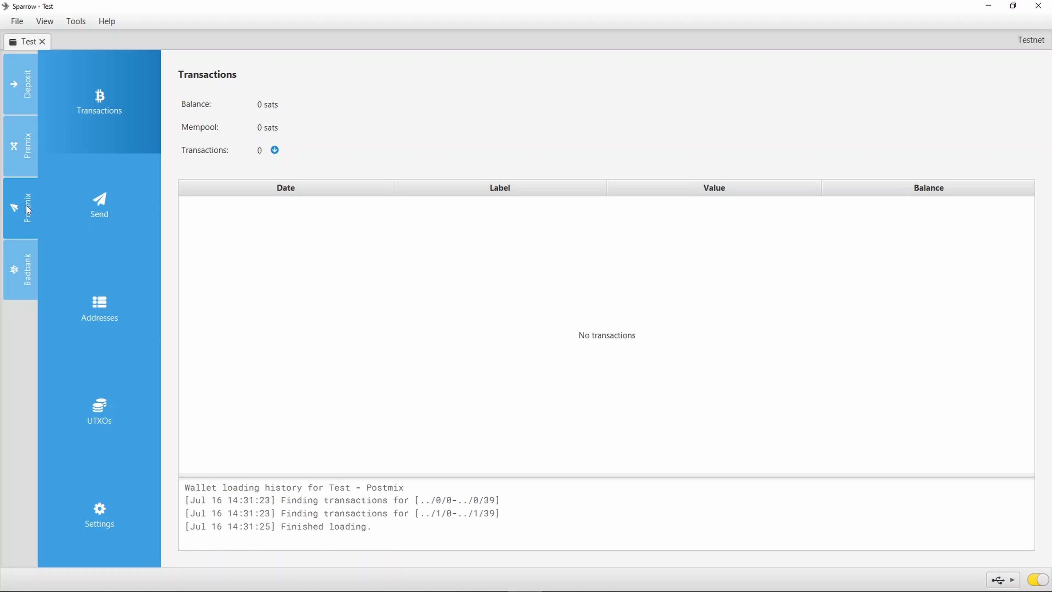
pyautogui.click(21, 209)
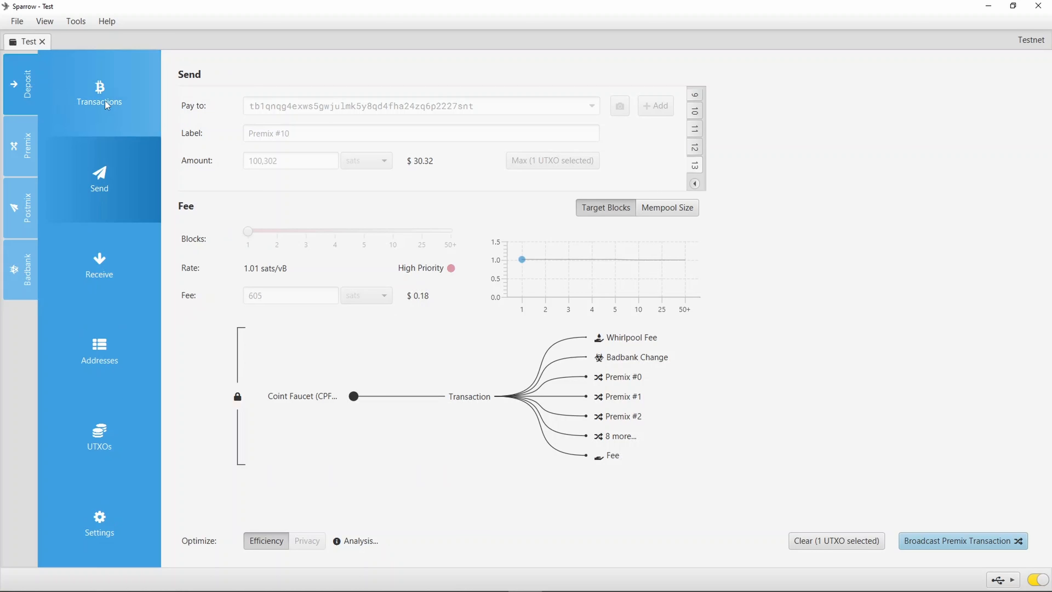
pyautogui.moveTo(939, 545)
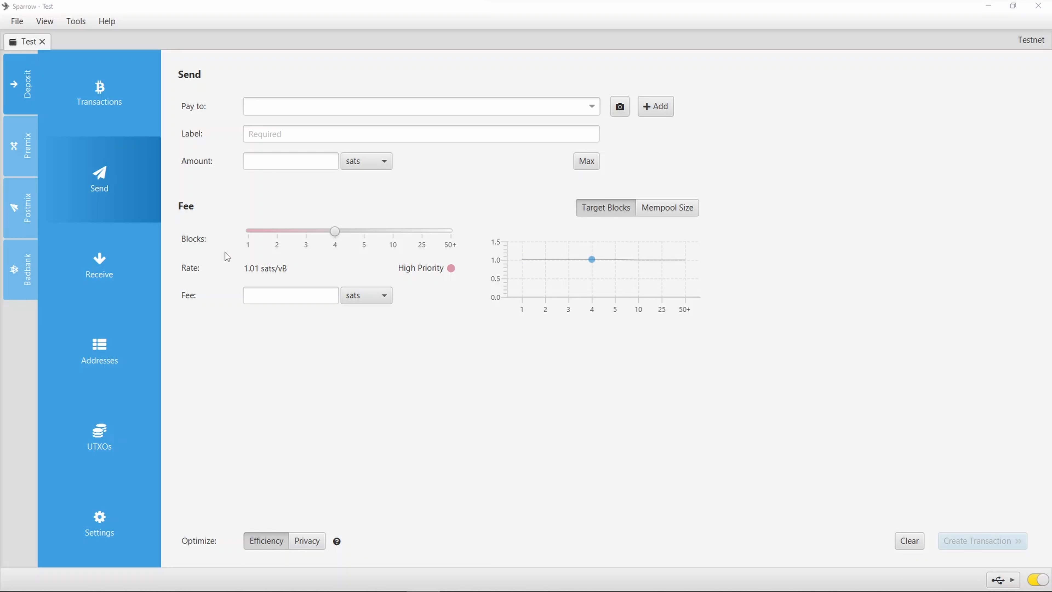
pyautogui.click(99, 90)
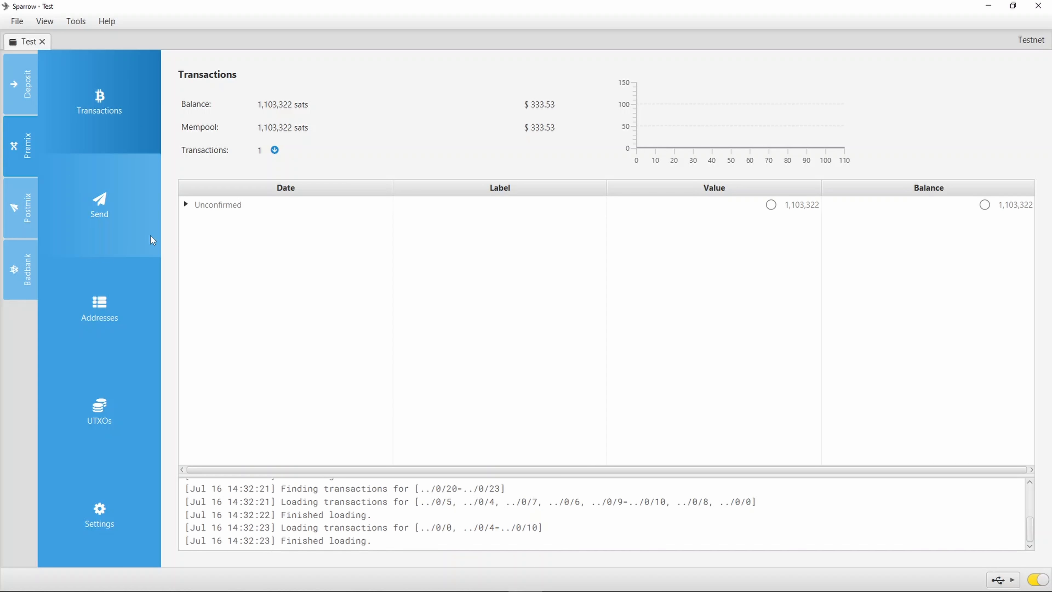
pyautogui.click(186, 204)
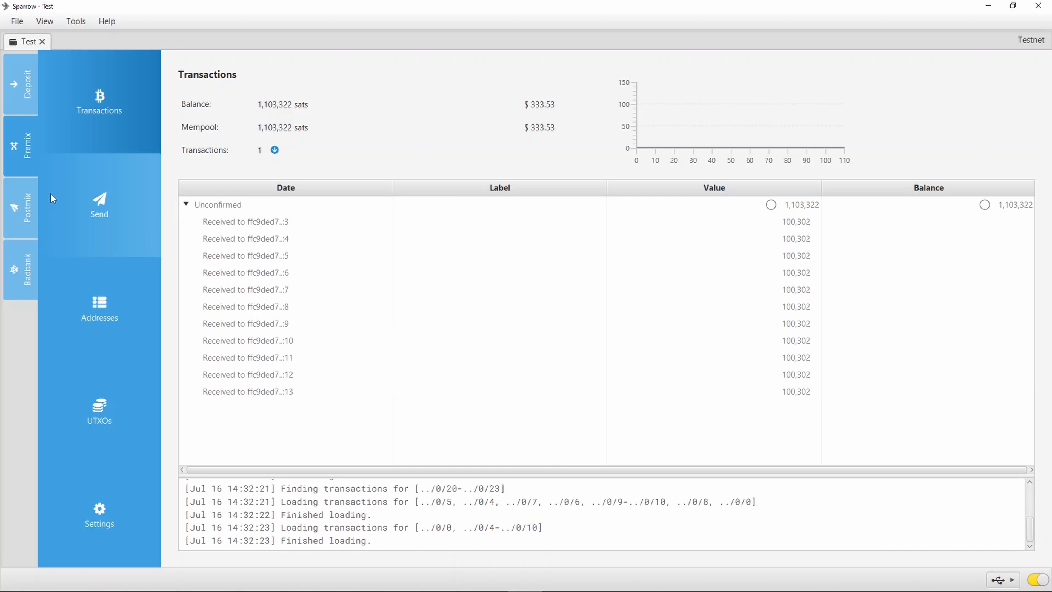
# Confirm Badbank holds the 28,457 sat change, then return to the Deposit account.
pyautogui.click(20, 269)
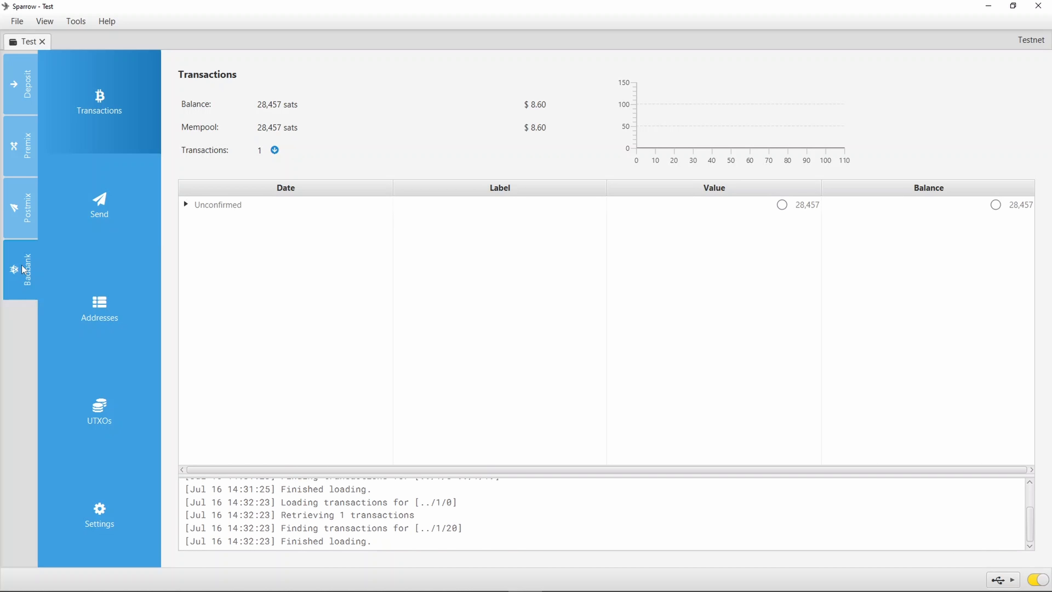
pyautogui.click(186, 204)
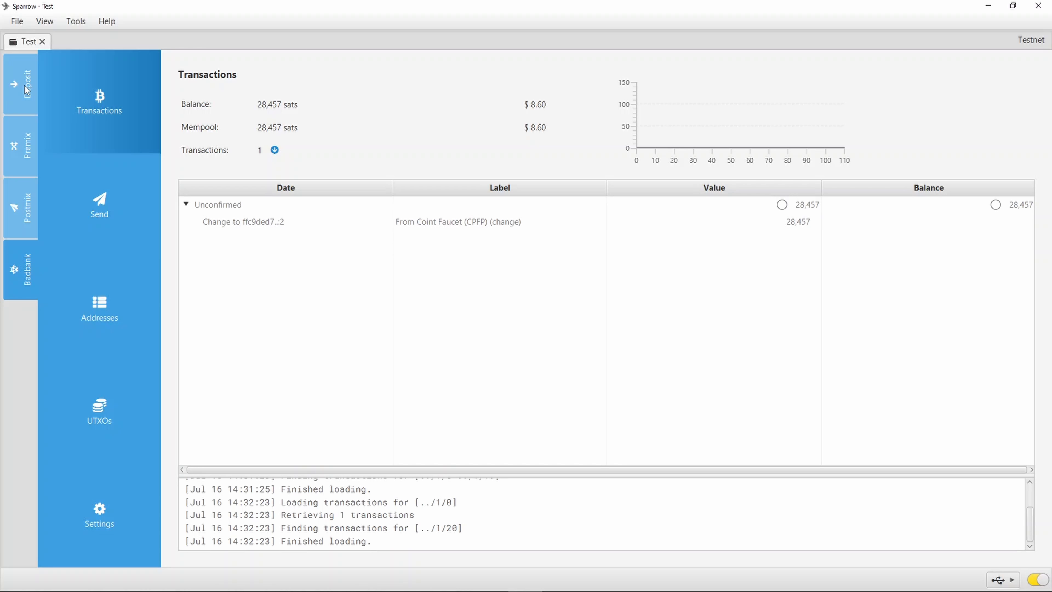
pyautogui.click(99, 201)
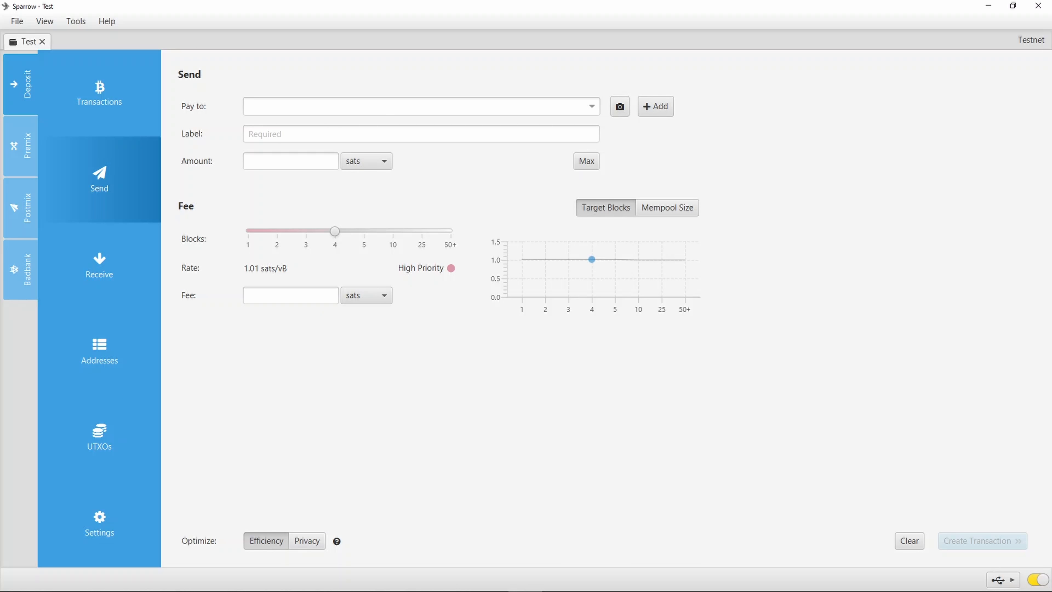
# Show the Premix account's 11 unspent 100,302-sat outputs awaiting mixing.
pyautogui.click(99, 416)
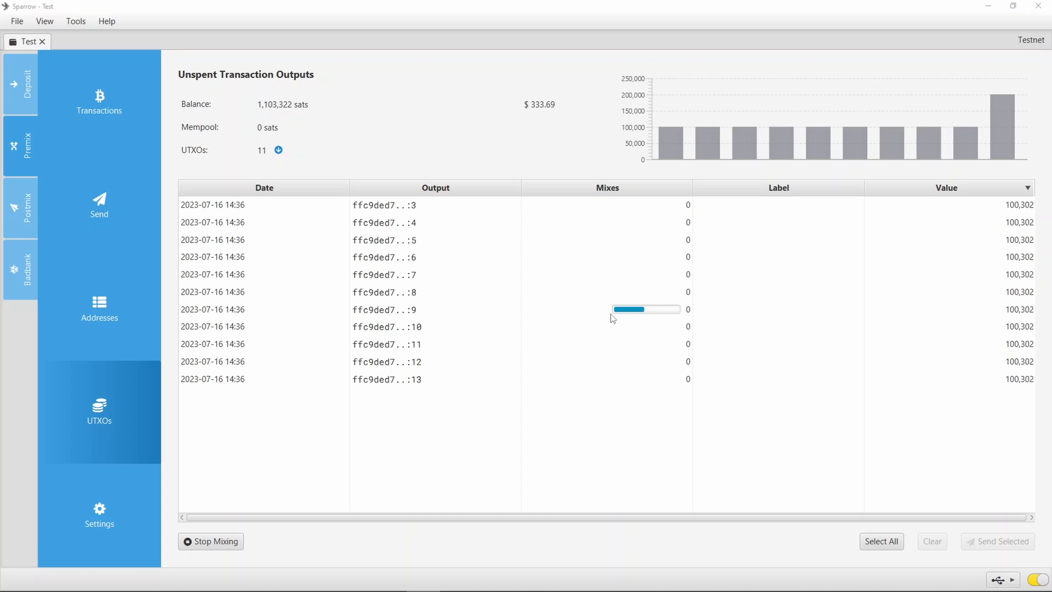
pyautogui.moveTo(646, 309)
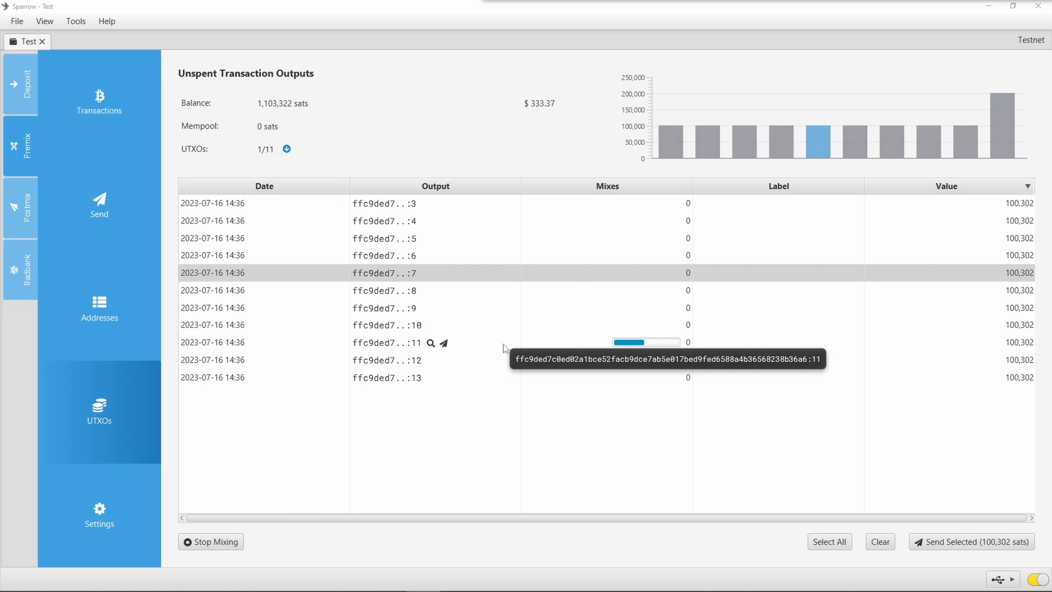
pyautogui.moveTo(687, 206)
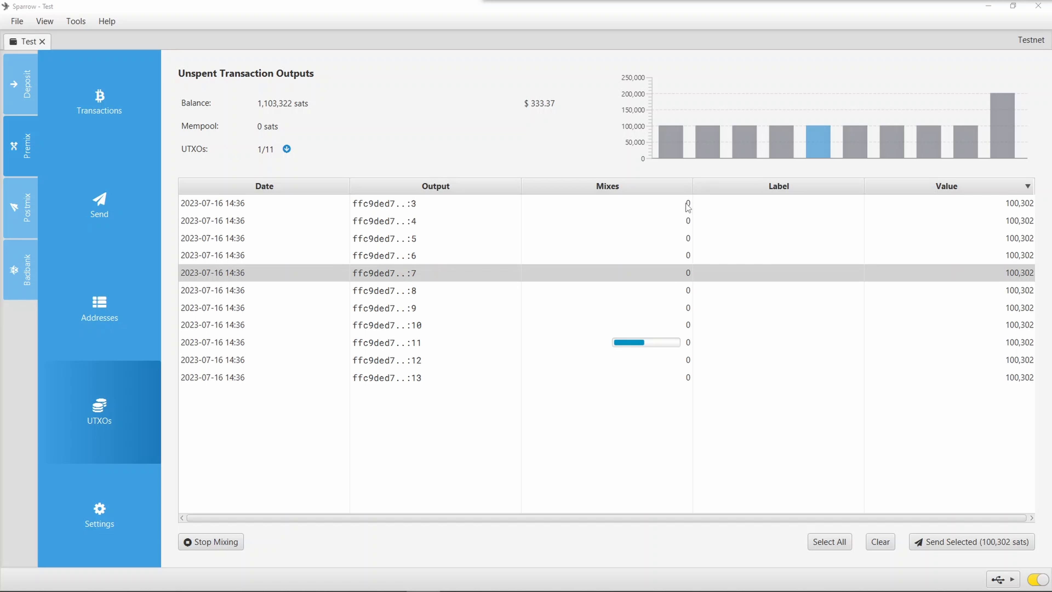
pyautogui.moveTo(691, 386)
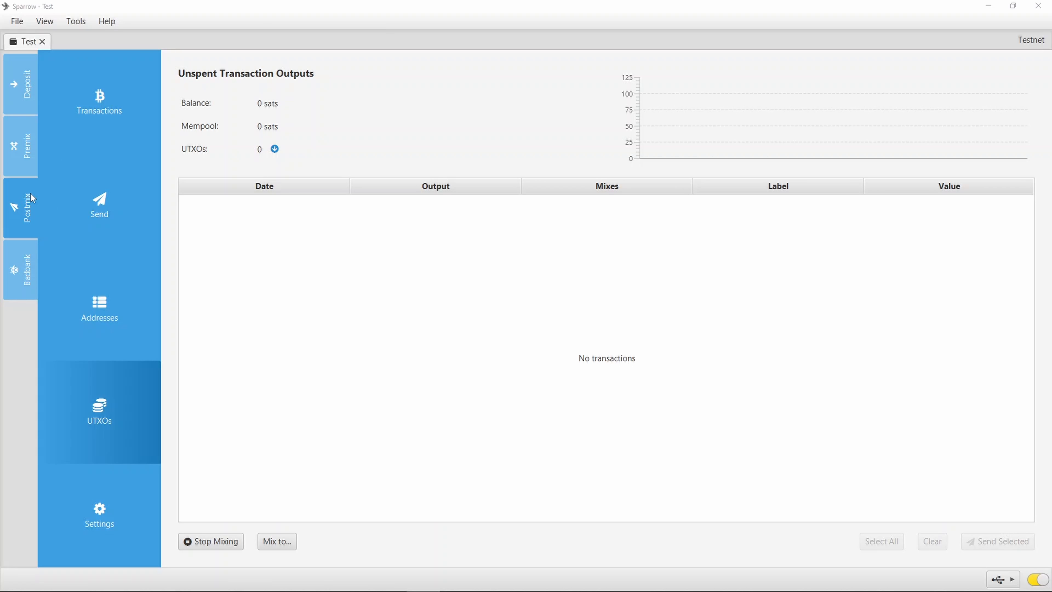
pyautogui.moveTo(340, 278)
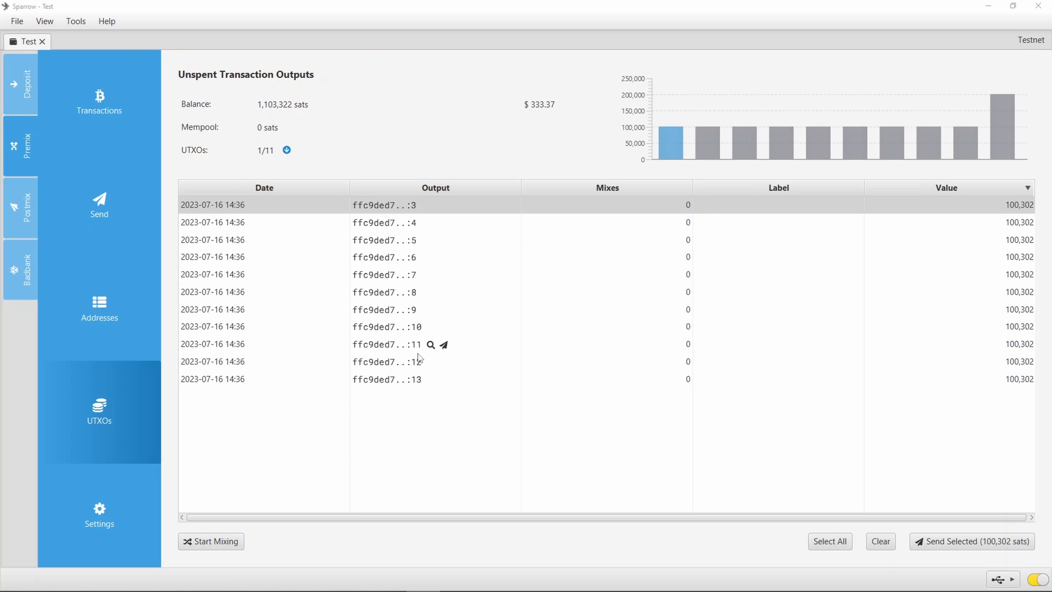
pyautogui.moveTo(344, 330)
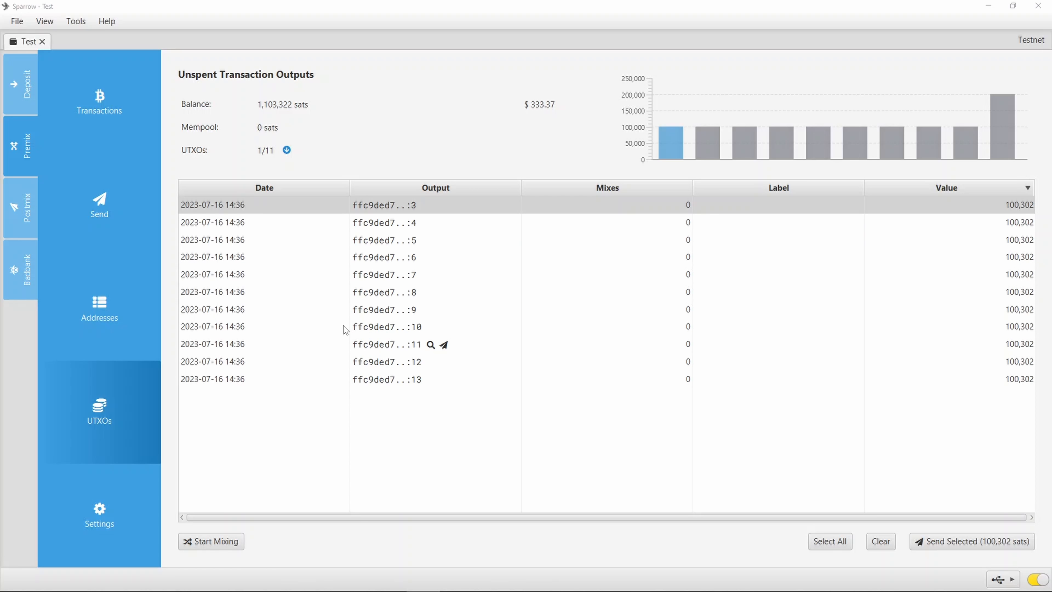
pyautogui.moveTo(216, 82)
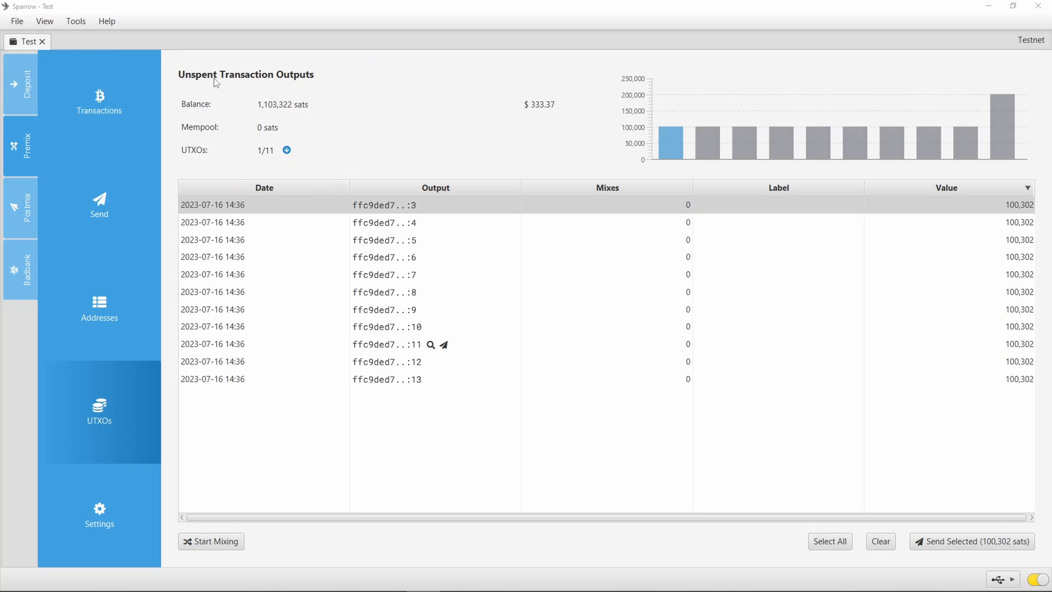
pyautogui.moveTo(407, 153)
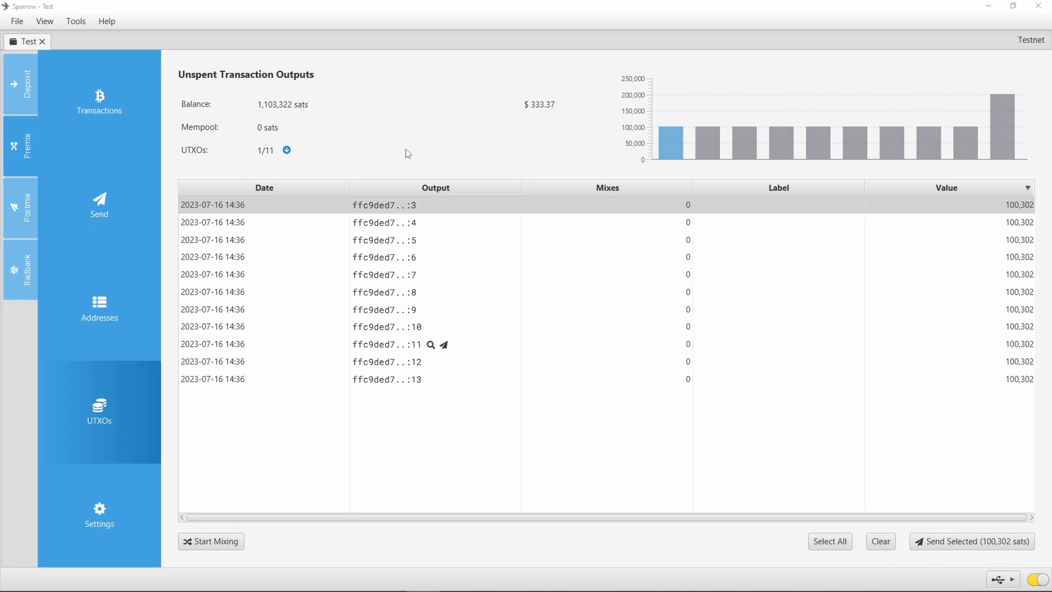
pyautogui.moveTo(401, 146)
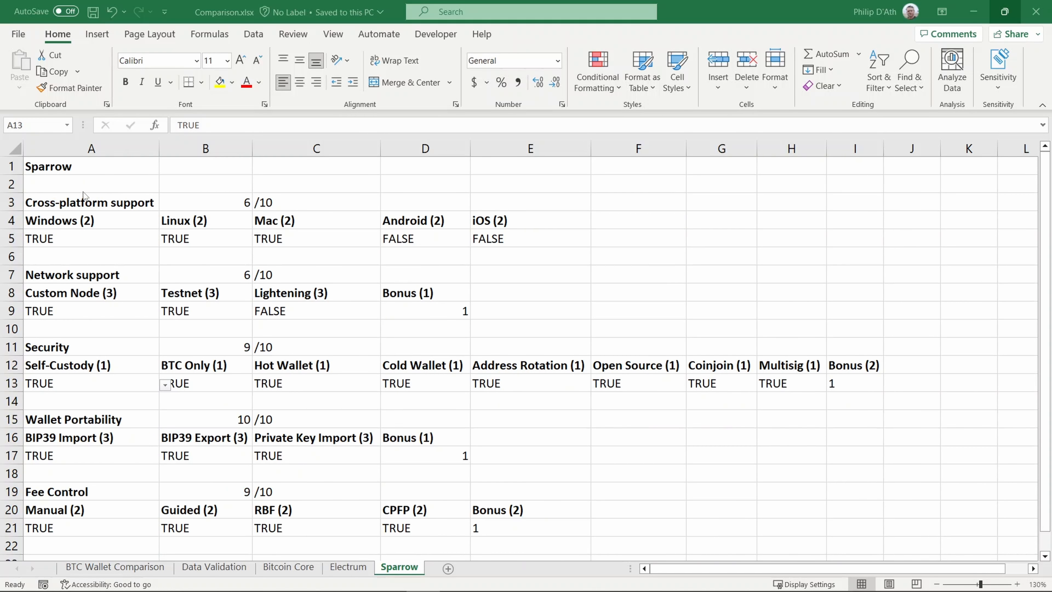
pyautogui.moveTo(75, 201)
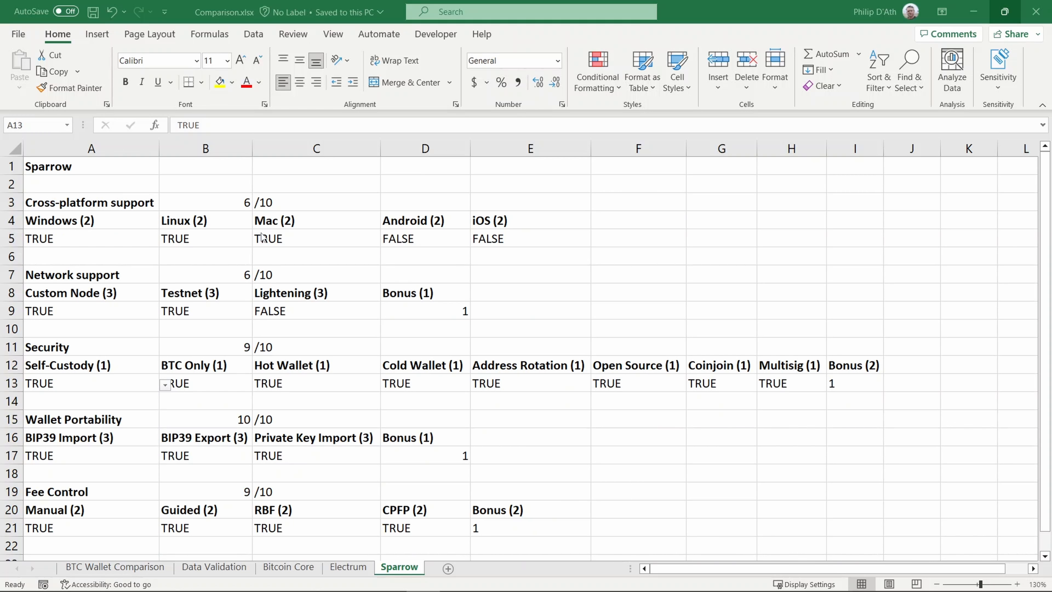
pyautogui.moveTo(419, 226)
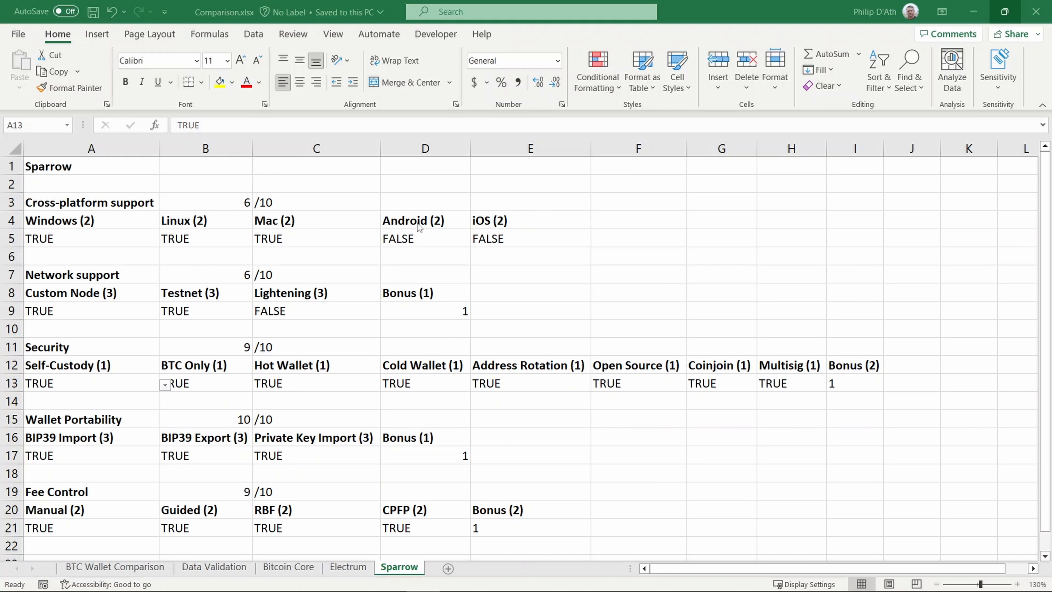
pyautogui.moveTo(505, 225)
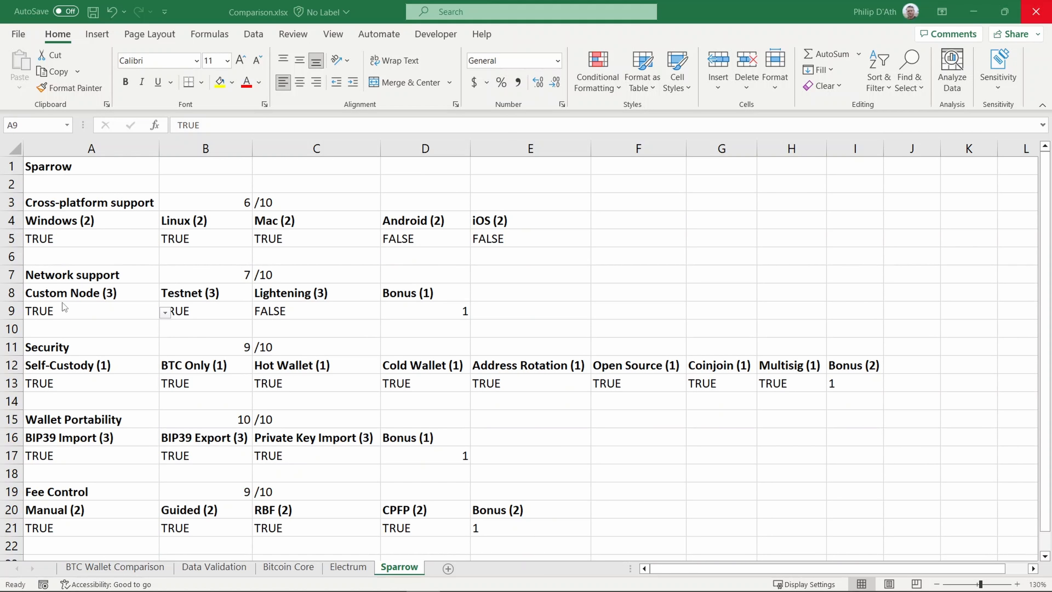
# Review the Custom Node, Testnet and bonus cells so Network support reads 7/10 in B7.
pyautogui.click(91, 310)
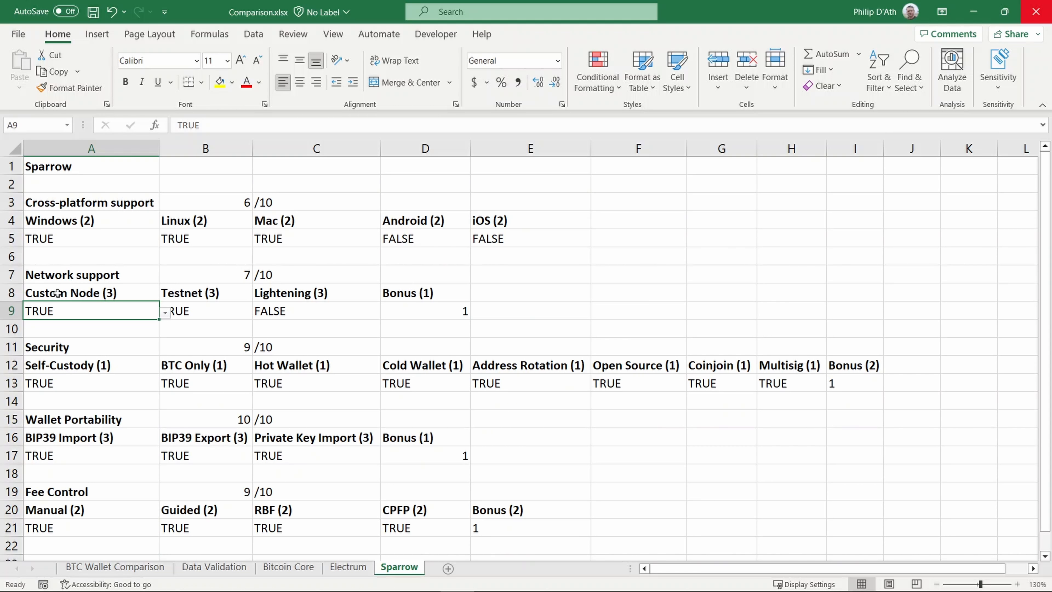
pyautogui.click(205, 310)
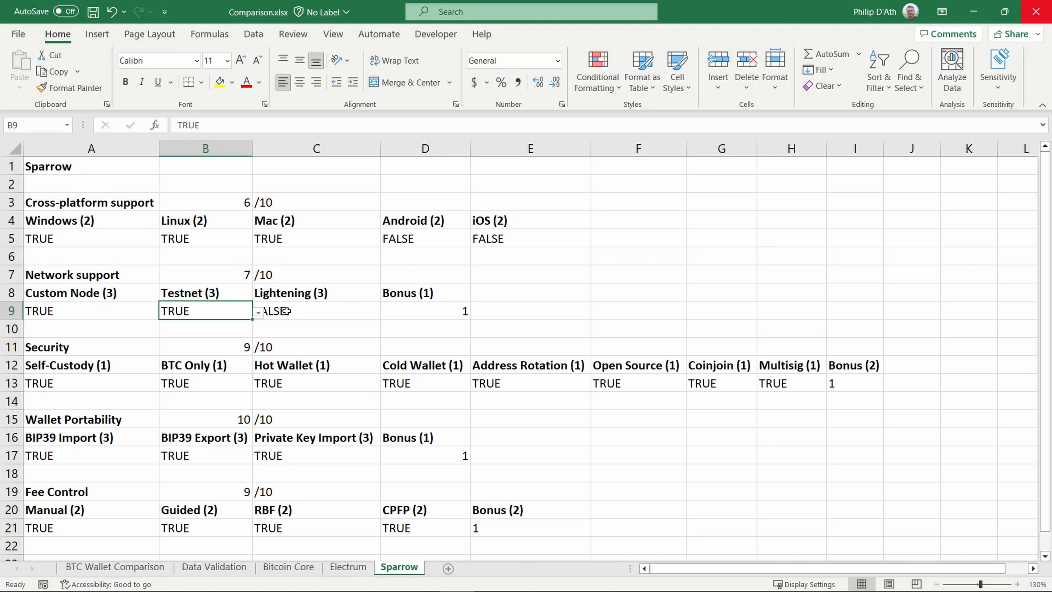
pyautogui.click(316, 310)
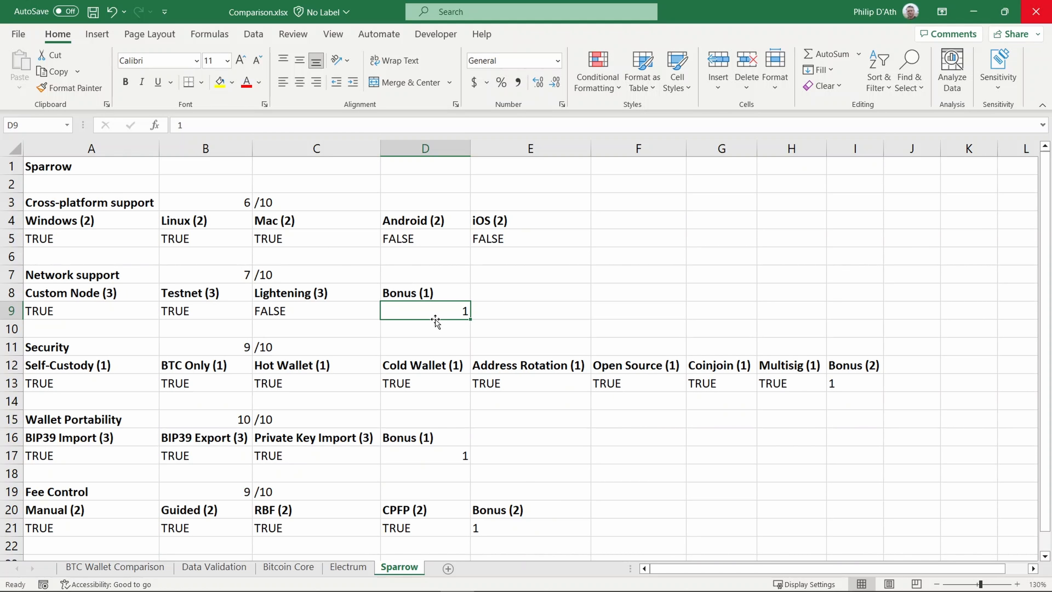
pyautogui.click(204, 274)
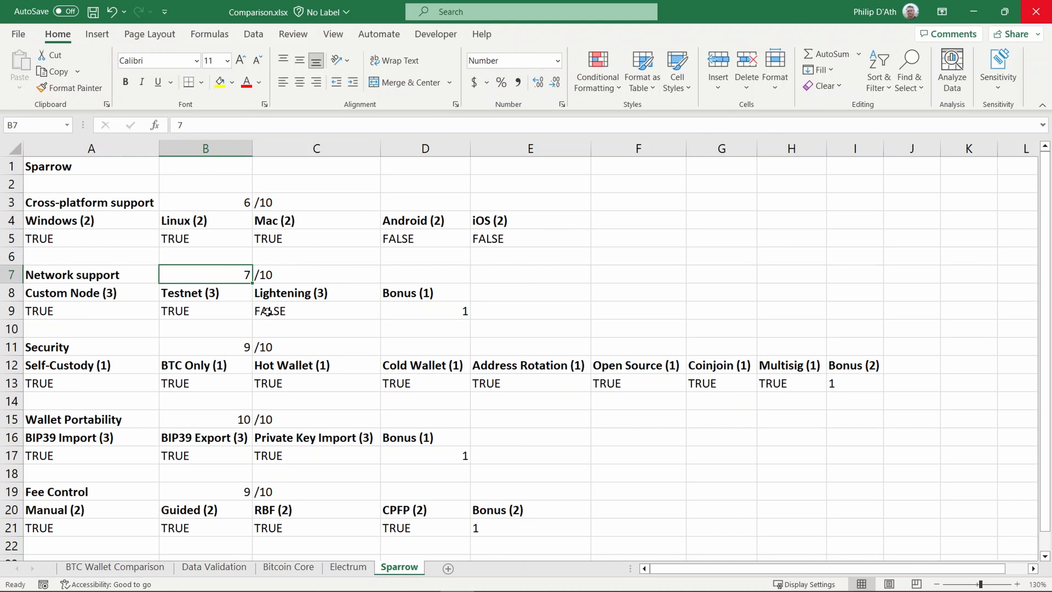
pyautogui.moveTo(268, 312)
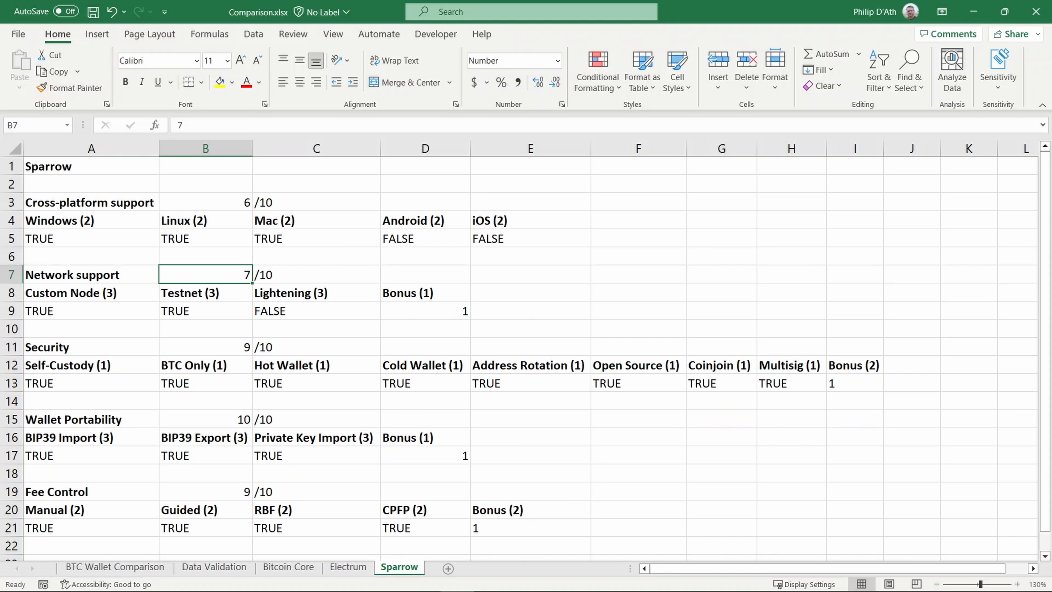
pyautogui.moveTo(103, 383)
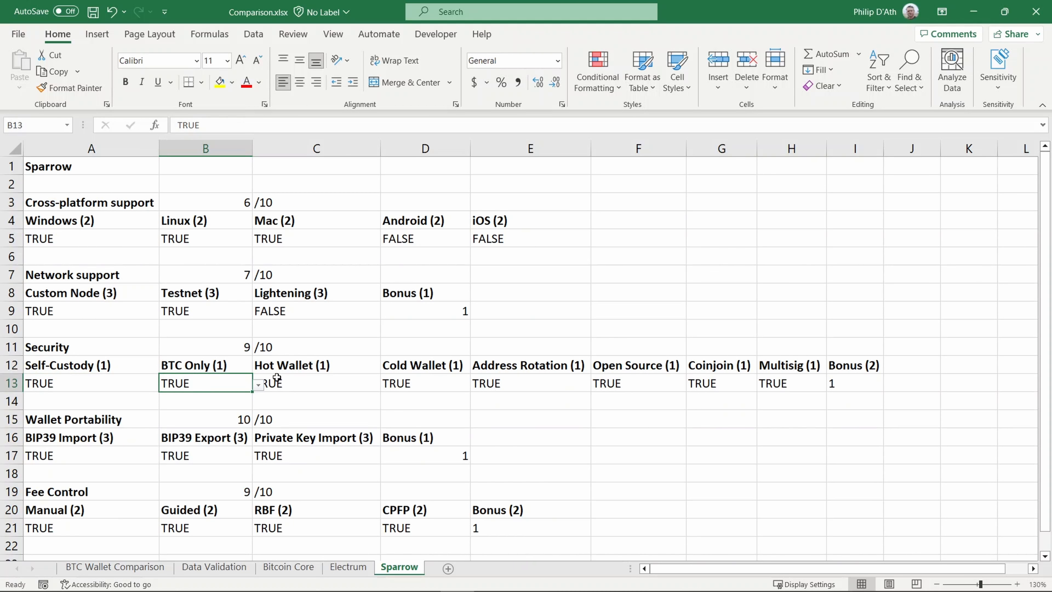
pyautogui.click(424, 365)
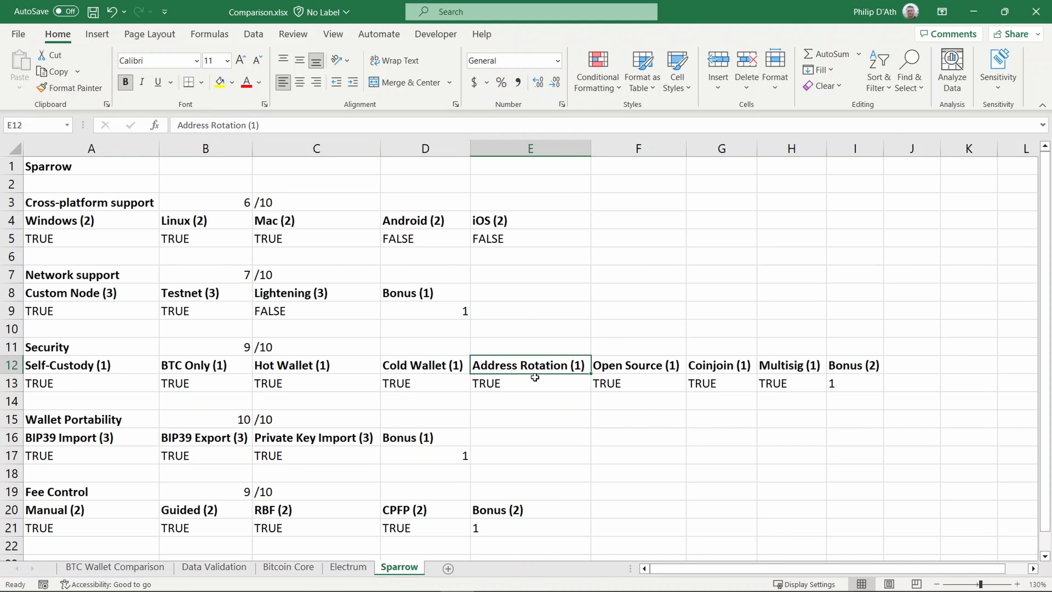
pyautogui.click(721, 366)
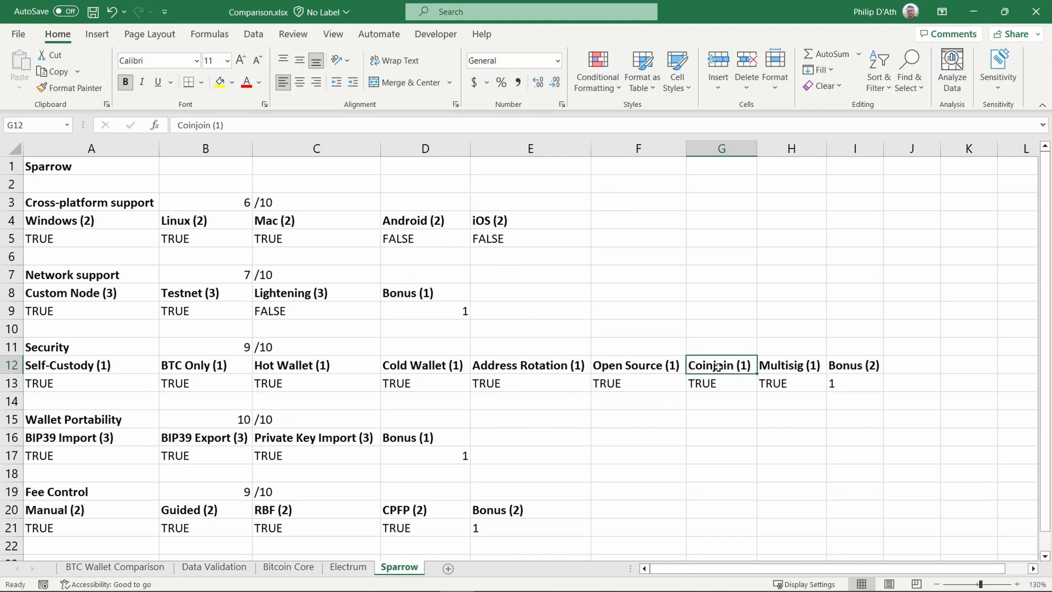
pyautogui.click(791, 365)
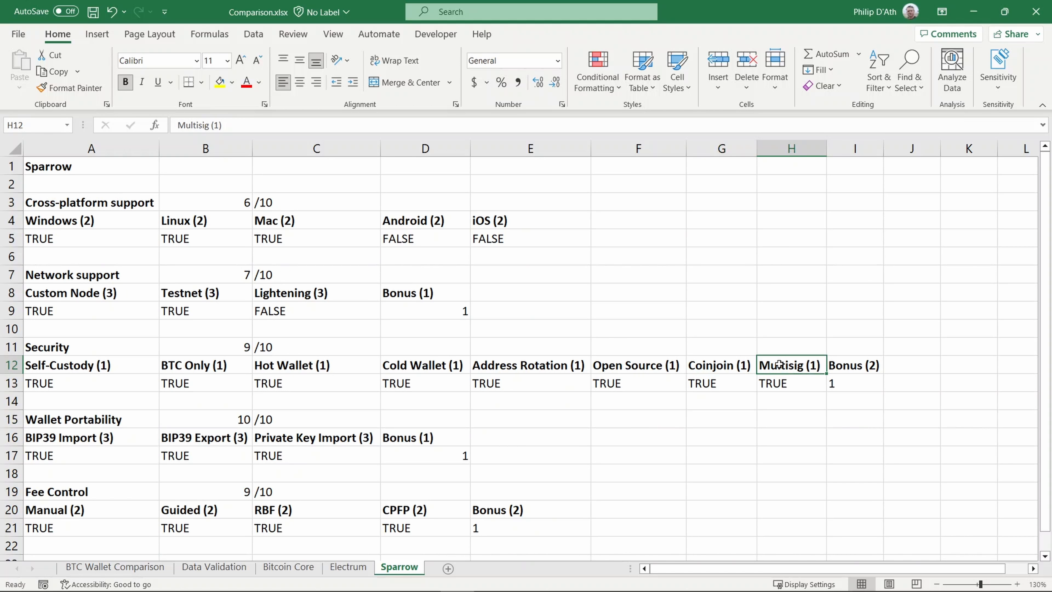
pyautogui.moveTo(649, 370)
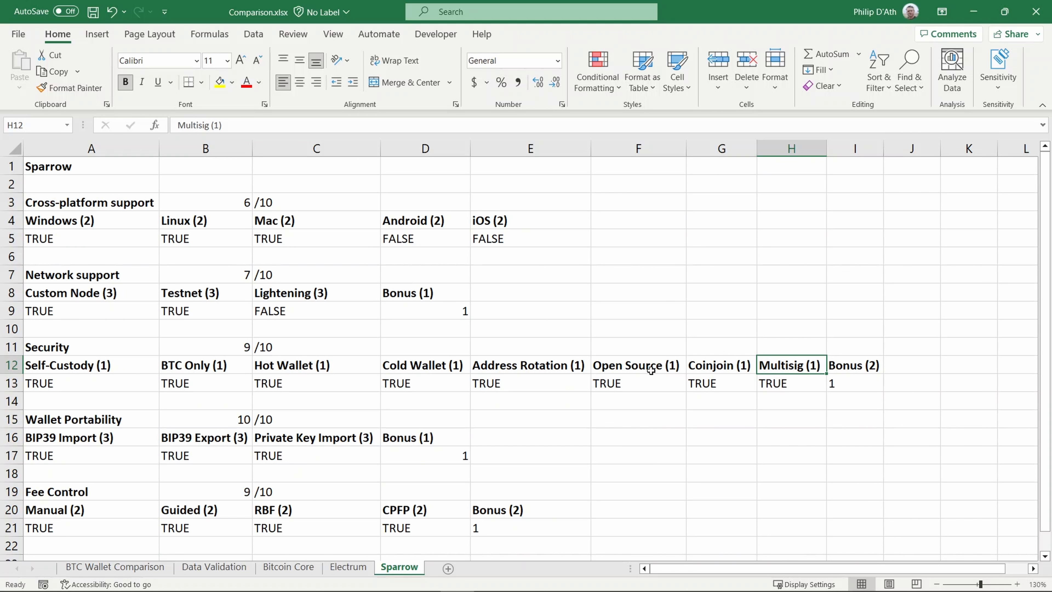
pyautogui.moveTo(857, 380)
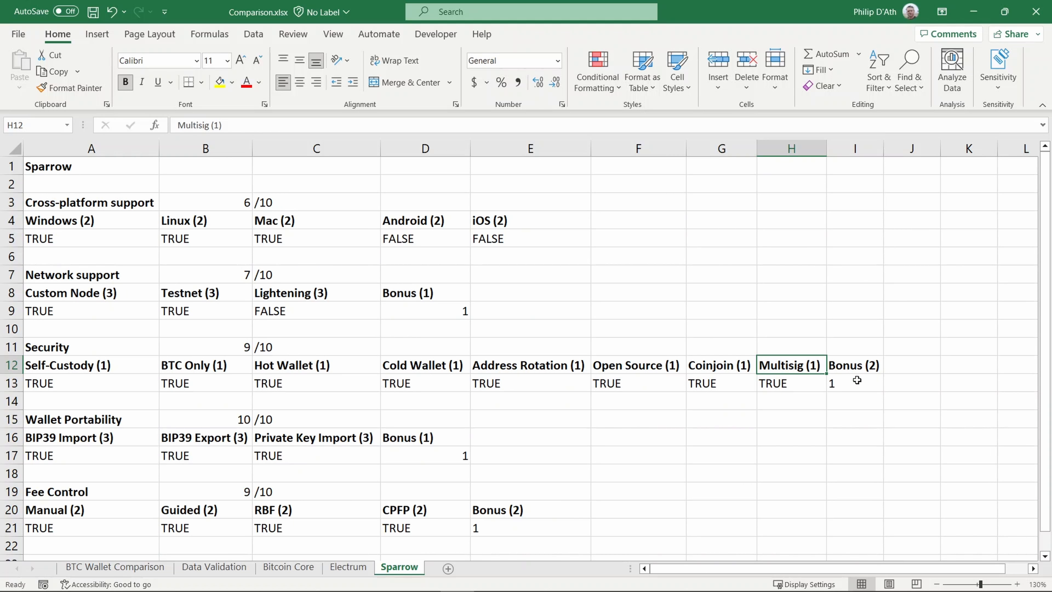
pyautogui.moveTo(857, 380)
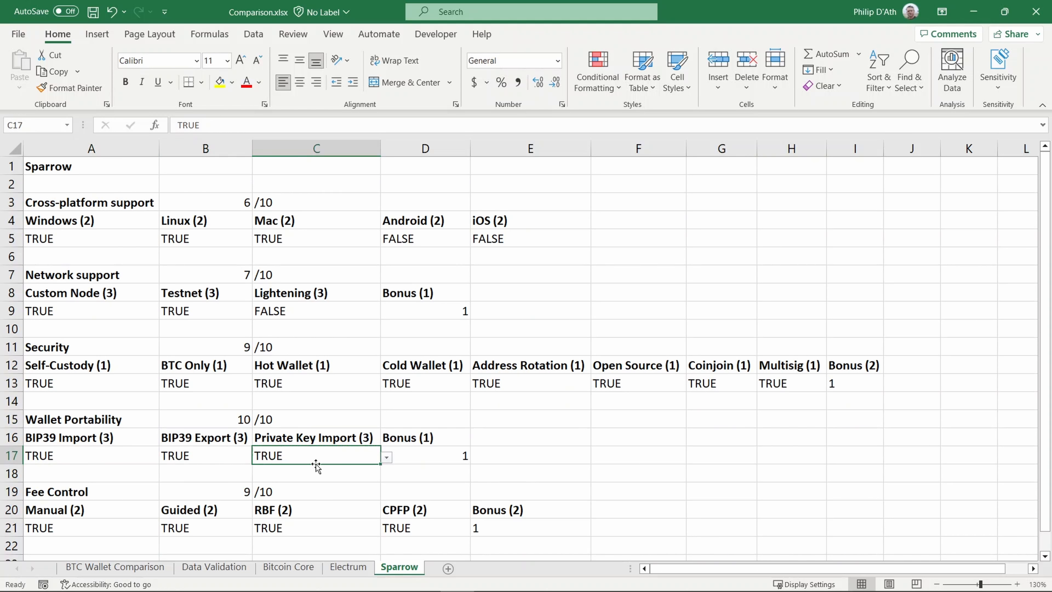
pyautogui.moveTo(324, 503)
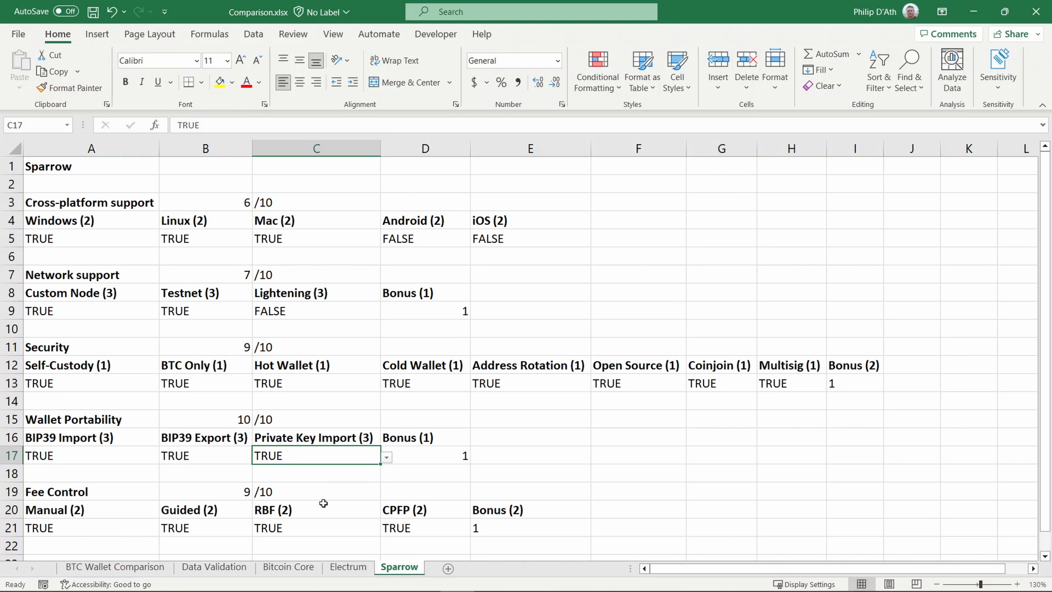
pyautogui.click(425, 455)
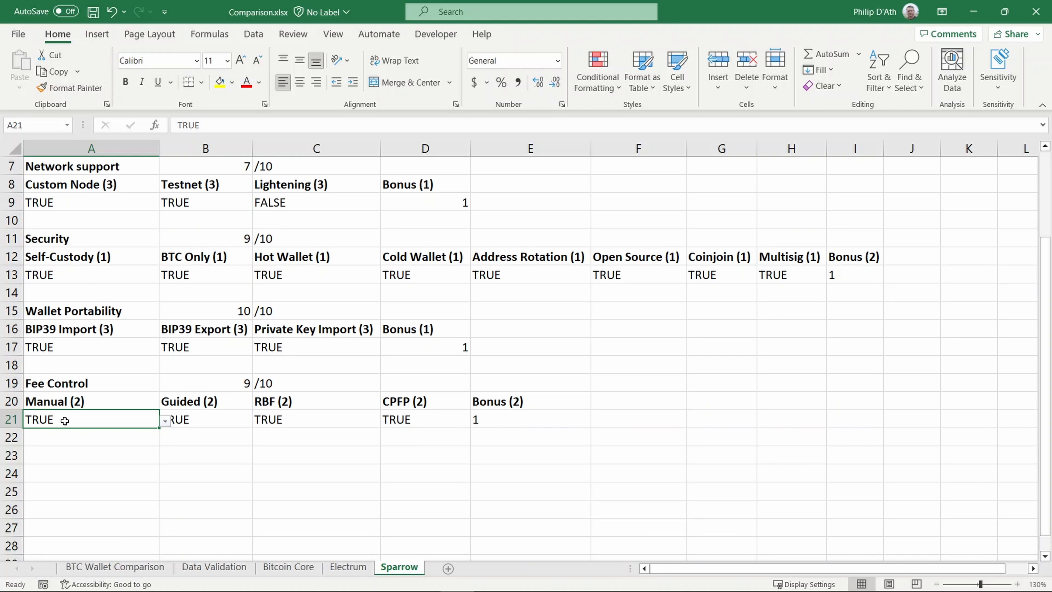
pyautogui.moveTo(75, 414)
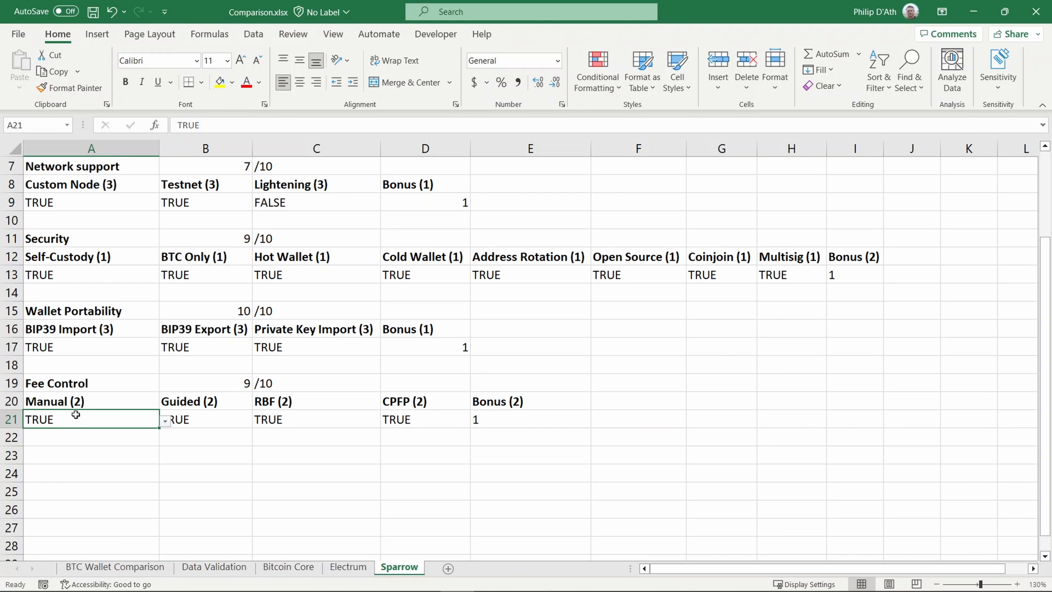
pyautogui.click(206, 419)
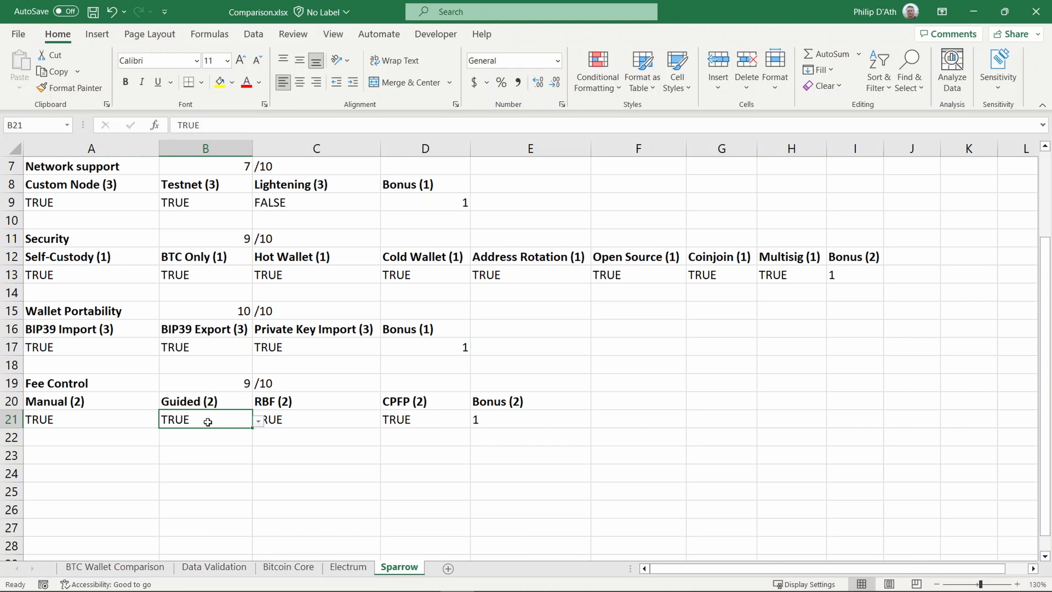
pyautogui.click(315, 420)
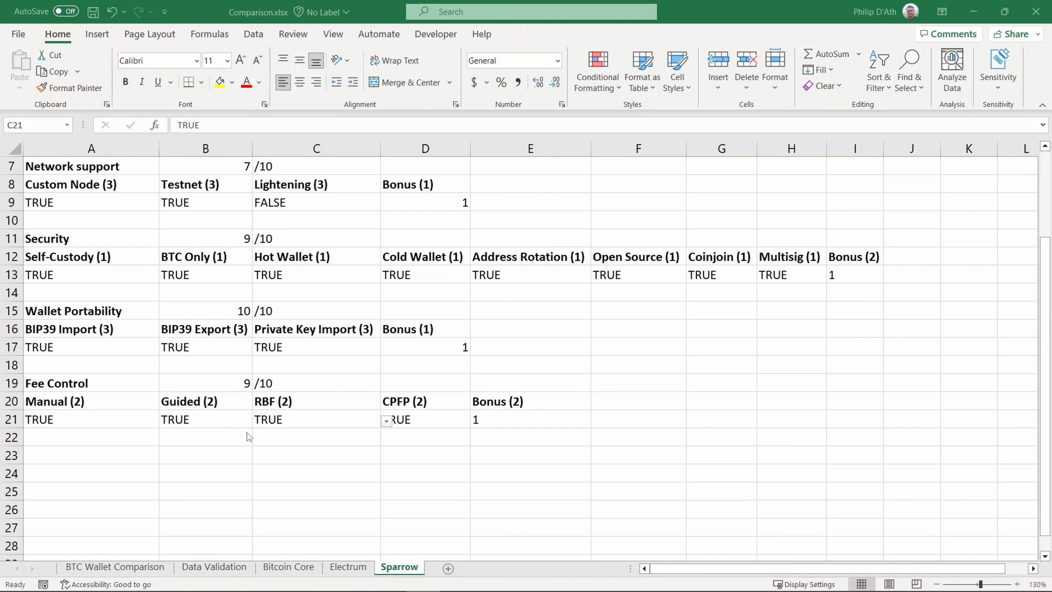
pyautogui.moveTo(294, 425)
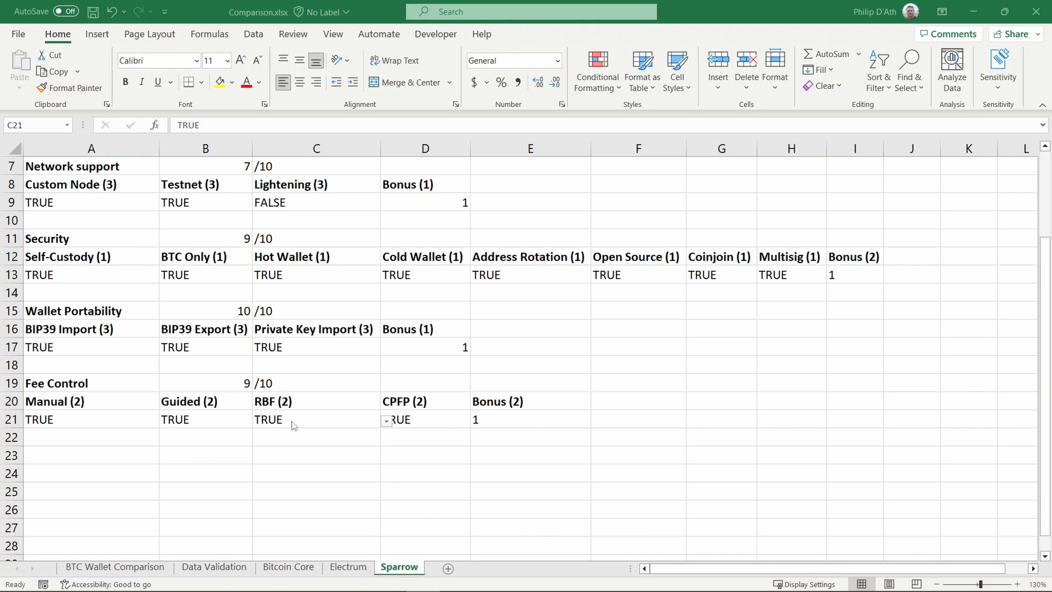
pyautogui.moveTo(293, 416)
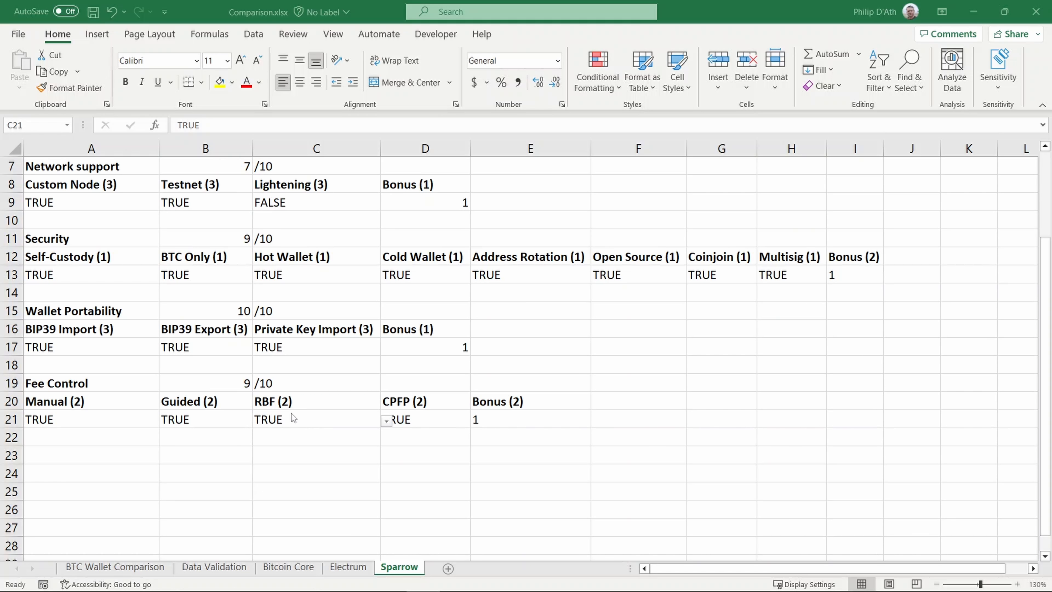
pyautogui.click(316, 418)
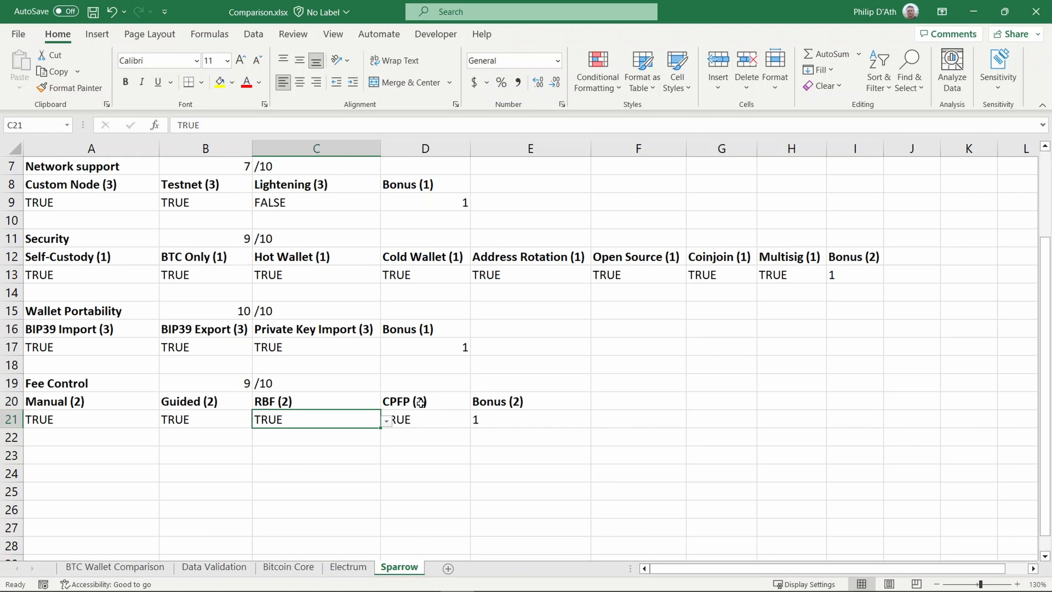
pyautogui.click(530, 418)
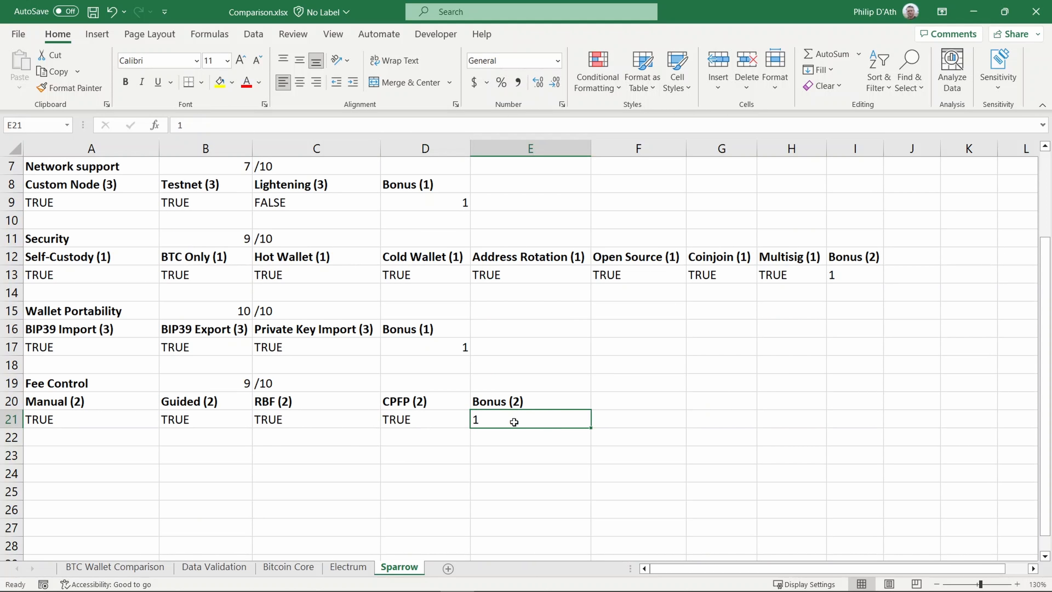
pyautogui.moveTo(514, 417)
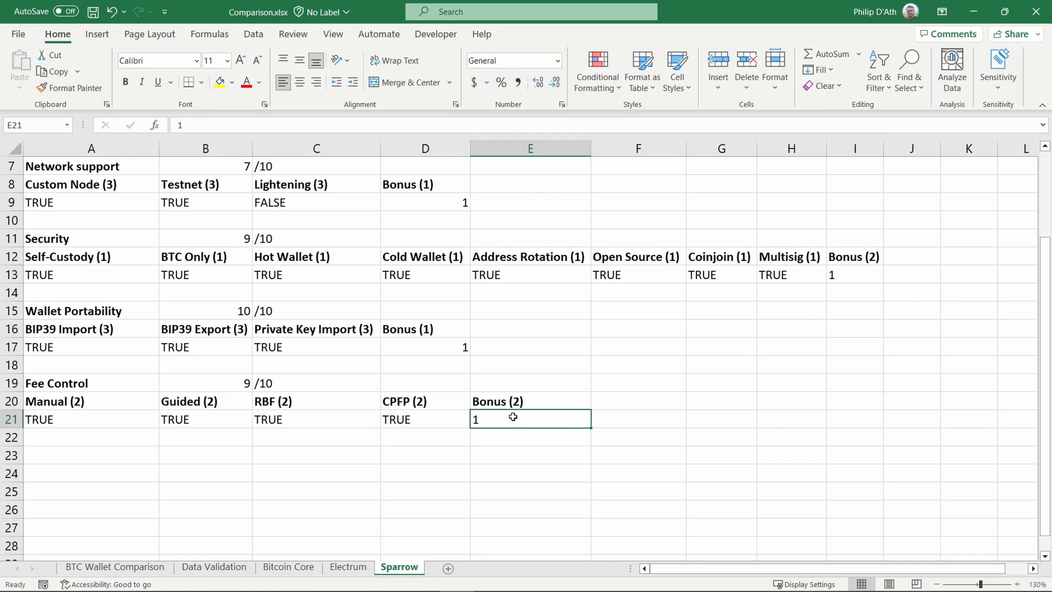
pyautogui.moveTo(54, 391)
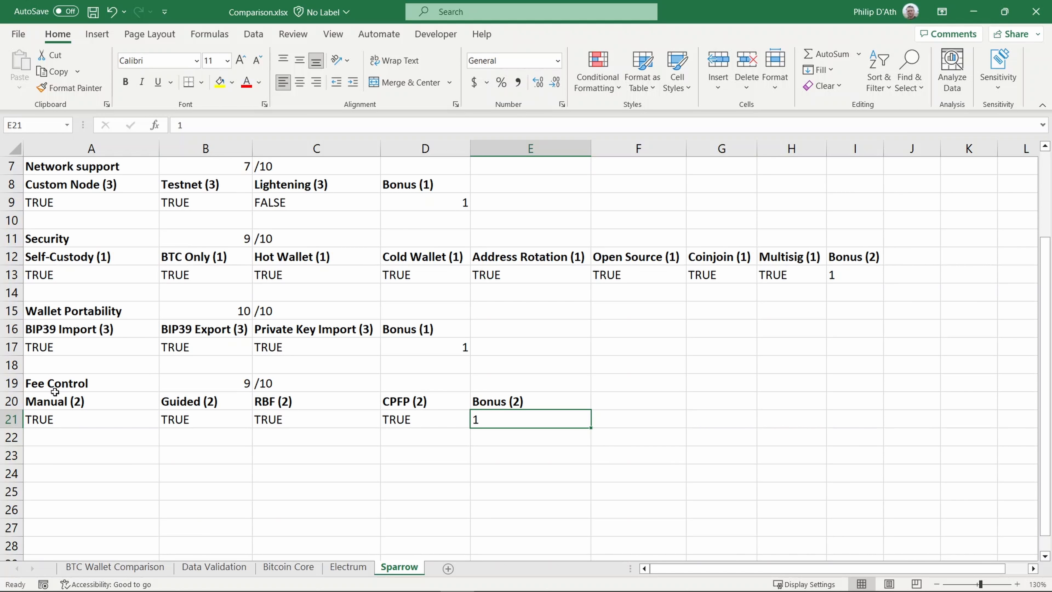
pyautogui.moveTo(411, 411)
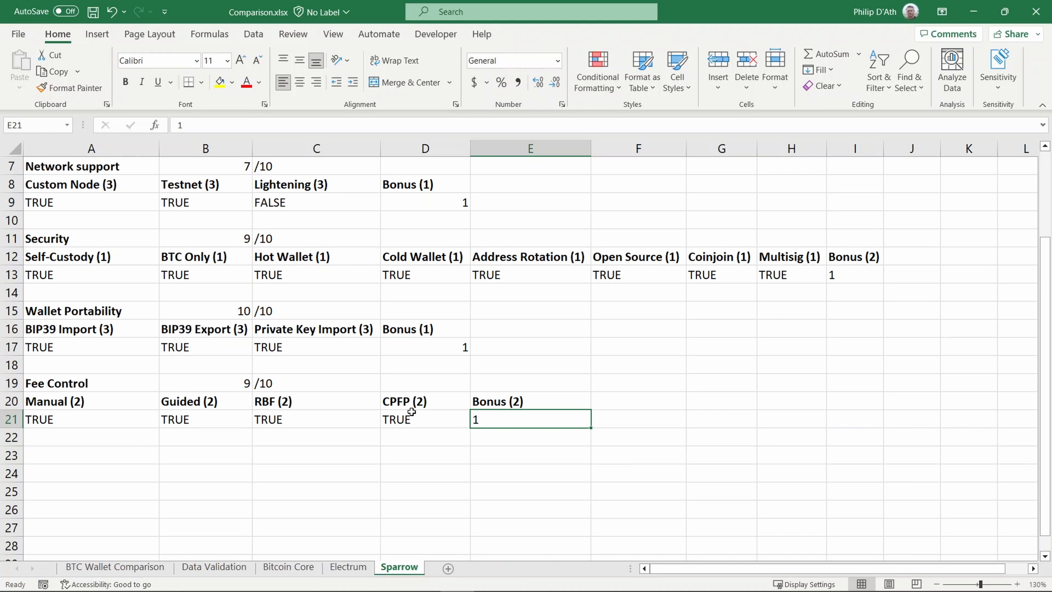
pyautogui.moveTo(293, 405)
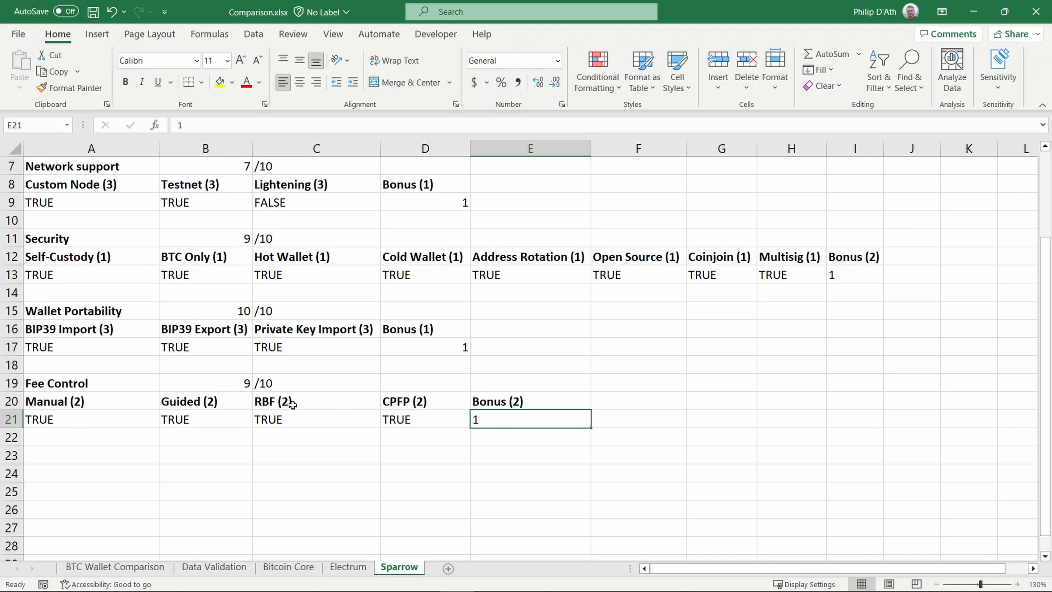
pyautogui.moveTo(314, 400)
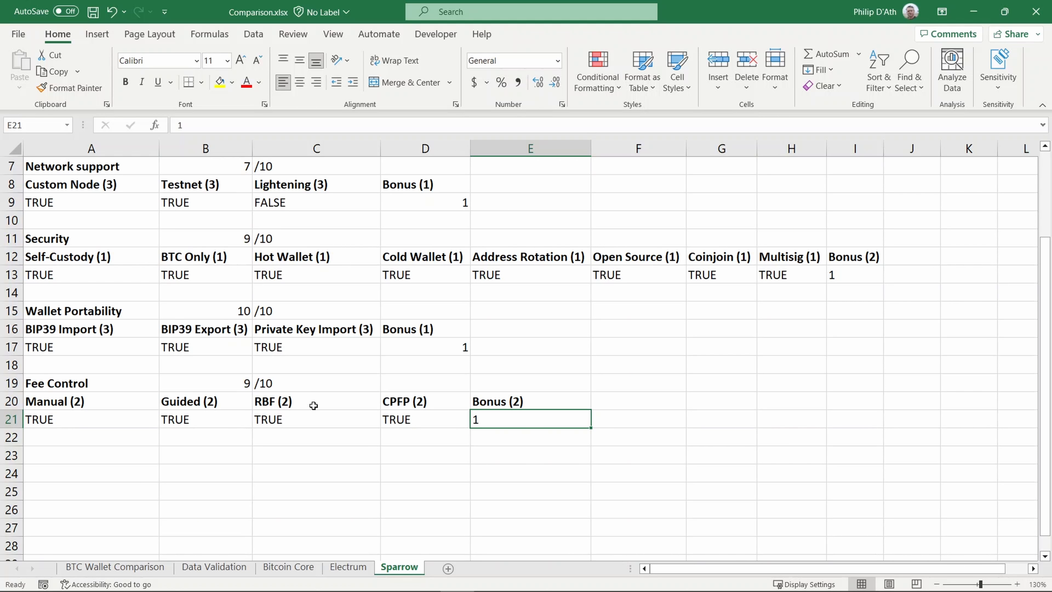
# On the BTC Wallet Comparison sheet, inspect Sparrow's AVERAGE in B5 and its Sparrow!$B$11 Security source.
pyautogui.click(115, 567)
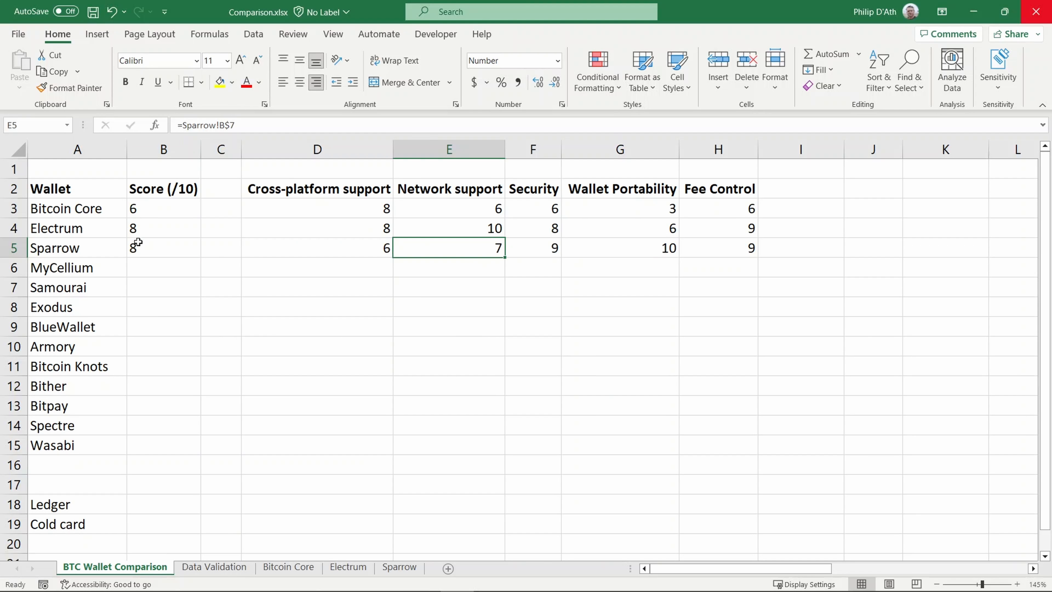
pyautogui.click(164, 247)
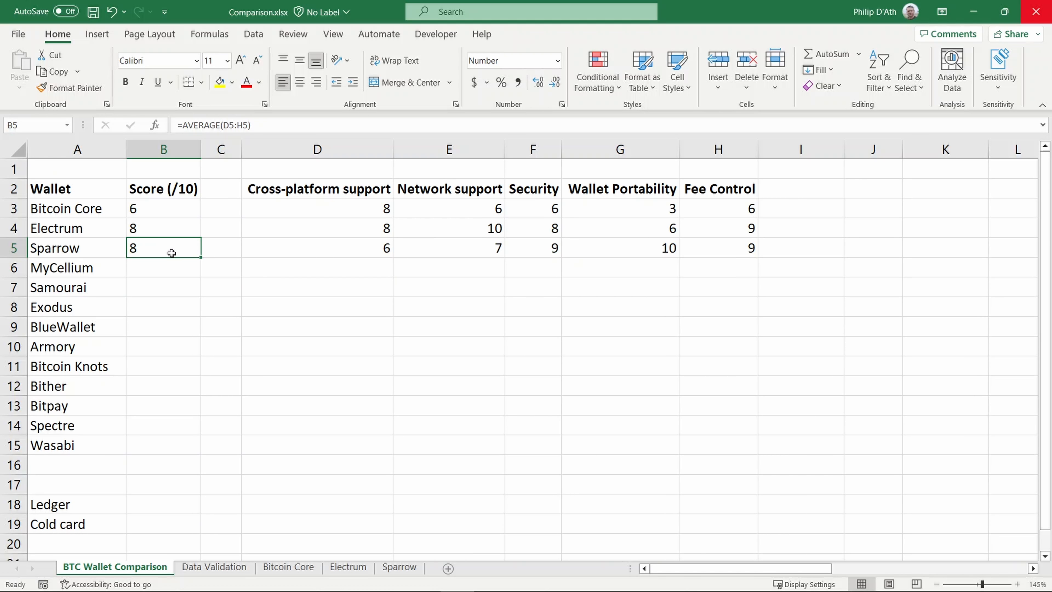
pyautogui.moveTo(301, 251)
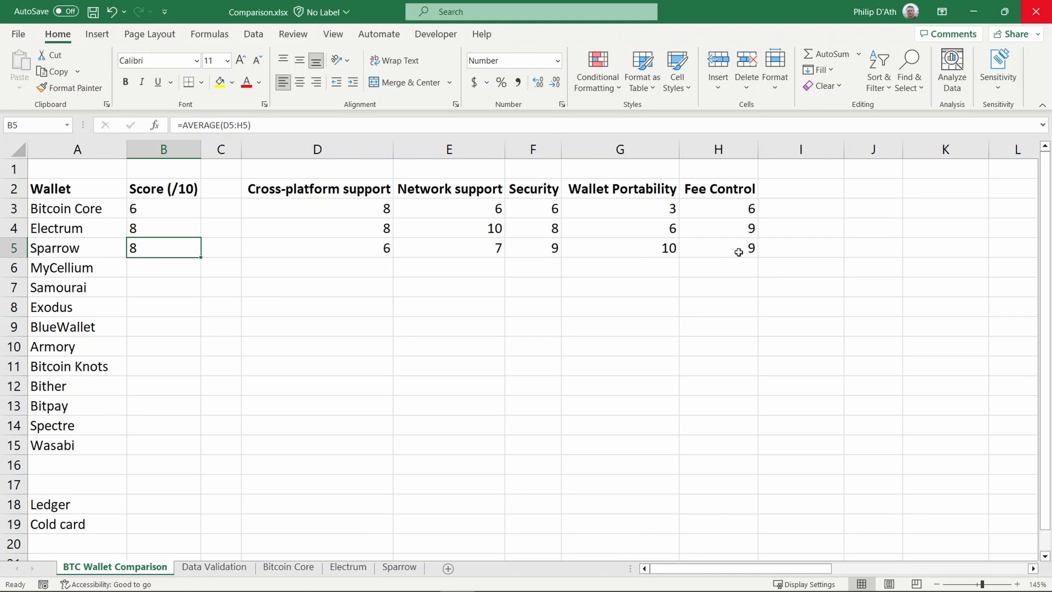
pyautogui.moveTo(730, 246)
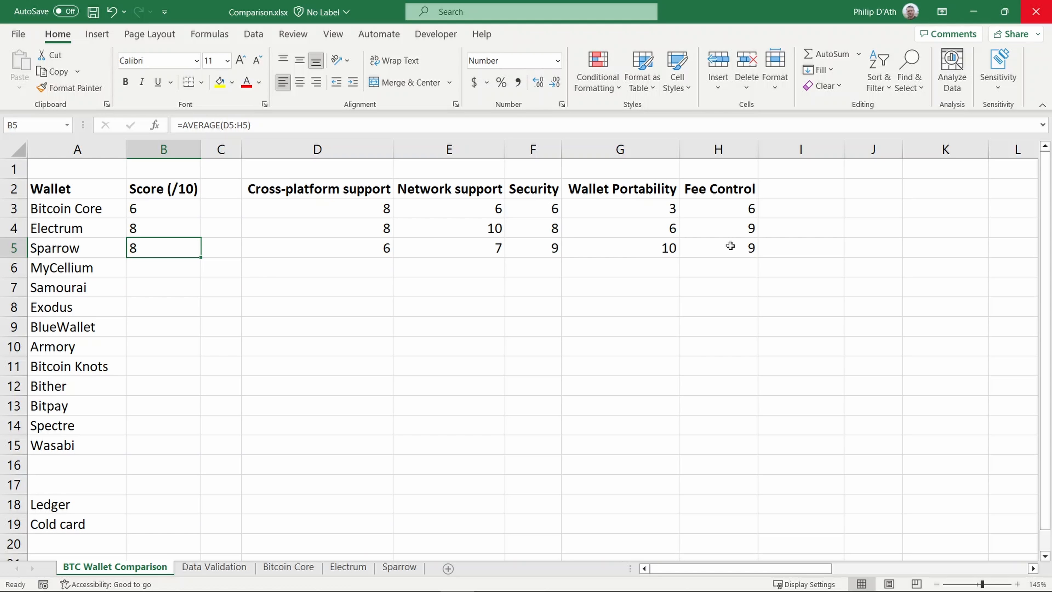
pyautogui.moveTo(155, 255)
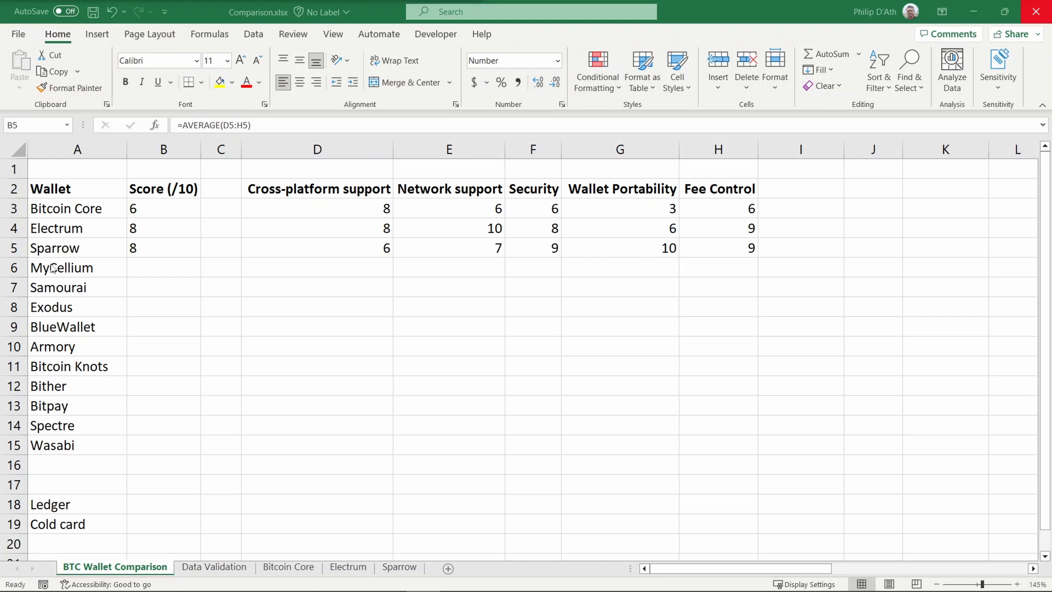
pyautogui.moveTo(303, 230)
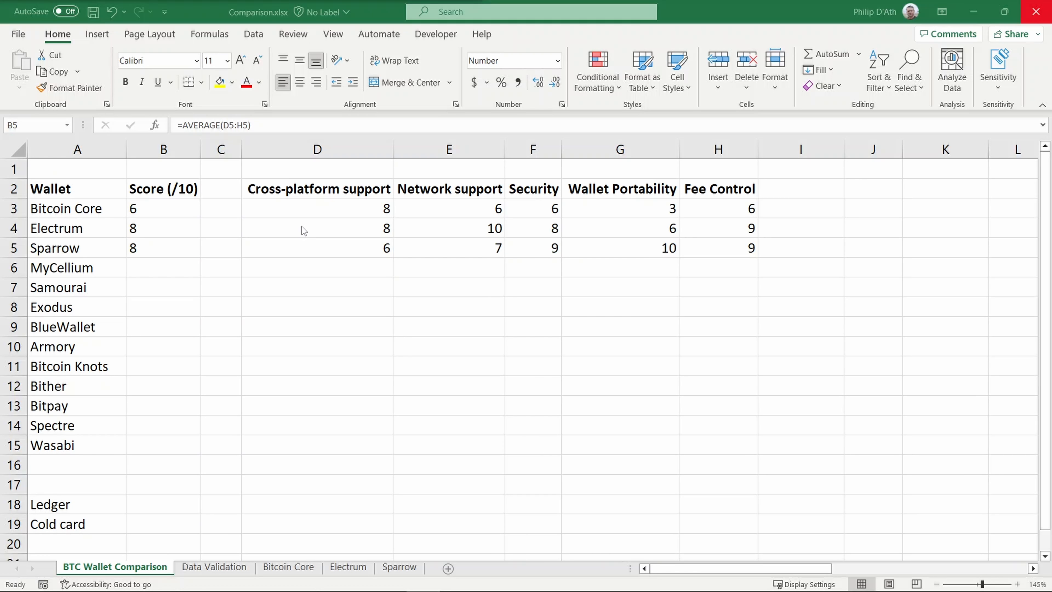
pyautogui.moveTo(90, 239)
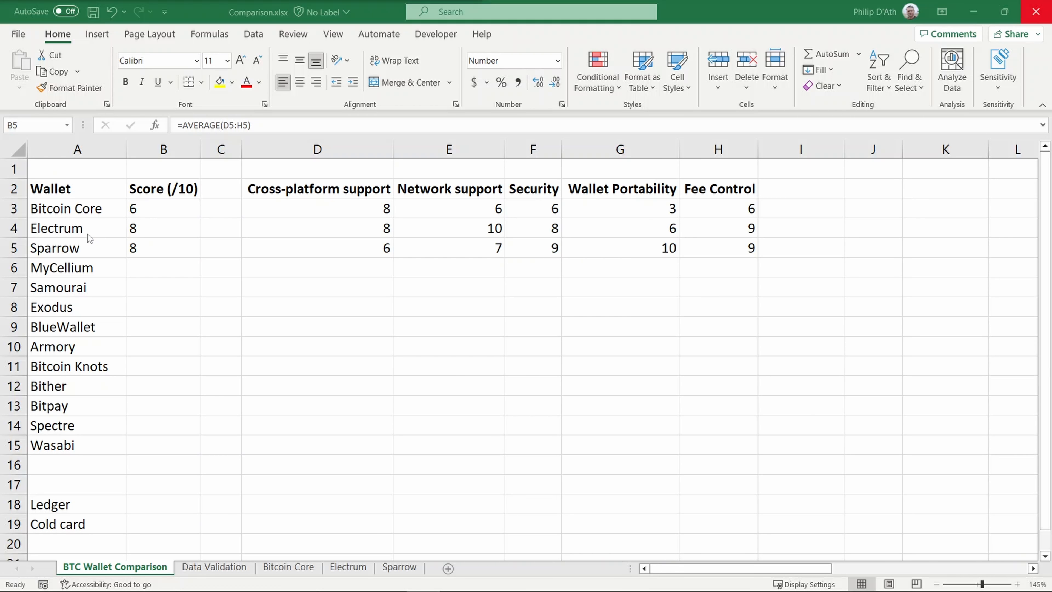
pyautogui.click(164, 248)
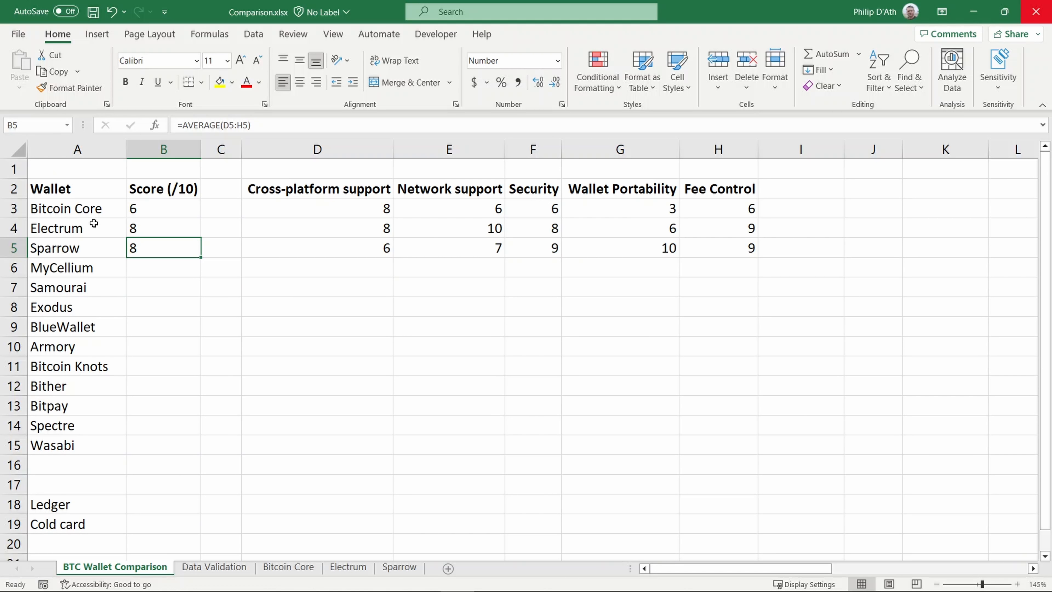
pyautogui.click(76, 228)
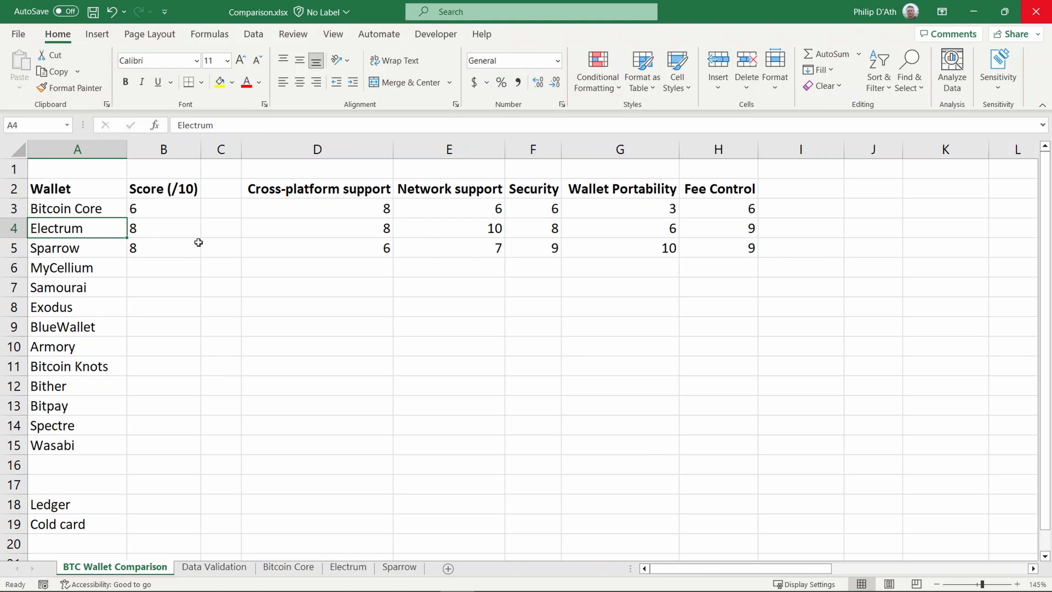
pyautogui.click(78, 248)
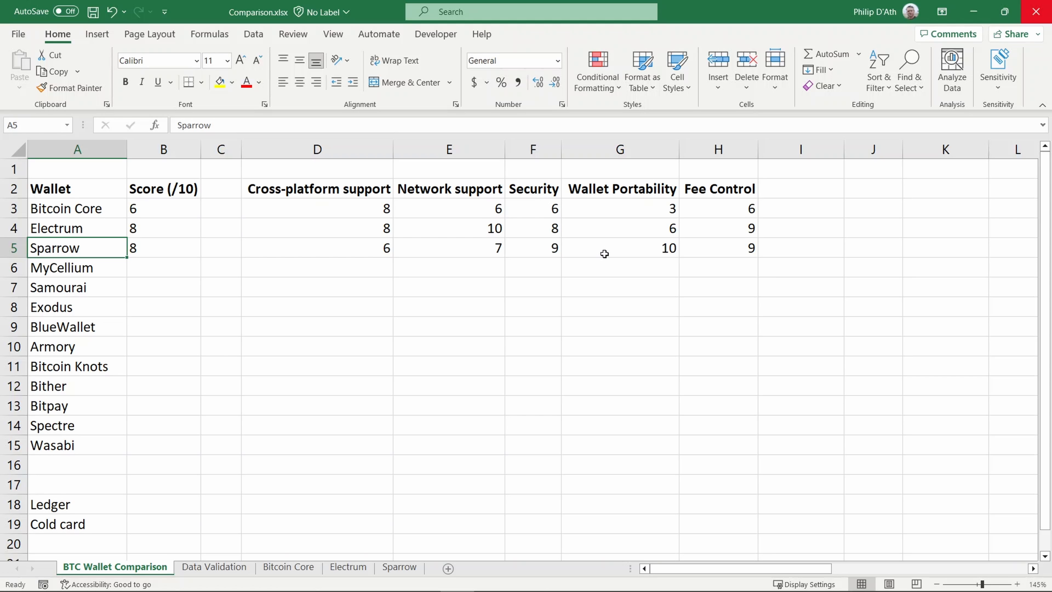
pyautogui.click(533, 248)
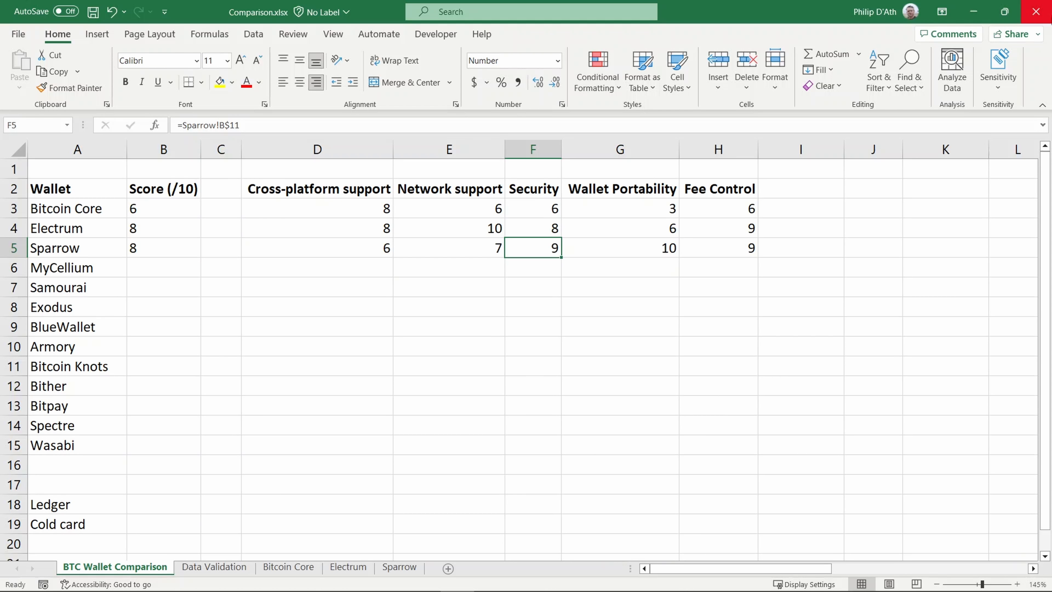